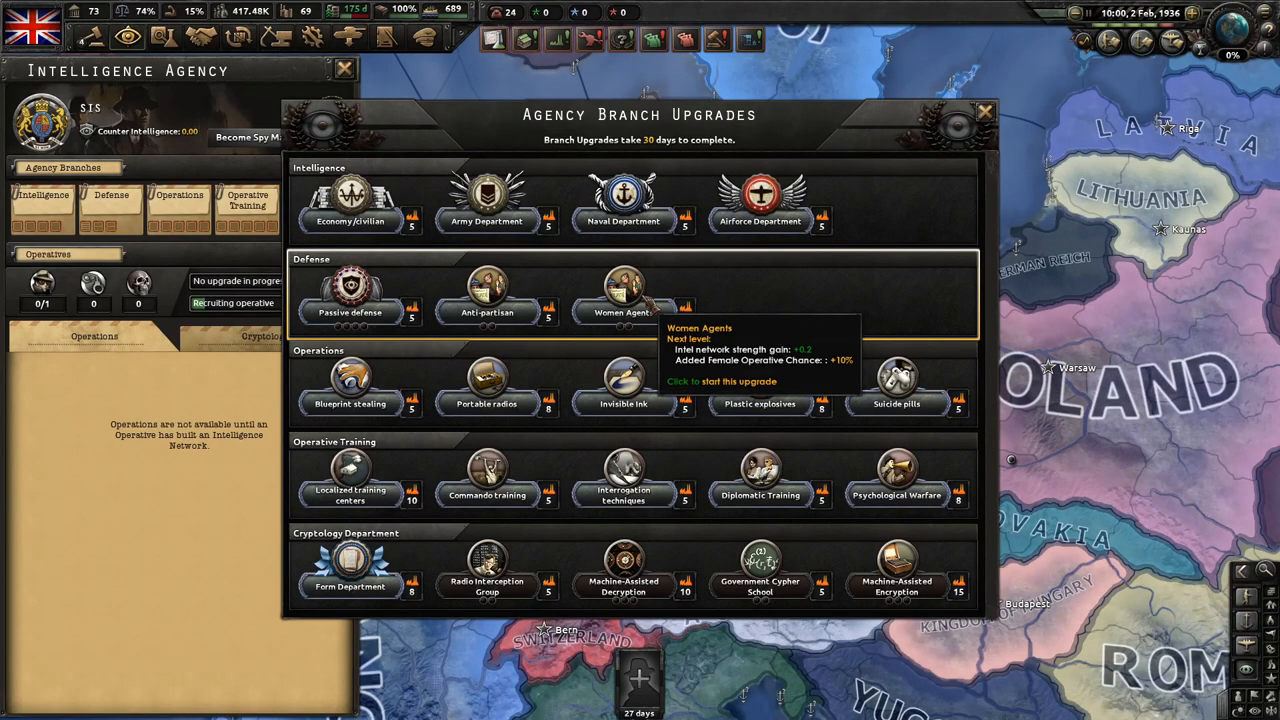
mouse_move(640, 300)
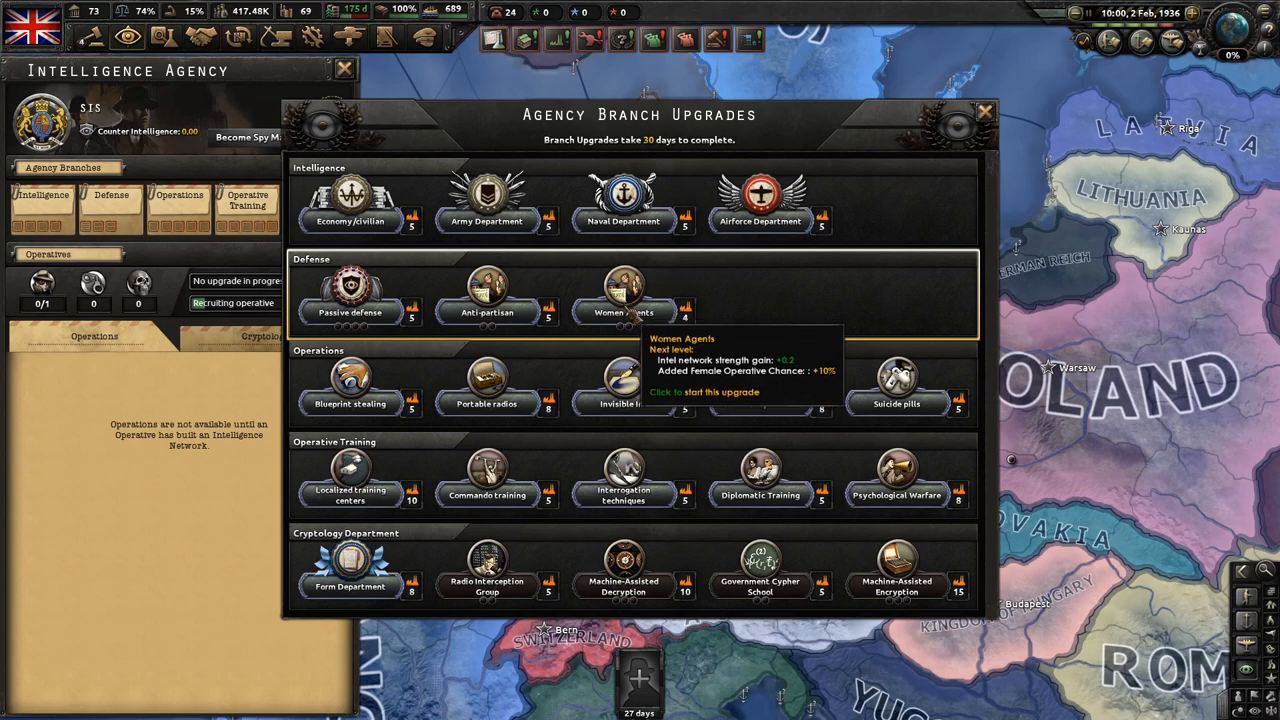
mouse_move(904, 316)
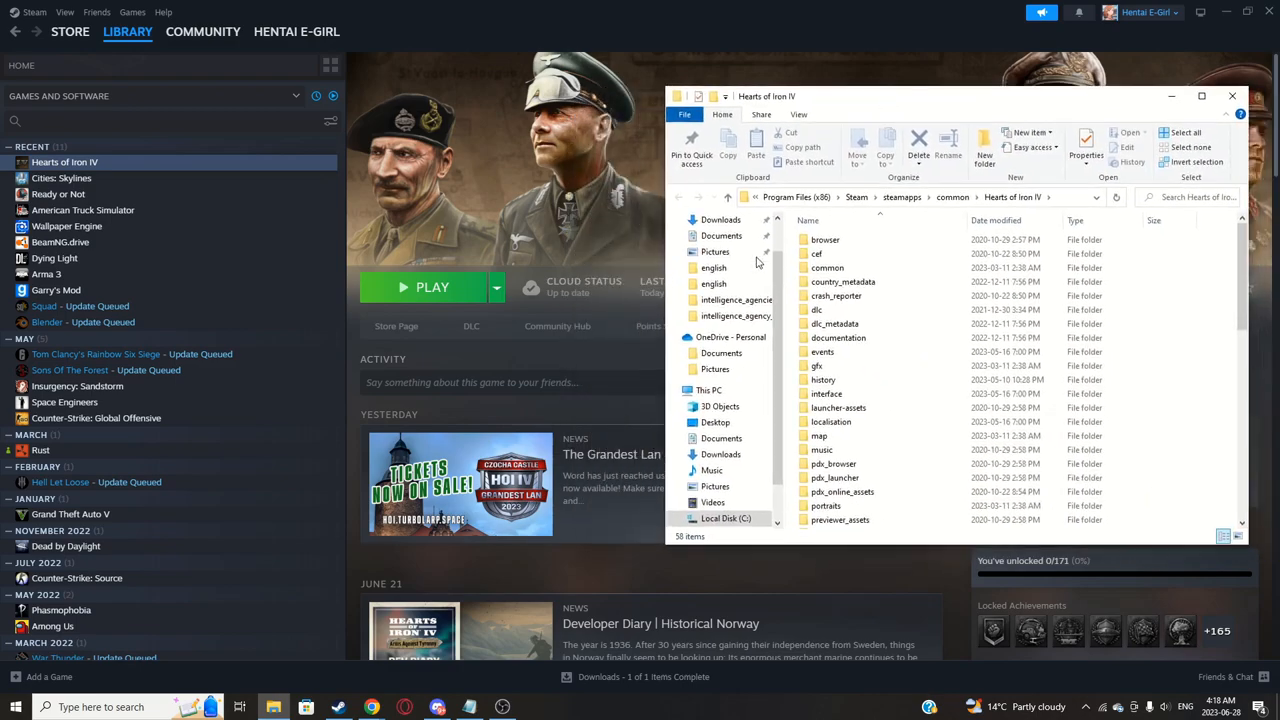
Step: Navigate through Paradox Interactive > Hearts of Iron IV > mod into the tutorial_testing folder
text(pa)
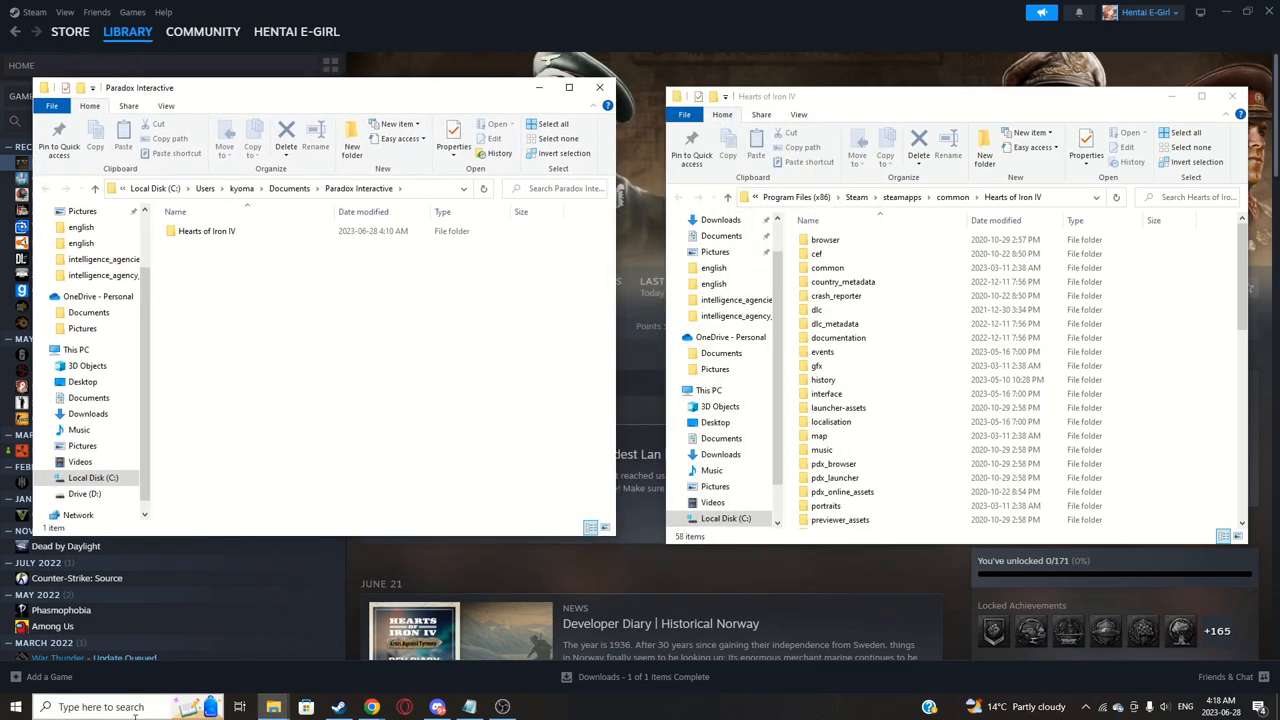
double_click(208, 232)
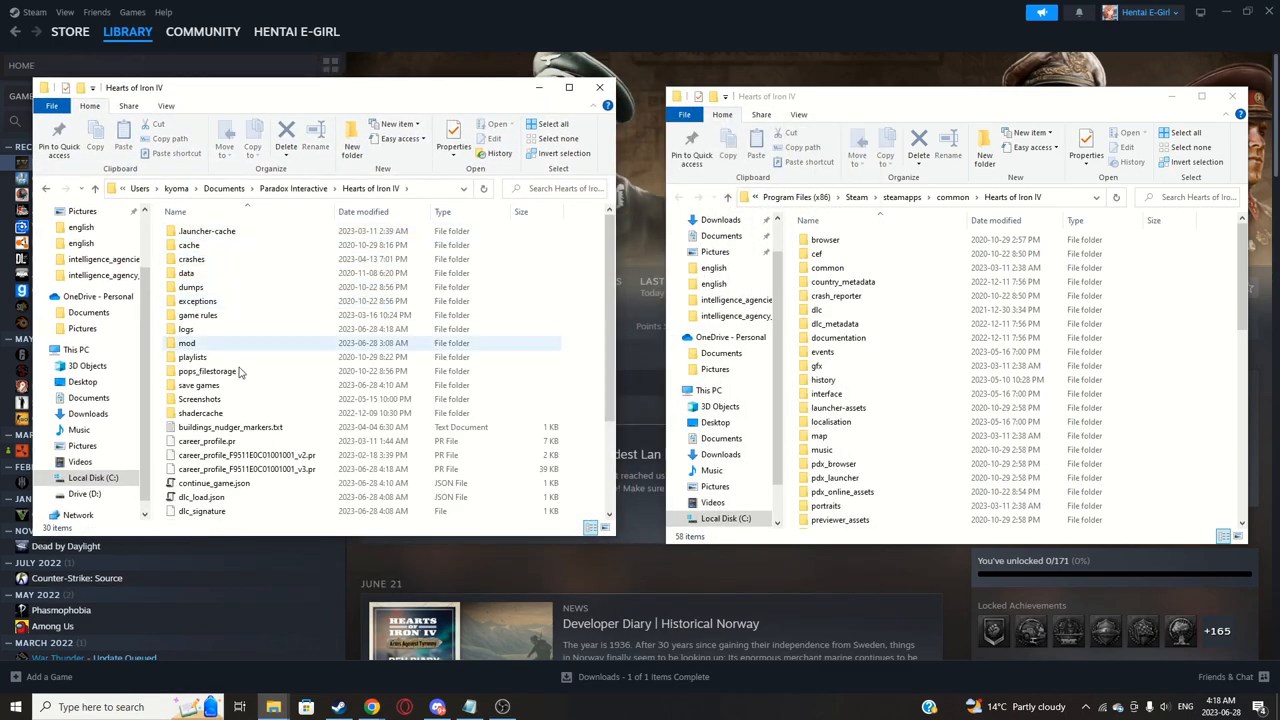
double_click(188, 344)
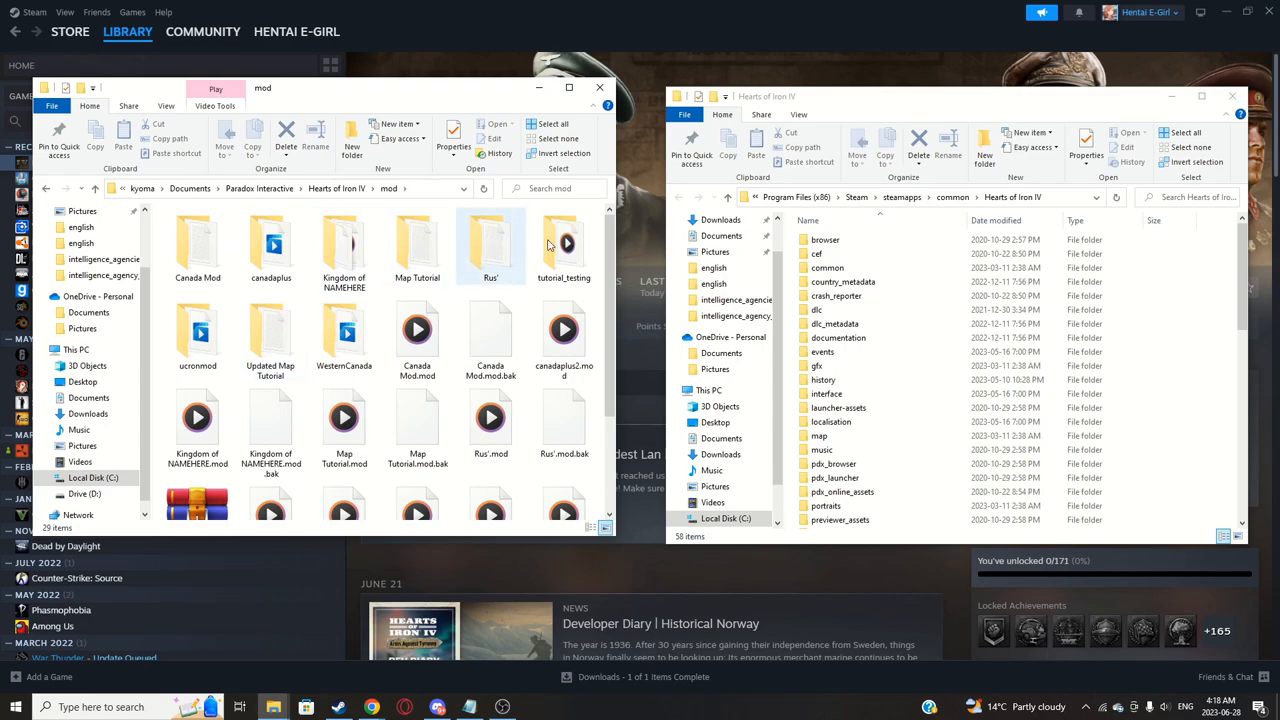
double_click(564, 244)
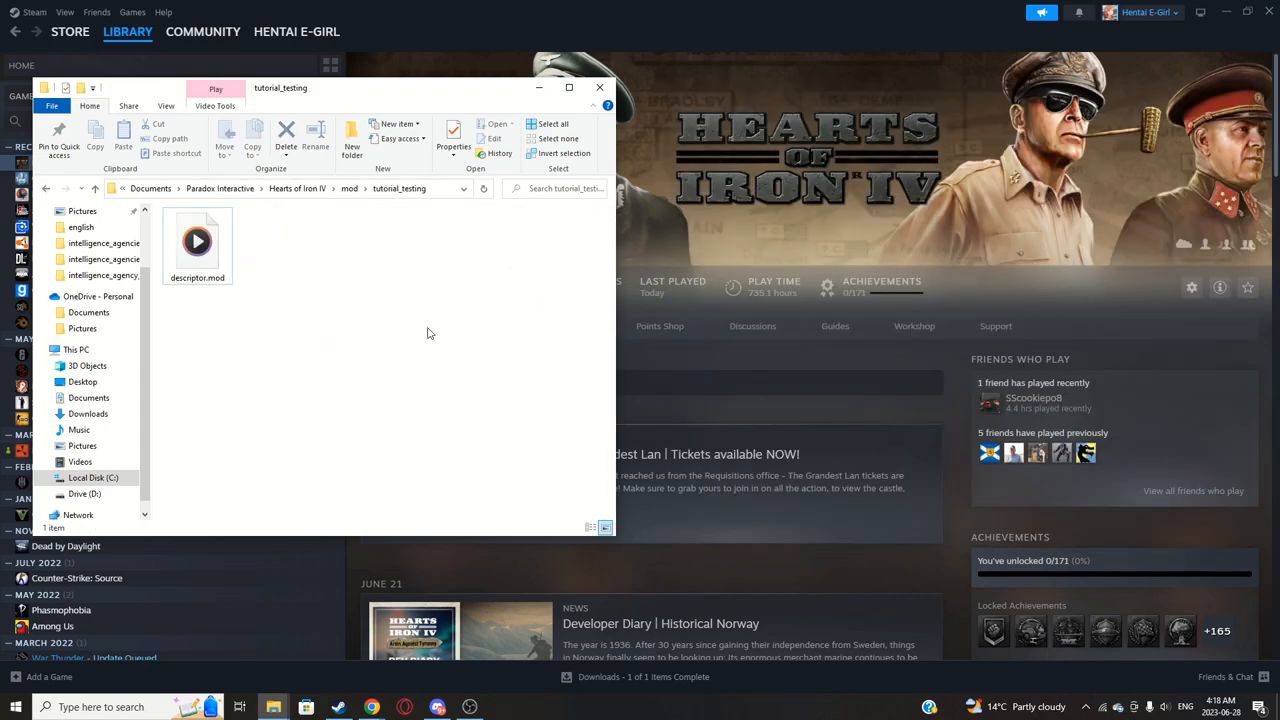
mouse_move(332, 272)
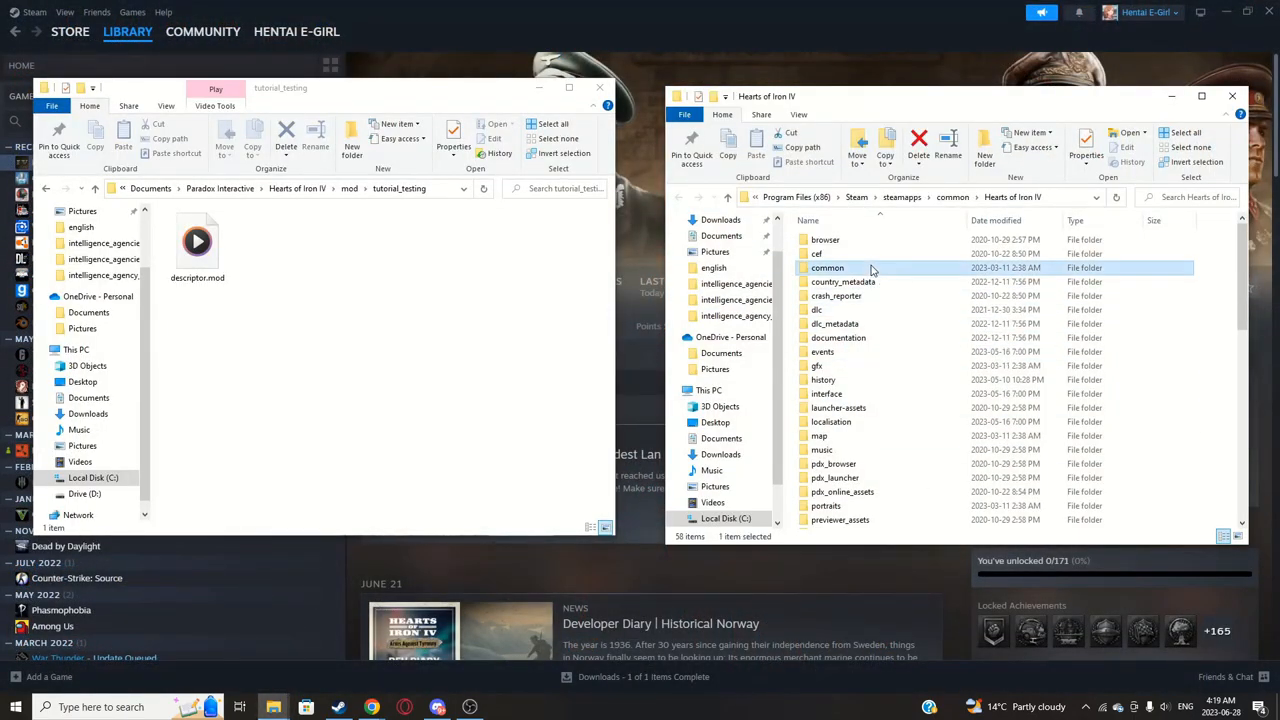
Step: Locate the game's intelligence_agency_upgrades folder and create a common folder in the mod
double_click(828, 268)
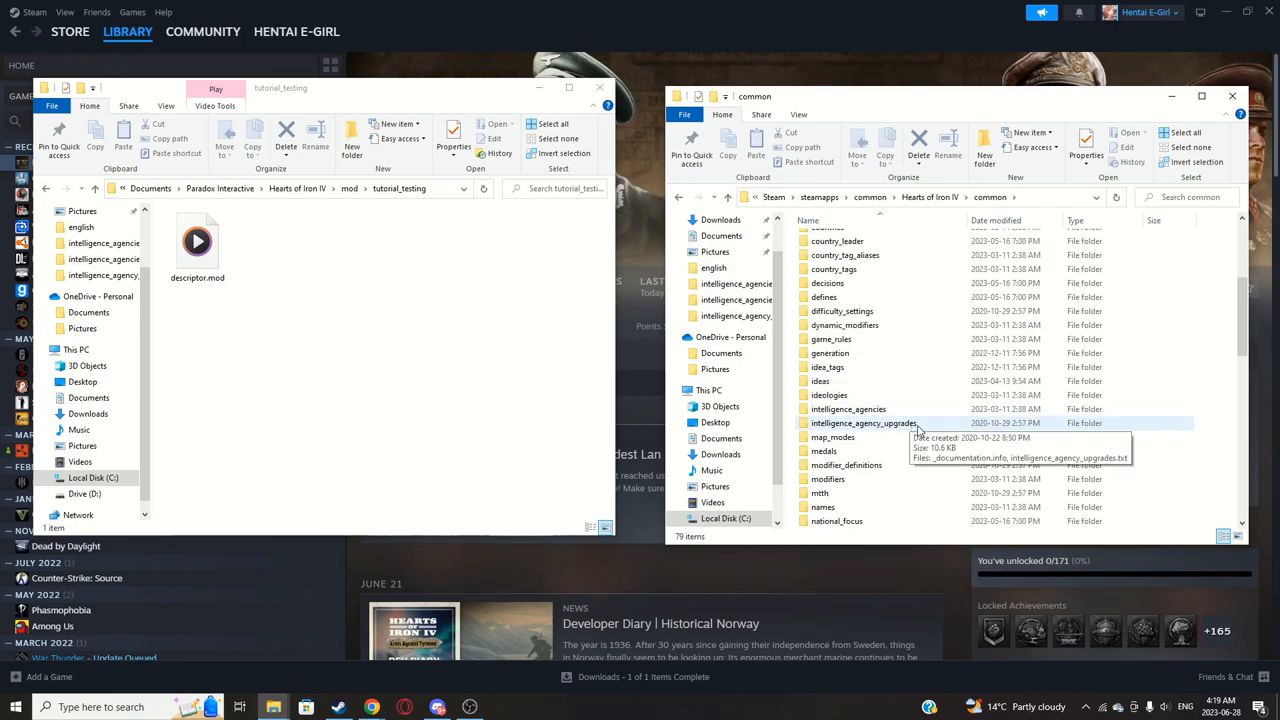
double_click(862, 424)
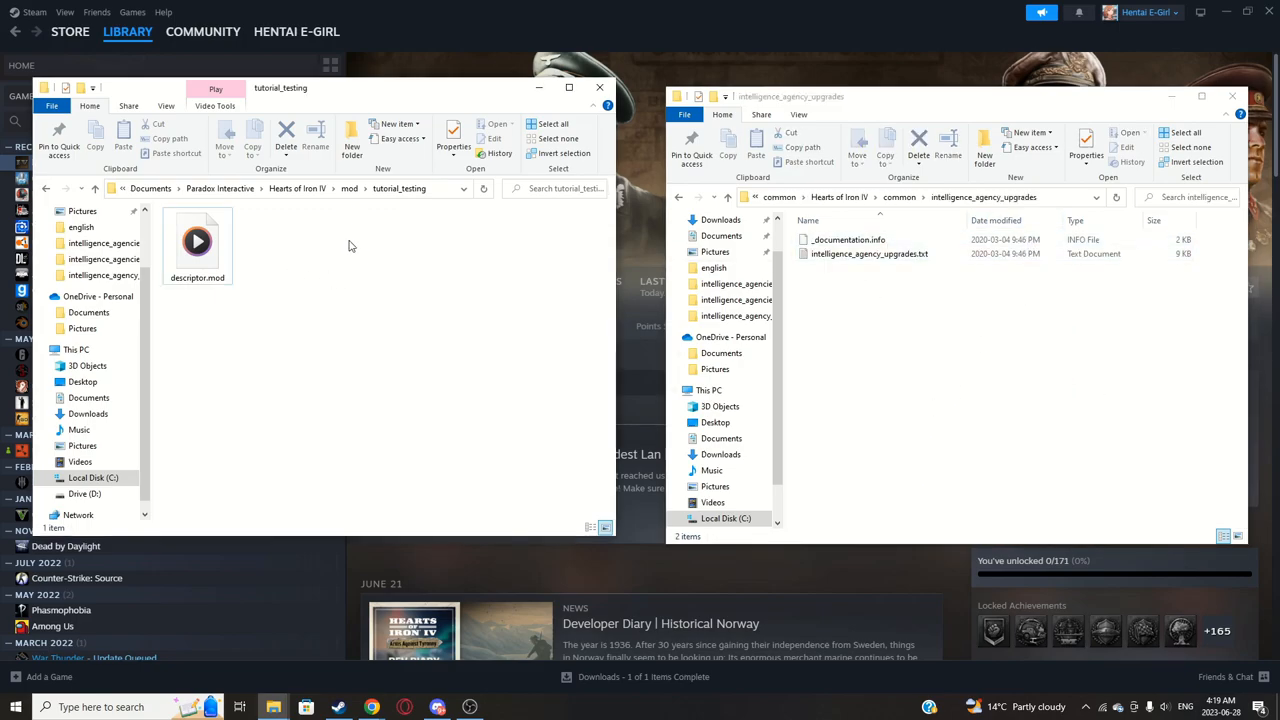
right_click(350, 246)
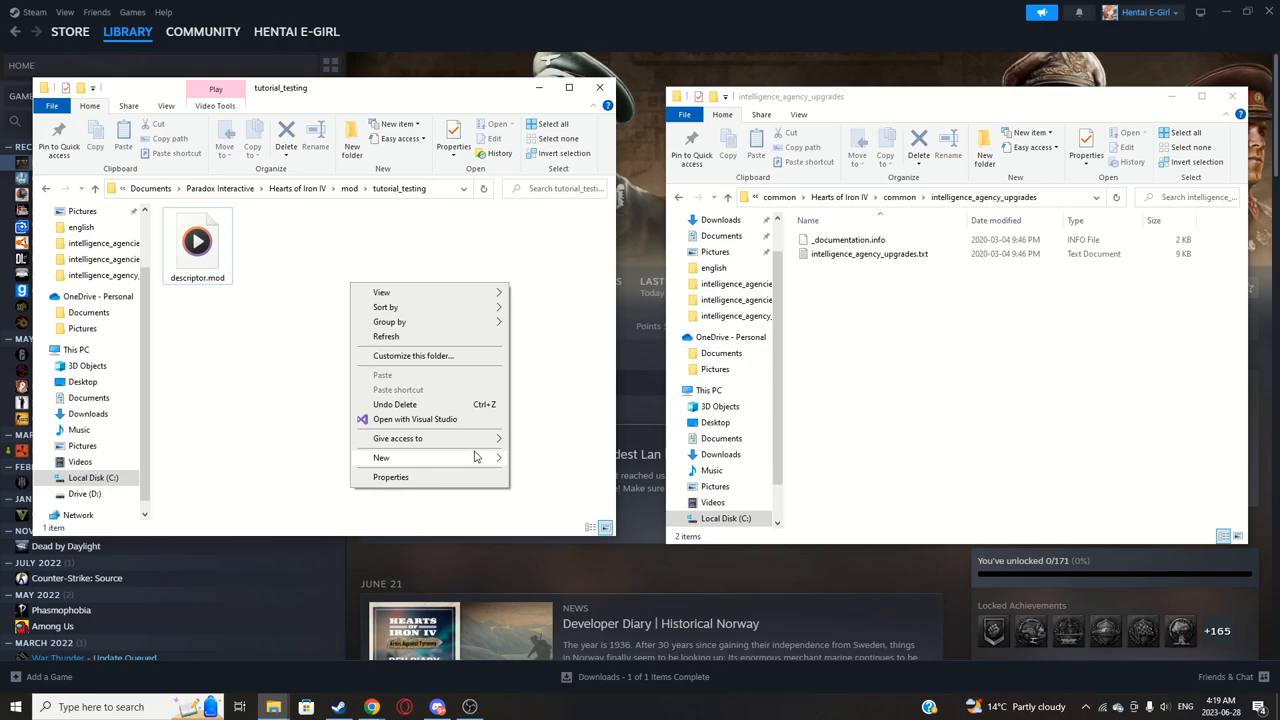
click(380, 456)
text(common)
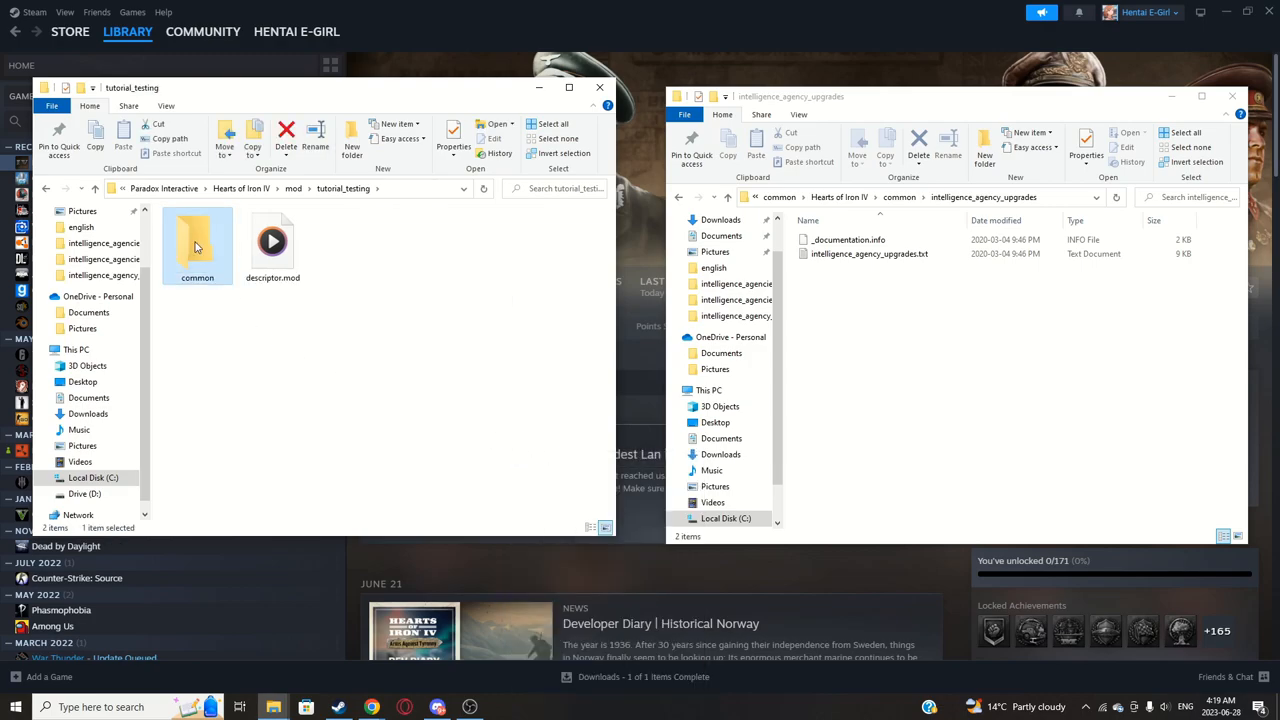
Step: Inside common/intelligence_agency_upgrades in the mod, paste the copied intelligence_agency_upgrades.txt
double_click(196, 240)
text(intelligence_agency_upgrades)
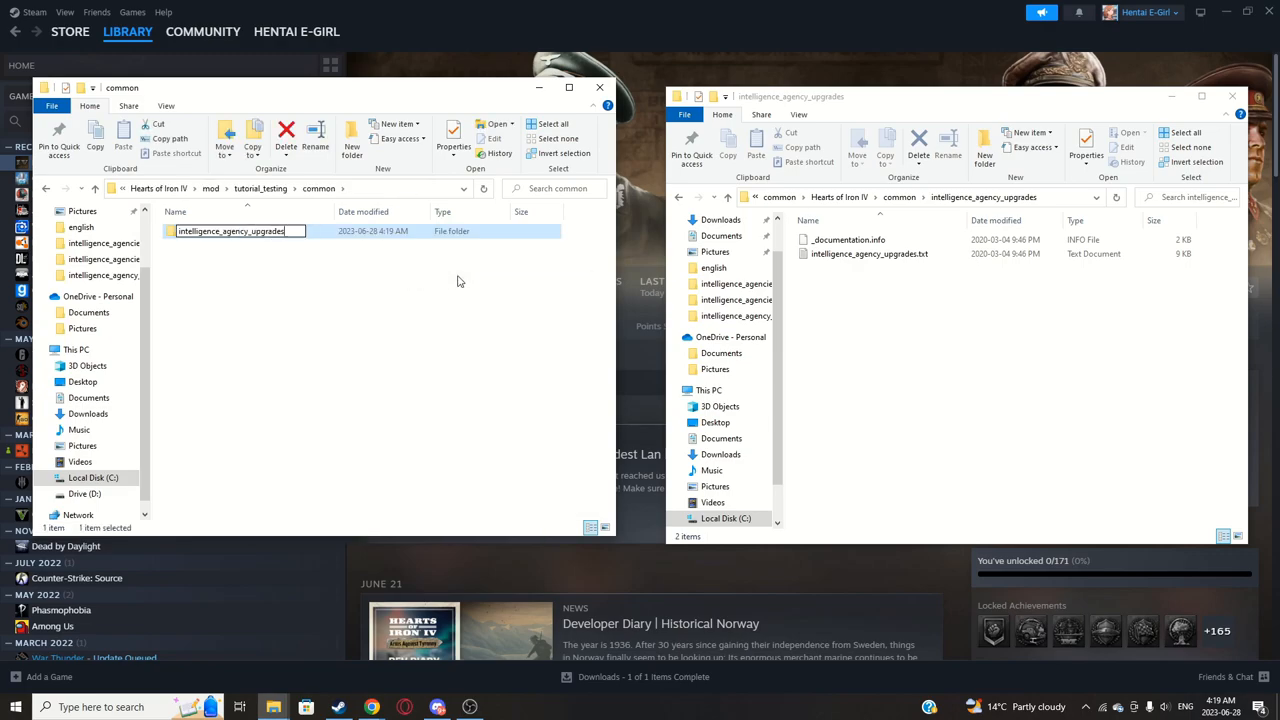
double_click(230, 232)
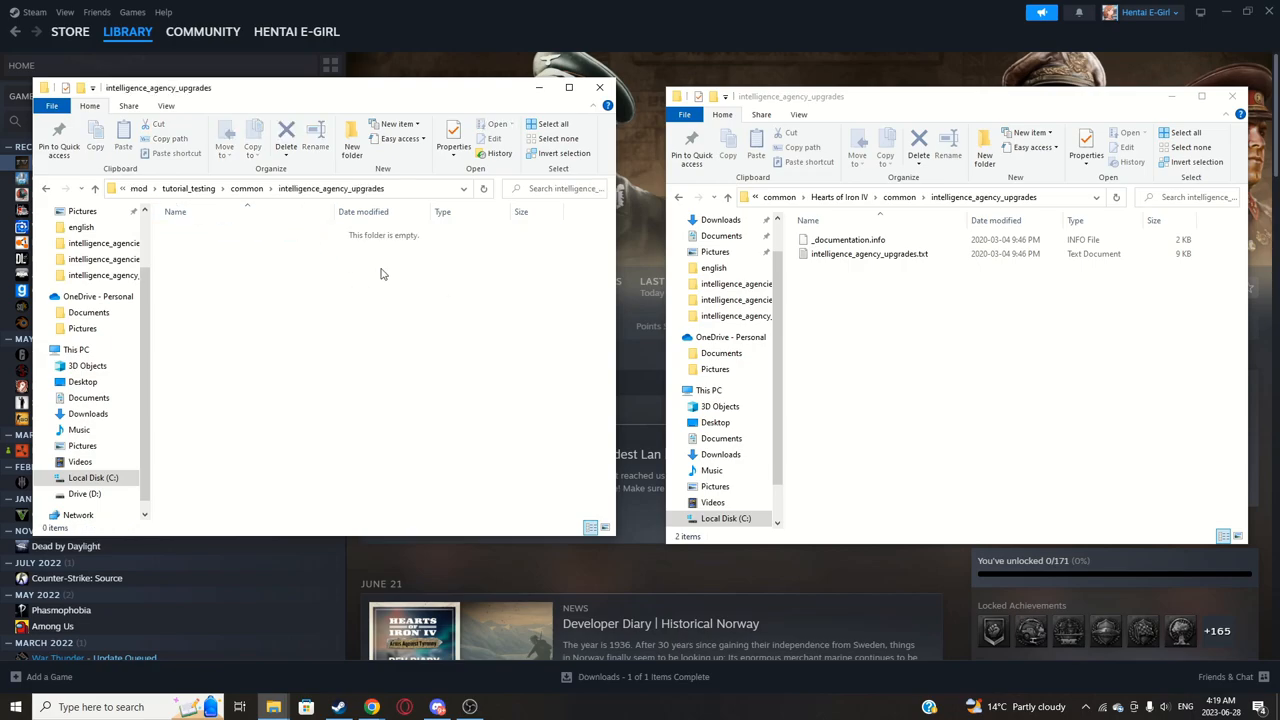
right_click(868, 252)
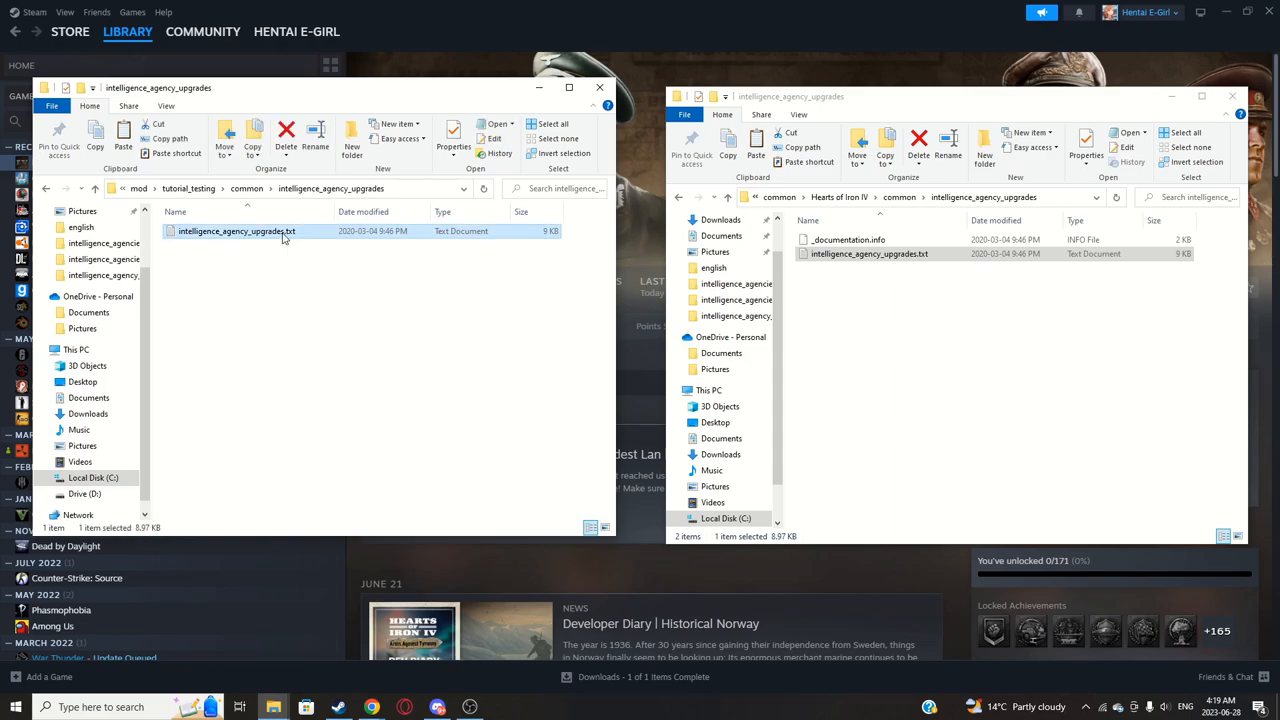
Step: Open the copied intelligence_agency_upgrades.txt in Notepad++ and scroll through the upgrade definitions
double_click(848, 240)
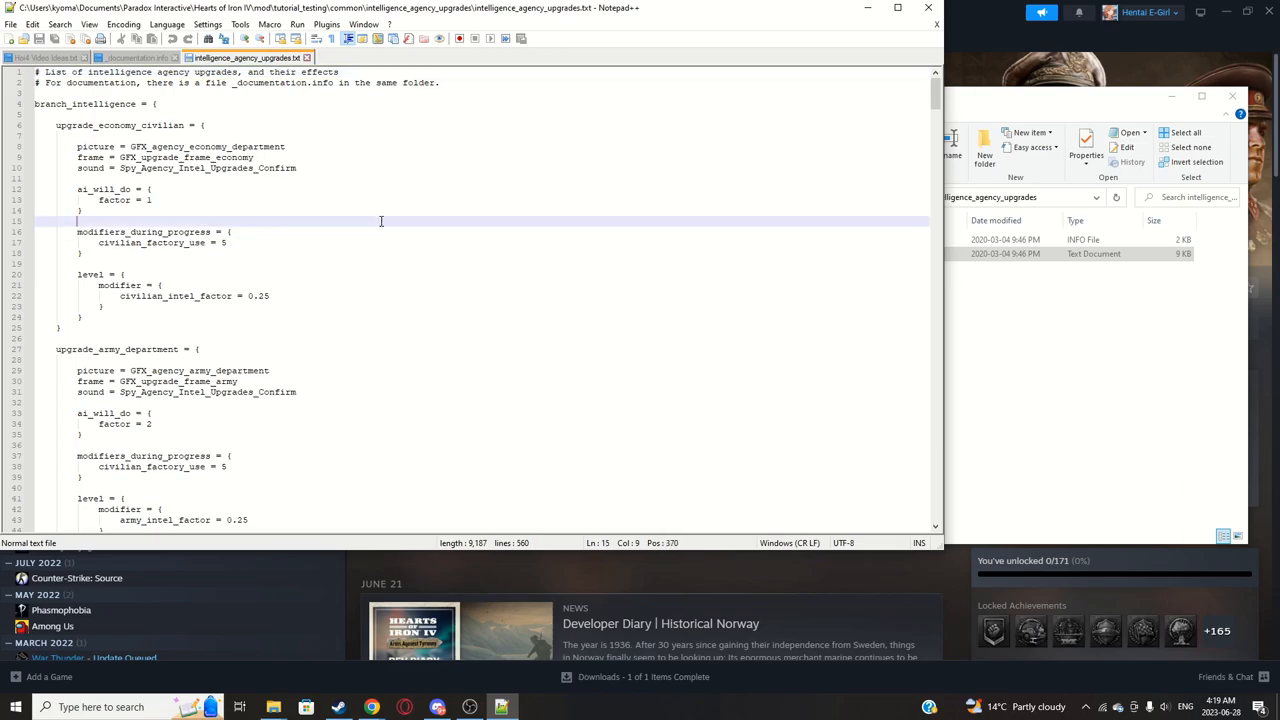
scroll(down, 3)
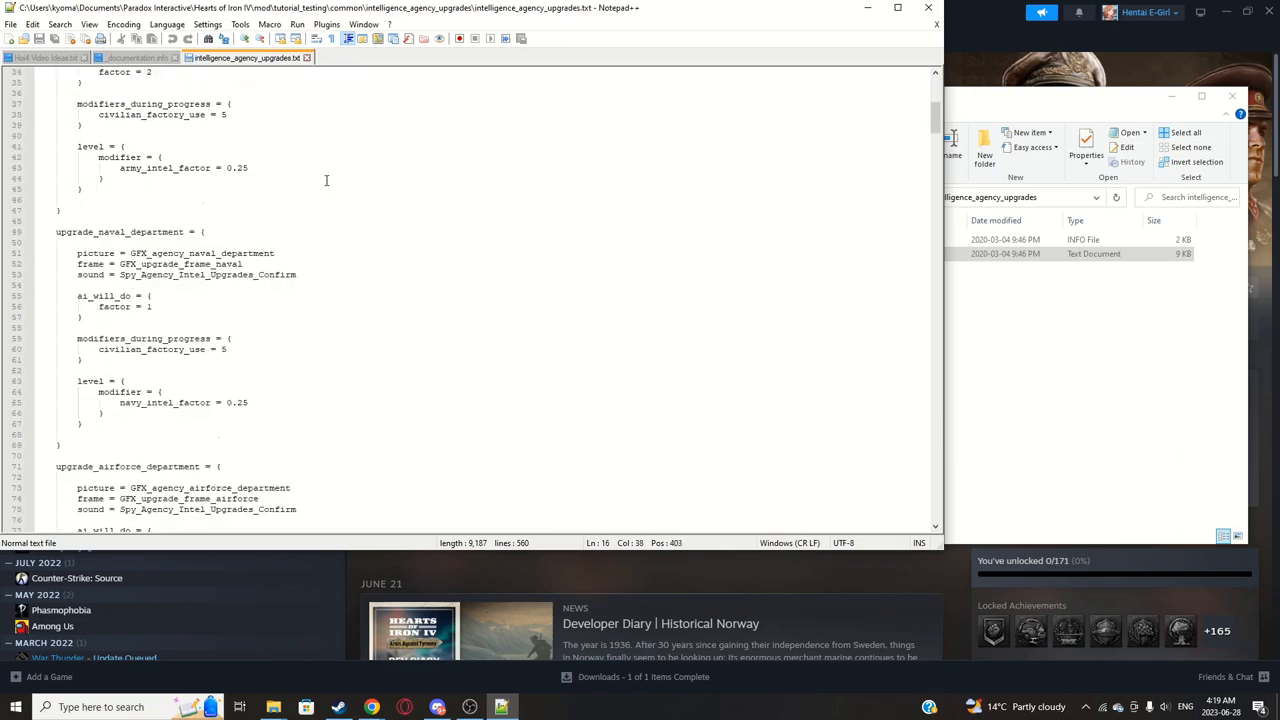
scroll(down, 3)
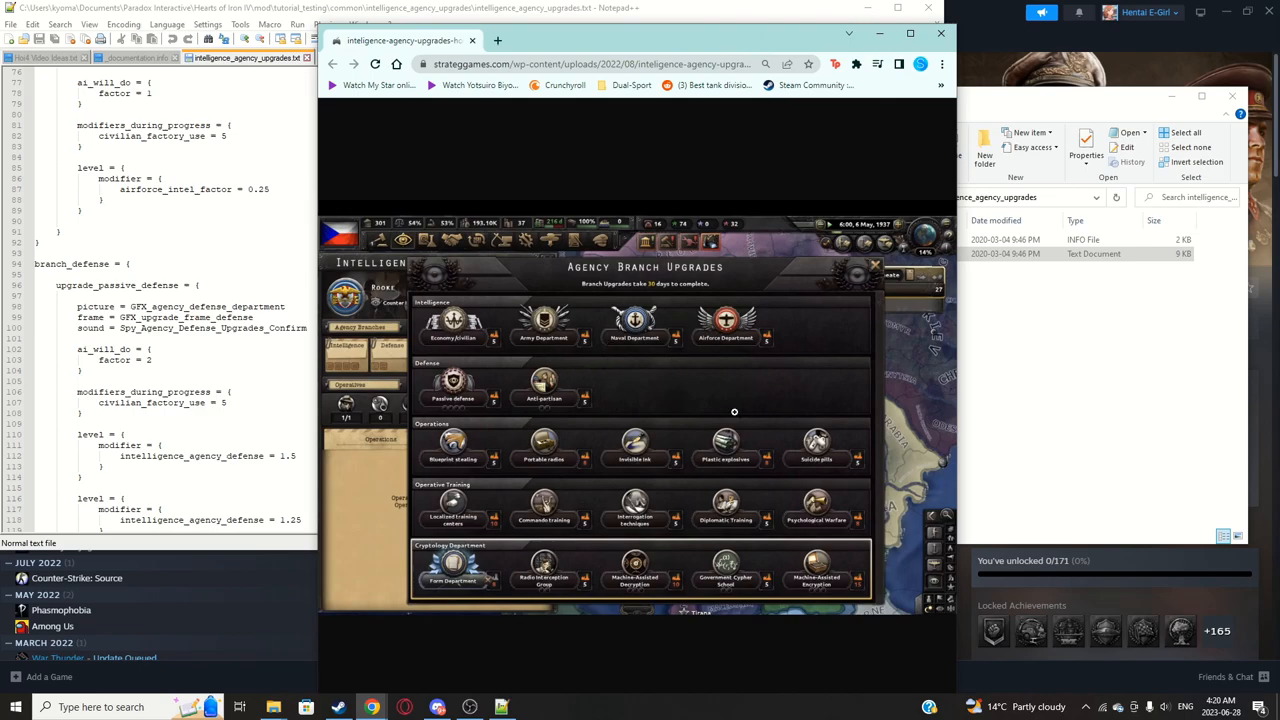
mouse_move(596, 404)
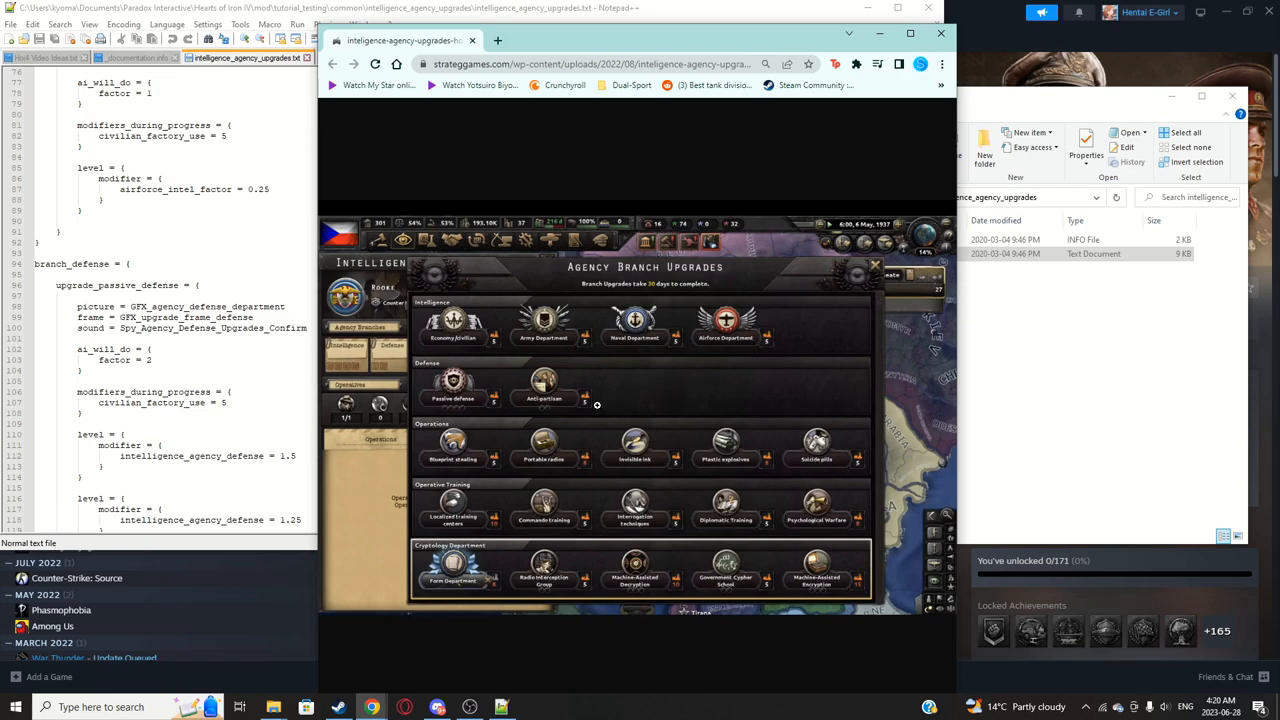
mouse_move(470, 472)
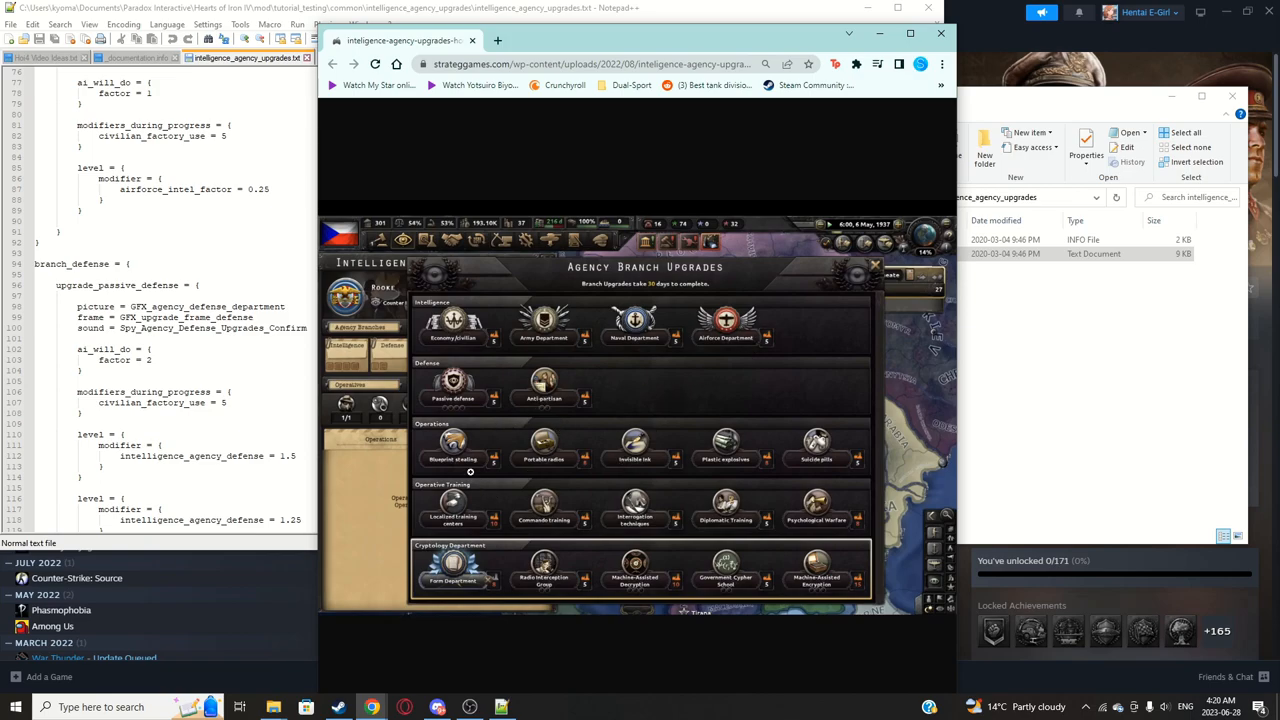
mouse_move(446, 450)
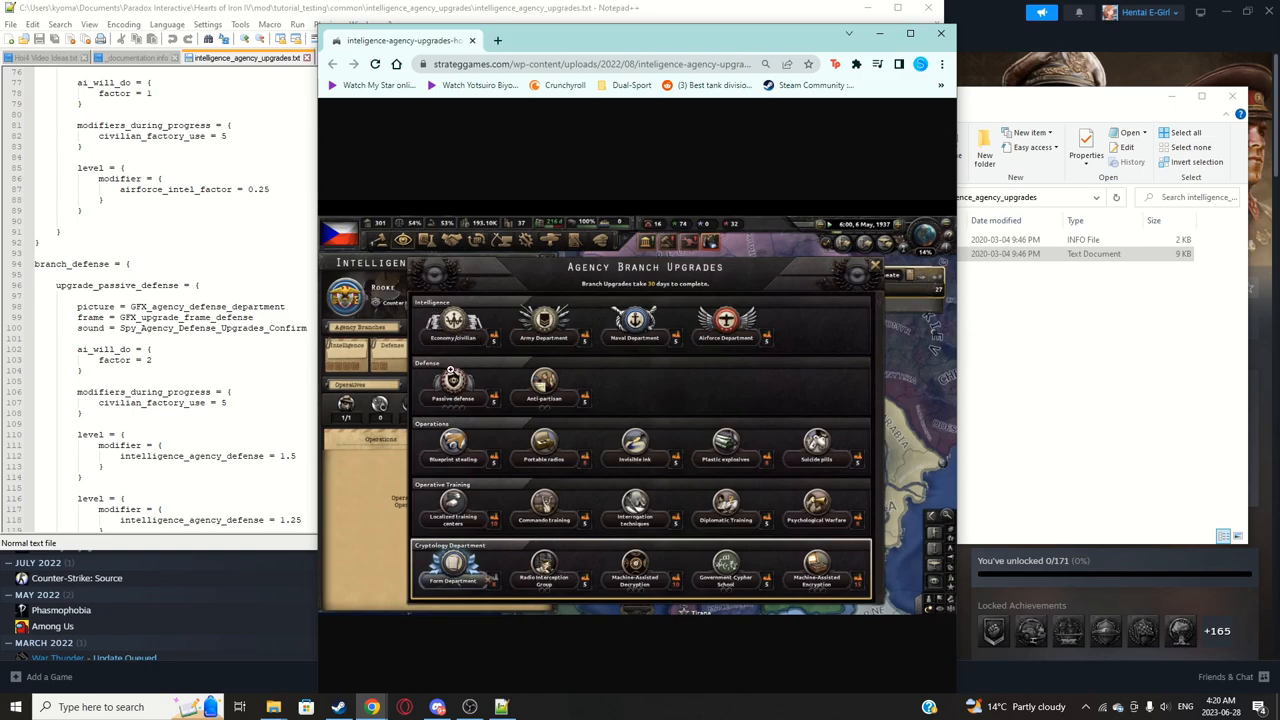
mouse_move(788, 308)
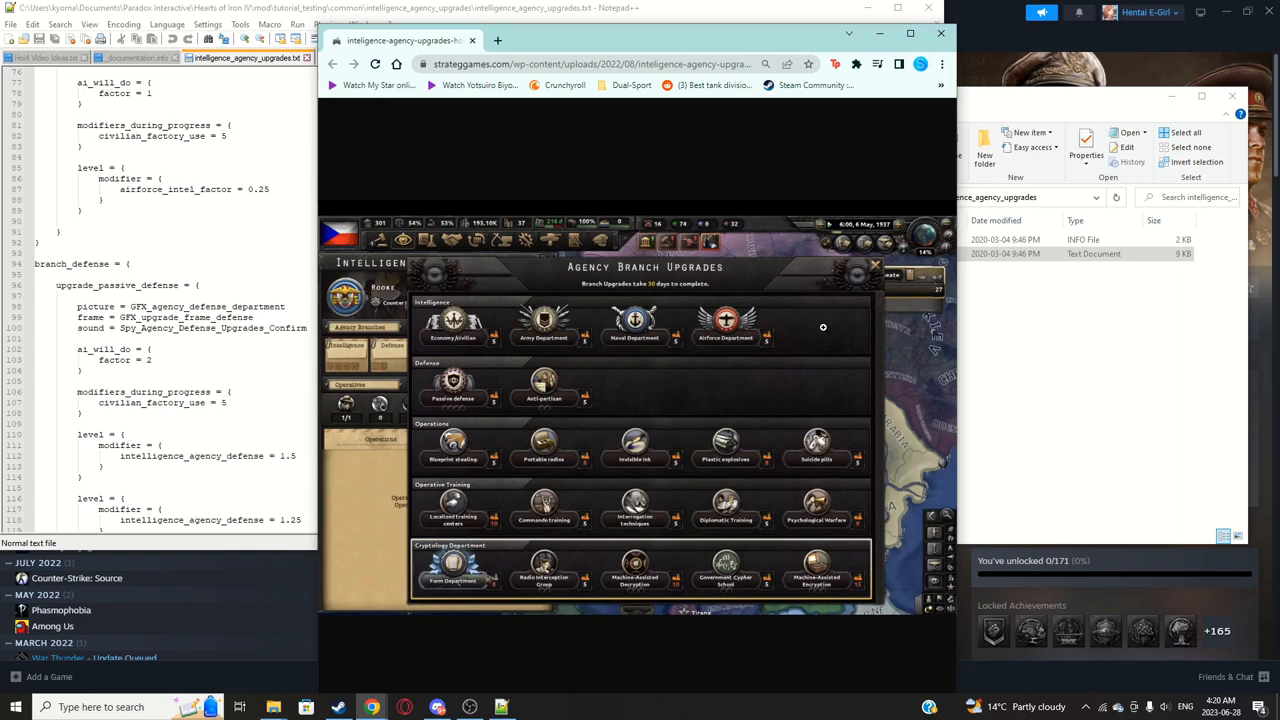
mouse_move(814, 336)
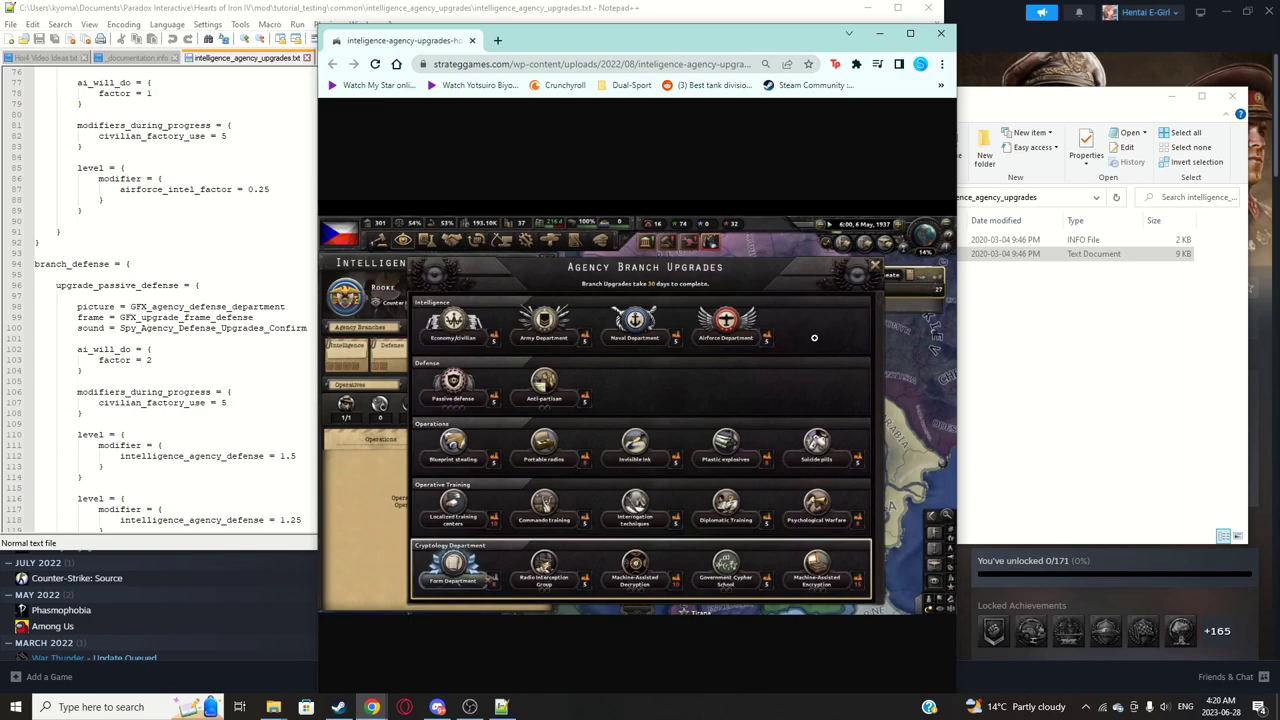
mouse_move(768, 316)
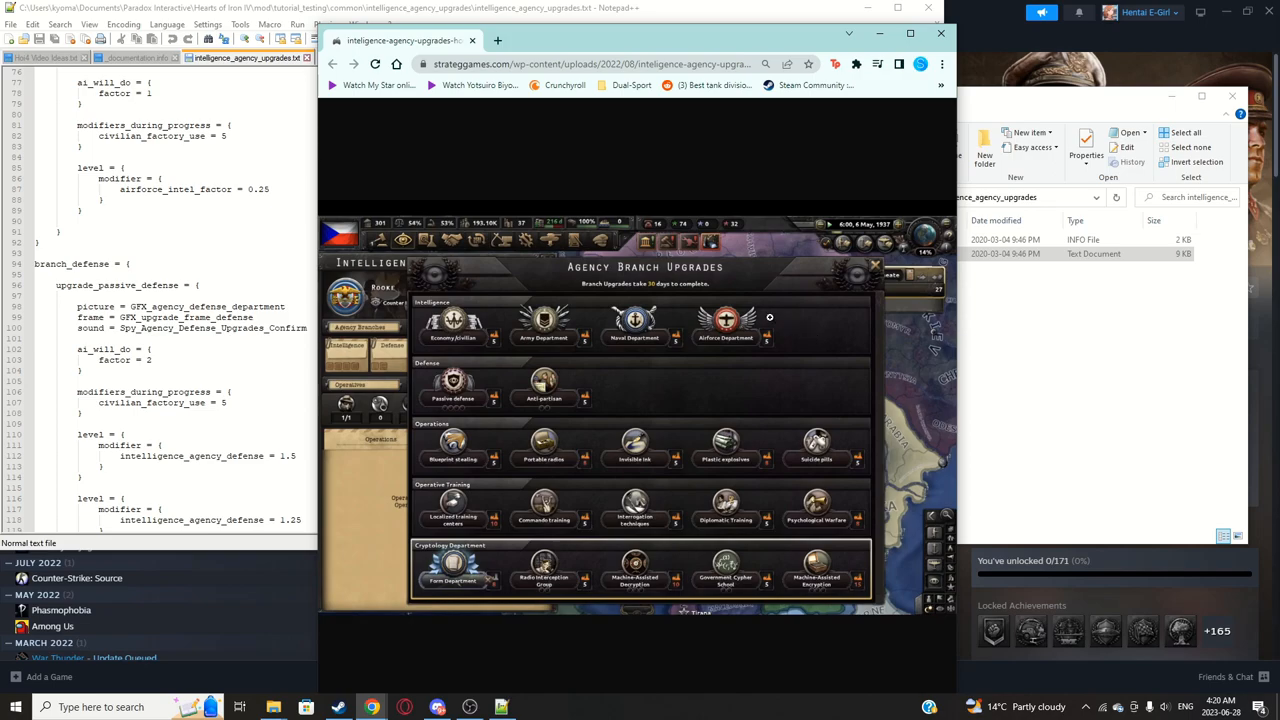
mouse_move(828, 336)
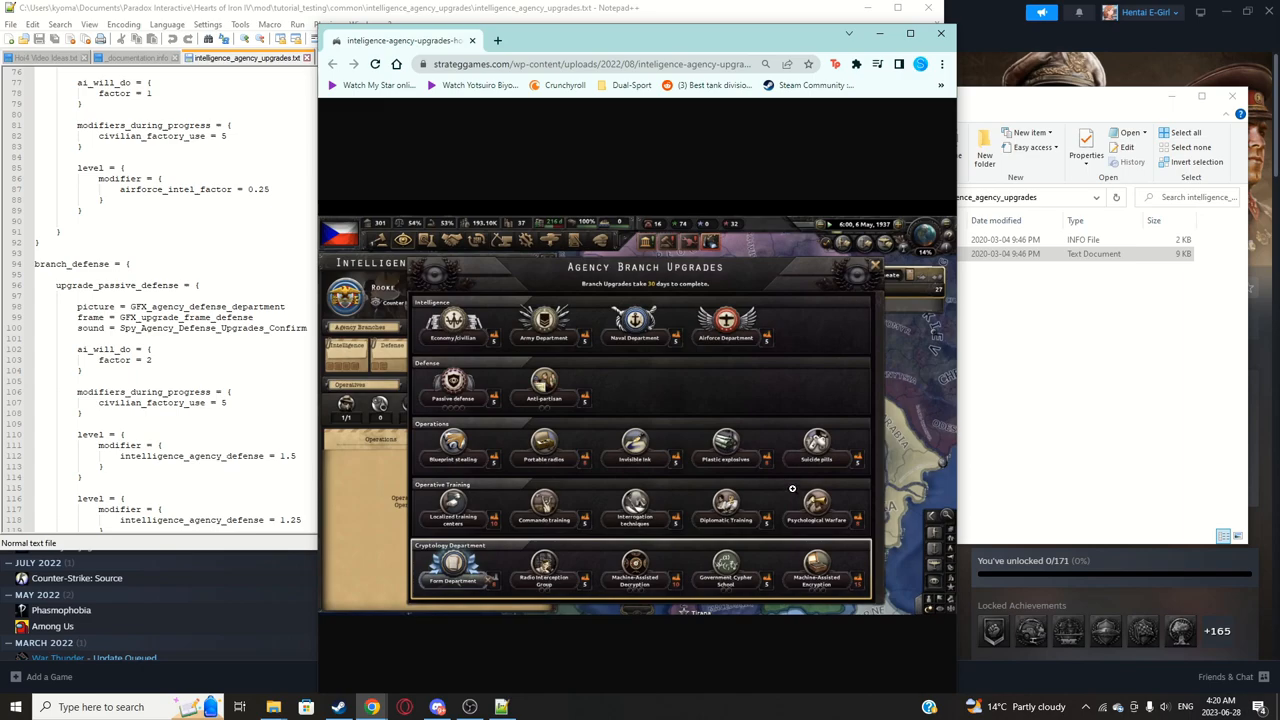
mouse_move(704, 376)
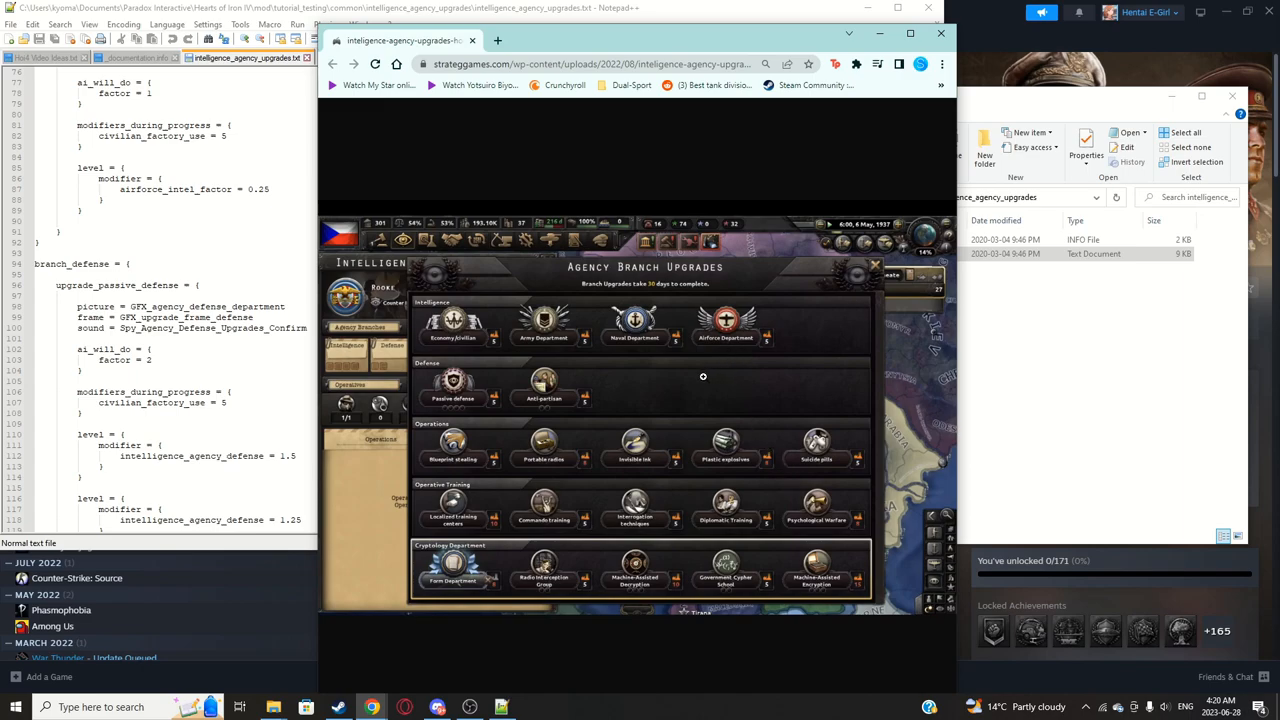
mouse_move(808, 330)
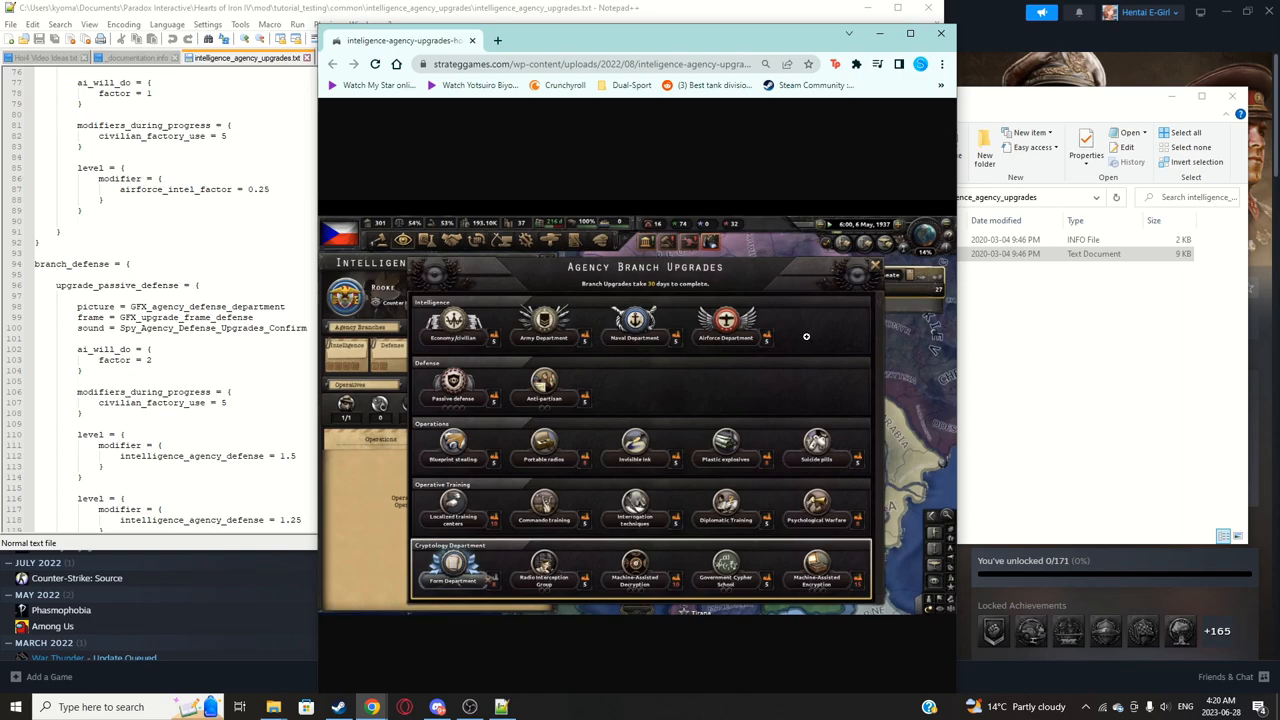
mouse_move(830, 320)
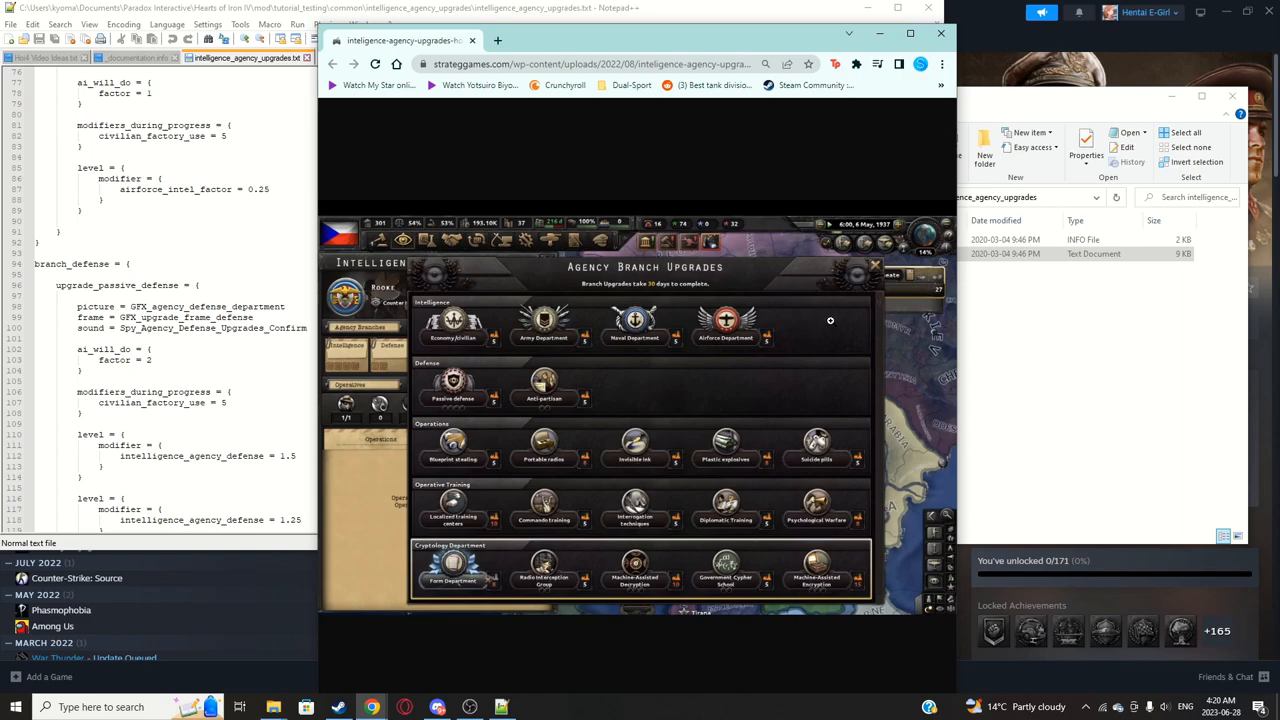
mouse_move(624, 338)
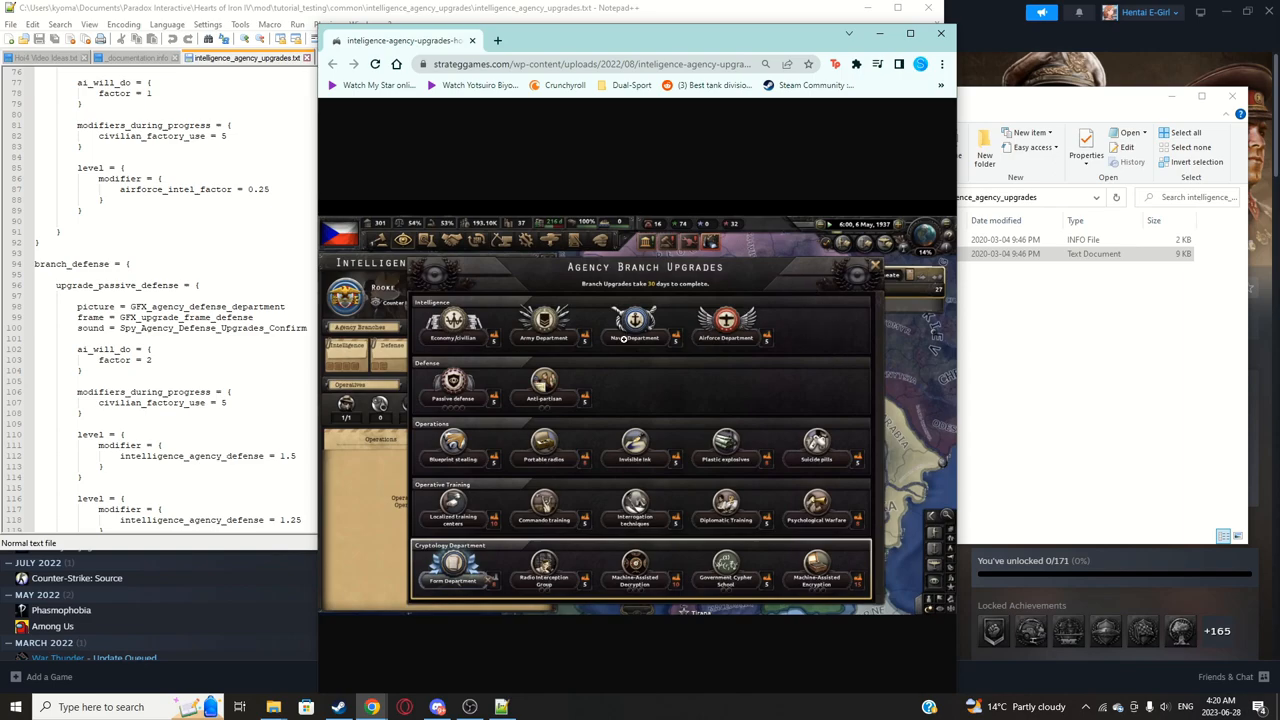
mouse_move(780, 316)
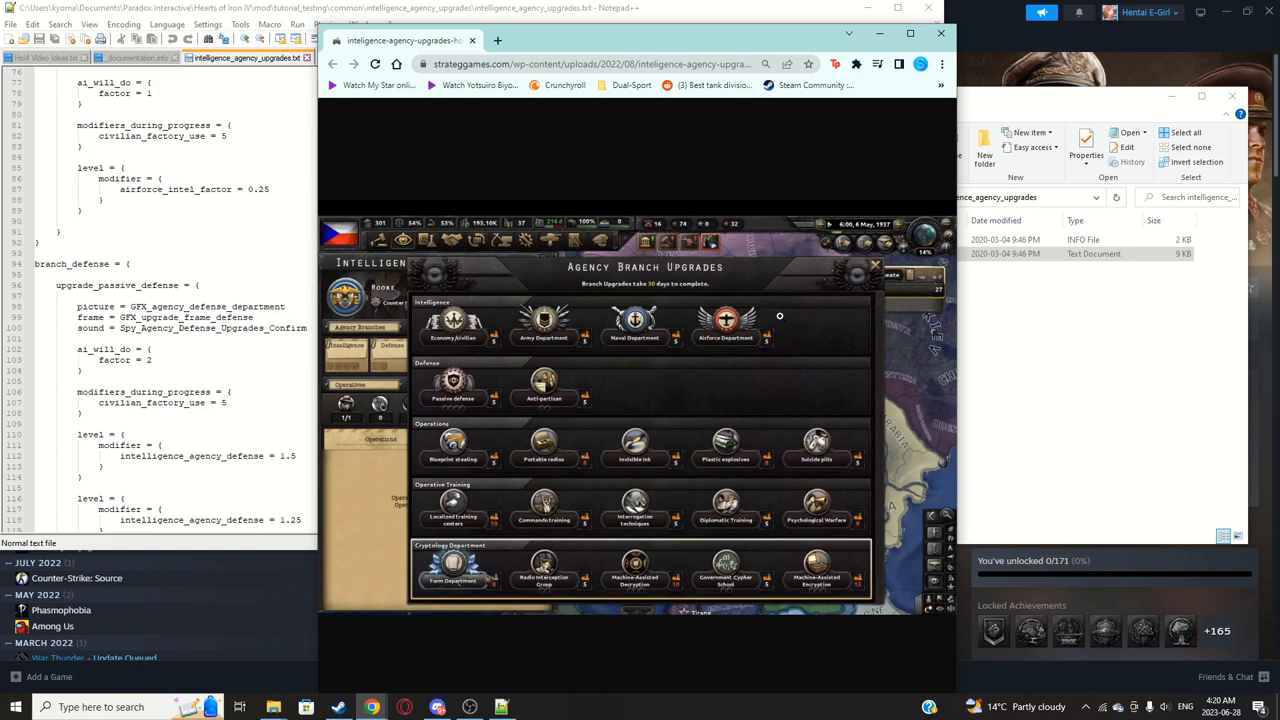
mouse_move(774, 392)
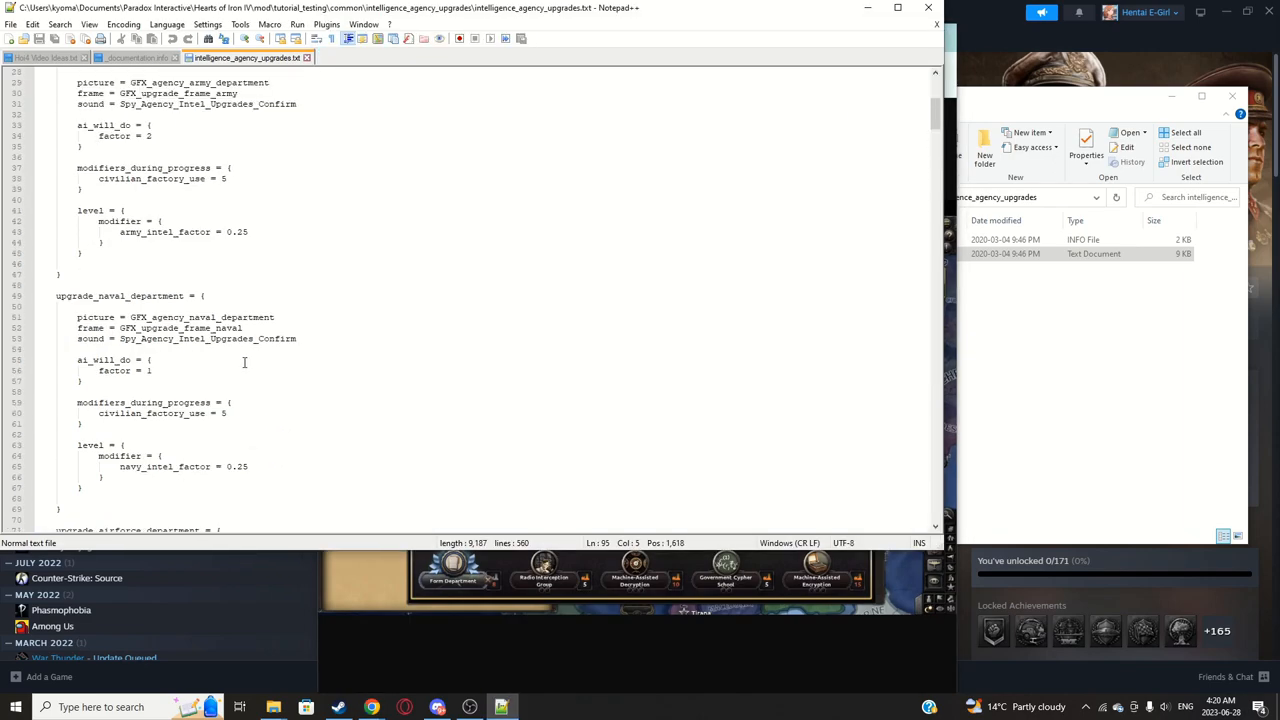
Step: Append _defence_policies to upgrade_aggressive, renaming it upgrade_aggressive_defence_policies
scroll(up, 3)
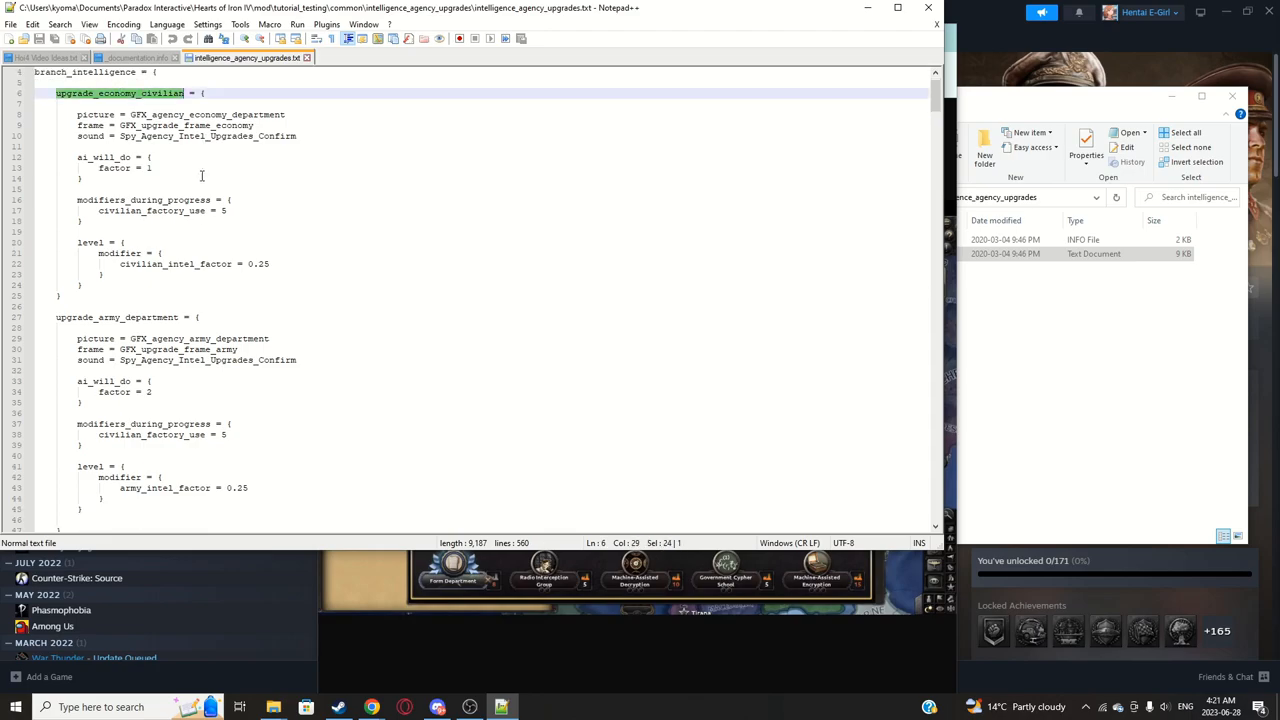
scroll(down, 3)
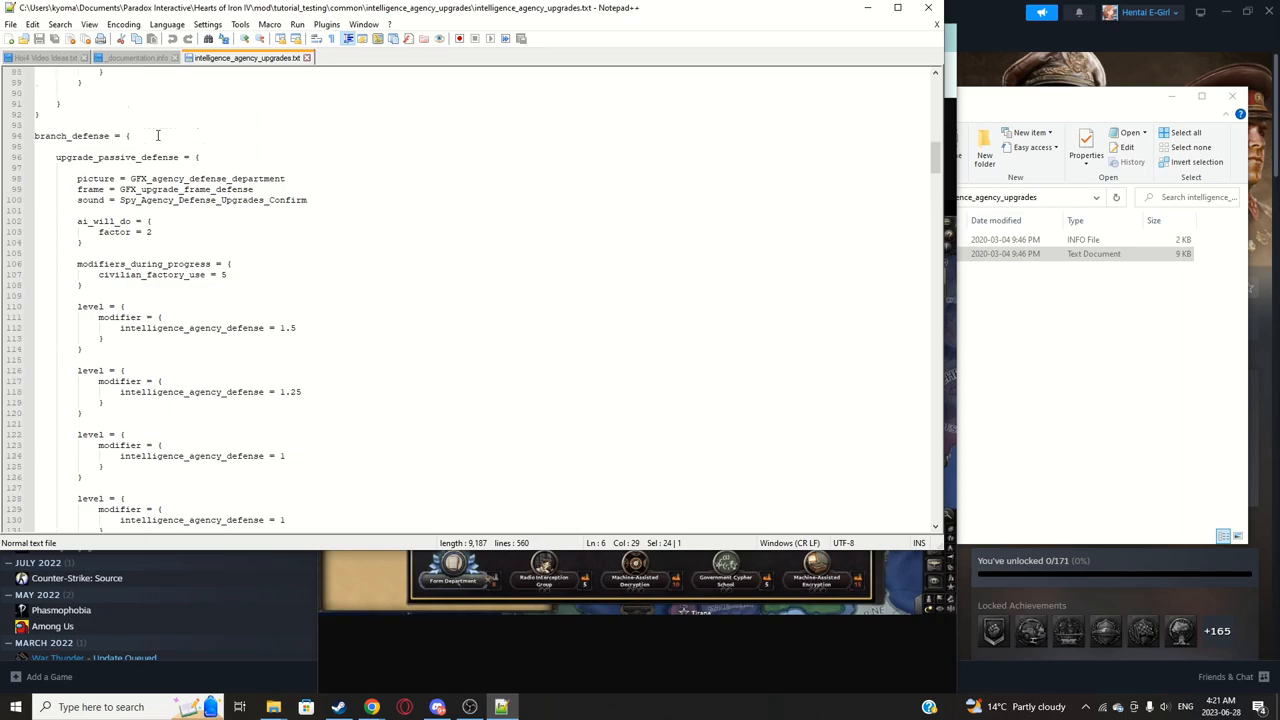
click(372, 708)
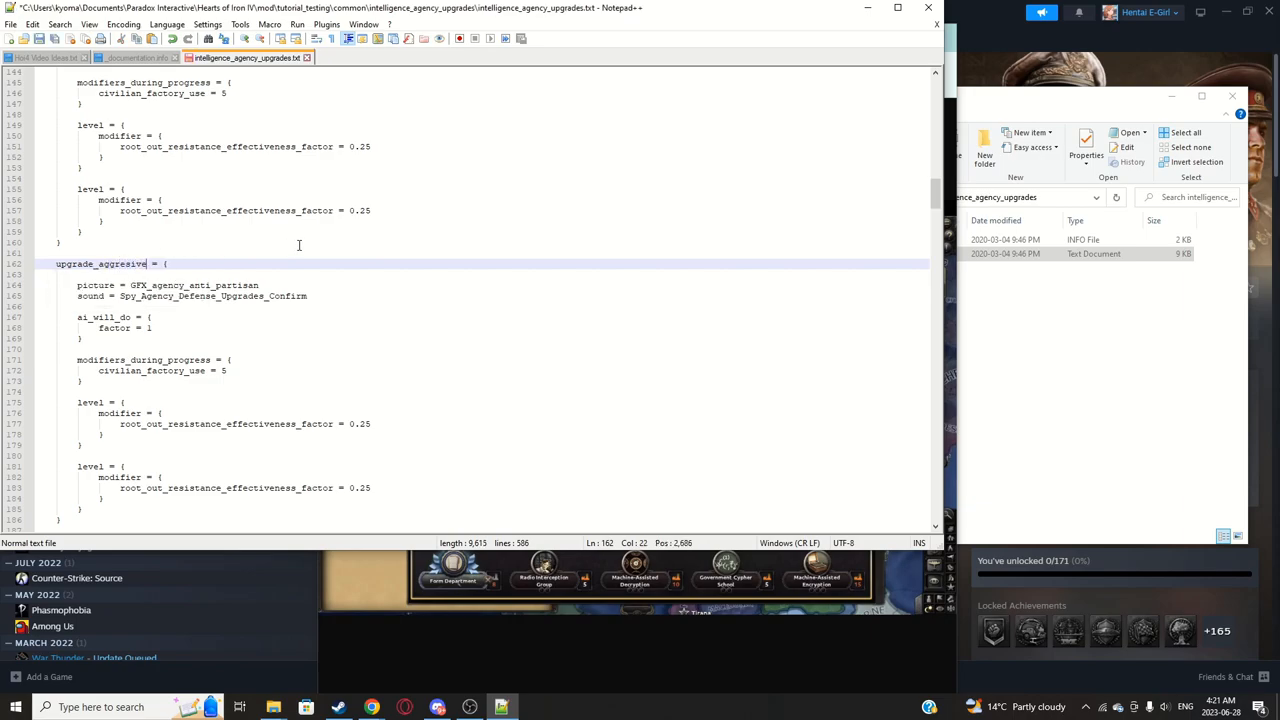
text(_defend)
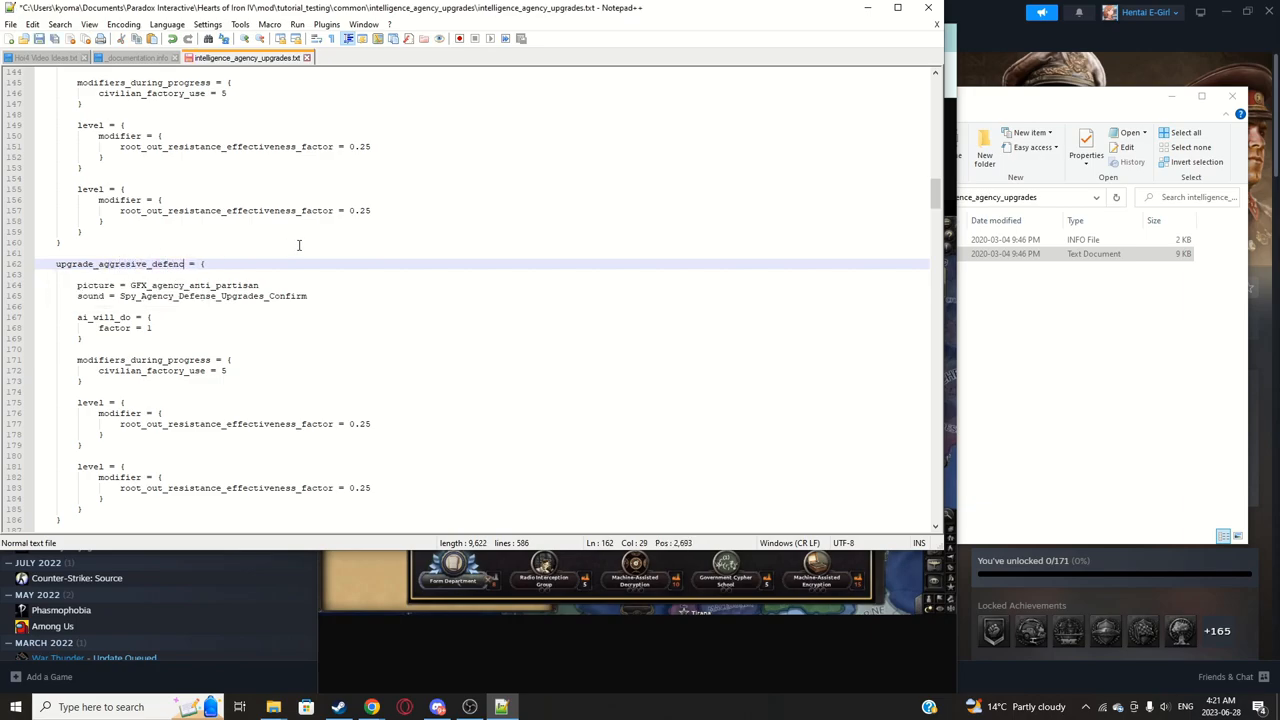
text(ce_policies)
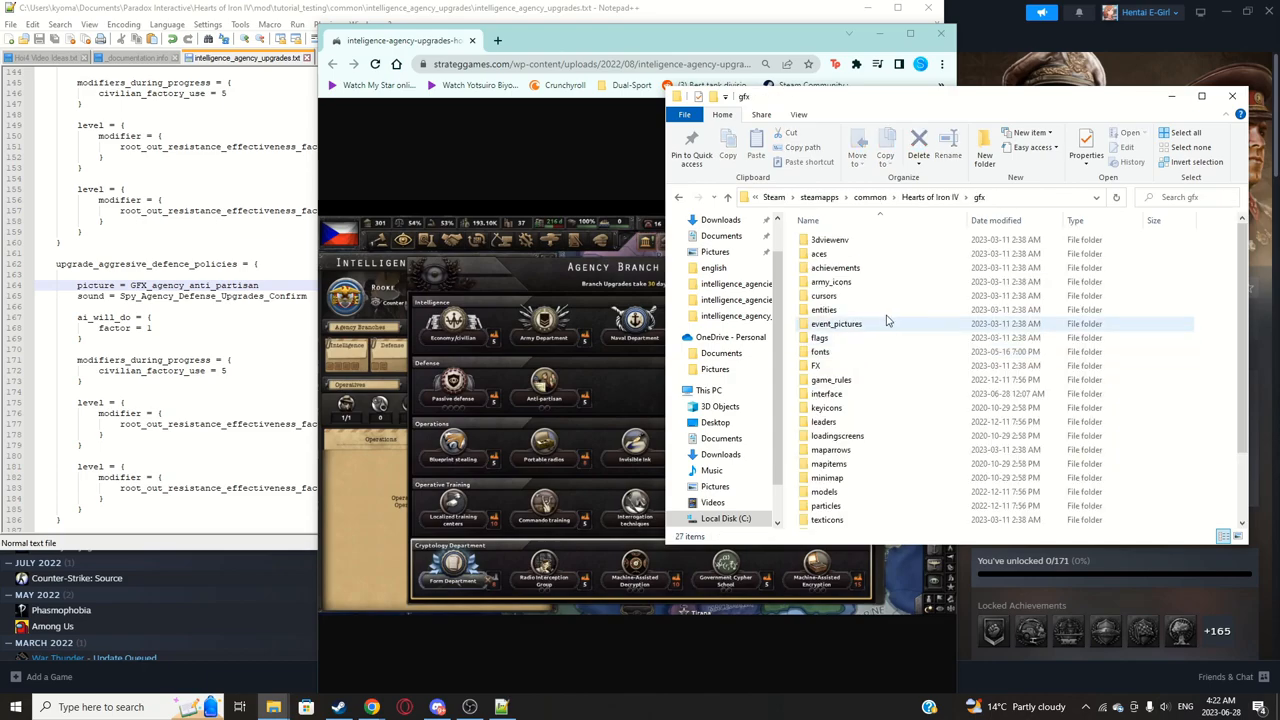
Step: Browse the game install into gfx > interface > operatives to view the agency artwork files
double_click(826, 392)
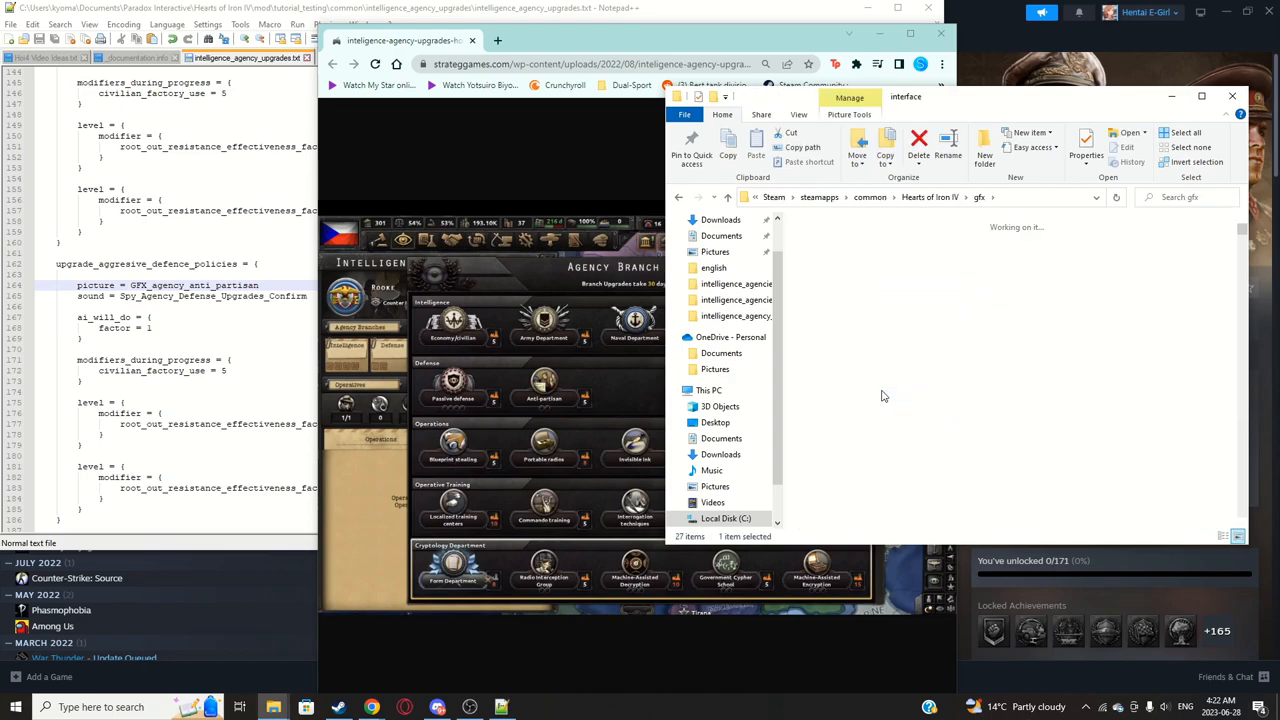
double_click(1016, 198)
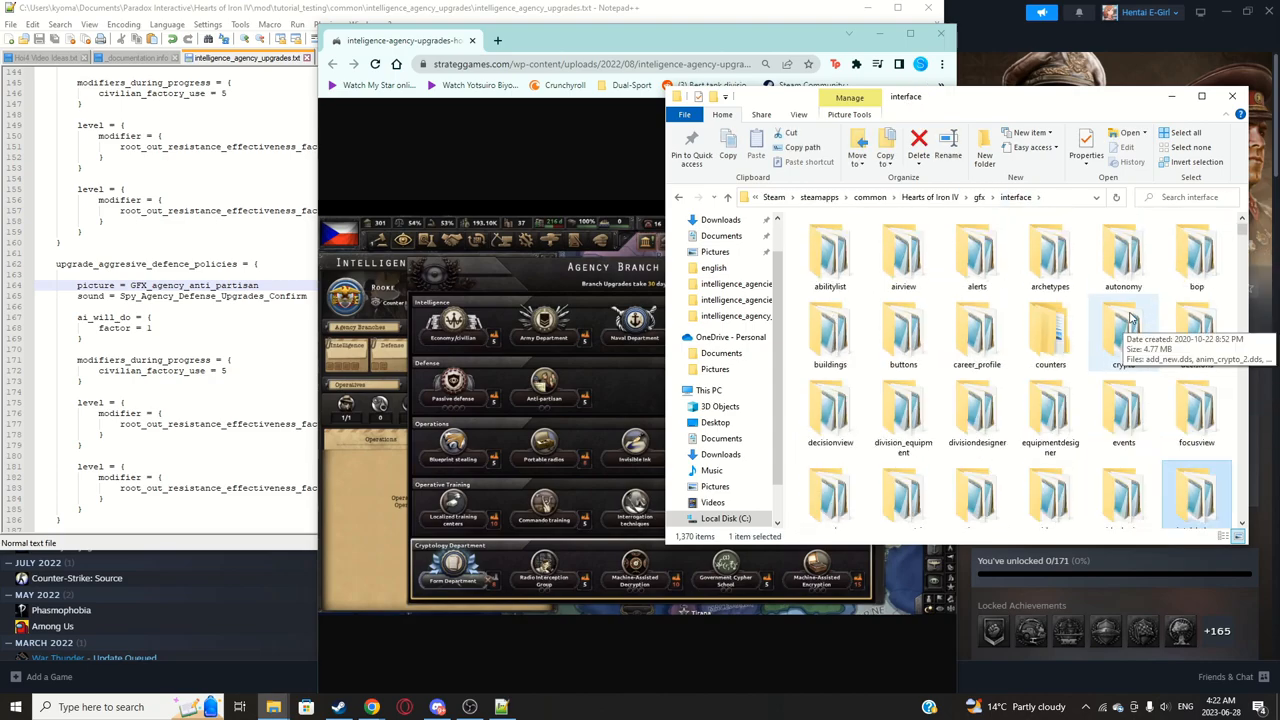
scroll(down, 3)
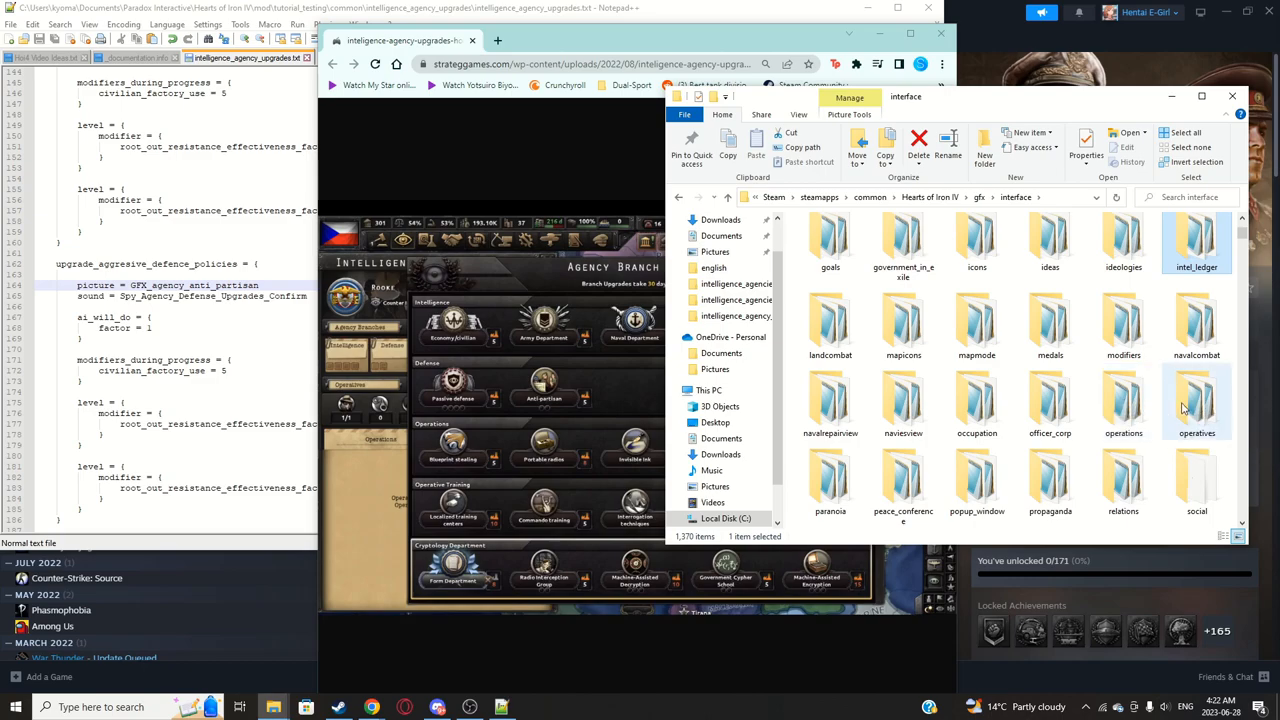
double_click(1196, 400)
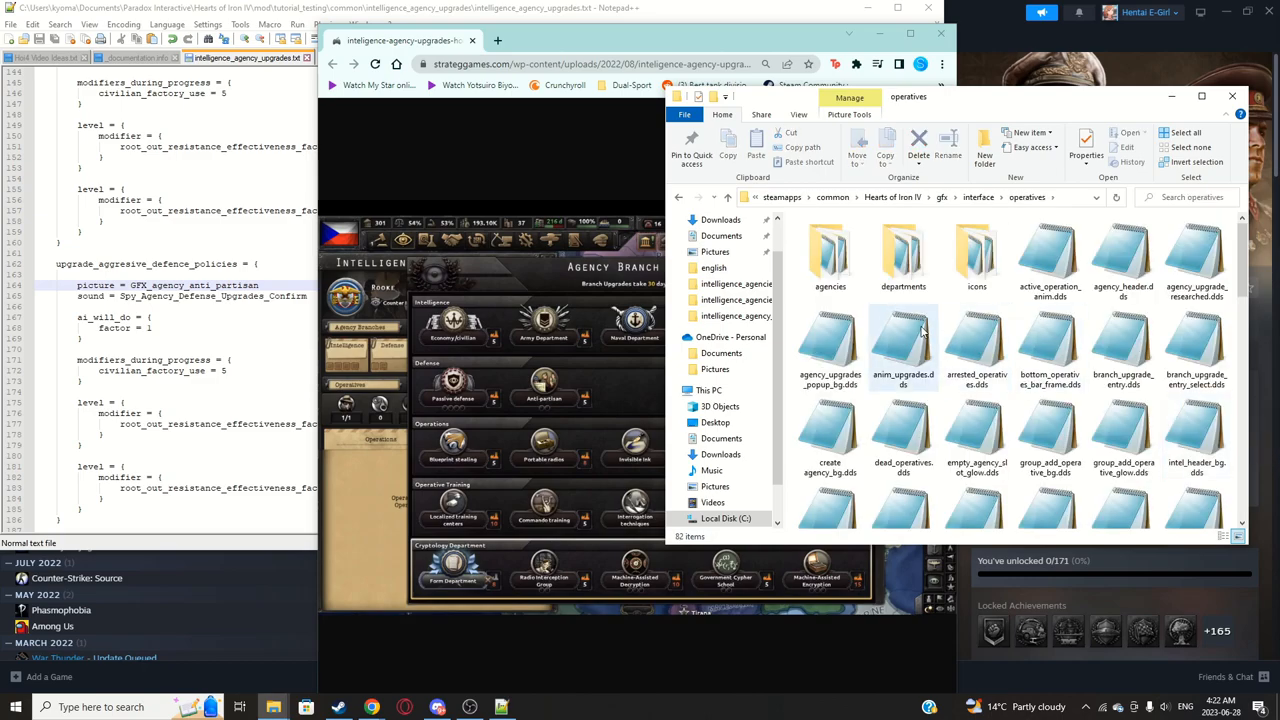
mouse_move(1124, 336)
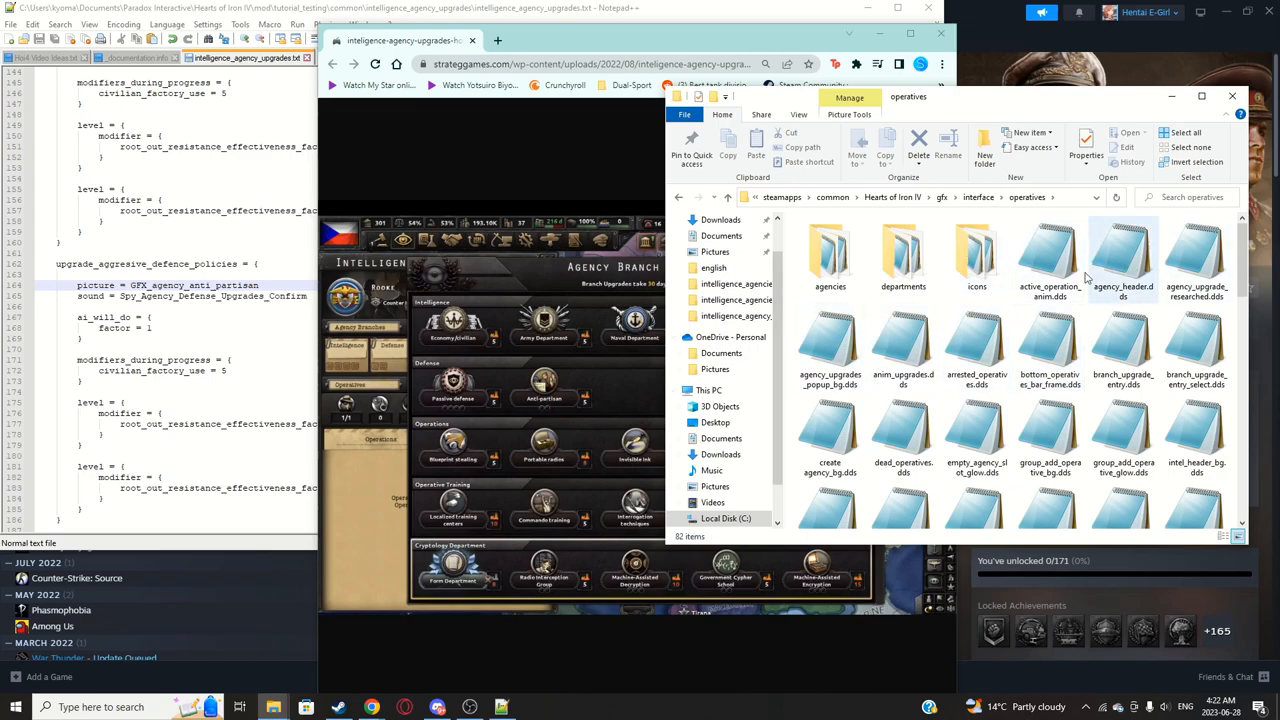
mouse_move(276, 708)
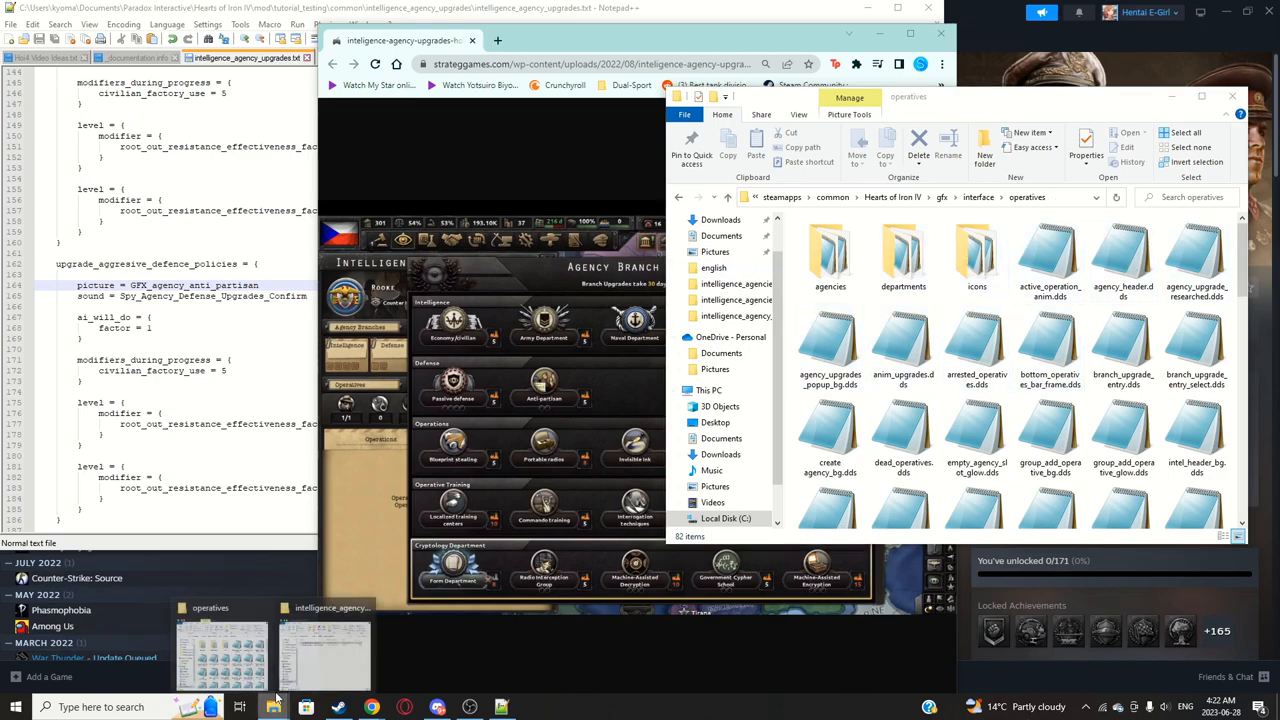
Step: Create gfx and interface folders in the mod and inspect the game's agencies folder and cryptology icon
click(324, 656)
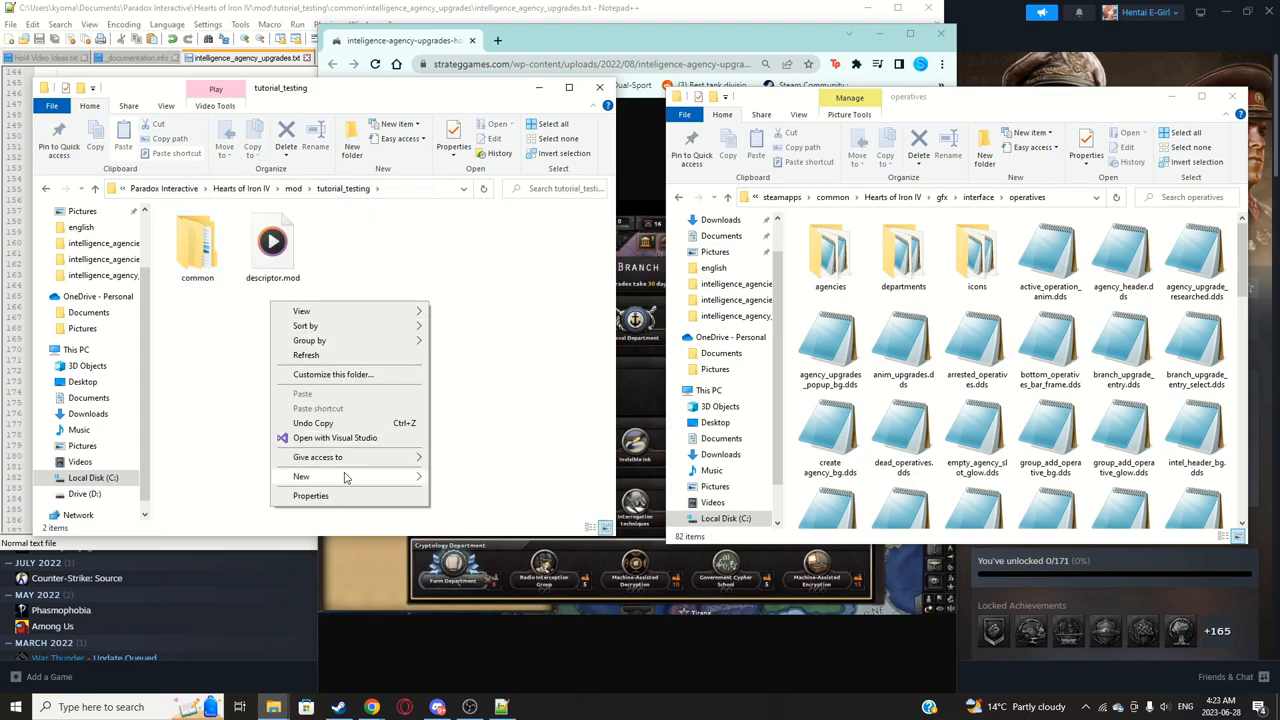
click(300, 476)
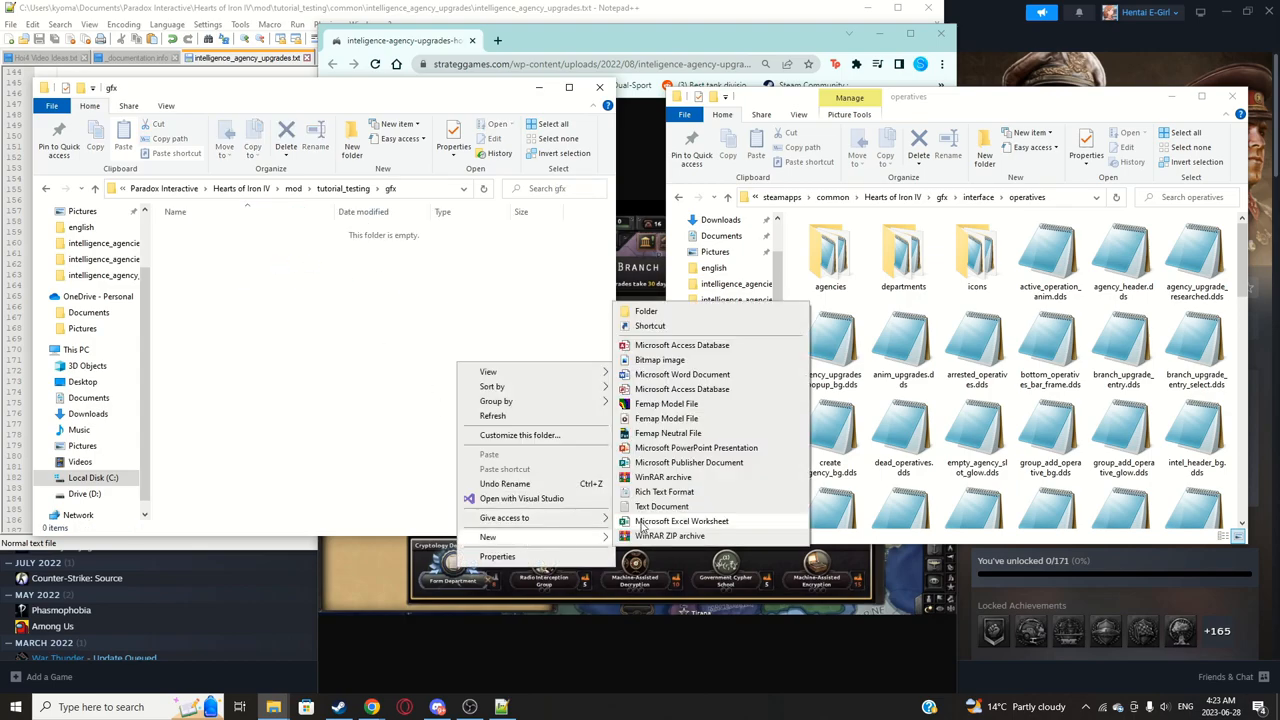
click(646, 312)
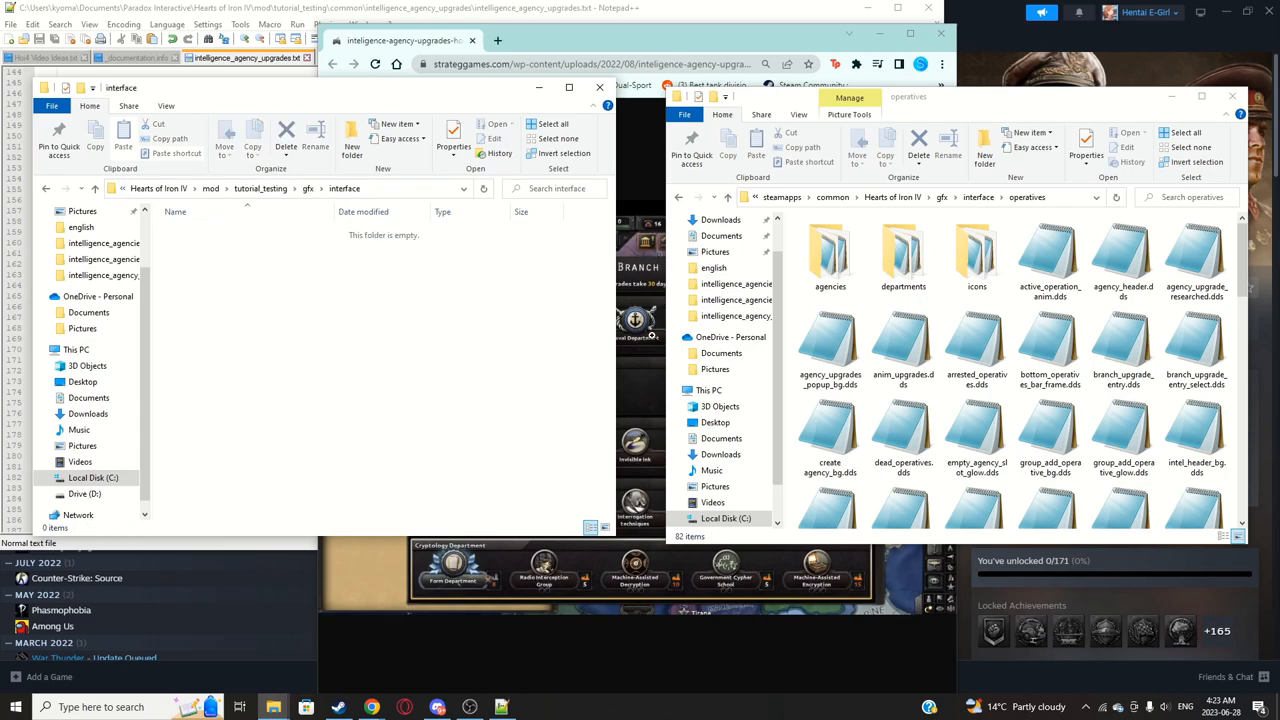
mouse_move(1124, 344)
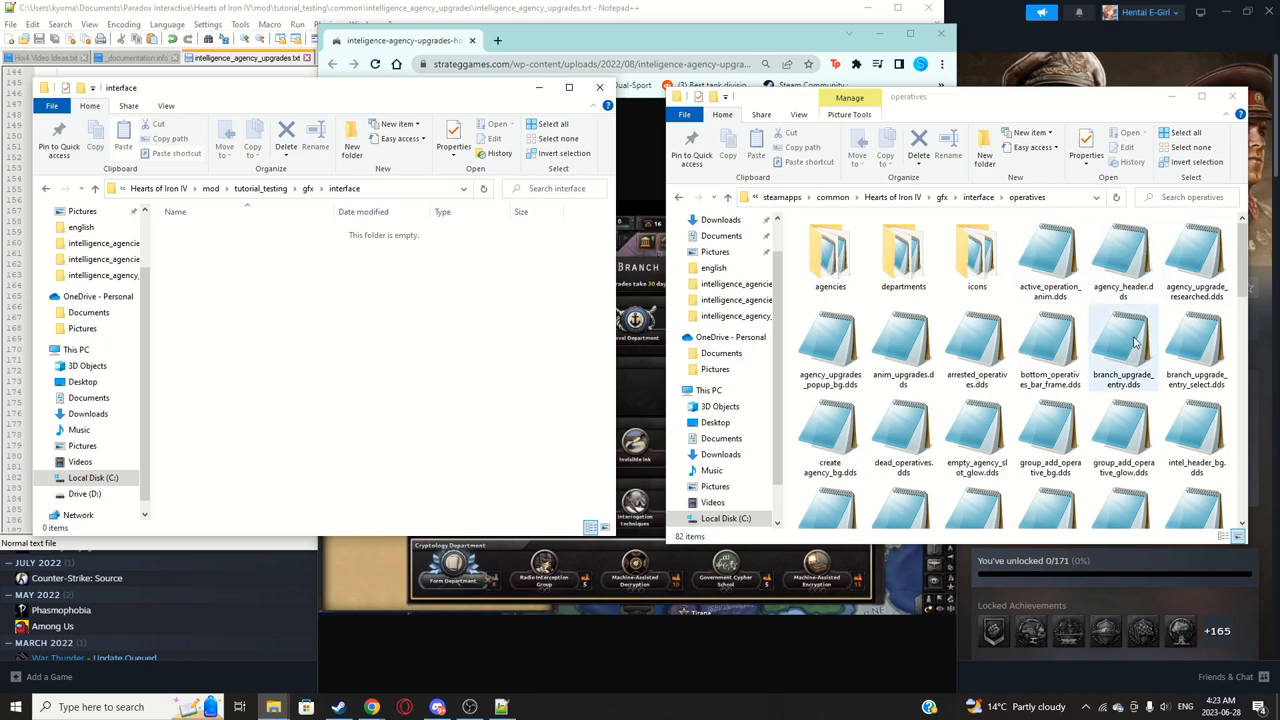
mouse_move(1210, 340)
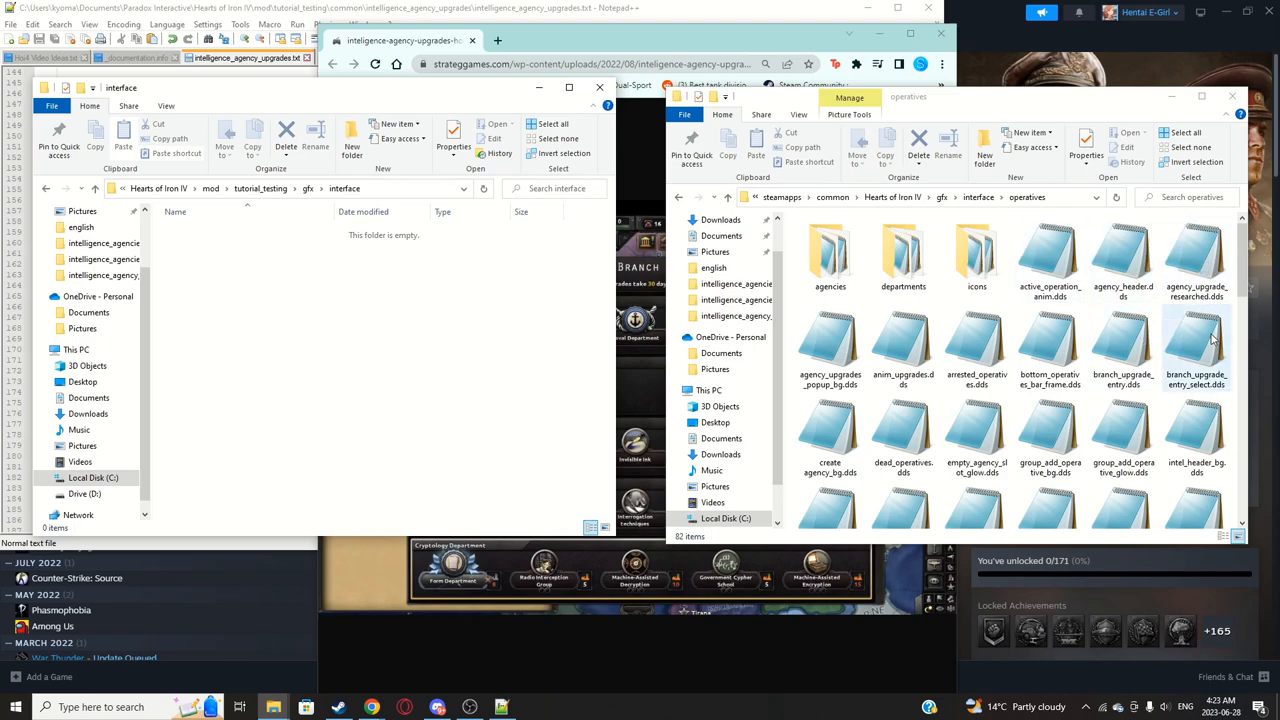
double_click(830, 250)
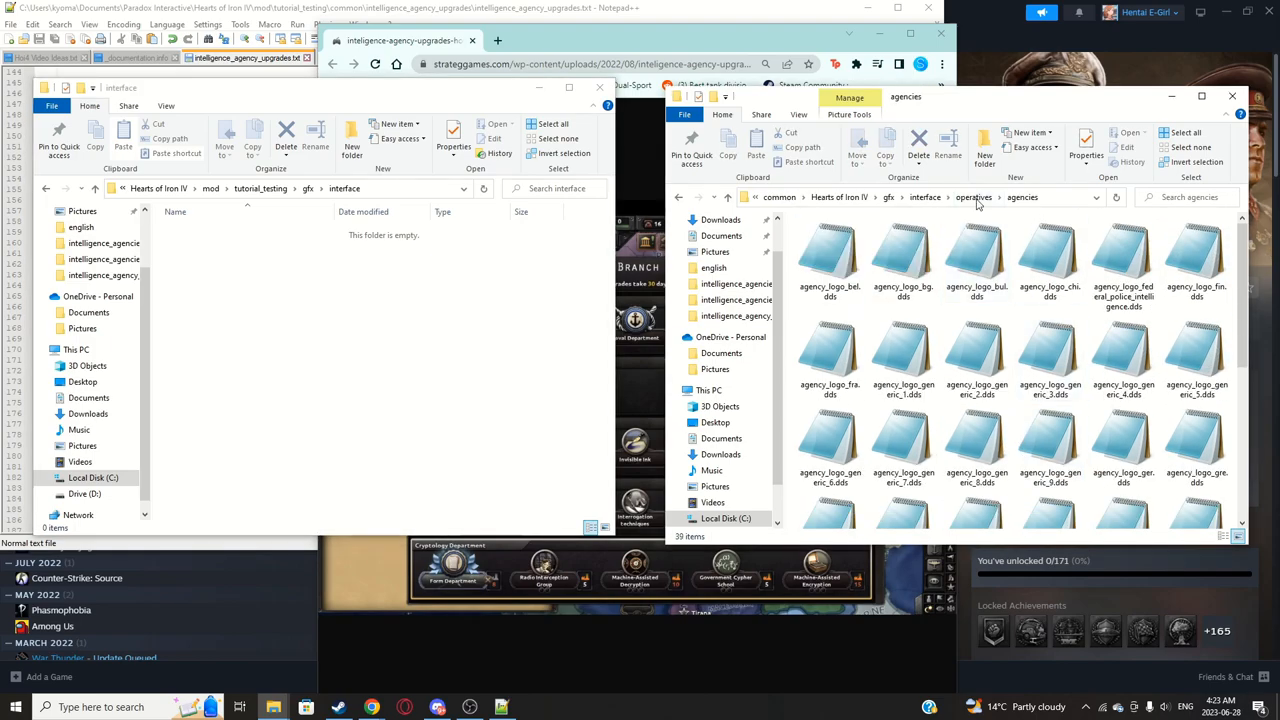
click(972, 196)
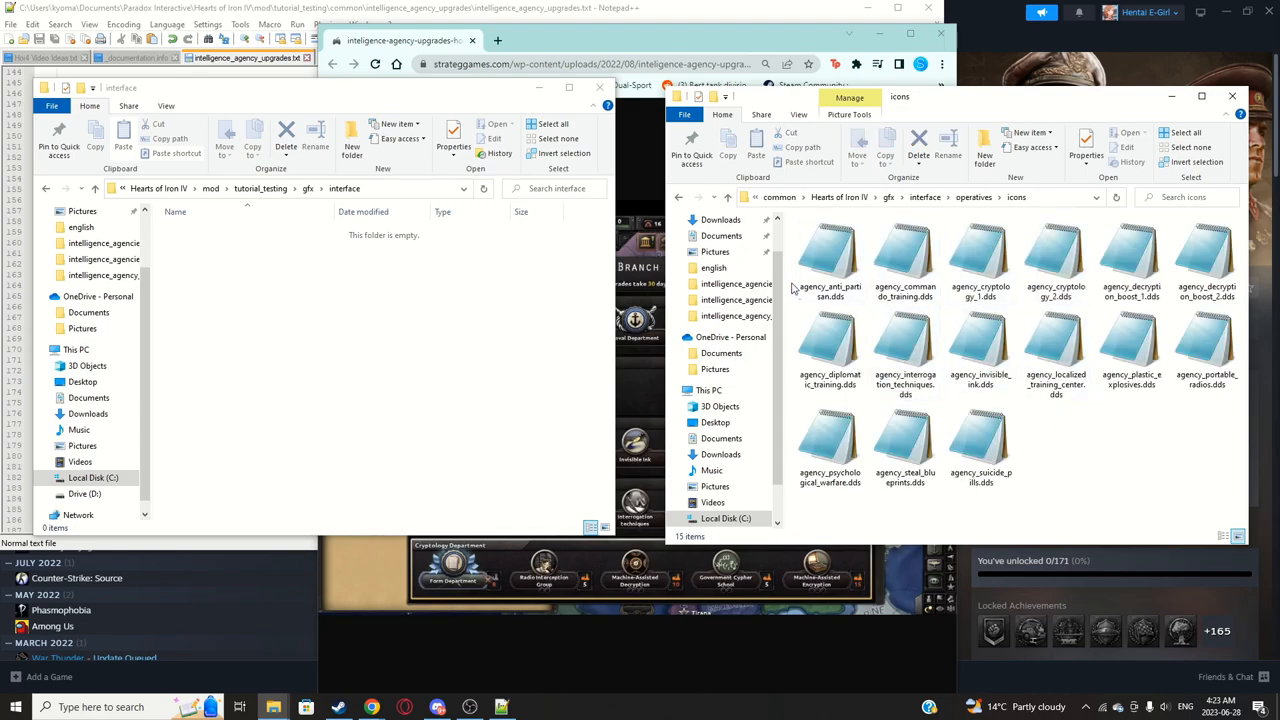
right_click(980, 260)
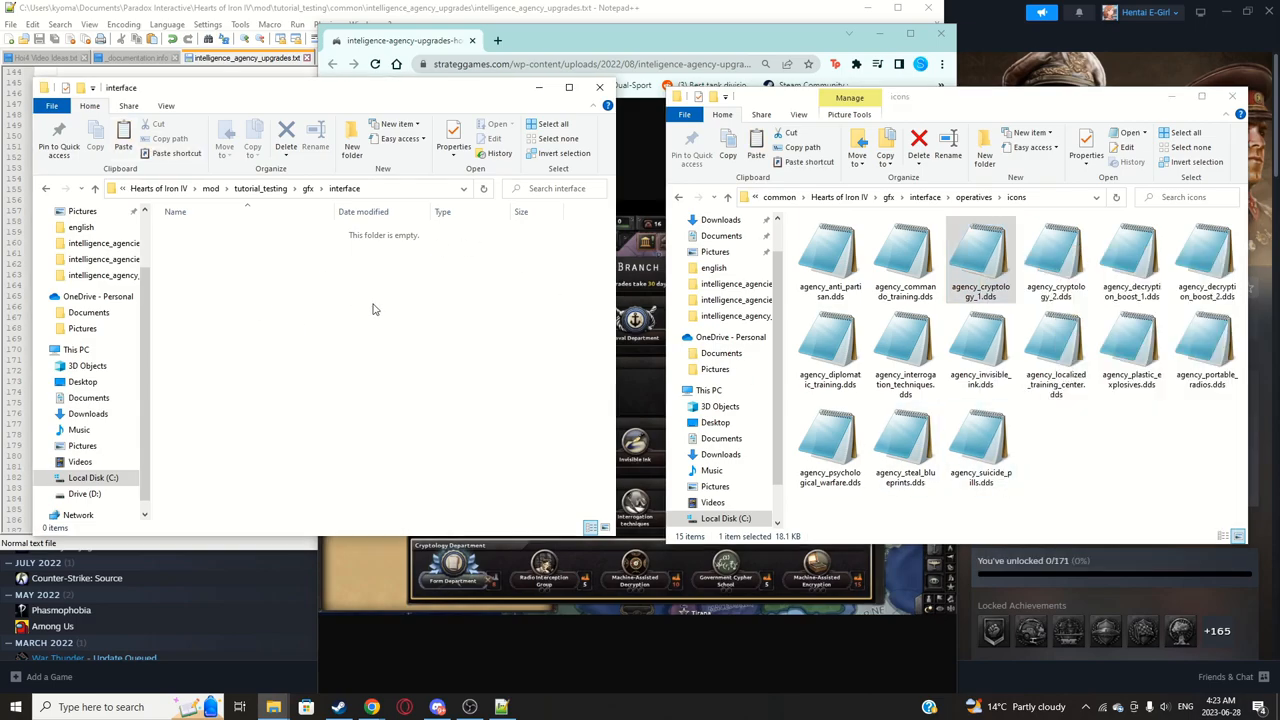
Step: Create nested operatives and icons folders inside the mod's interface folder
right_click(376, 308)
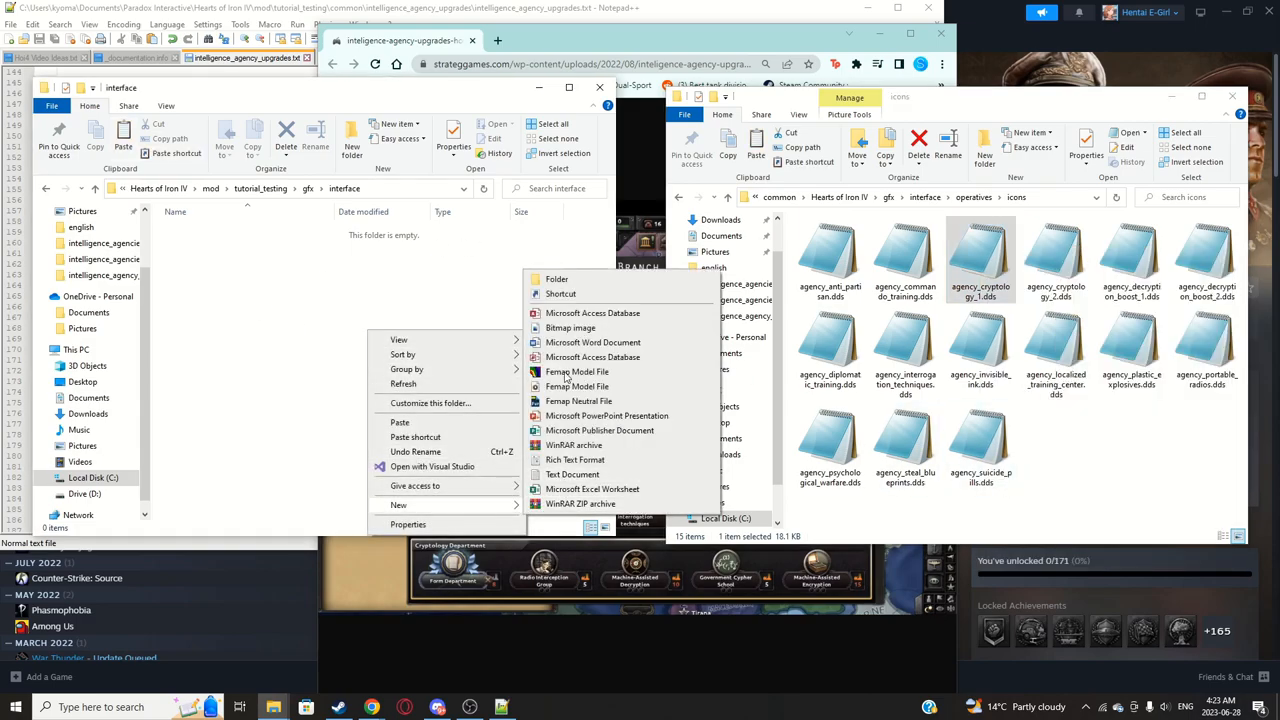
click(556, 280)
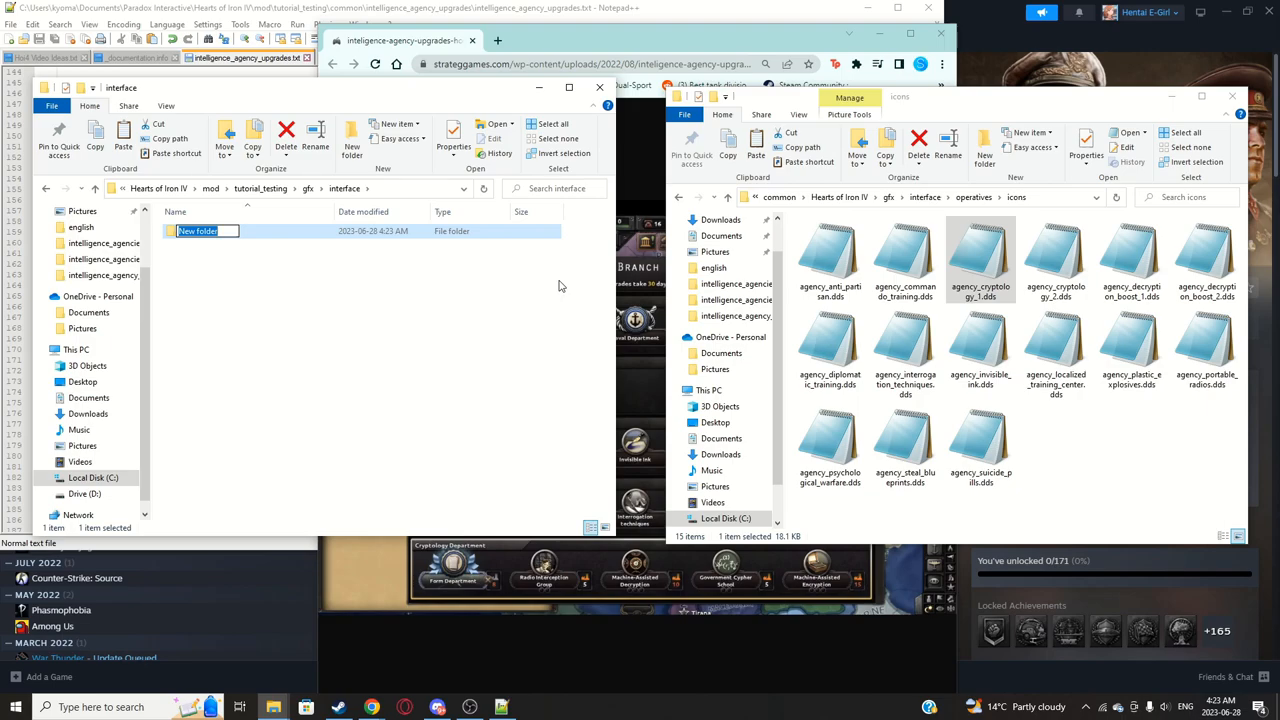
text(operatives)
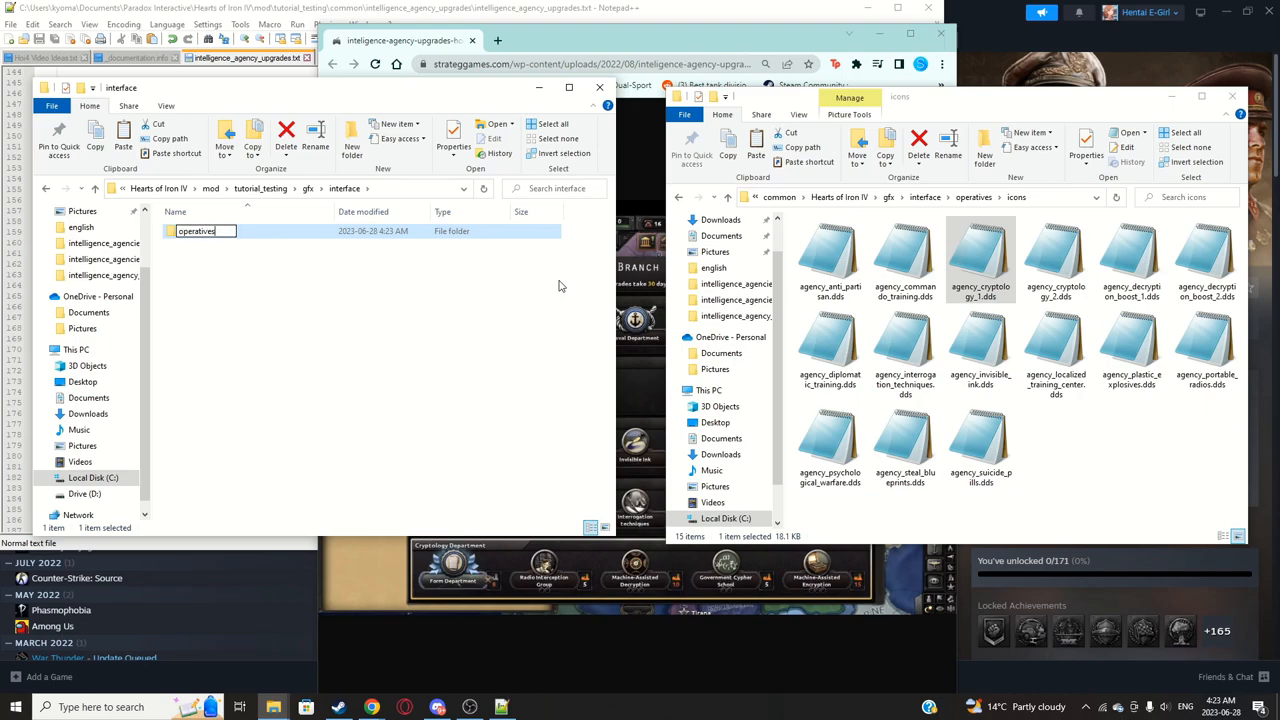
right_click(400, 350)
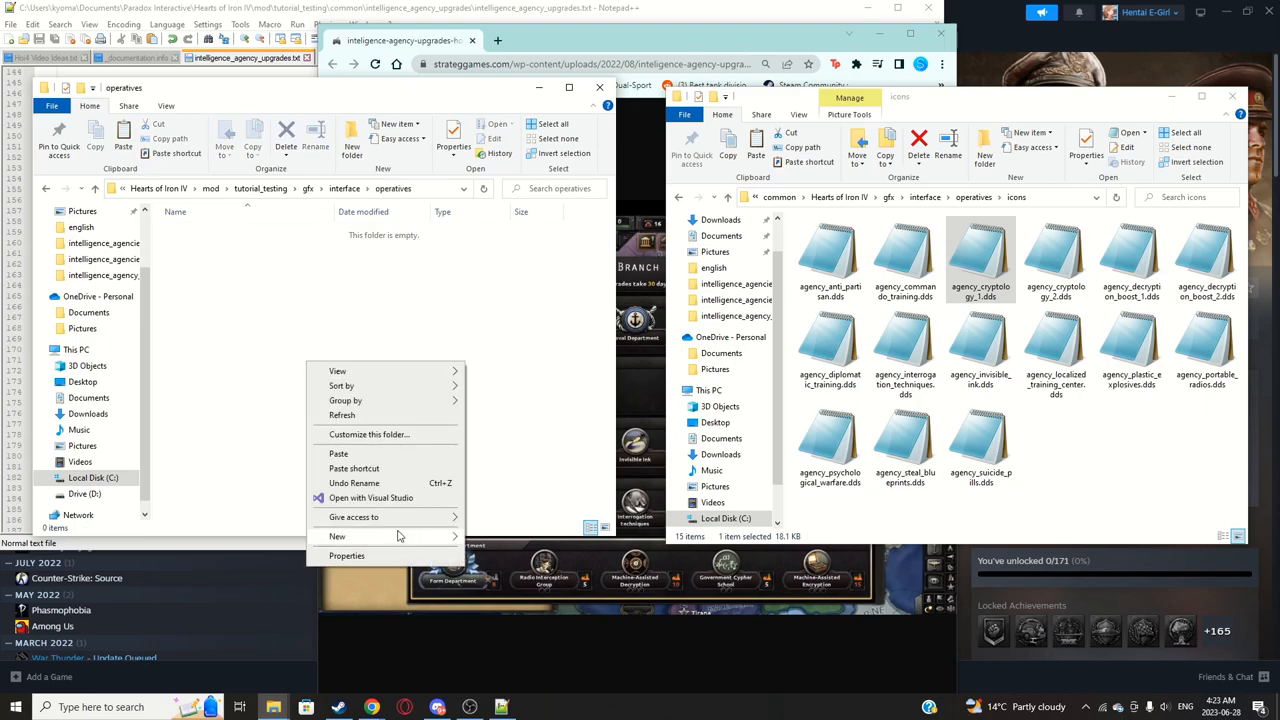
click(336, 536)
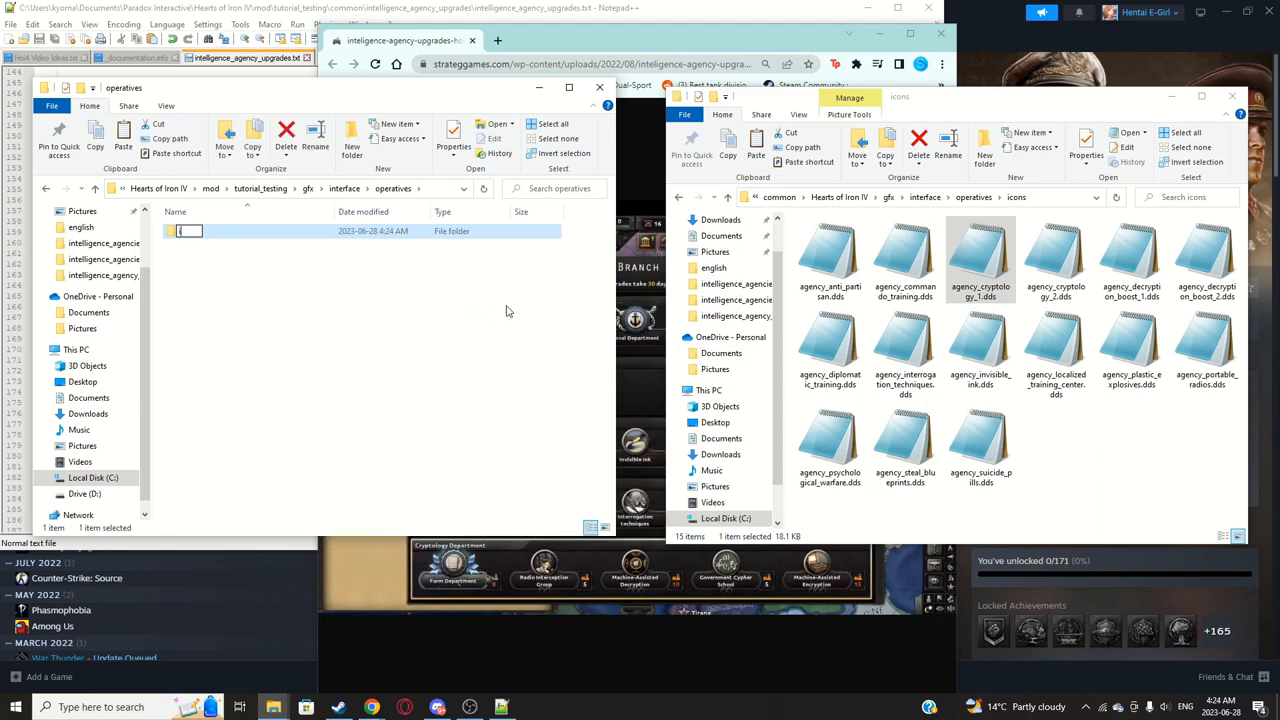
text(icons)
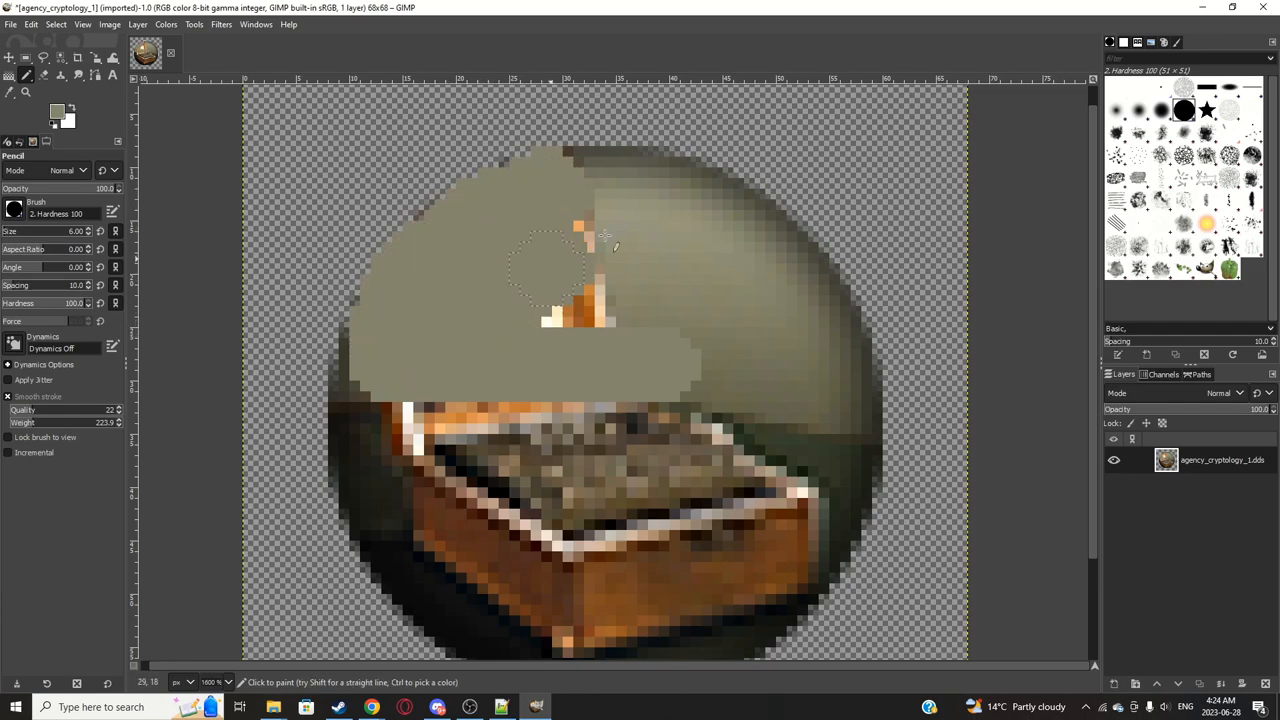
Step: Paint over the dagger detail and draw a pale quill shape on the olive badge
click(576, 270)
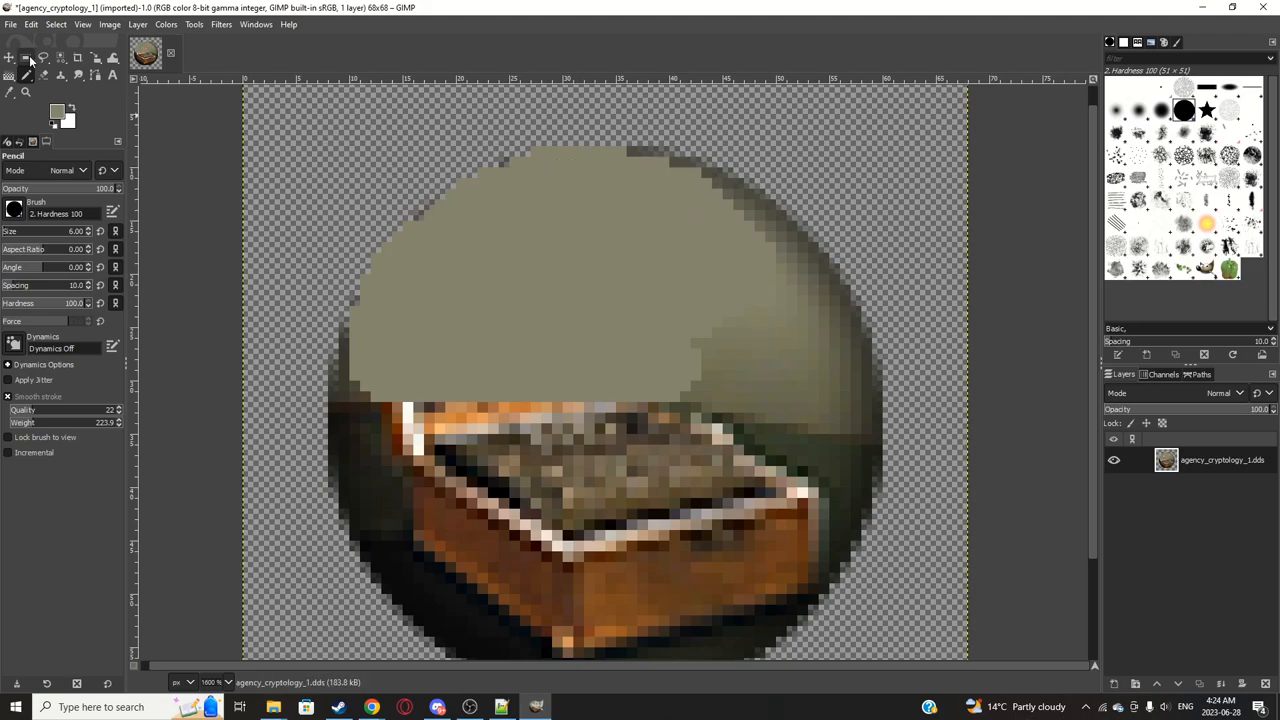
click(26, 56)
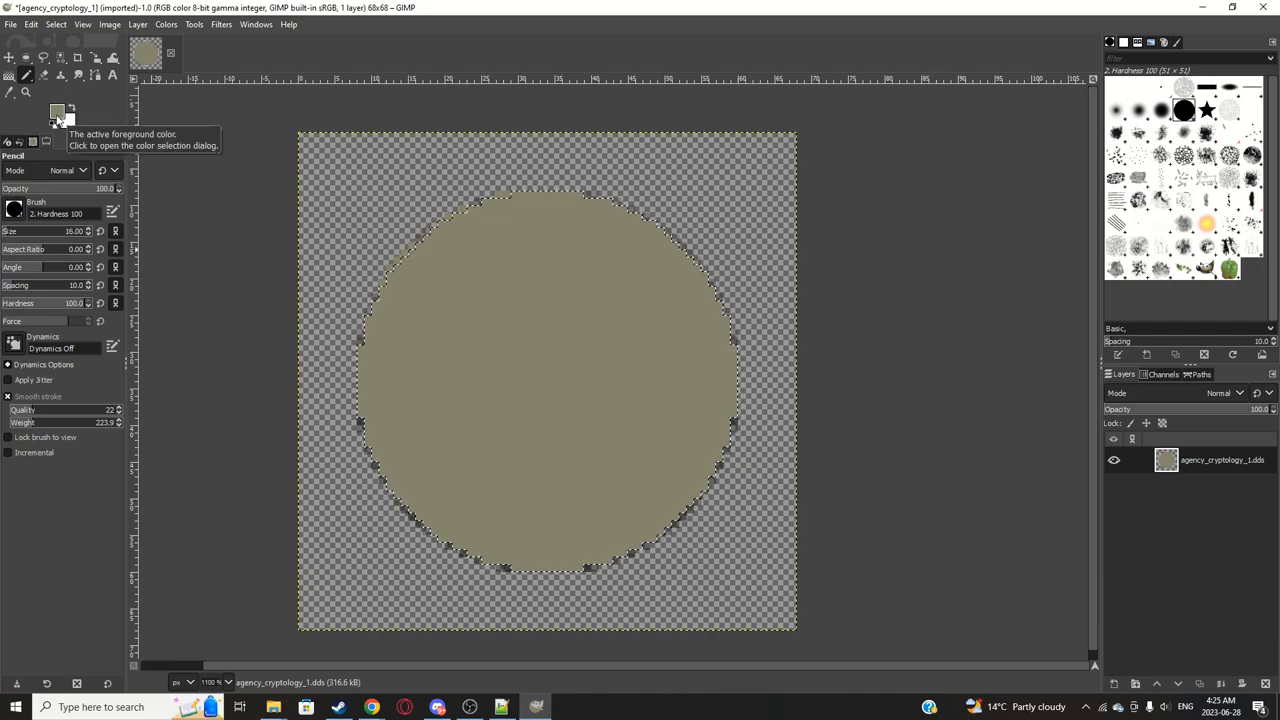
click(56, 110)
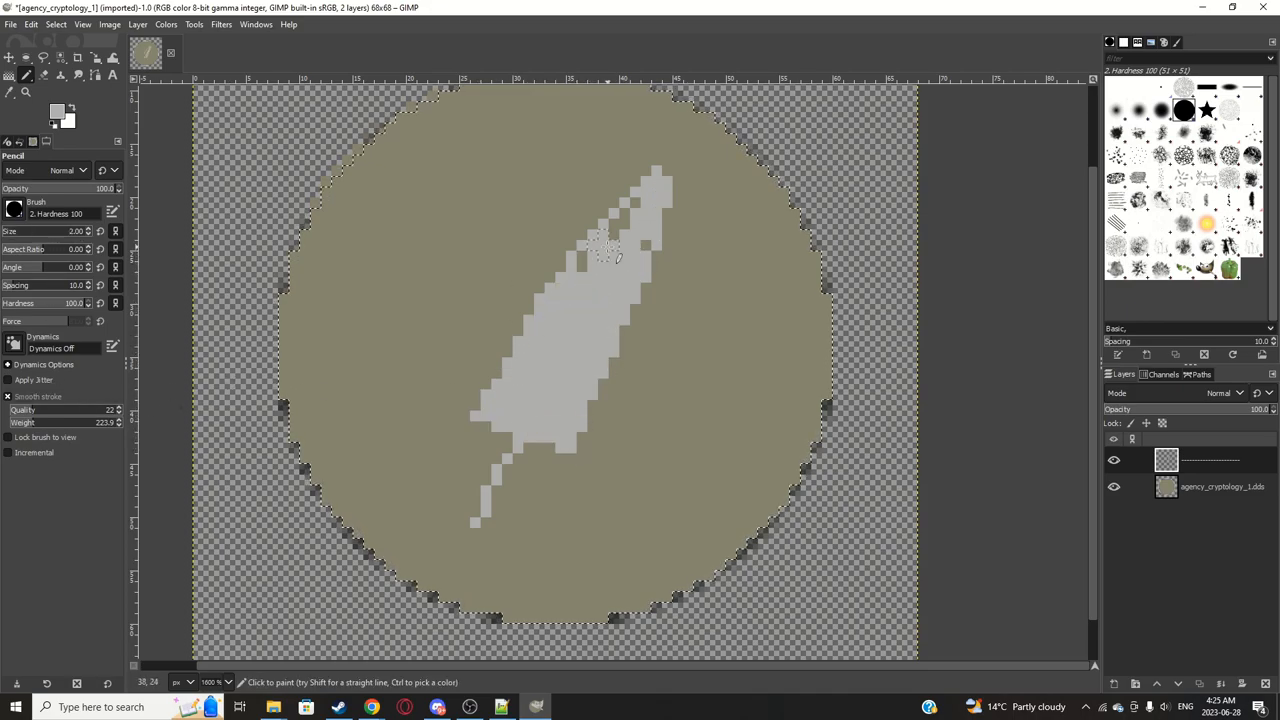
click(620, 240)
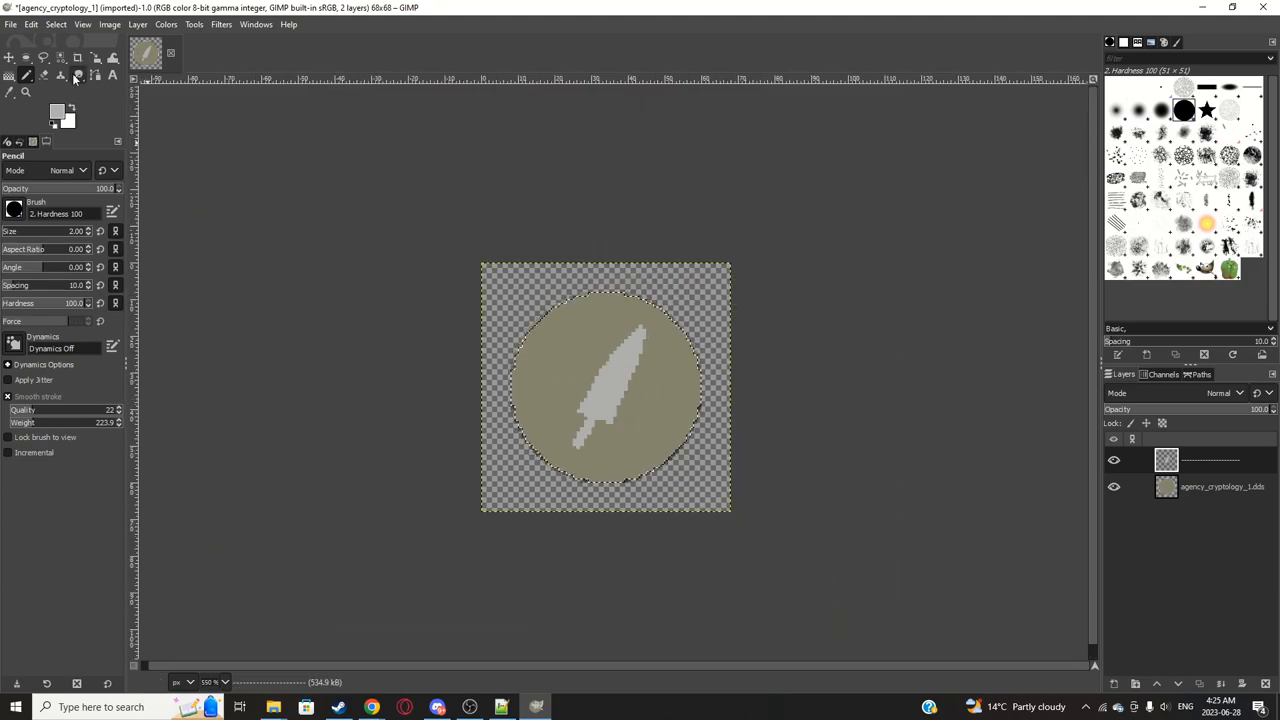
Step: Switch to rectangular selection and select the base icon layer
click(90, 76)
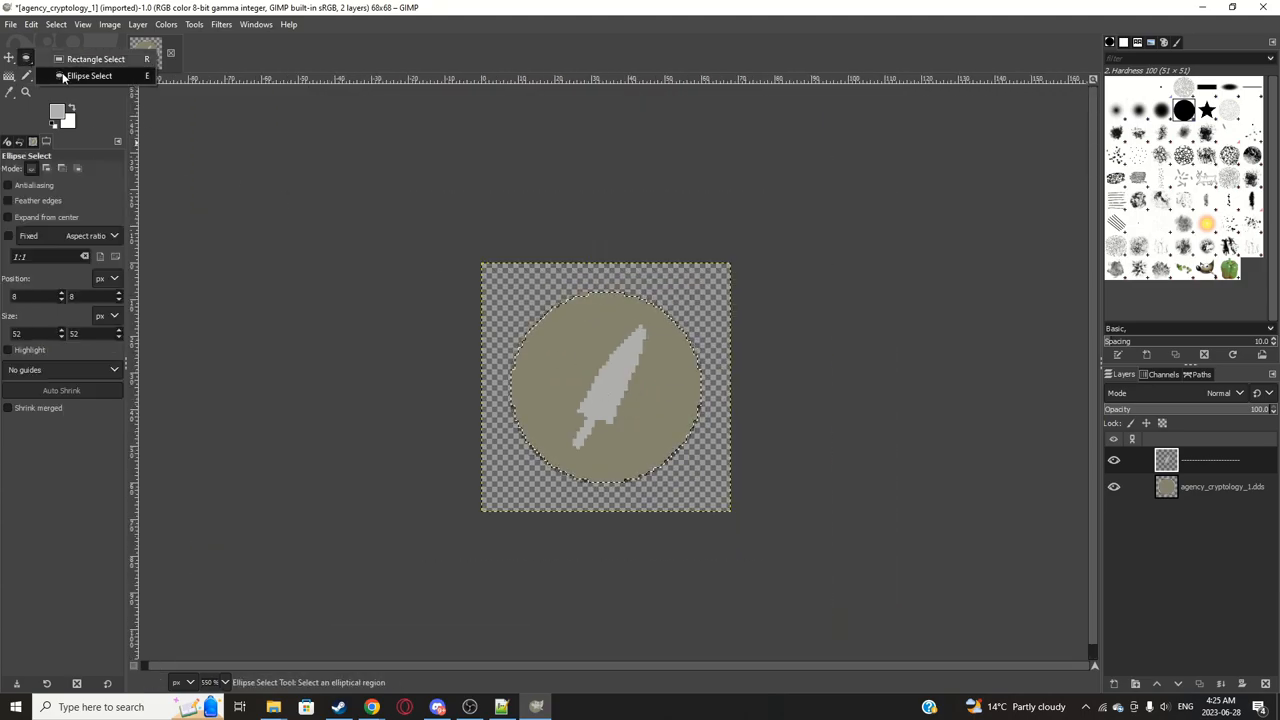
click(88, 58)
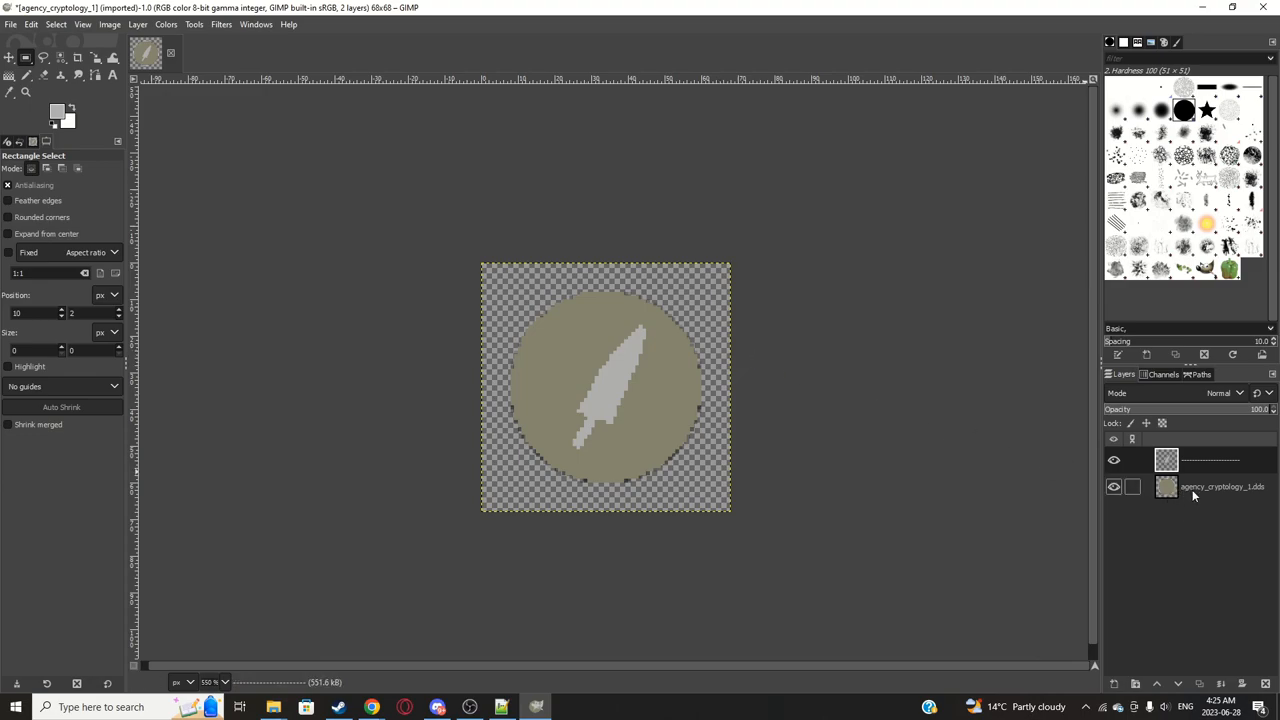
click(1114, 486)
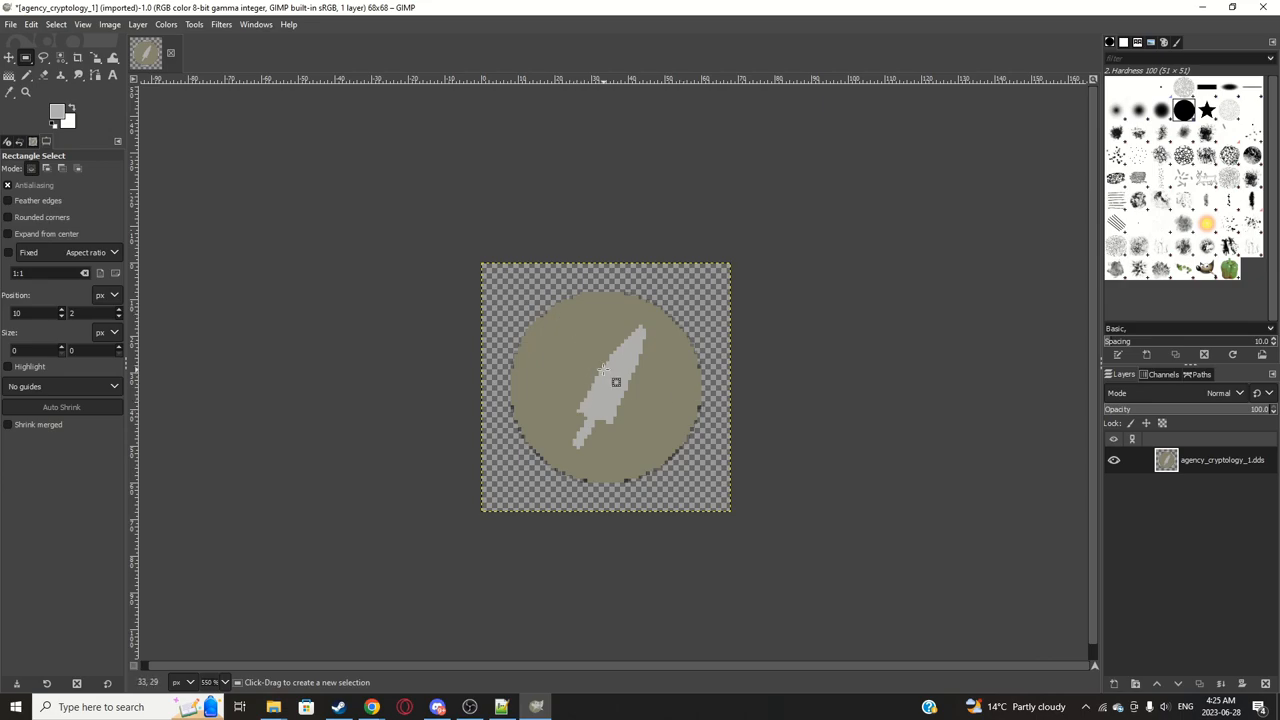
mouse_move(516, 400)
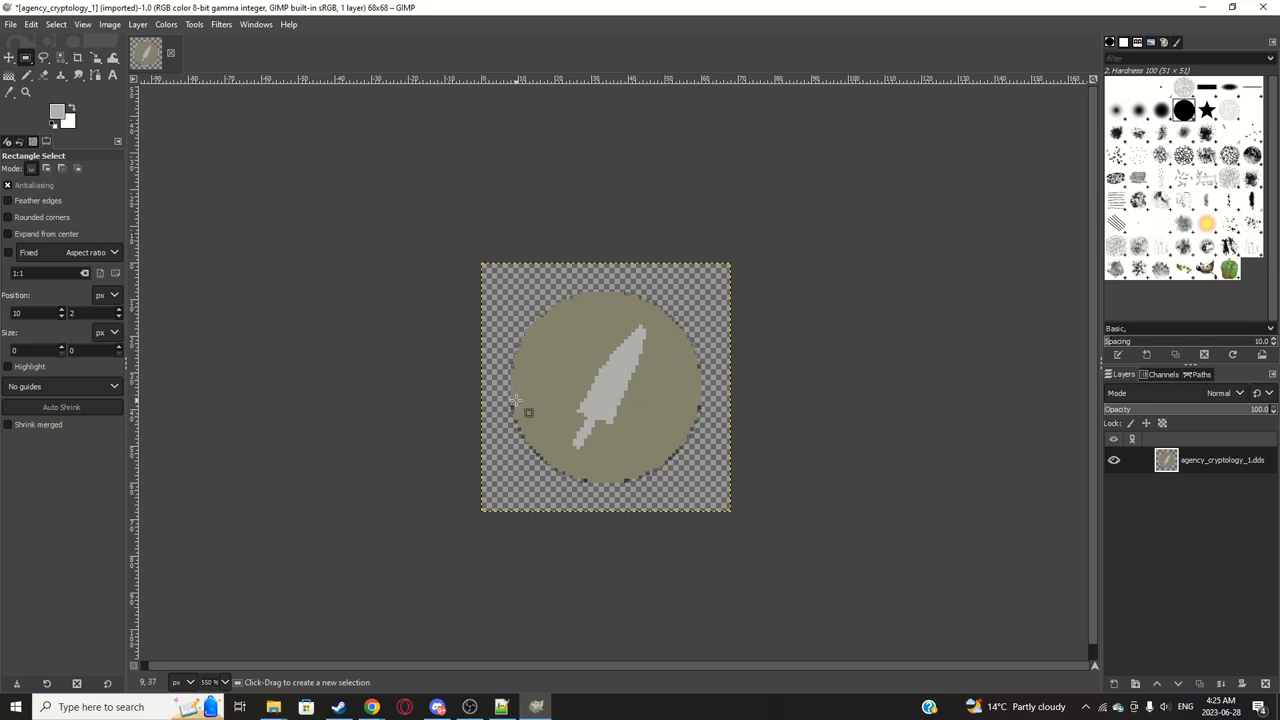
mouse_move(310, 144)
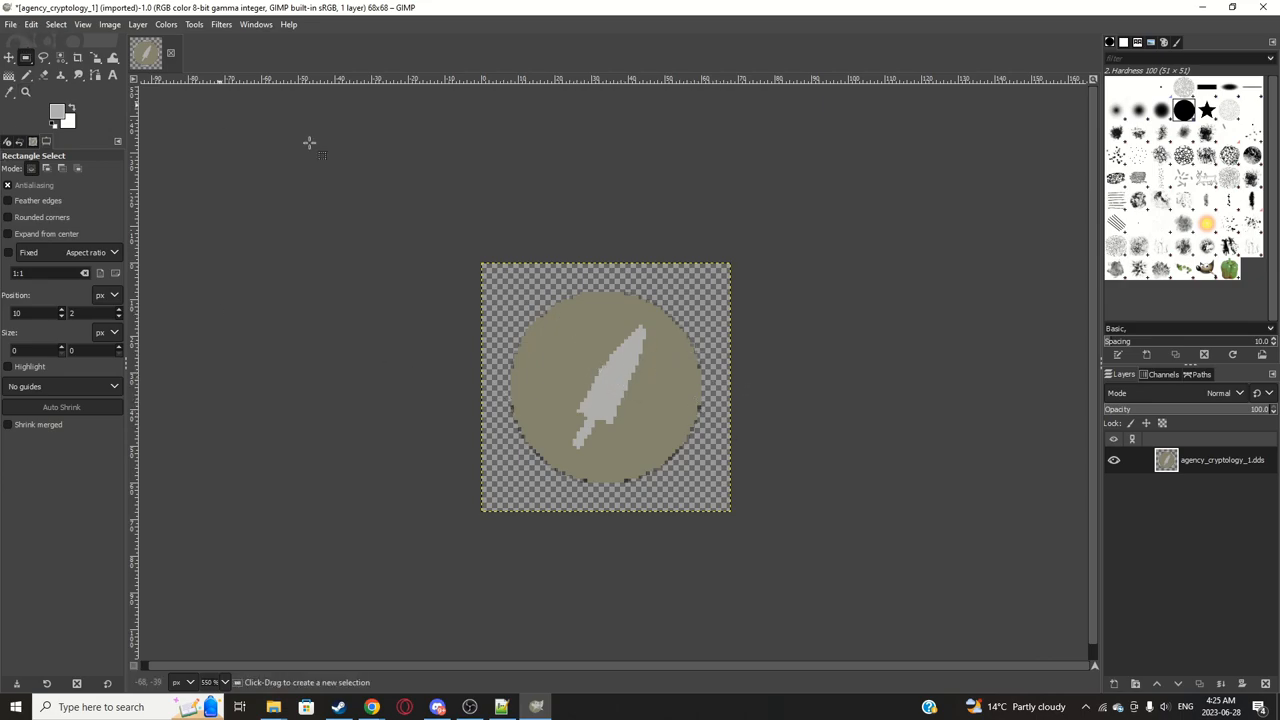
mouse_move(896, 430)
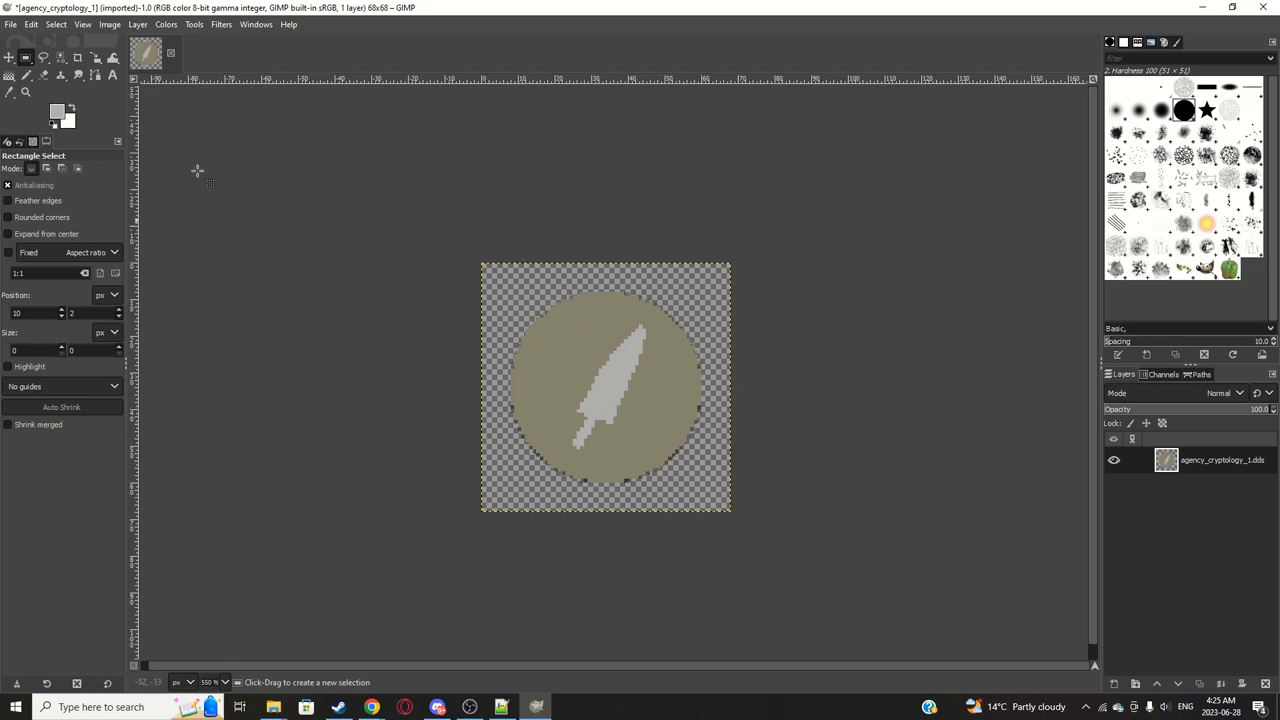
Step: Export As over the existing agency_cryptology_1.dds, confirming the replace
click(12, 24)
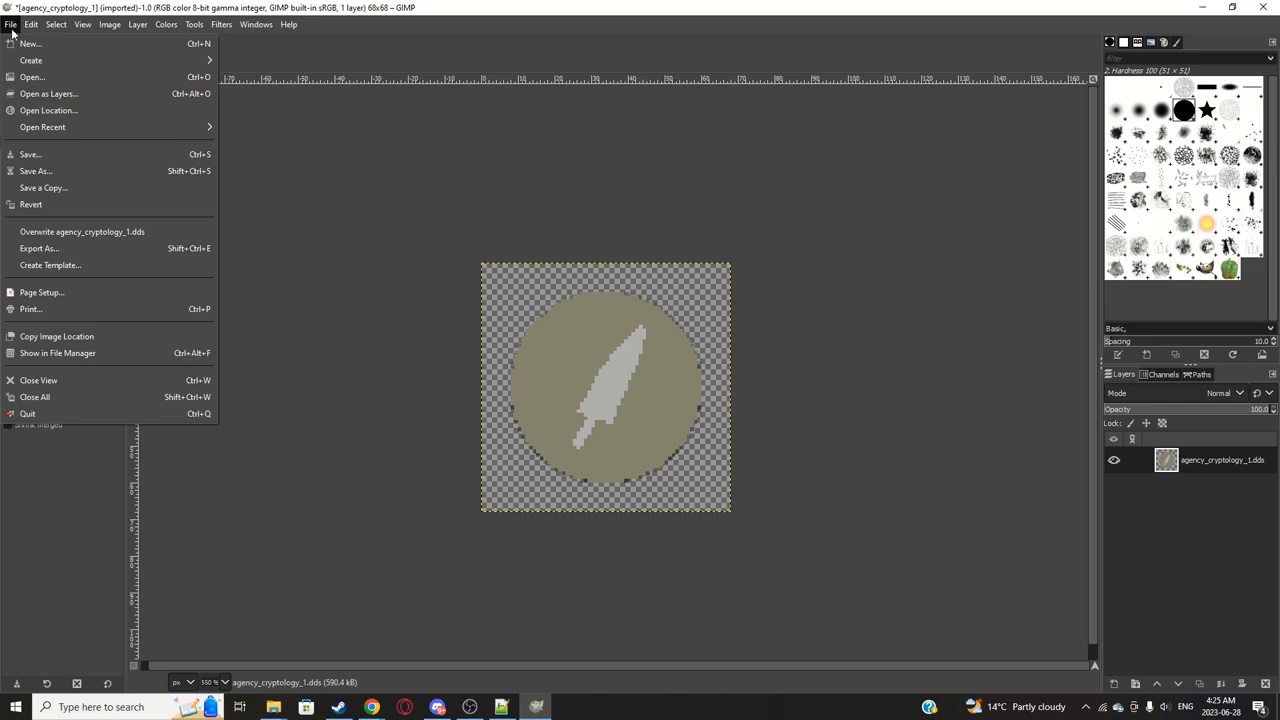
mouse_move(40, 248)
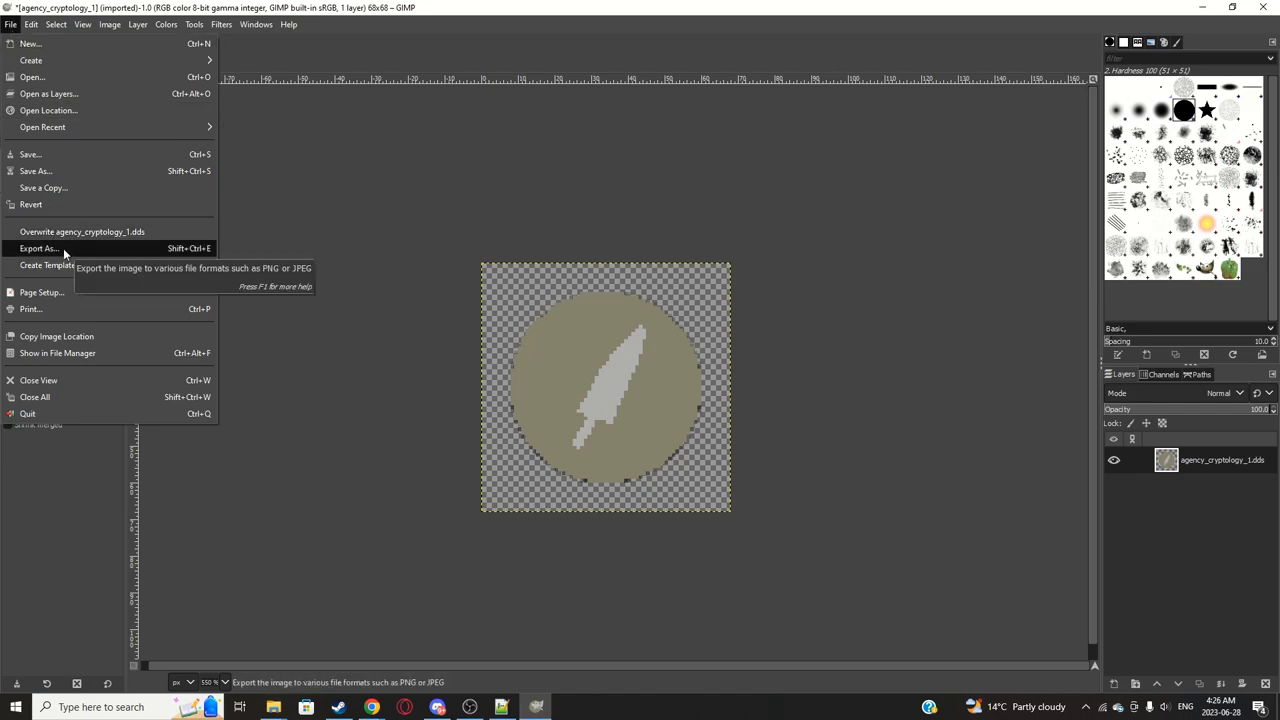
click(40, 248)
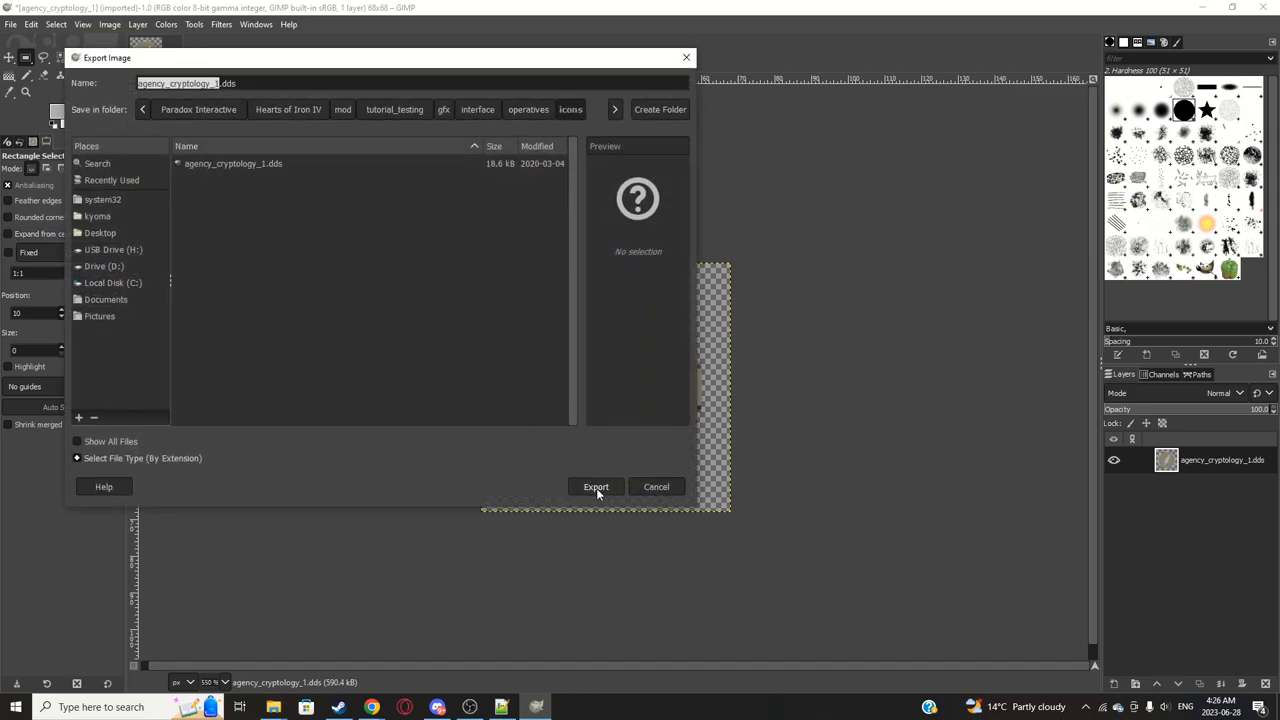
mouse_move(462, 300)
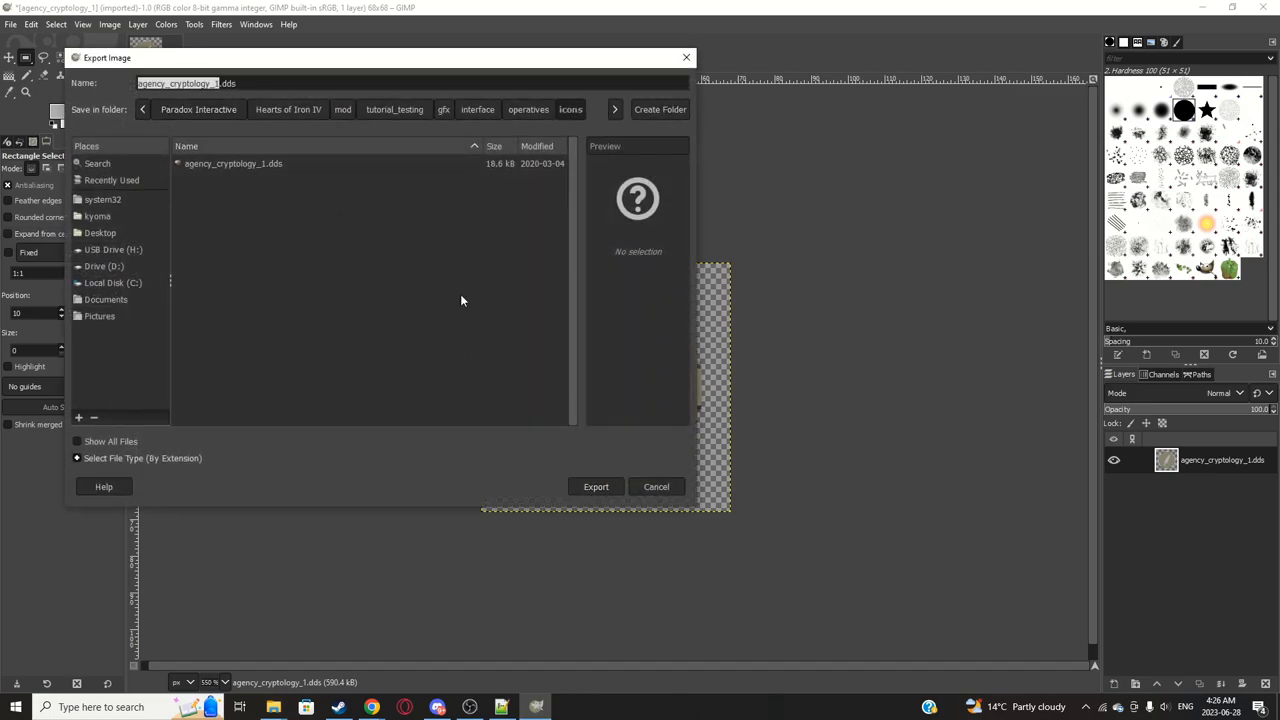
click(596, 486)
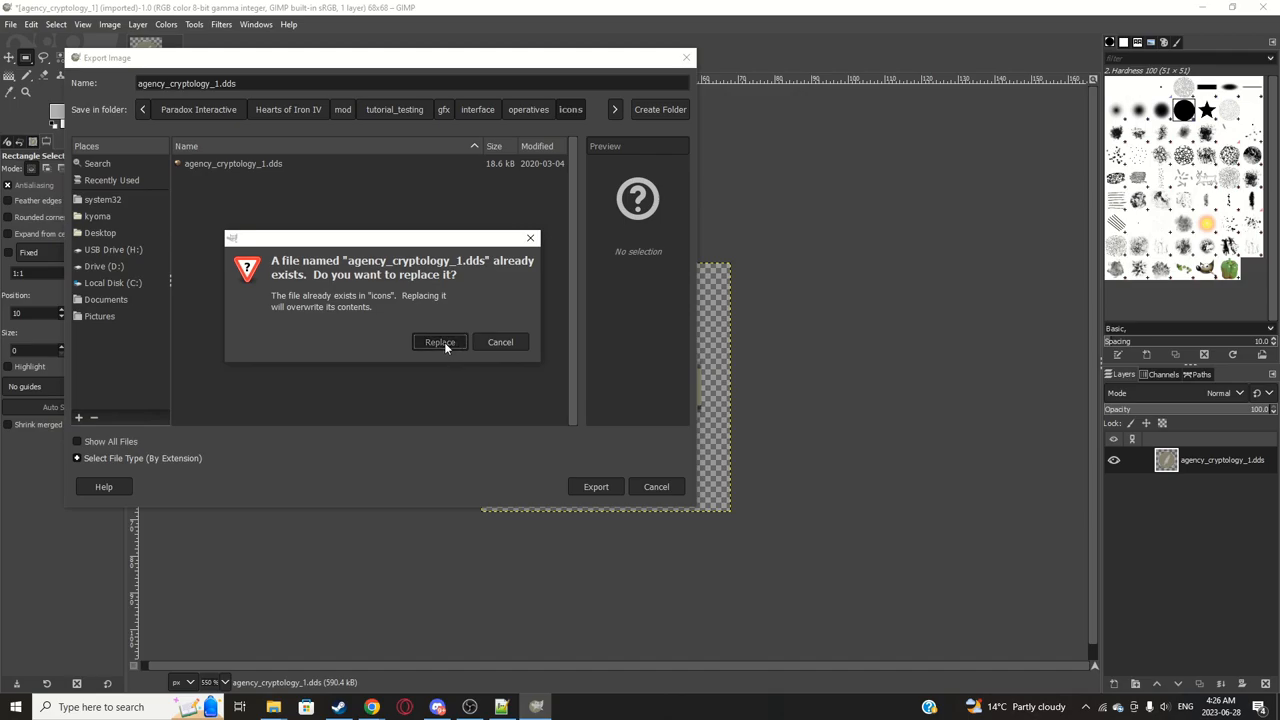
click(440, 342)
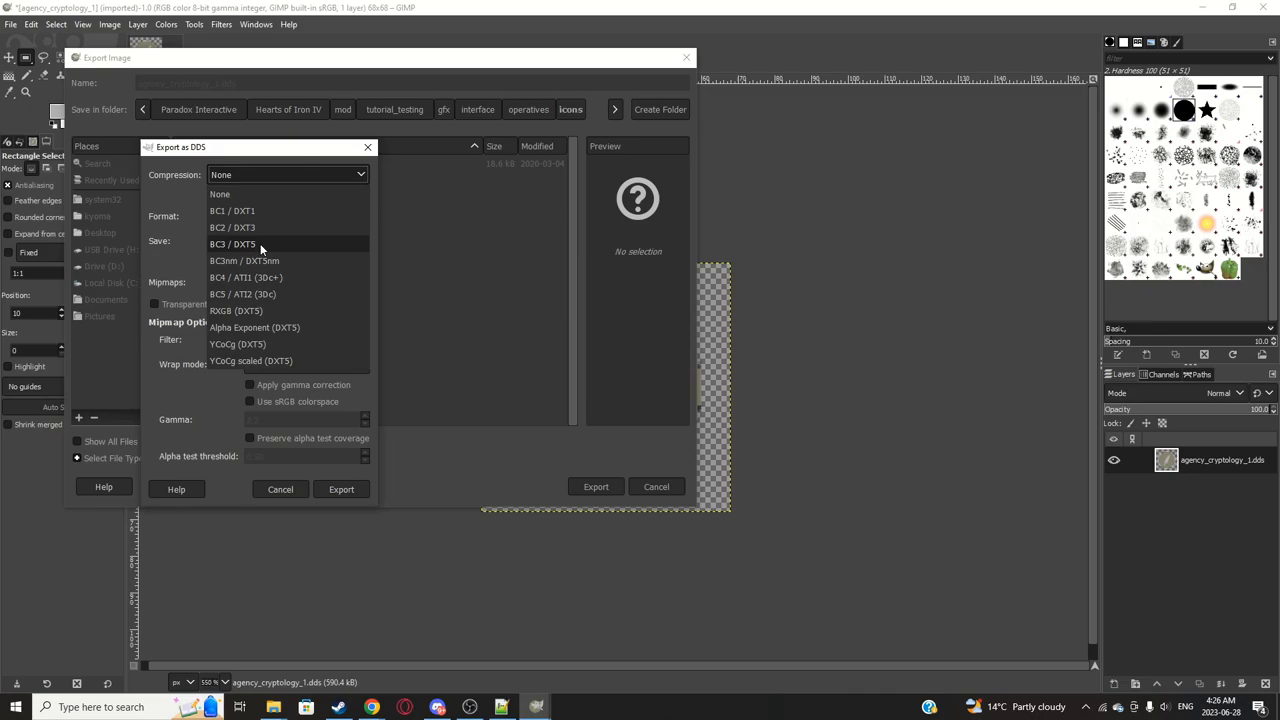
Step: Export the DDS with BC3 / DXT5 compression, all visible layers and generated mipmaps
click(232, 244)
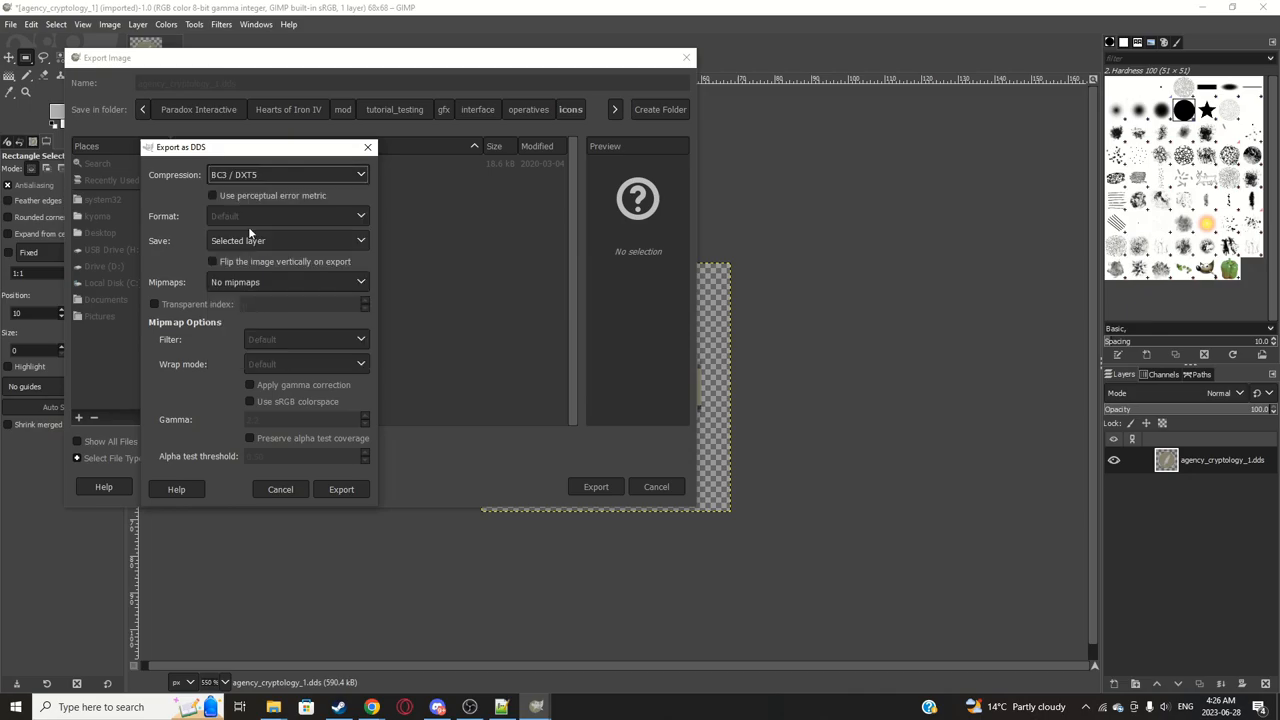
click(288, 240)
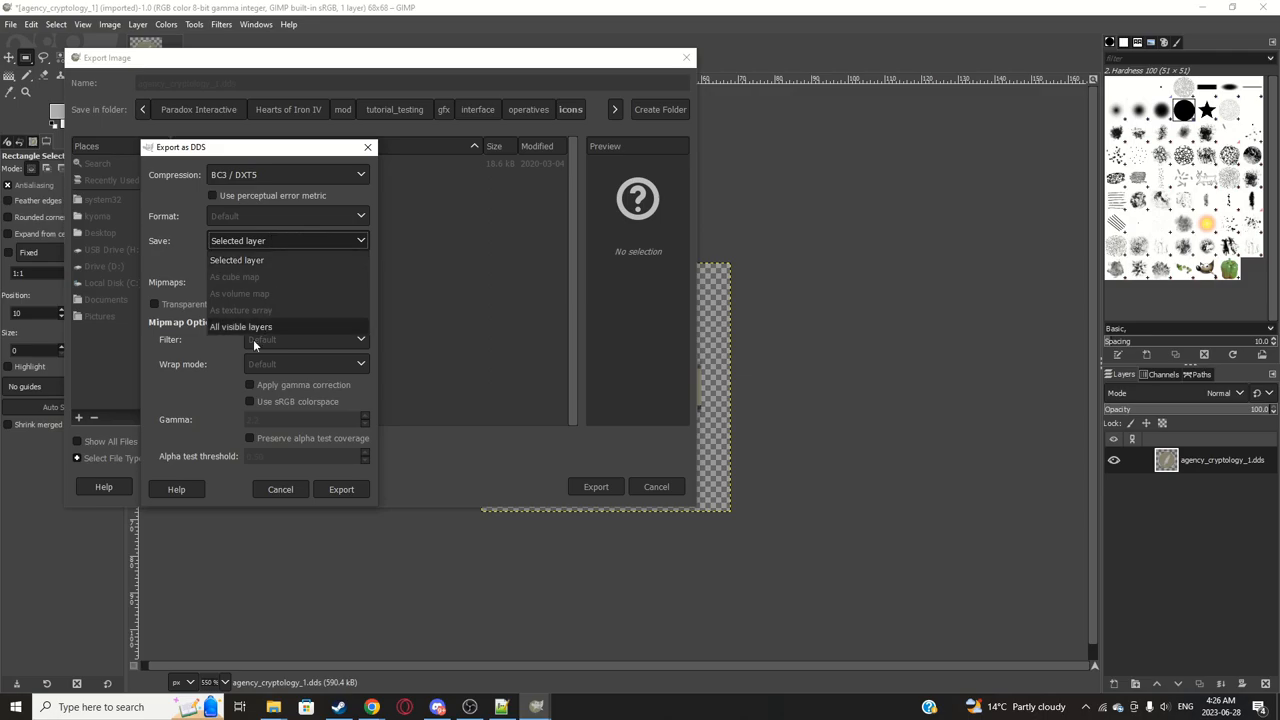
click(240, 328)
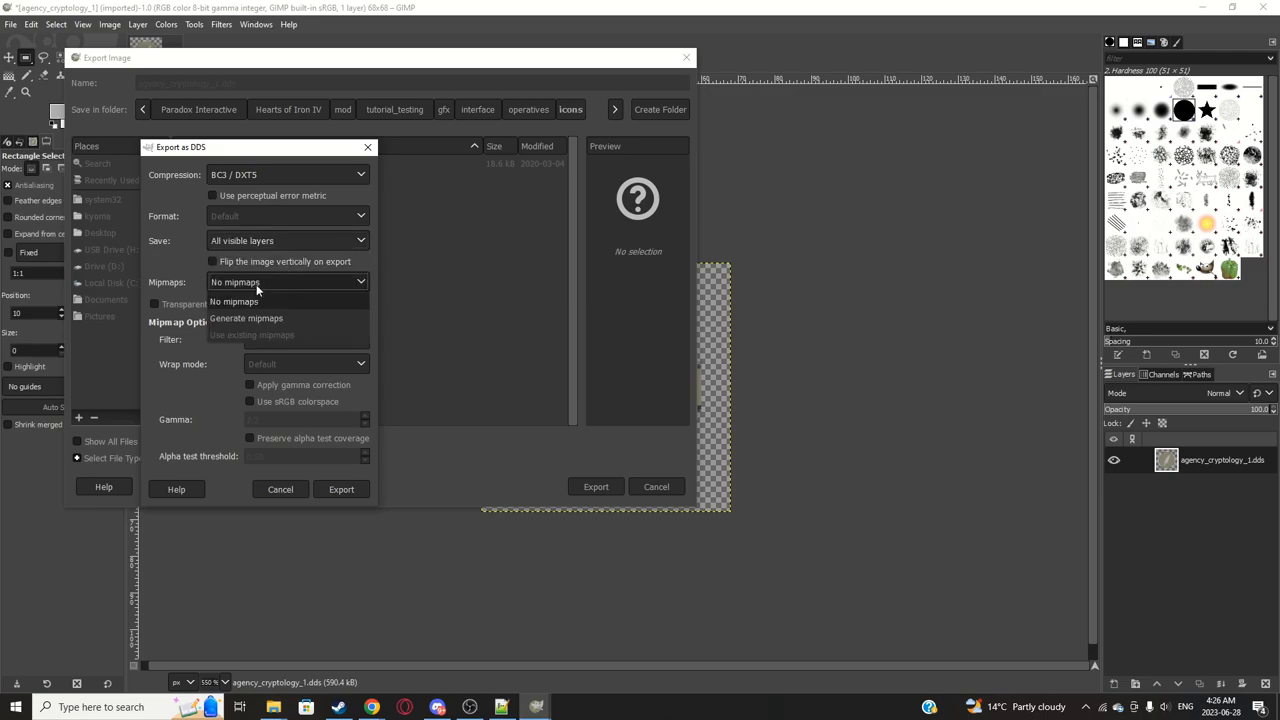
click(246, 318)
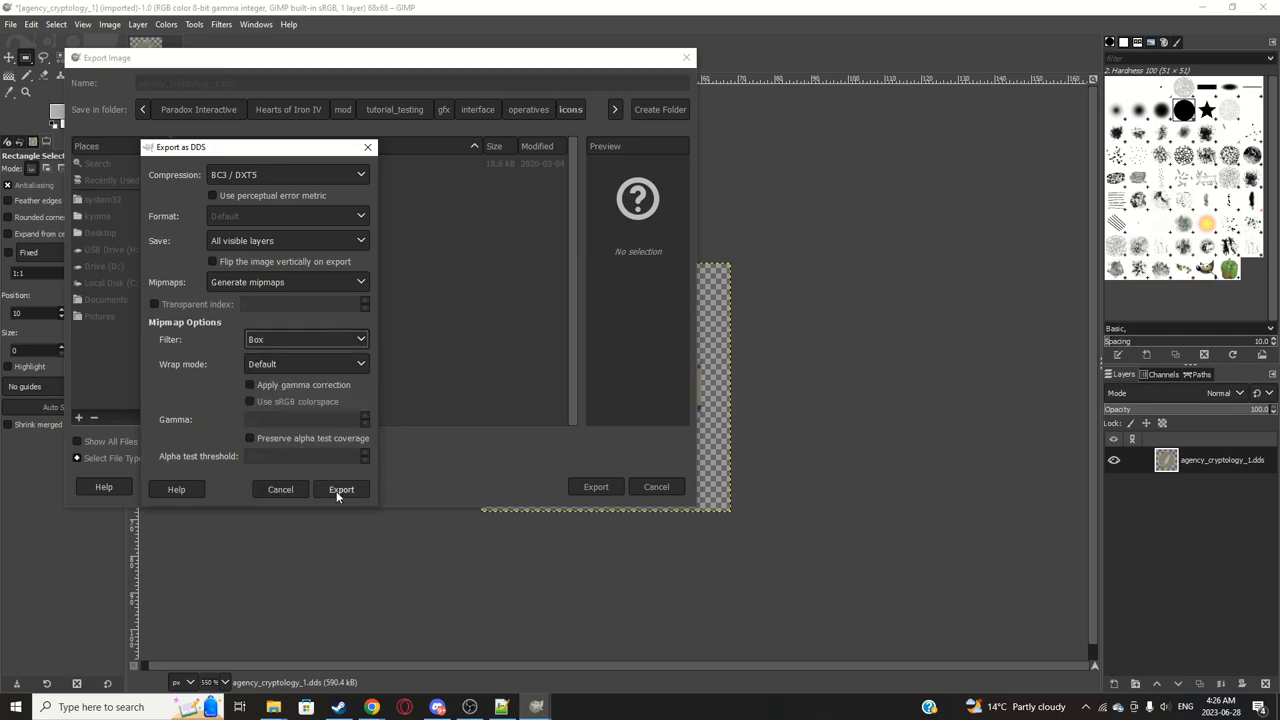
click(340, 488)
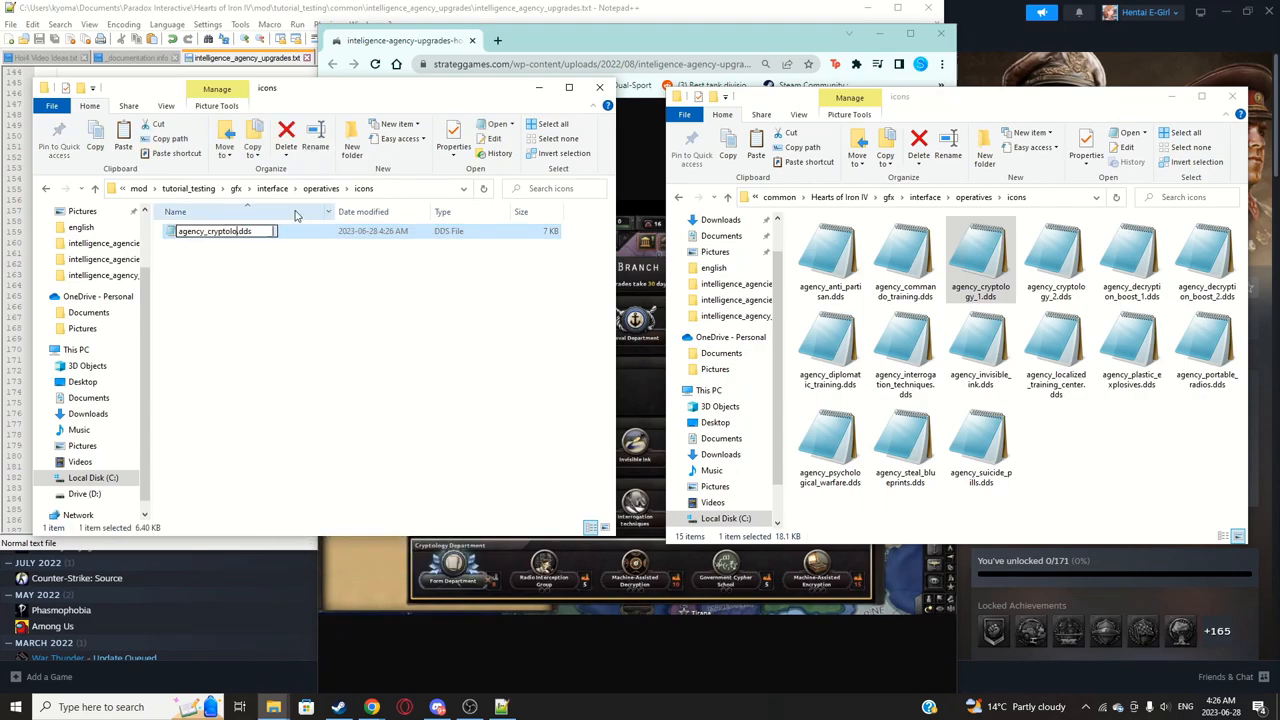
Step: Rename the exported icon to agency_cryptology.dds and add an interface folder to the mod root
text(agency_agh)
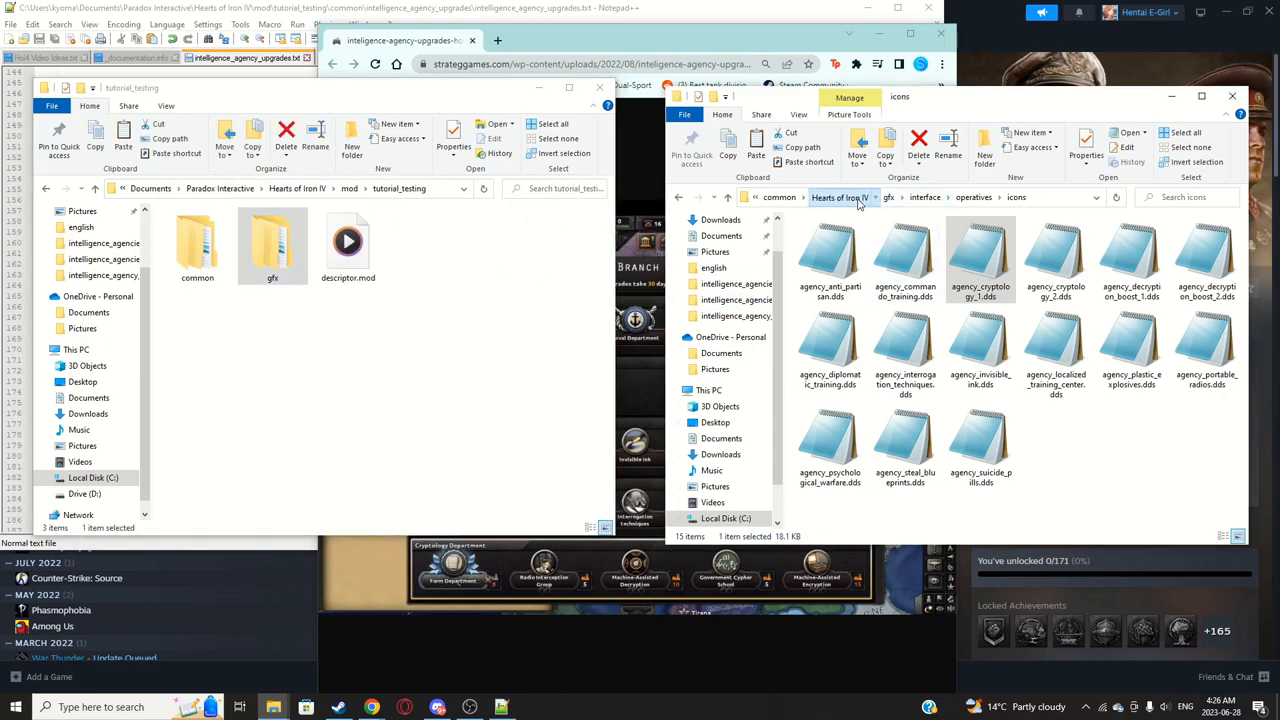
click(838, 198)
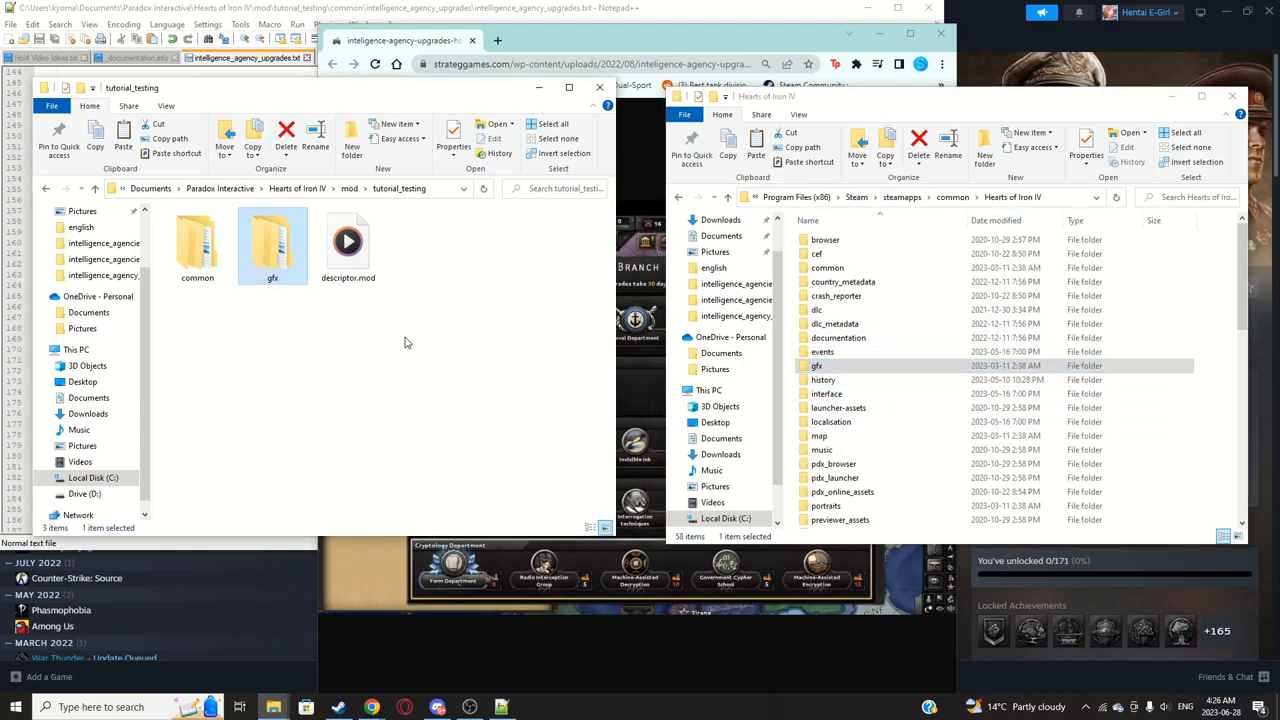
click(352, 138)
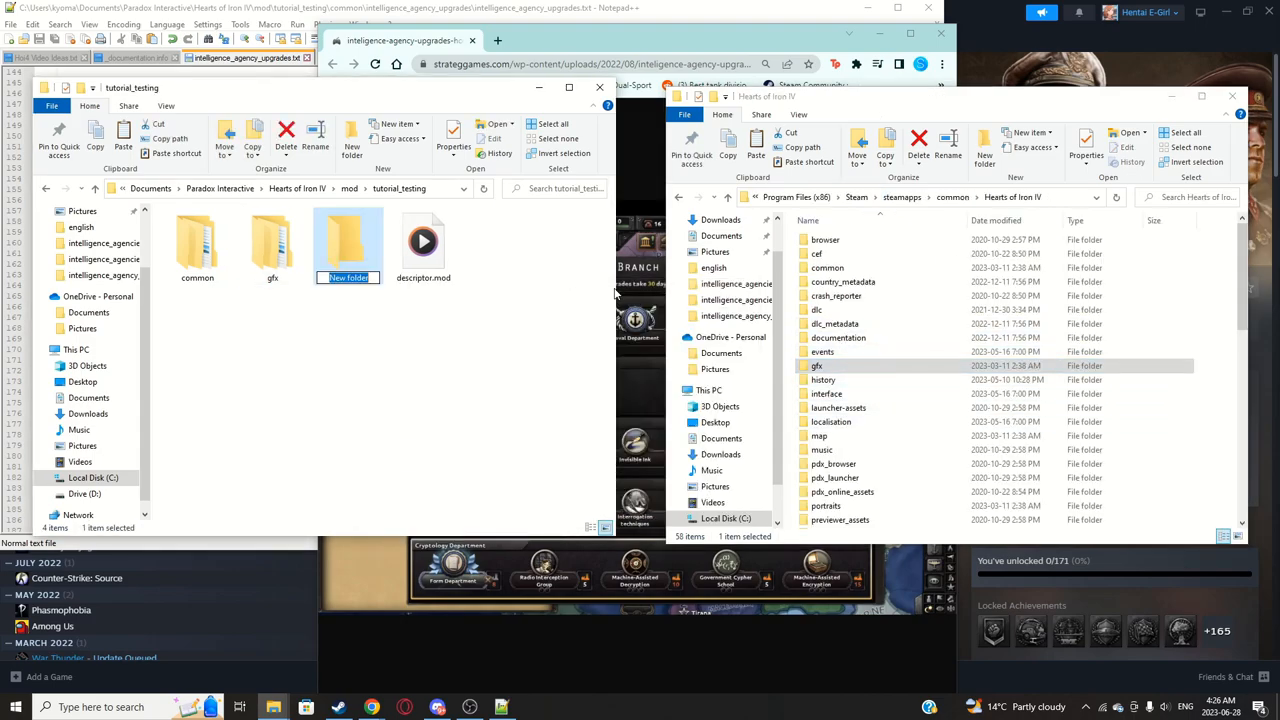
text(interface)
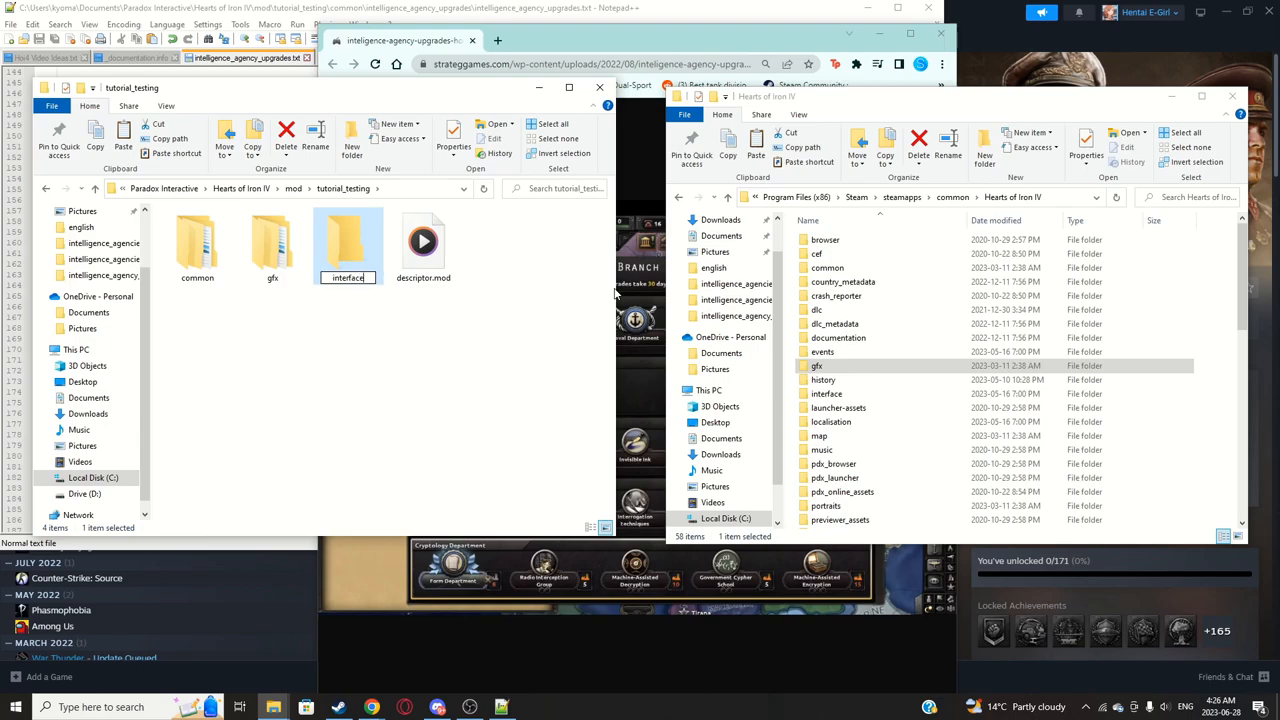
Step: Open the game's interface folder and scroll through its .gfx files for reference
double_click(826, 392)
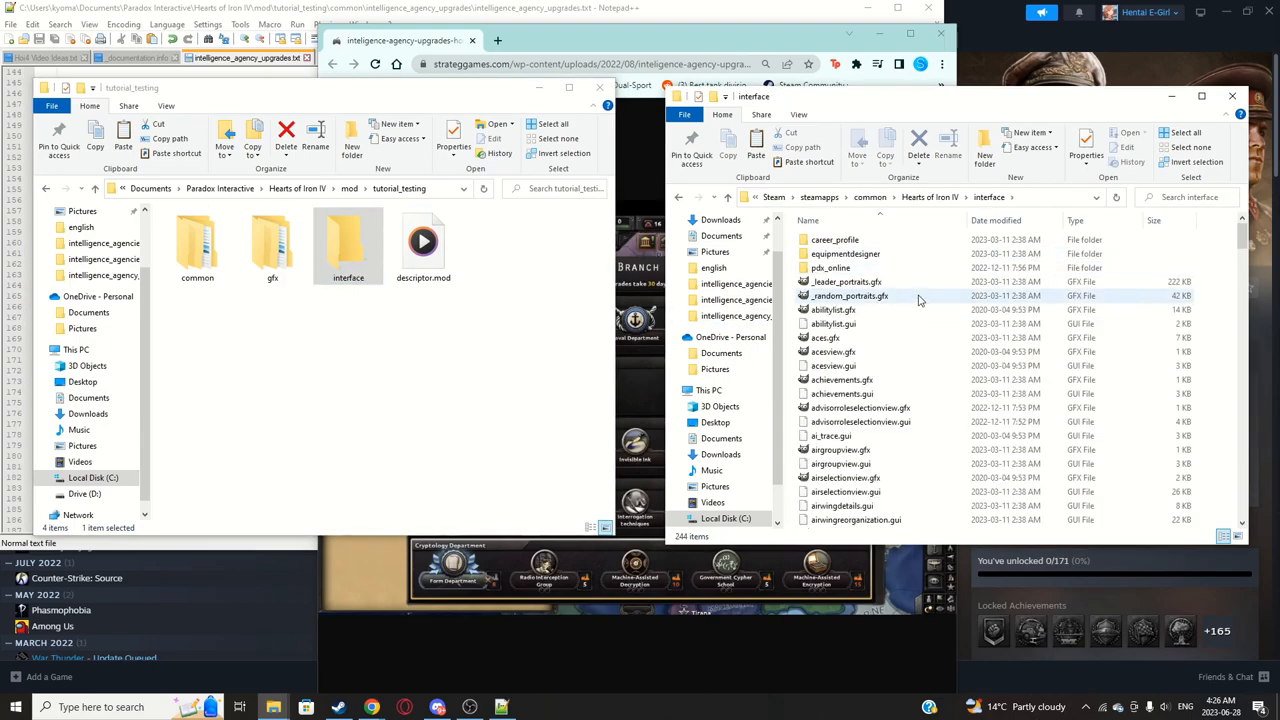
scroll(down, 3)
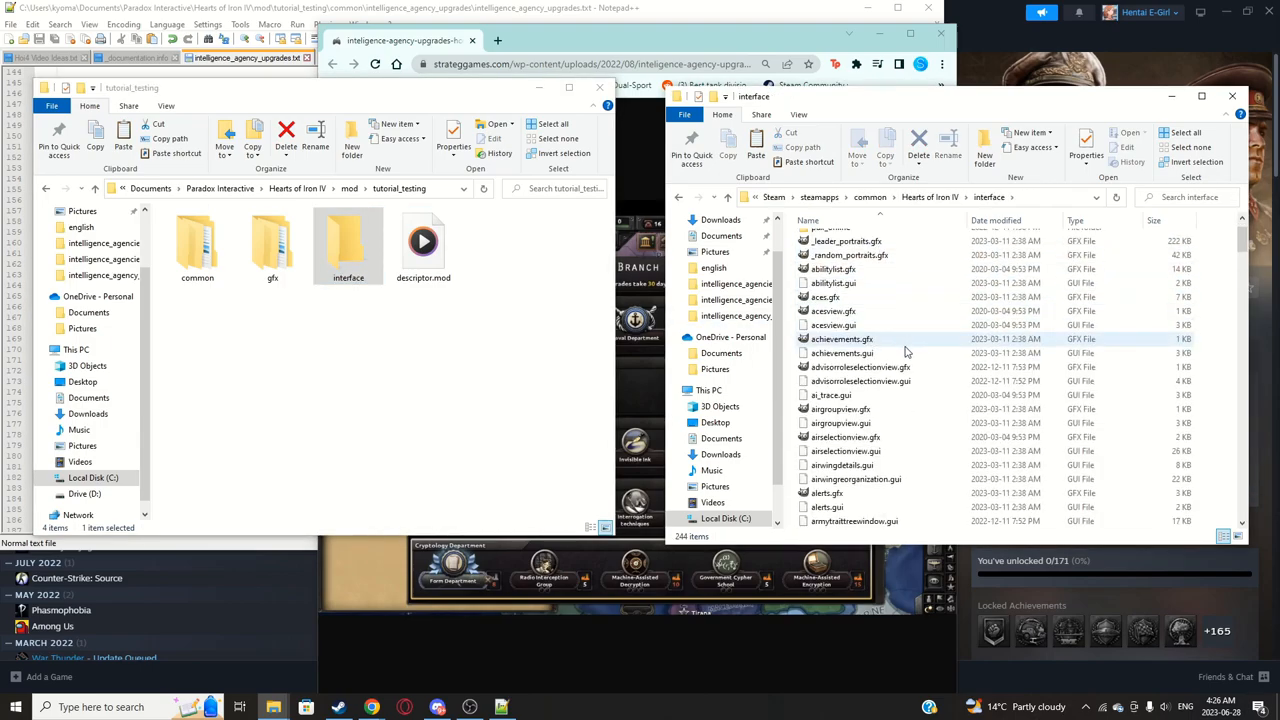
scroll(down, 3)
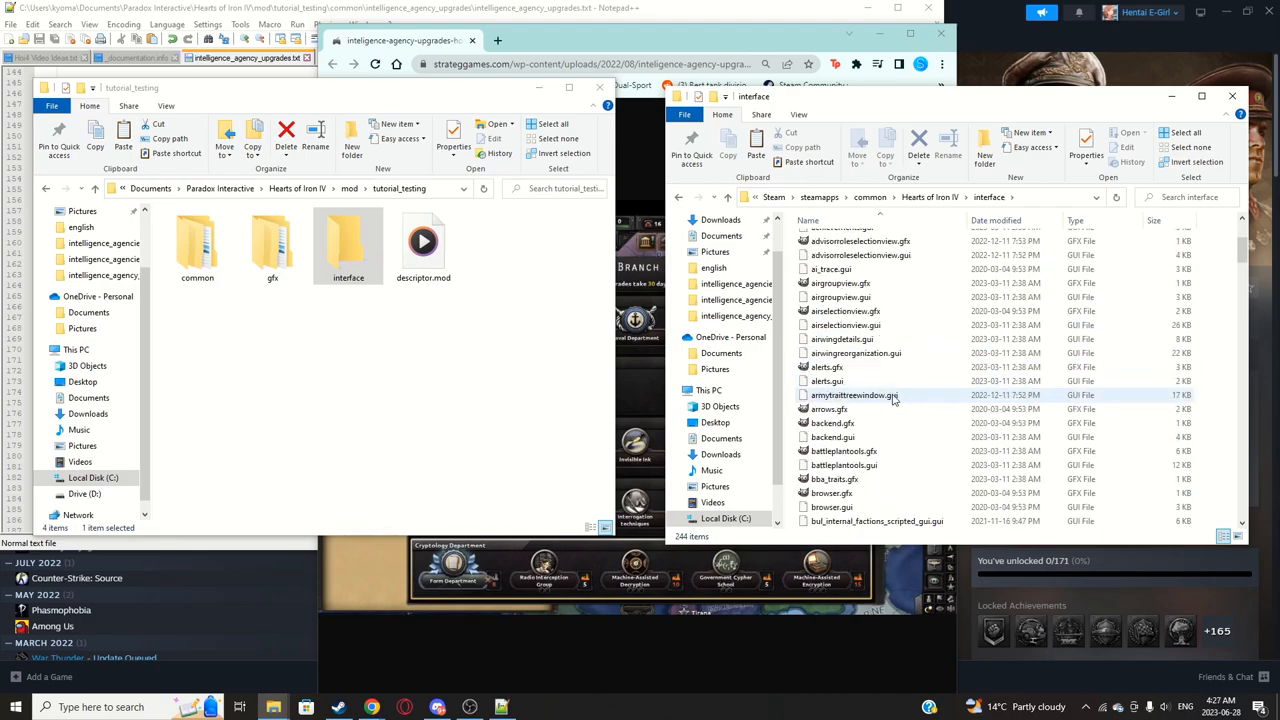
scroll(down, 3)
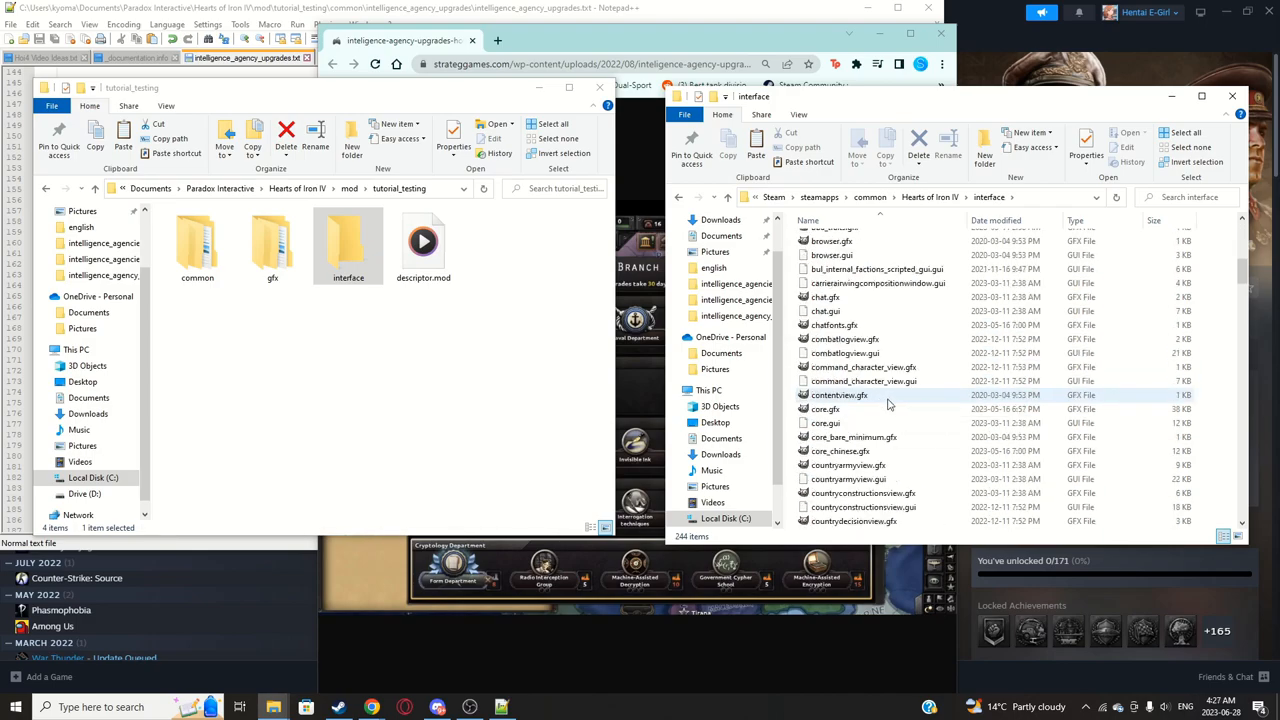
scroll(down, 3)
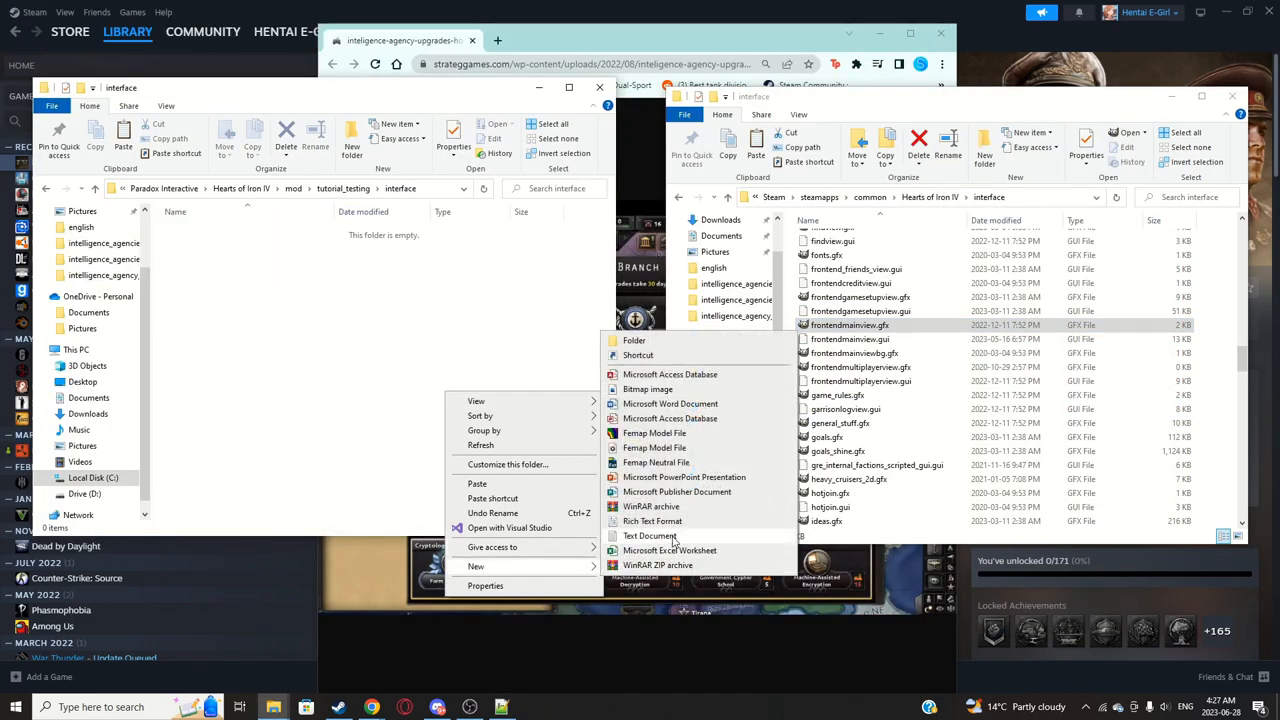
Step: Create a new text document renamed Mod_agencyupgrades.gfx in the mod's interface folder
click(648, 536)
text(Mod_agencyupgrades.gfx)
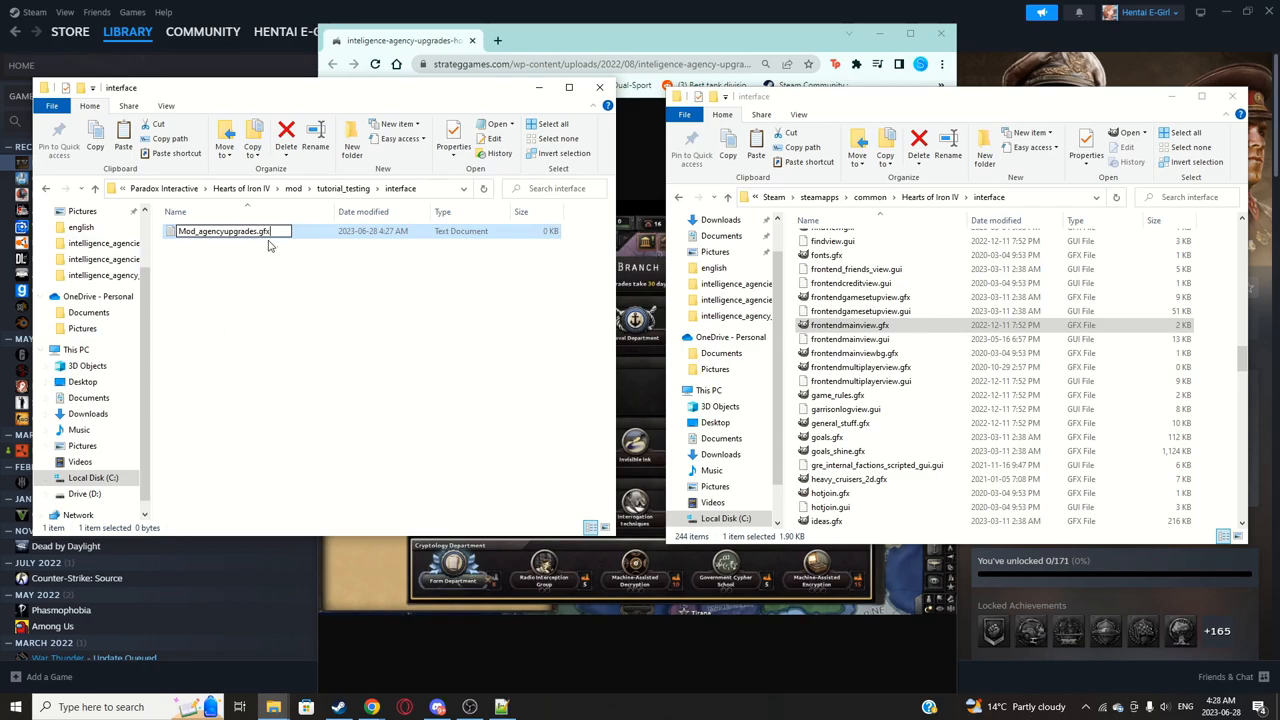
mouse_move(324, 288)
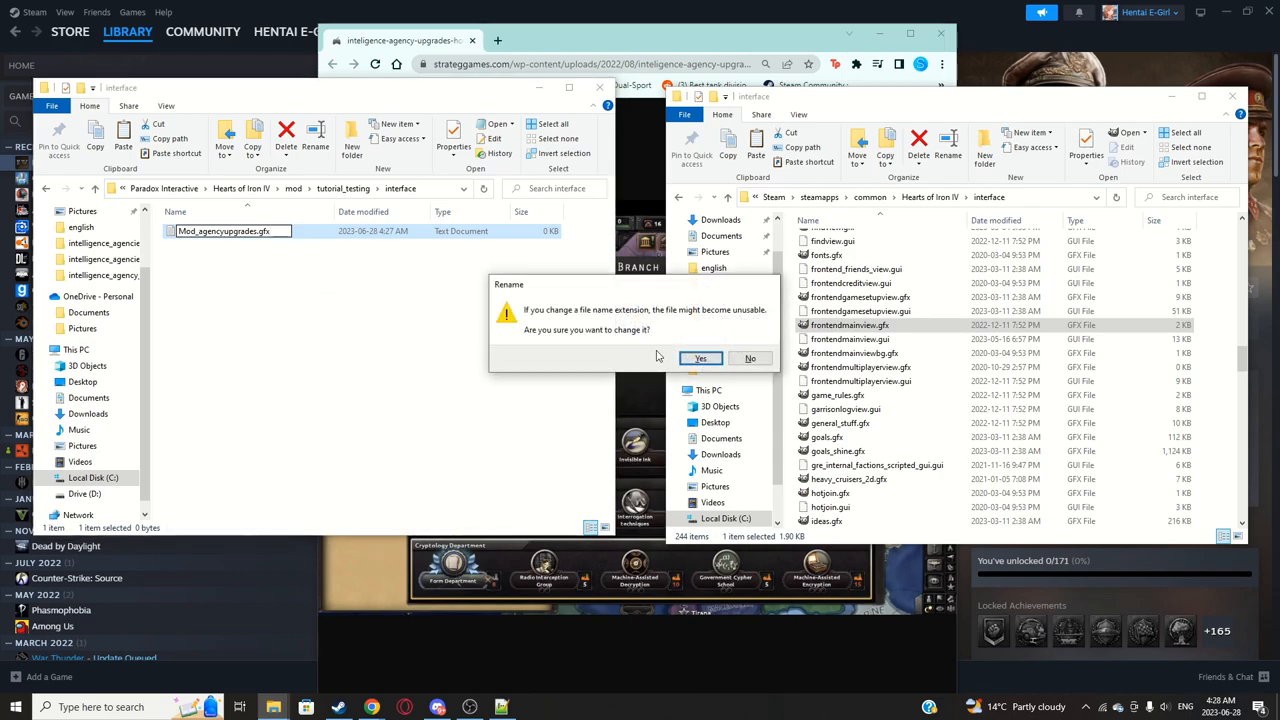
right_click(224, 232)
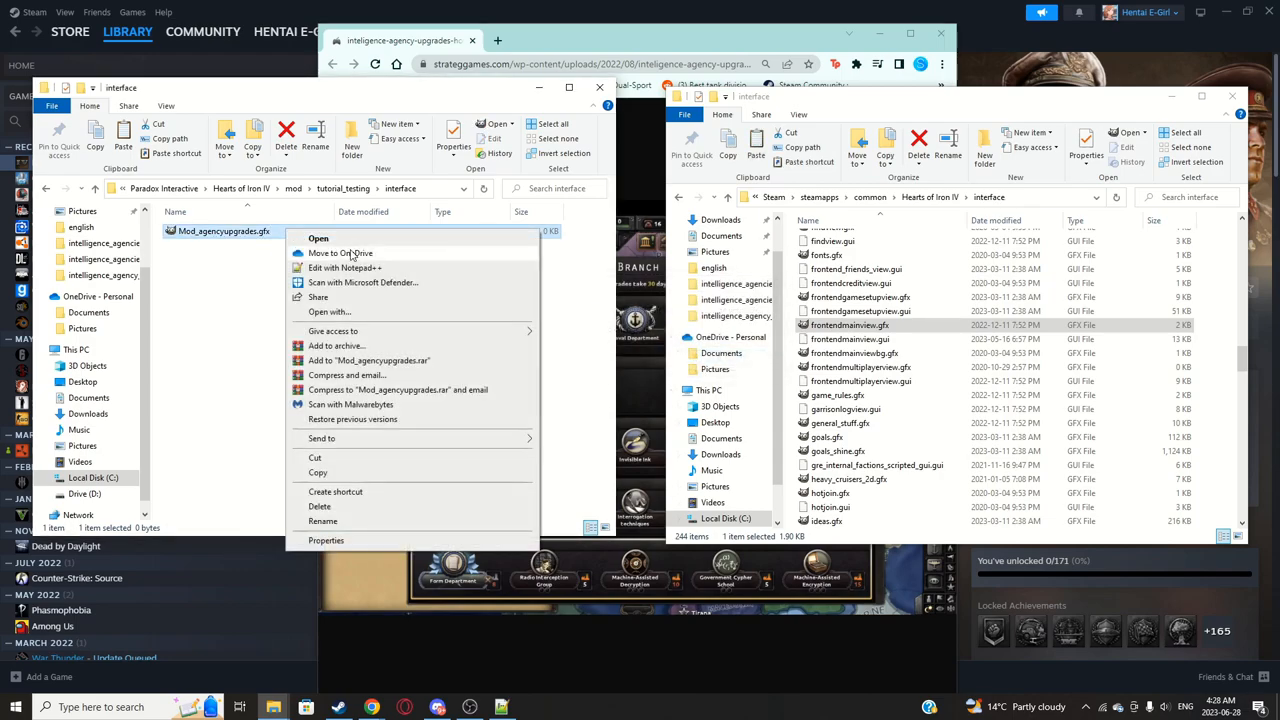
Step: Write a spriteTypes block in Mod_agencyupgrades.gfx with a spriteType holding name and filename lines
click(344, 268)
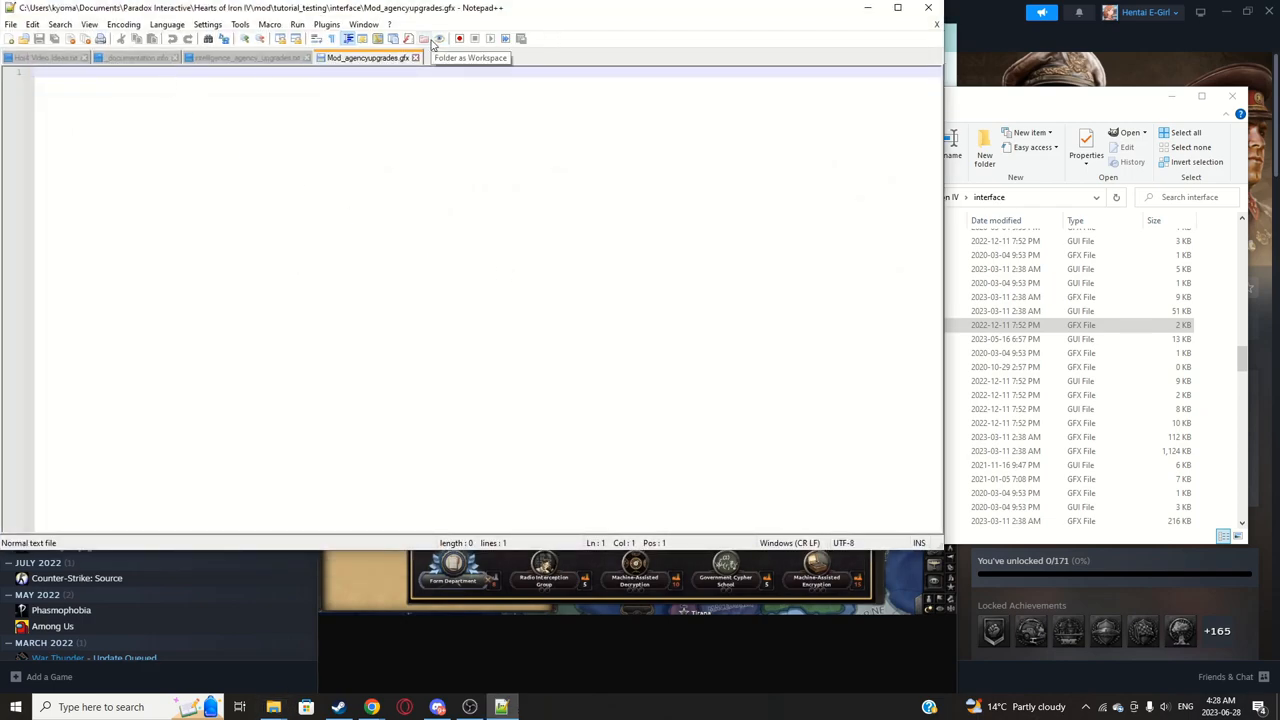
text(spriteTypes = {)
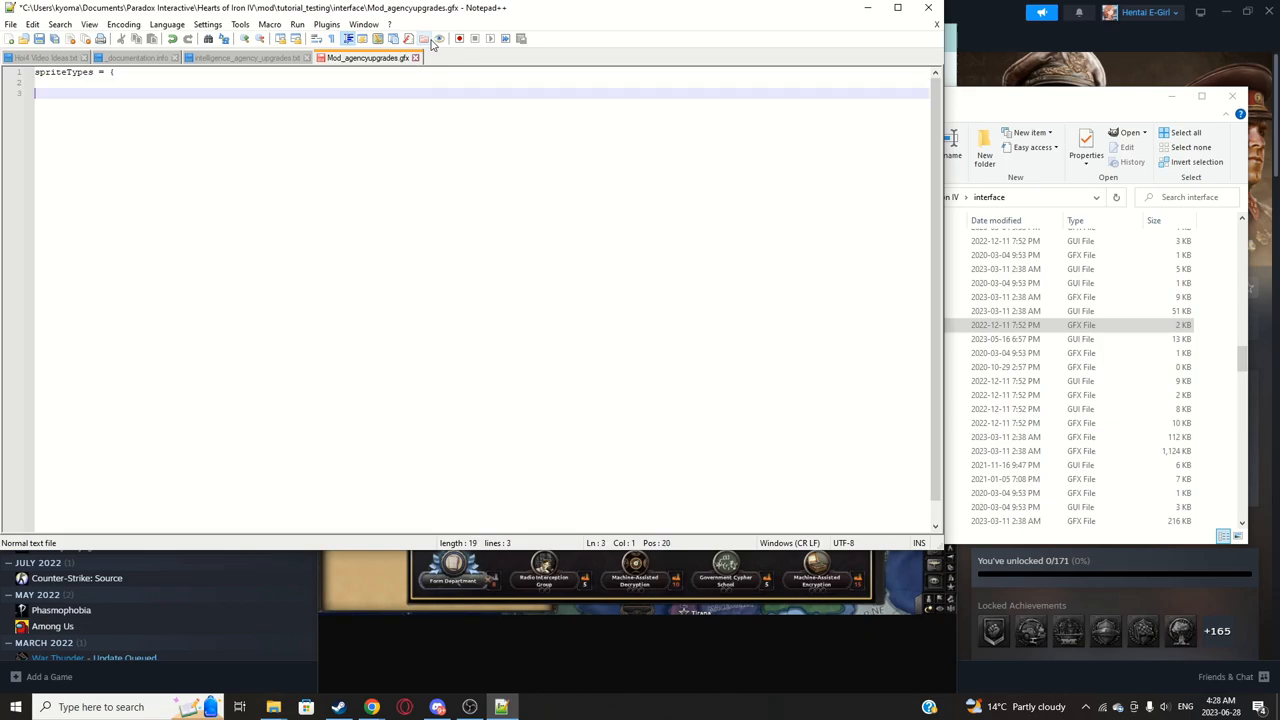
text(})
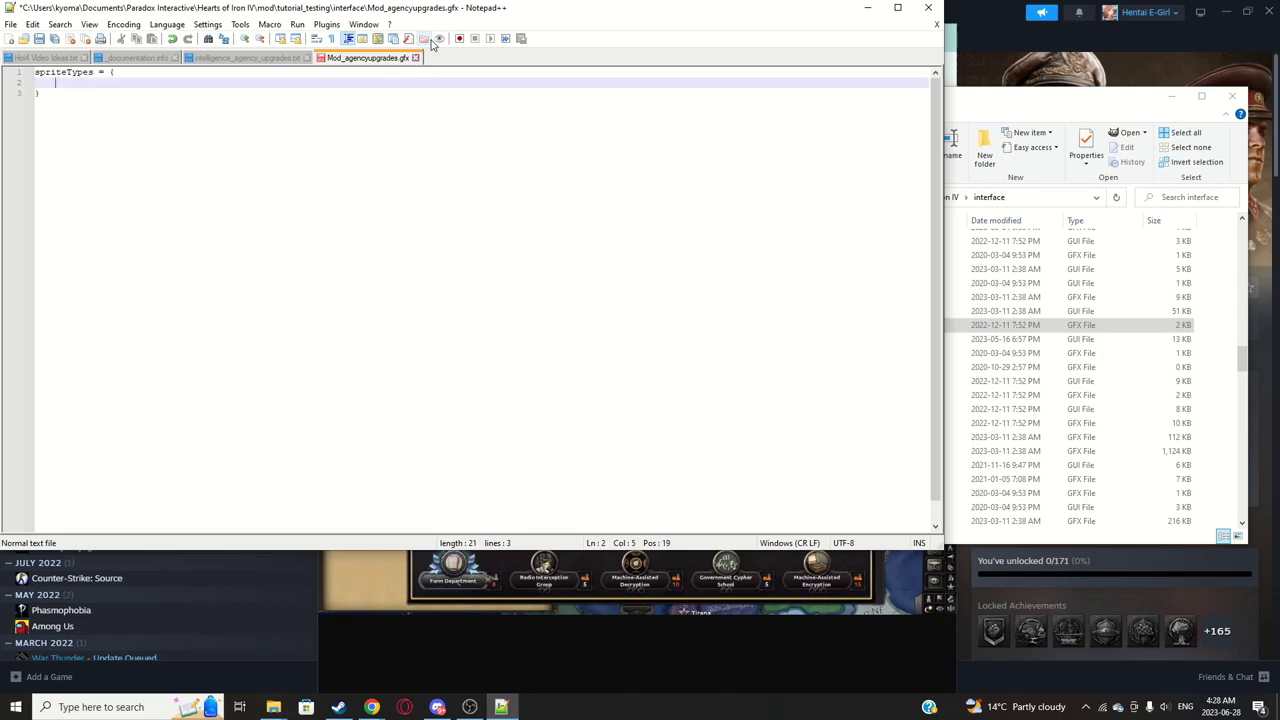
text(spriteType = {)
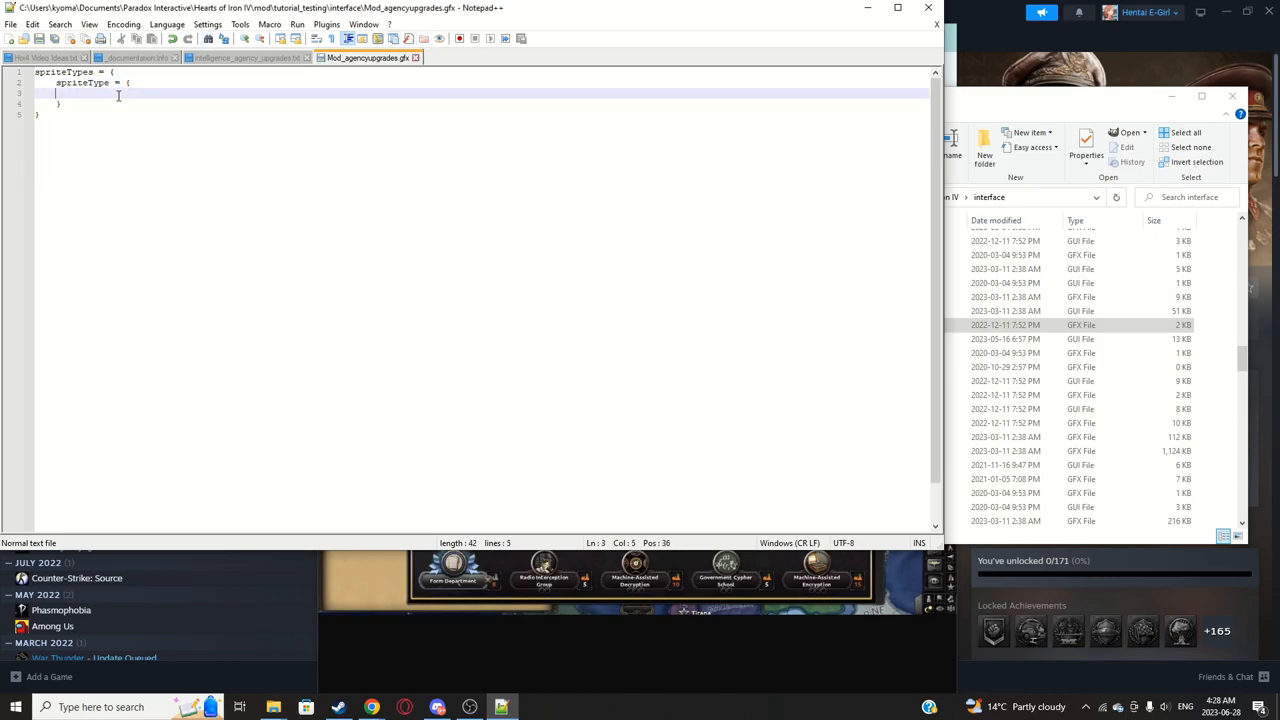
text(name = ")
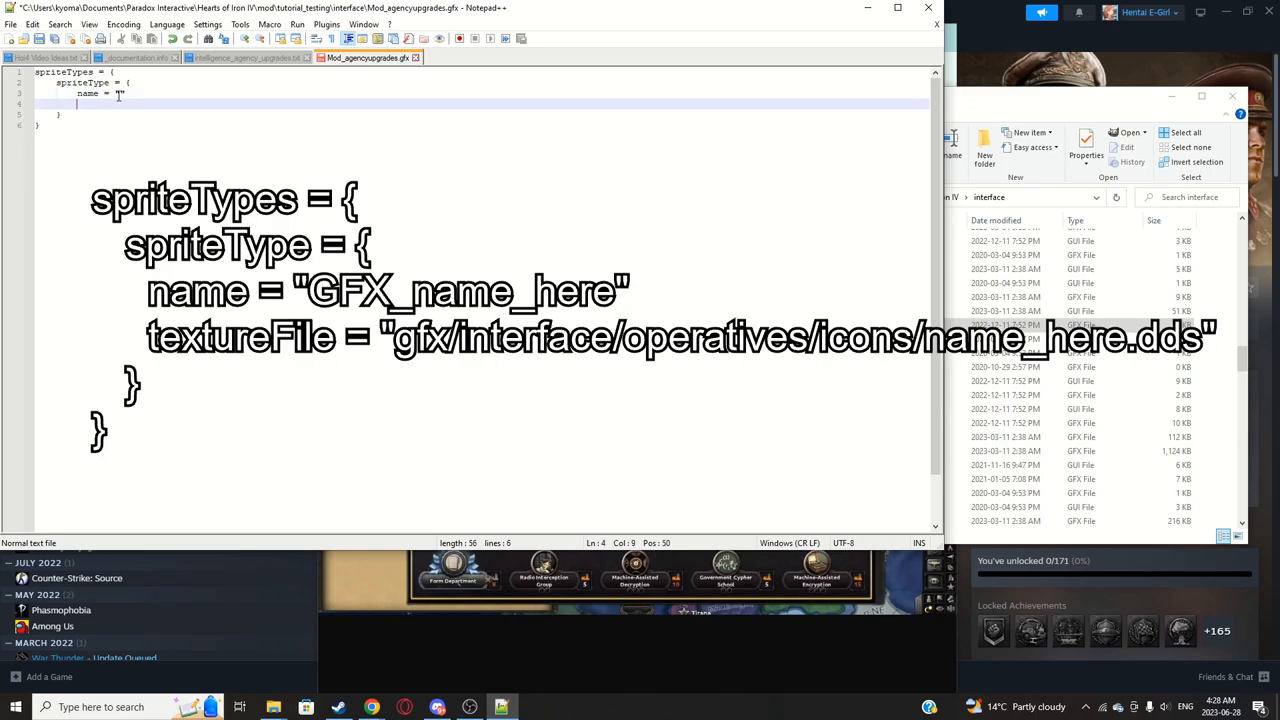
text(filename = ")
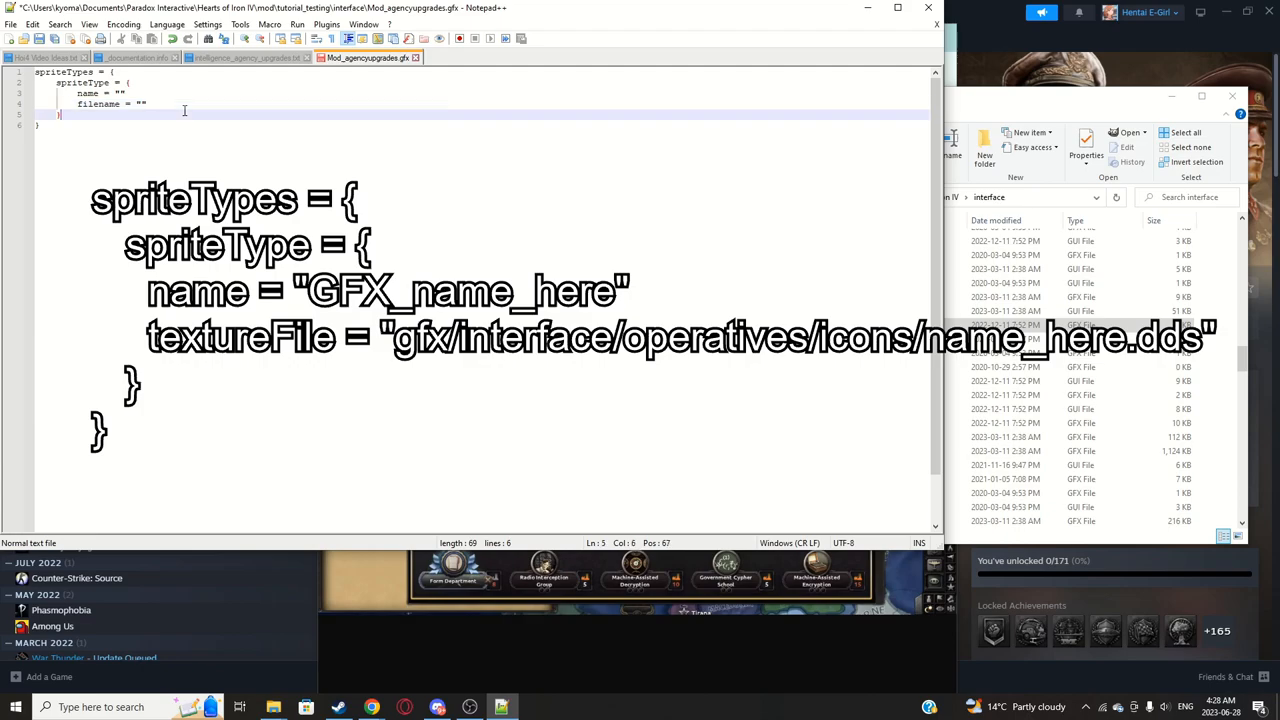
Step: Add noOfFrames = 1 under the filename line of the spriteType
click(144, 104)
text(no)
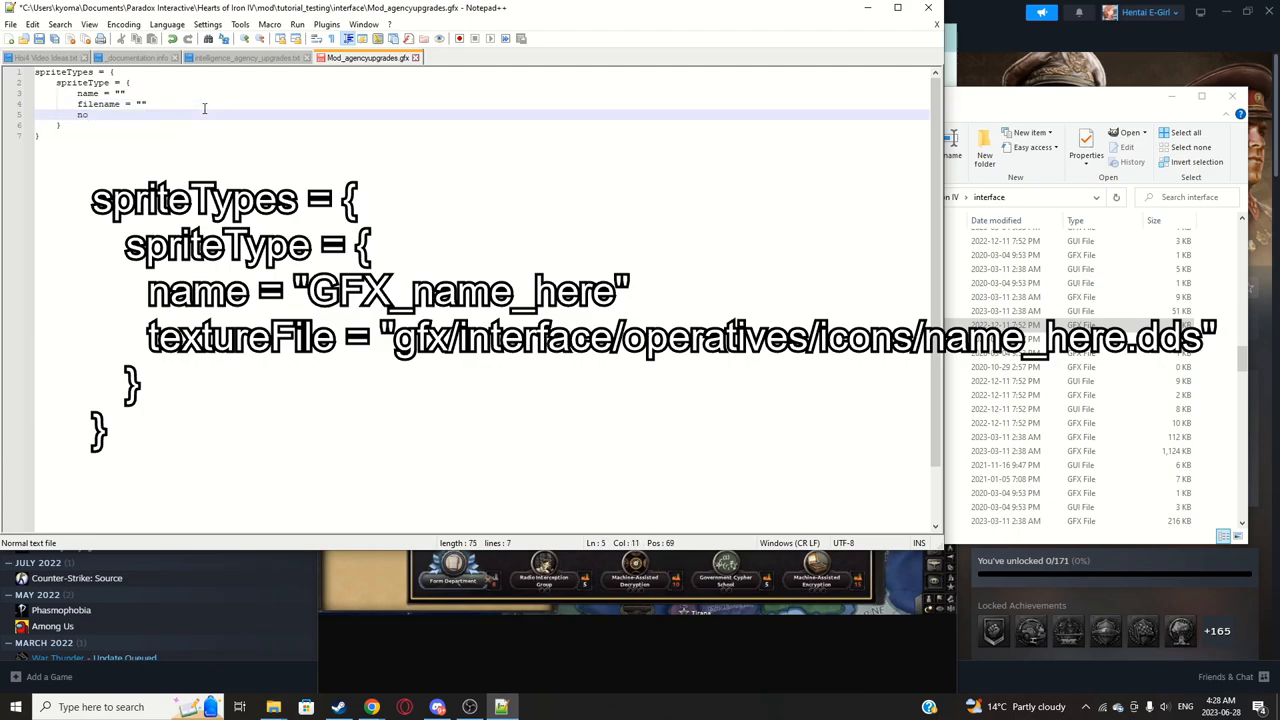
text(Of)
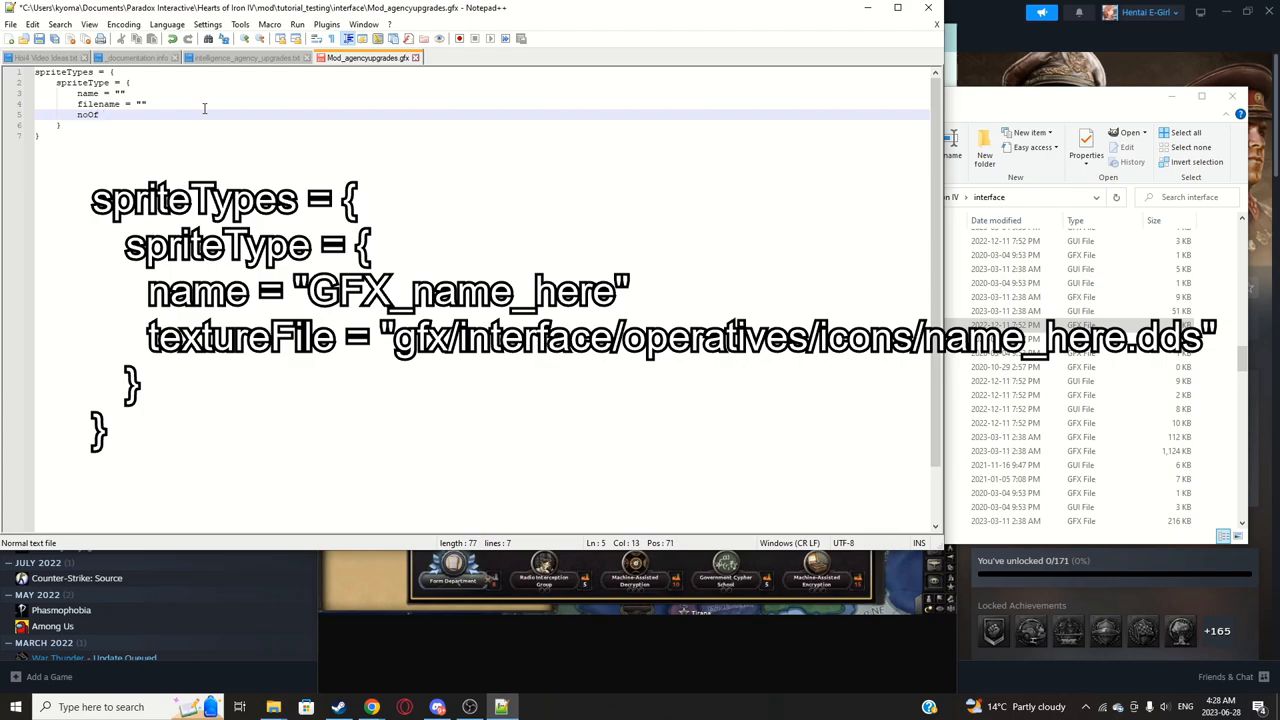
text(Frames =)
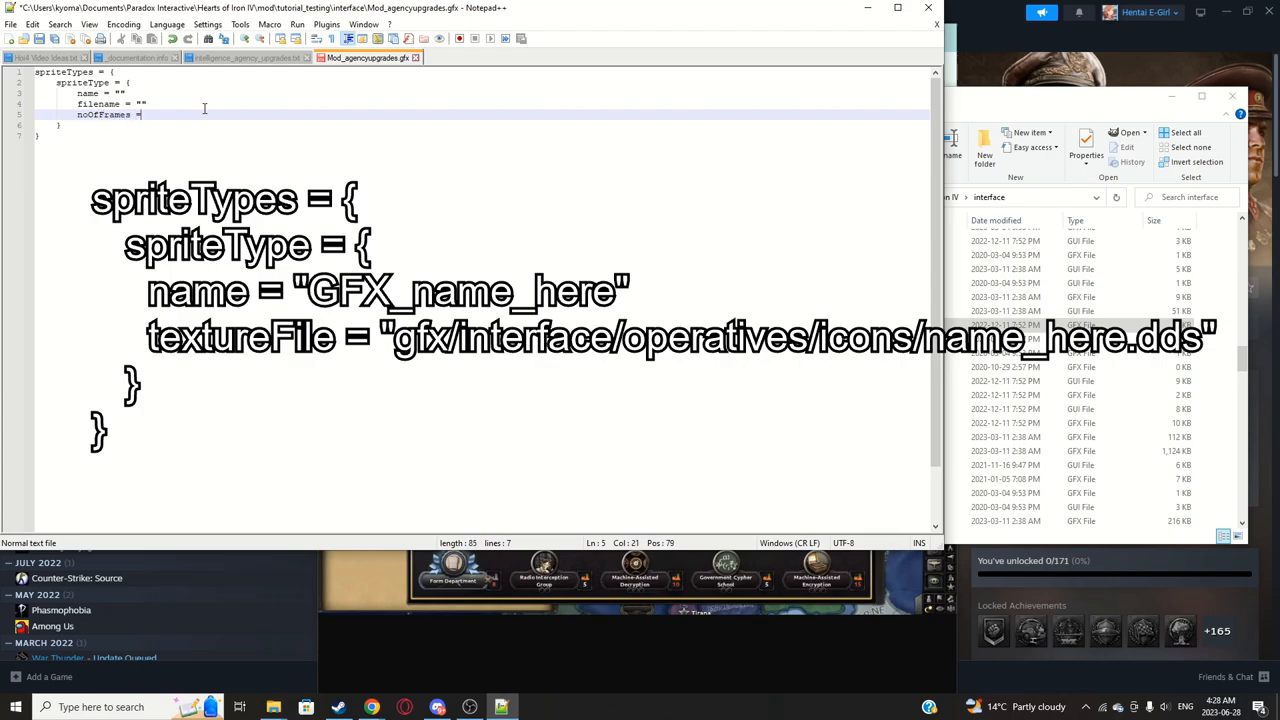
text(0)
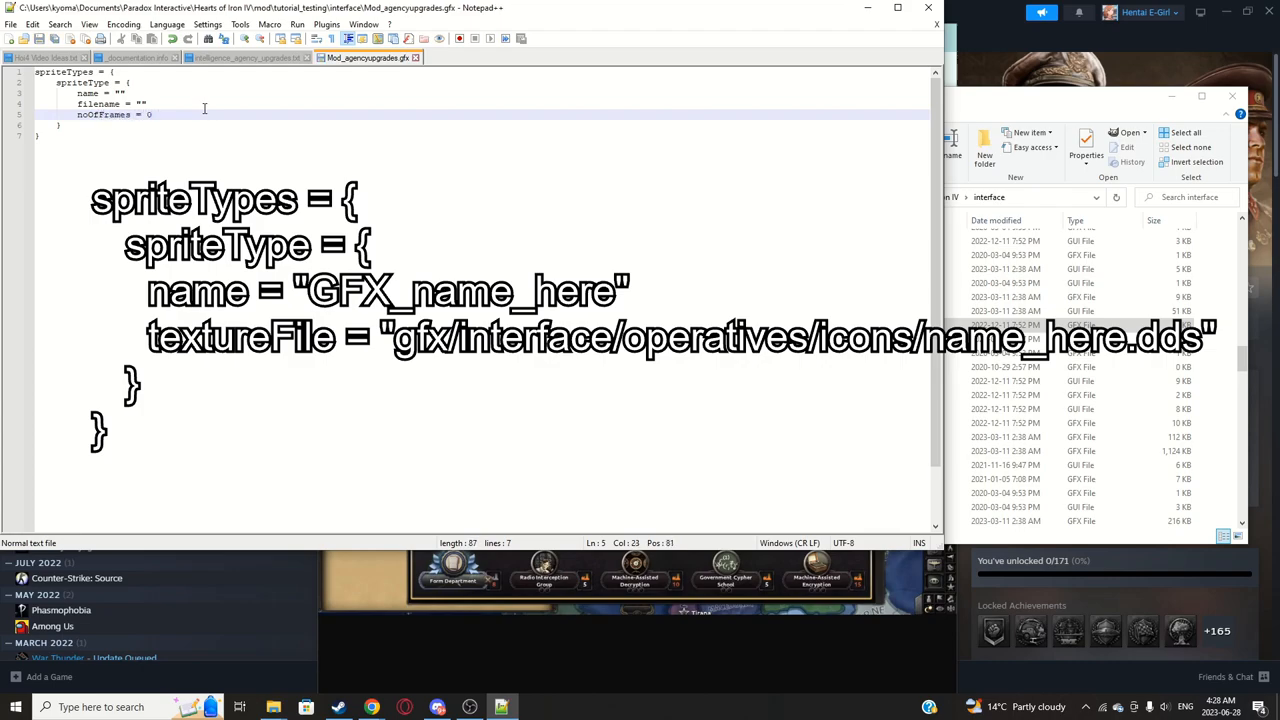
text(1)
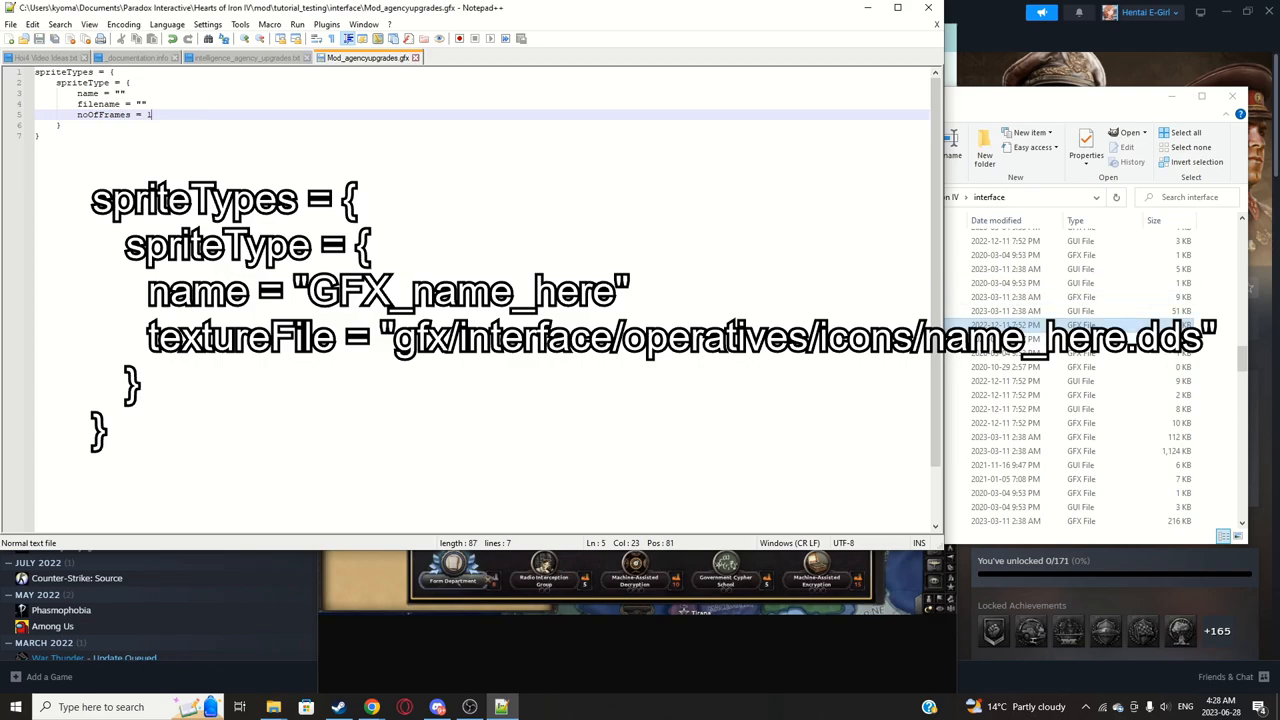
right_click(856, 324)
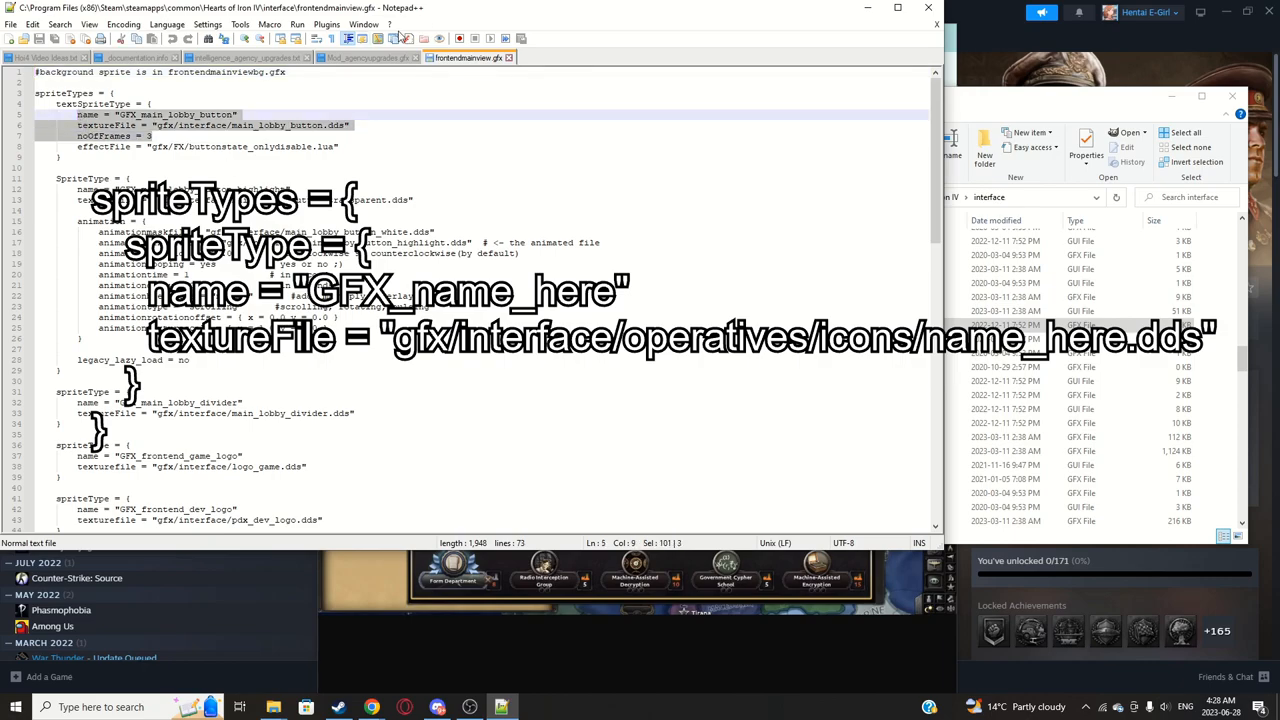
Step: Name the sprite GFX_agency_upgrade_de…, then load intelligence_agency_upgrades.txt in Notepad
click(364, 56)
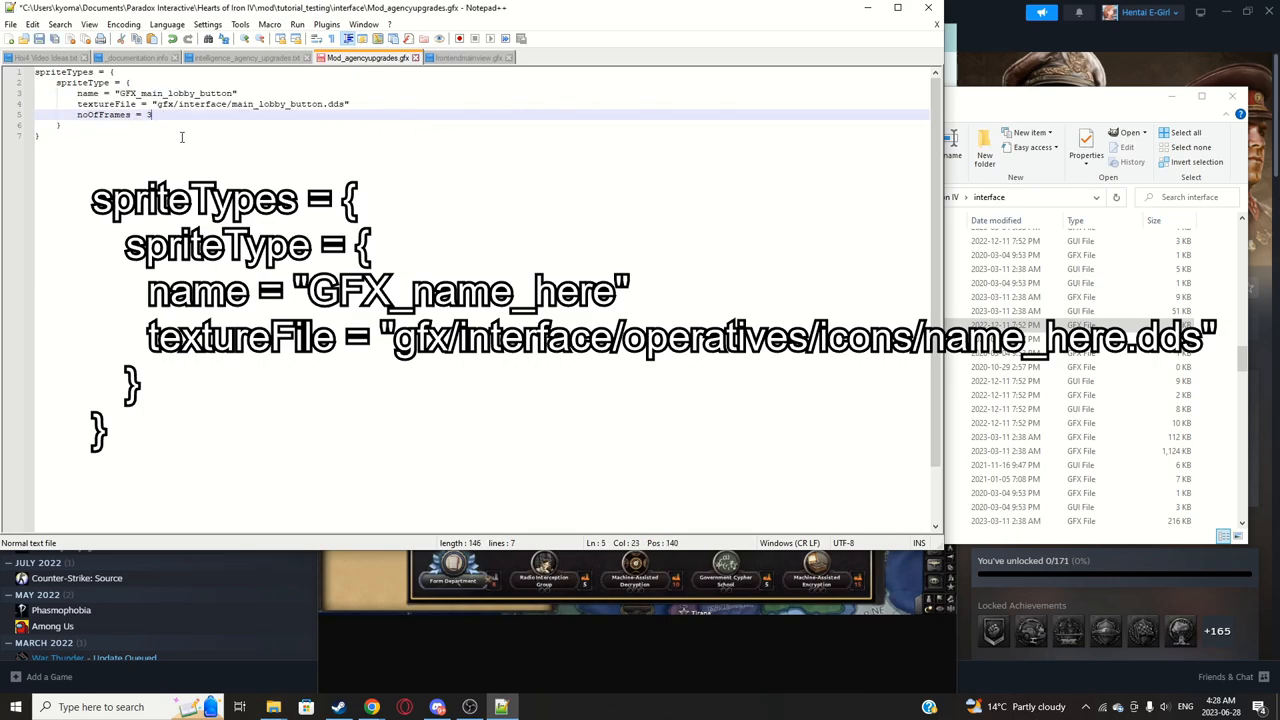
click(236, 92)
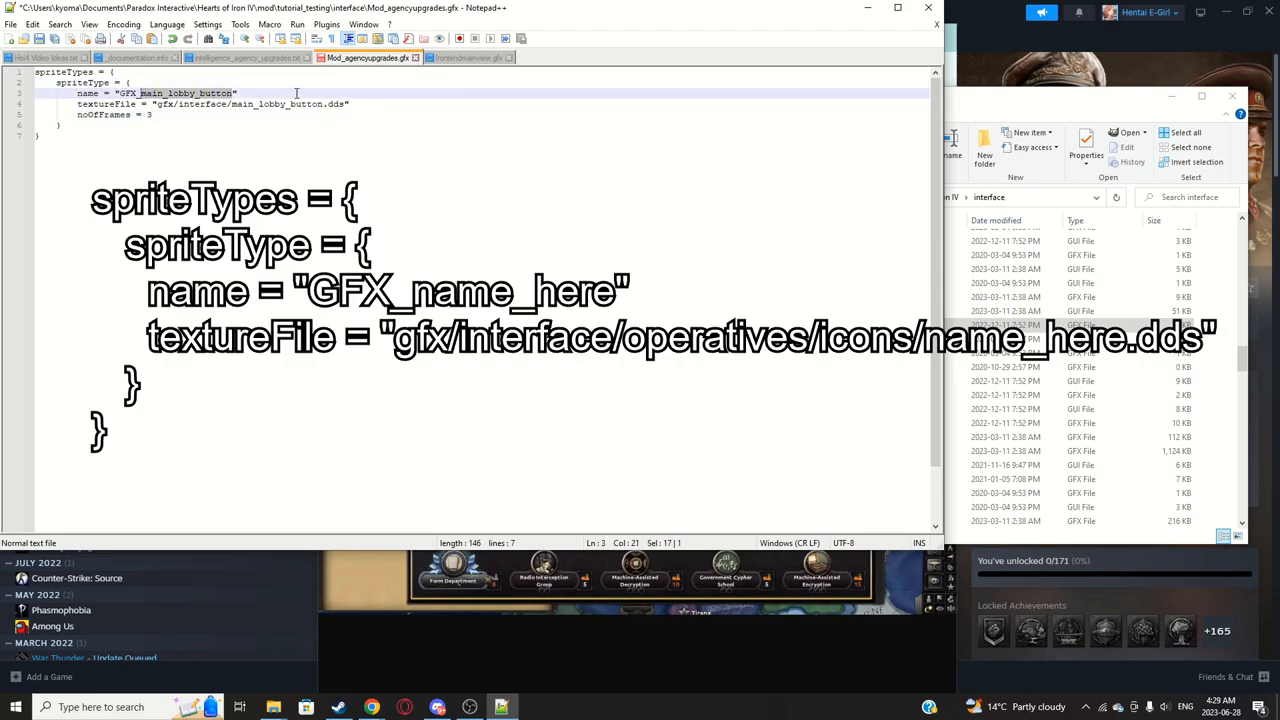
text(GFX_agency)
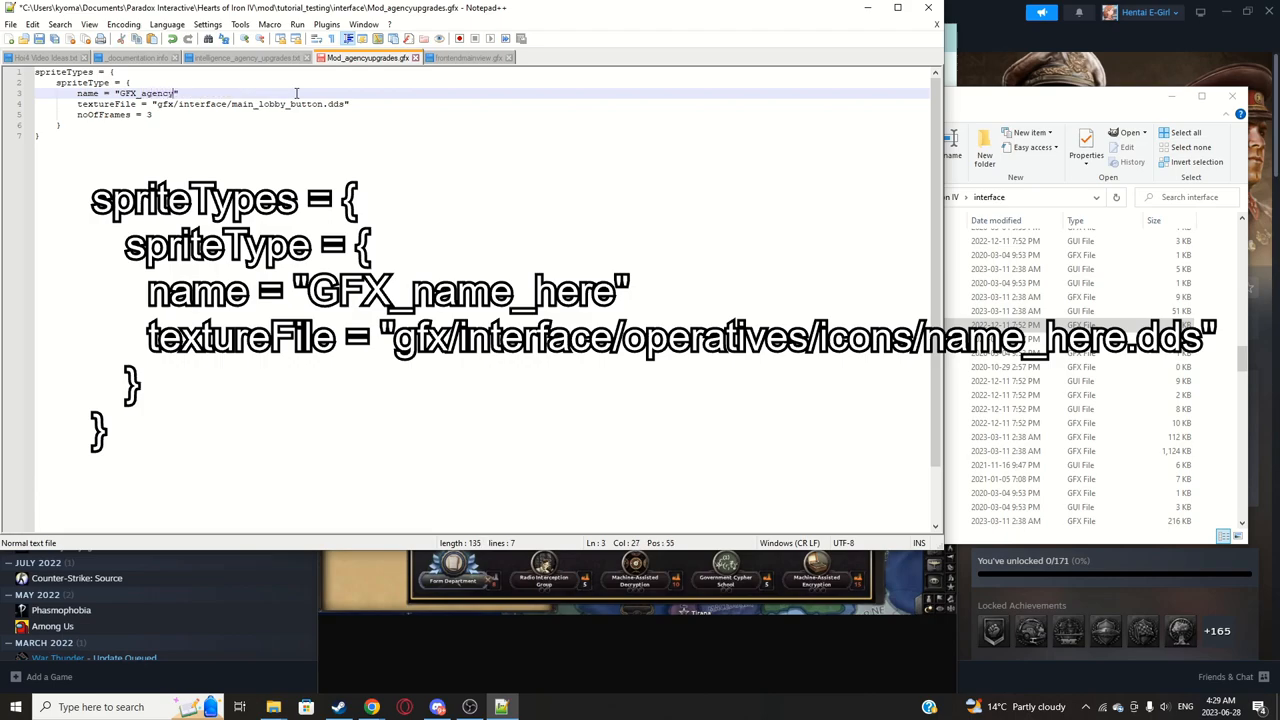
text(_)
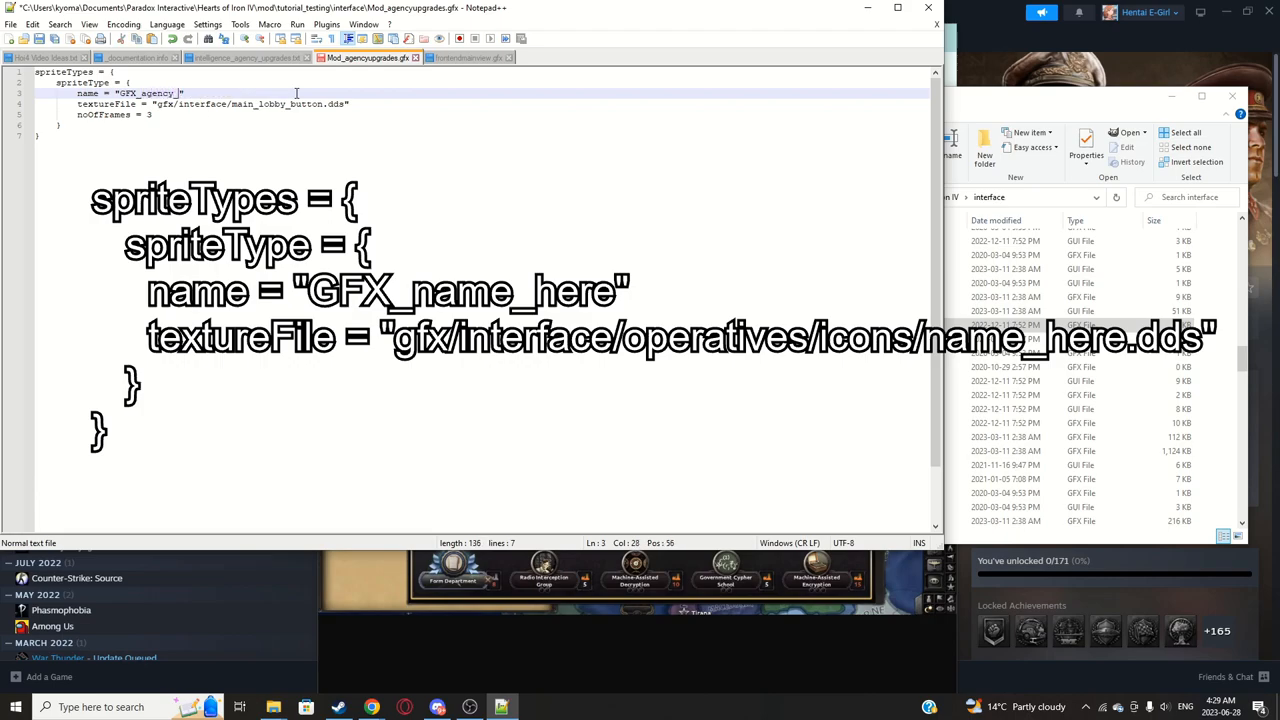
text(essiv)
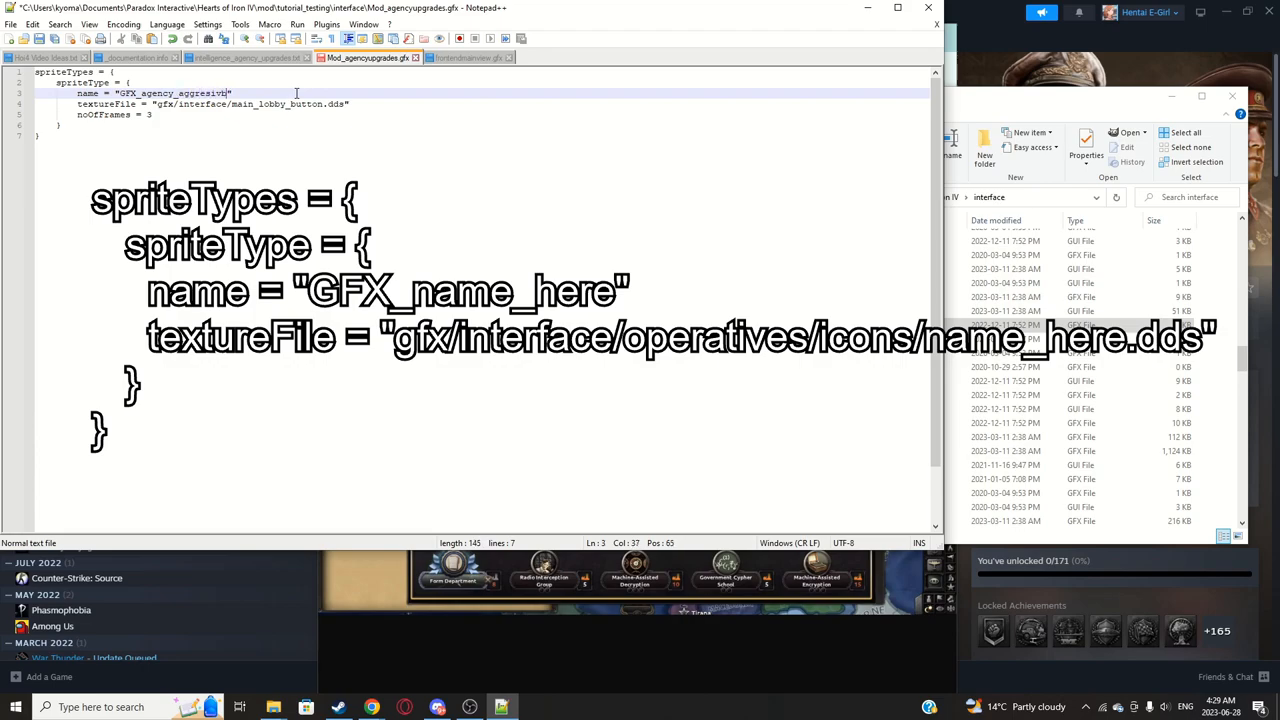
text(_de)
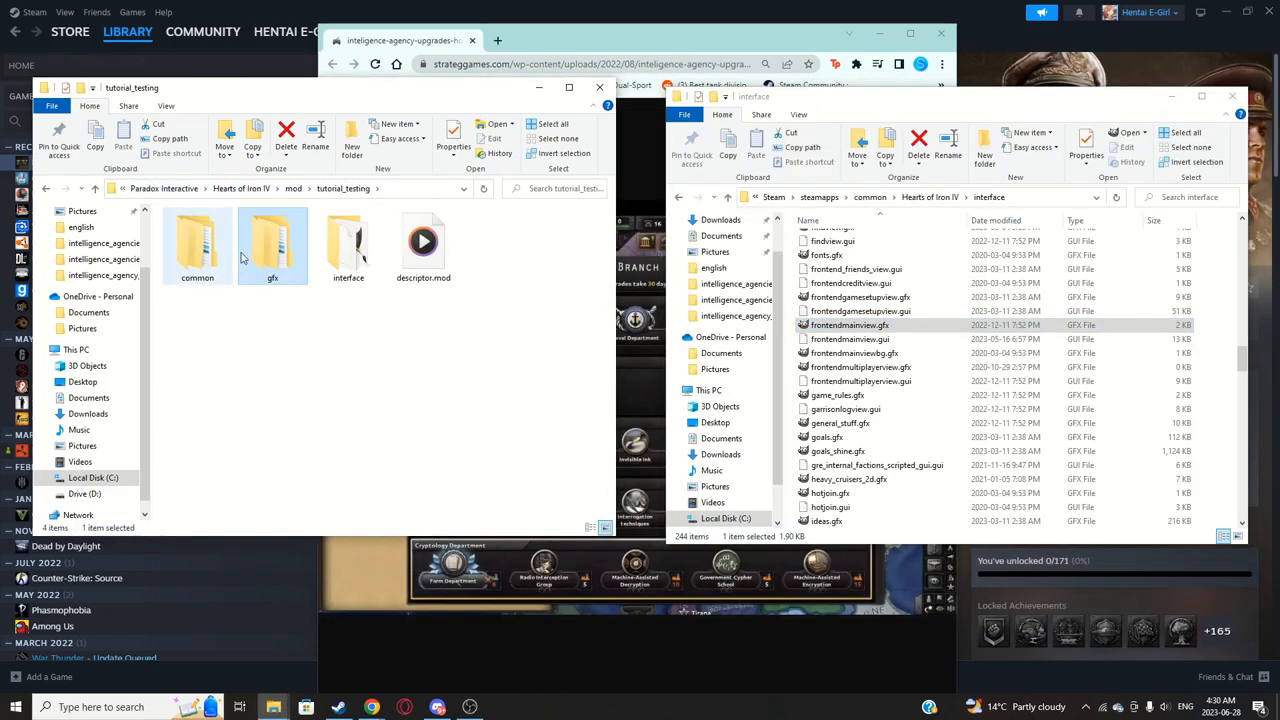
double_click(348, 244)
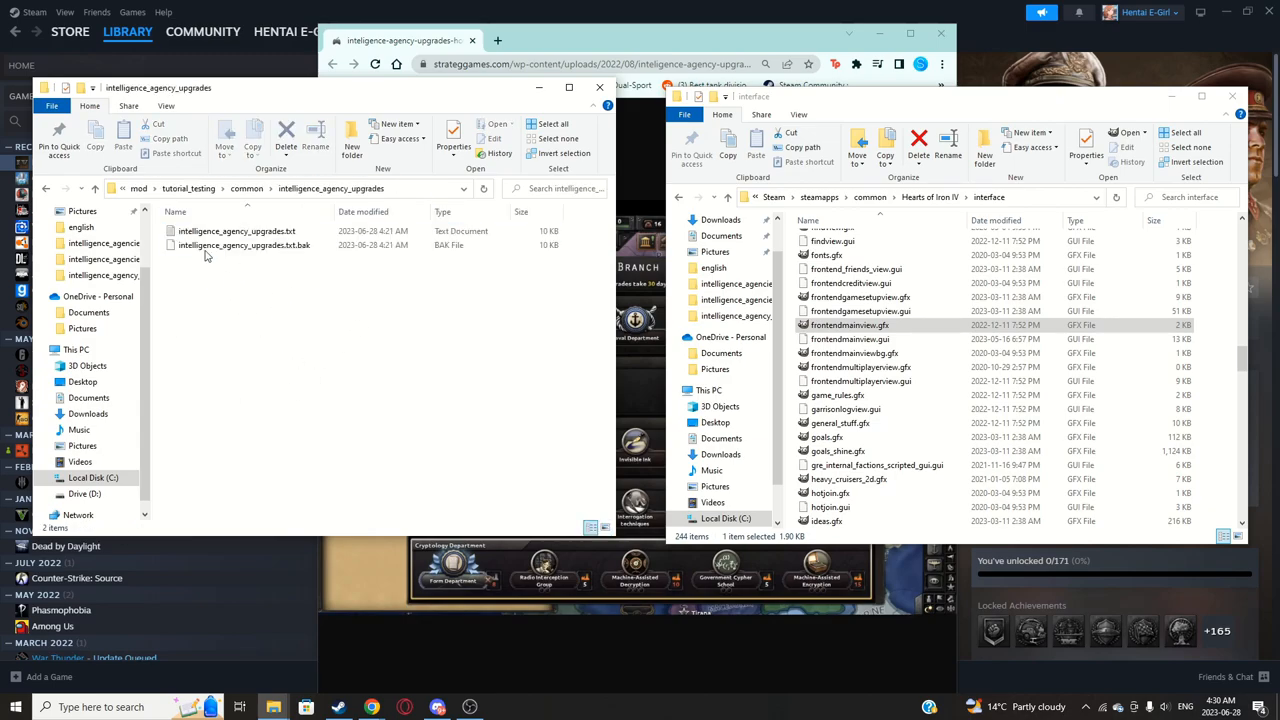
double_click(236, 232)
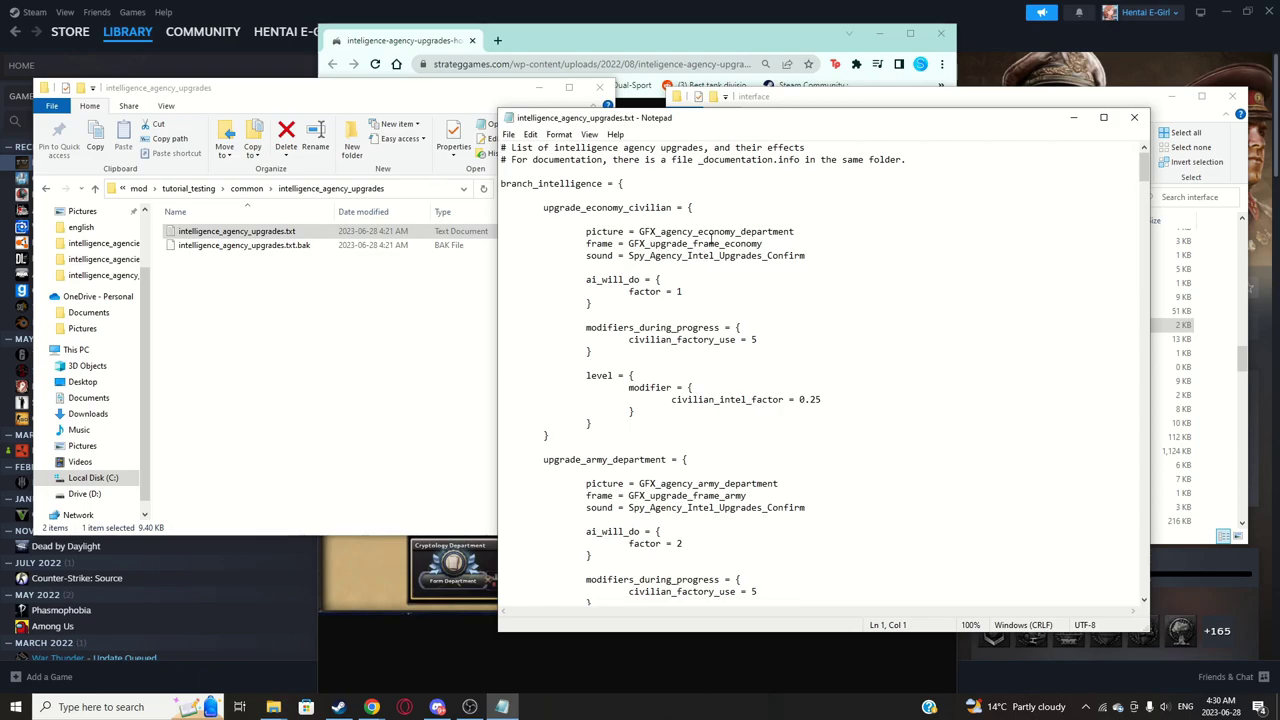
Step: Set upgrade_aggressive_defence_policies' civilian_factory_use to 7 and paste a copied level block as a third level
scroll(down, 3)
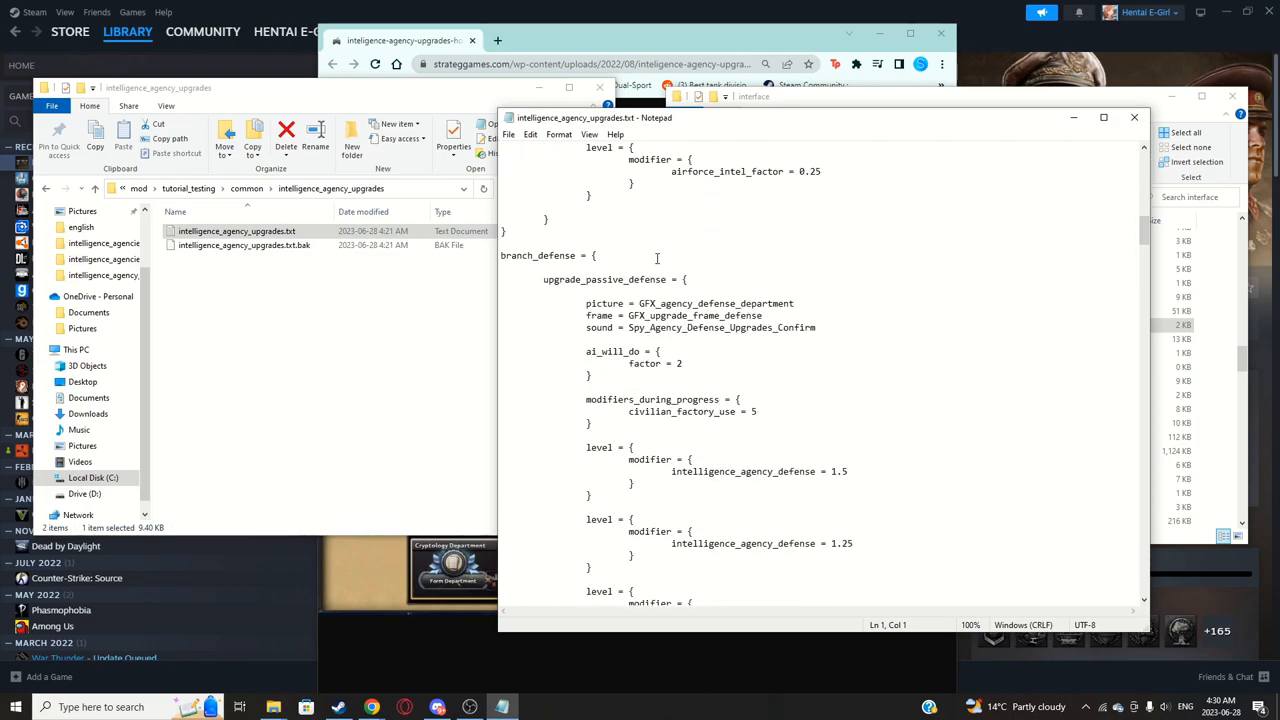
scroll(down, 3)
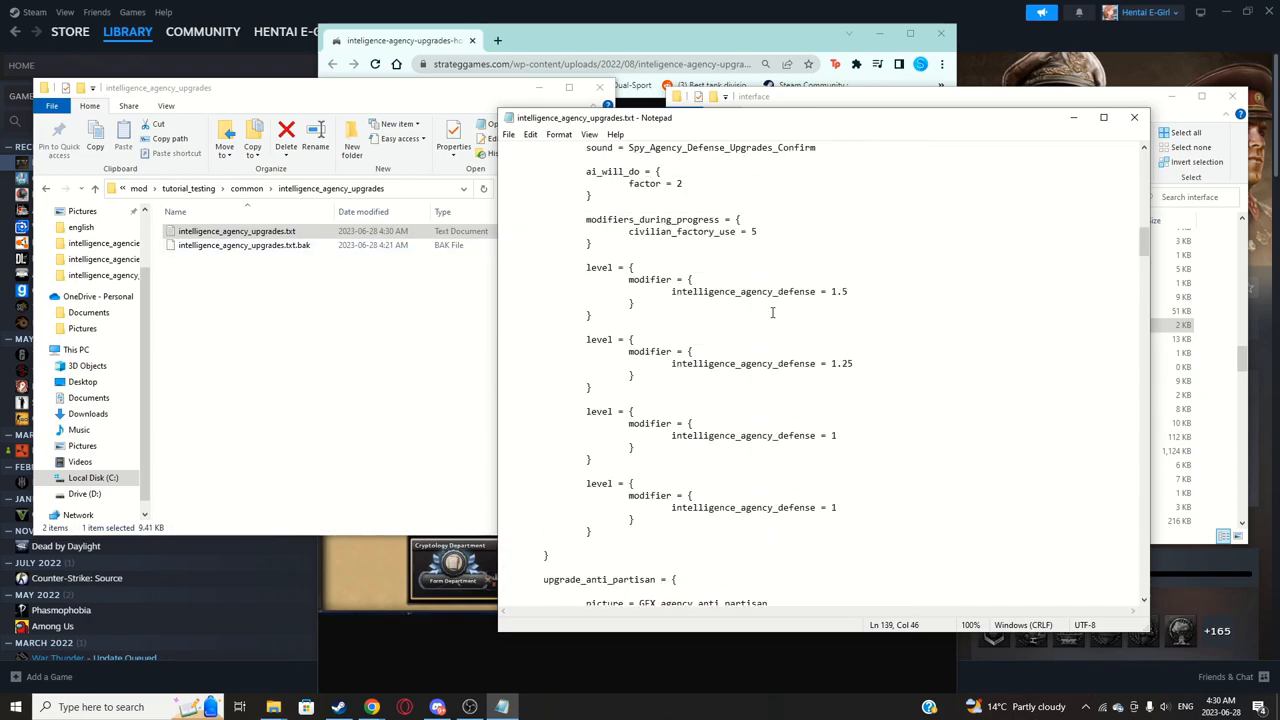
scroll(up, 3)
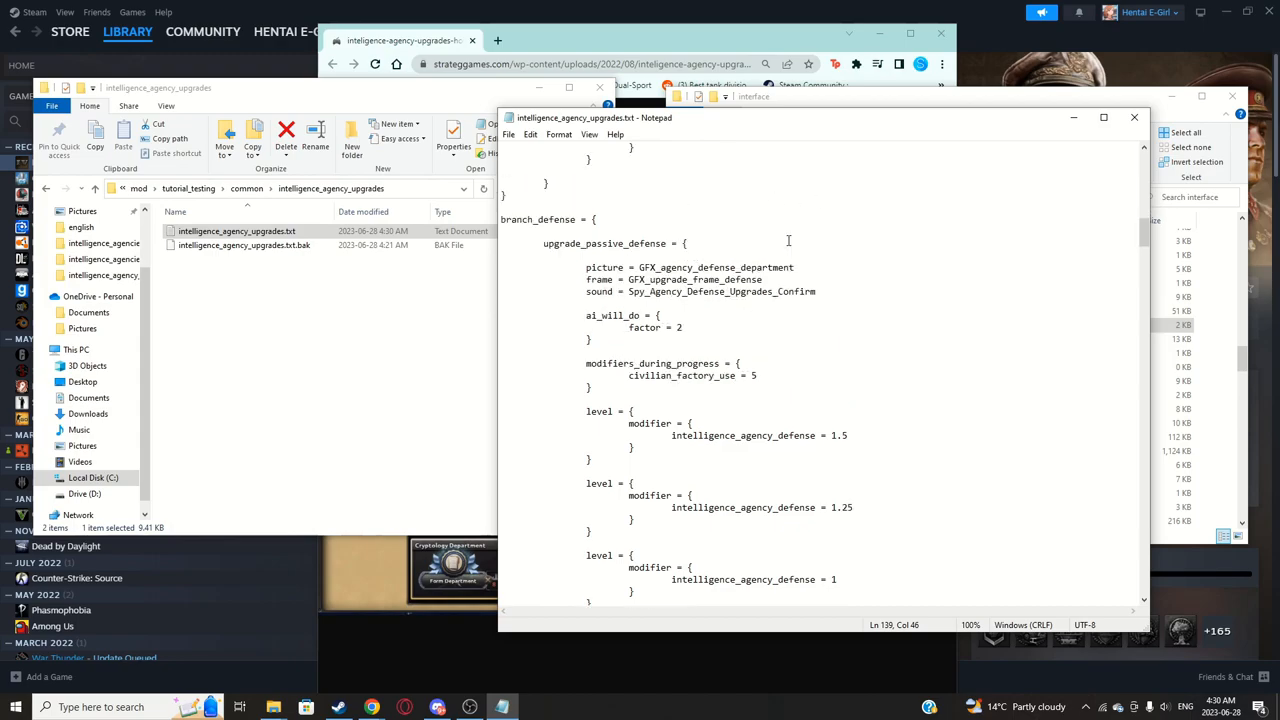
scroll(down, 3)
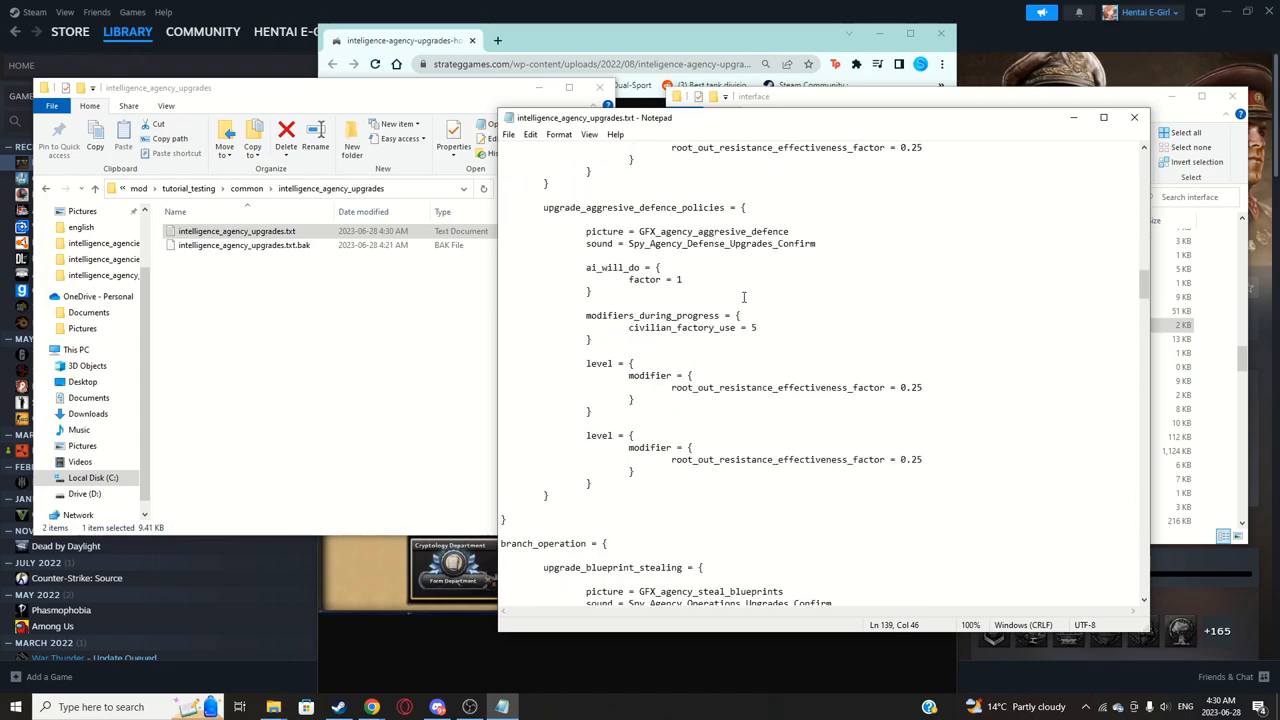
click(758, 328)
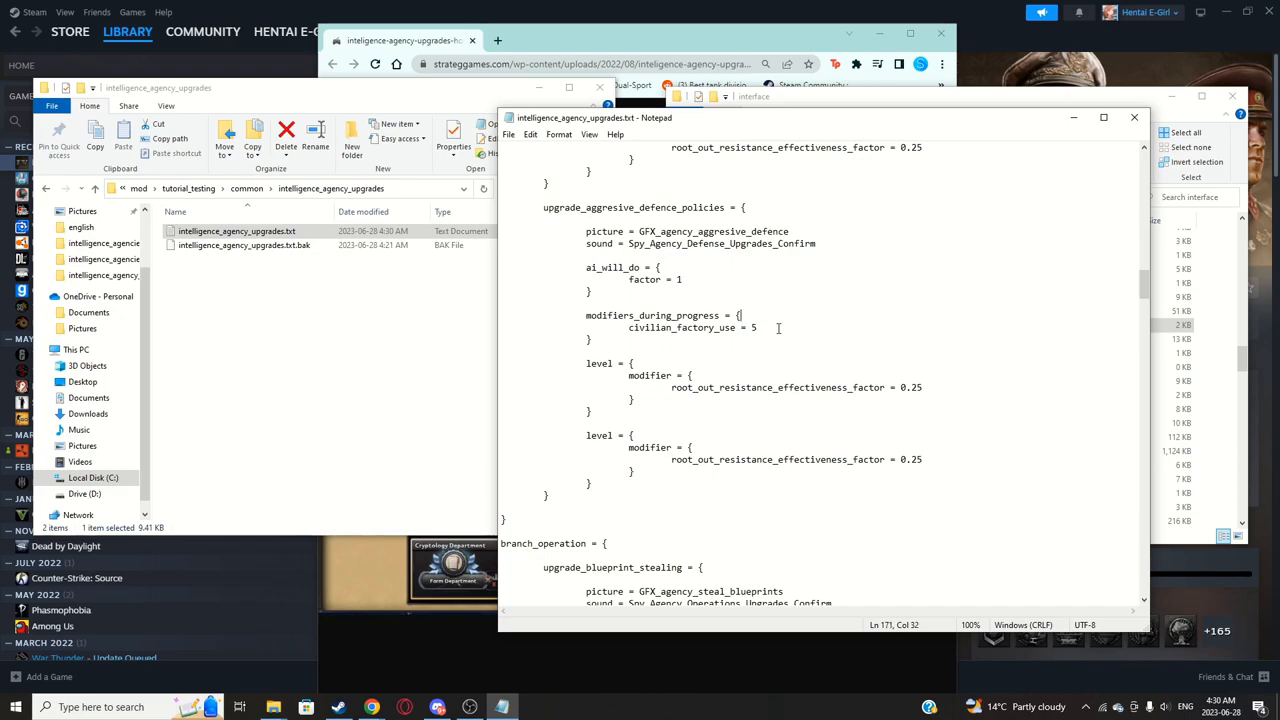
scroll(down, 3)
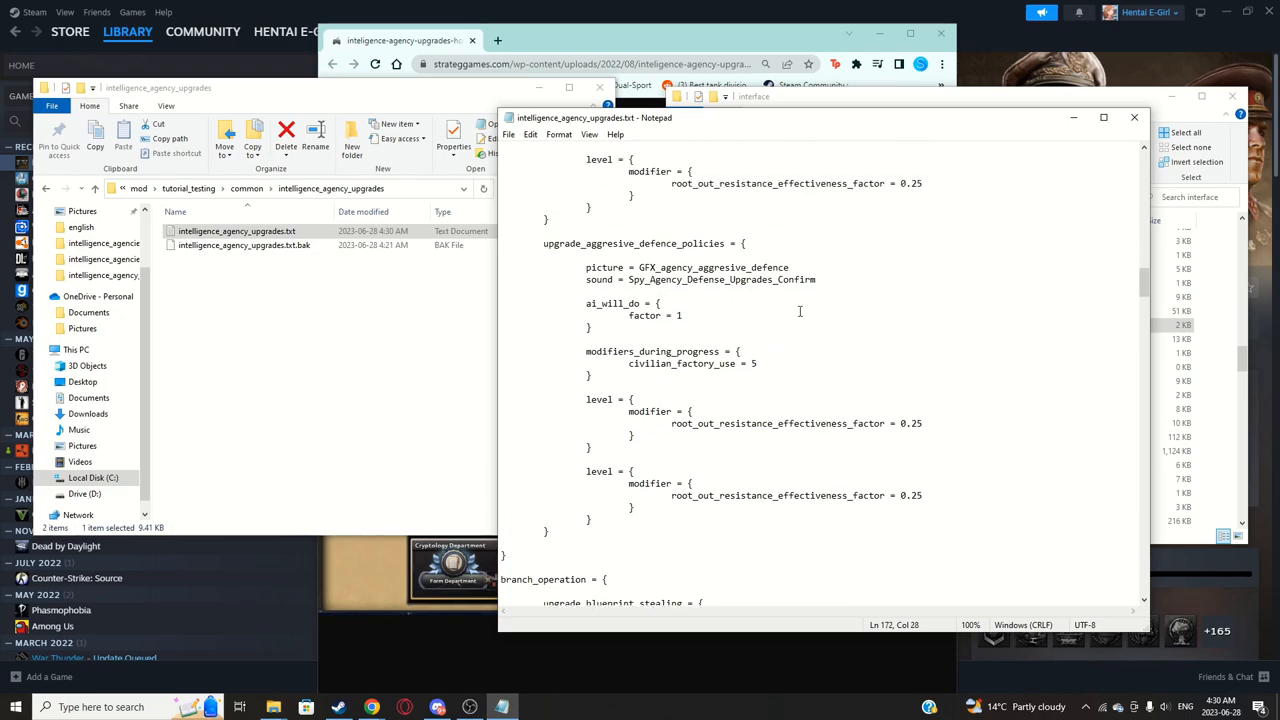
text(7)
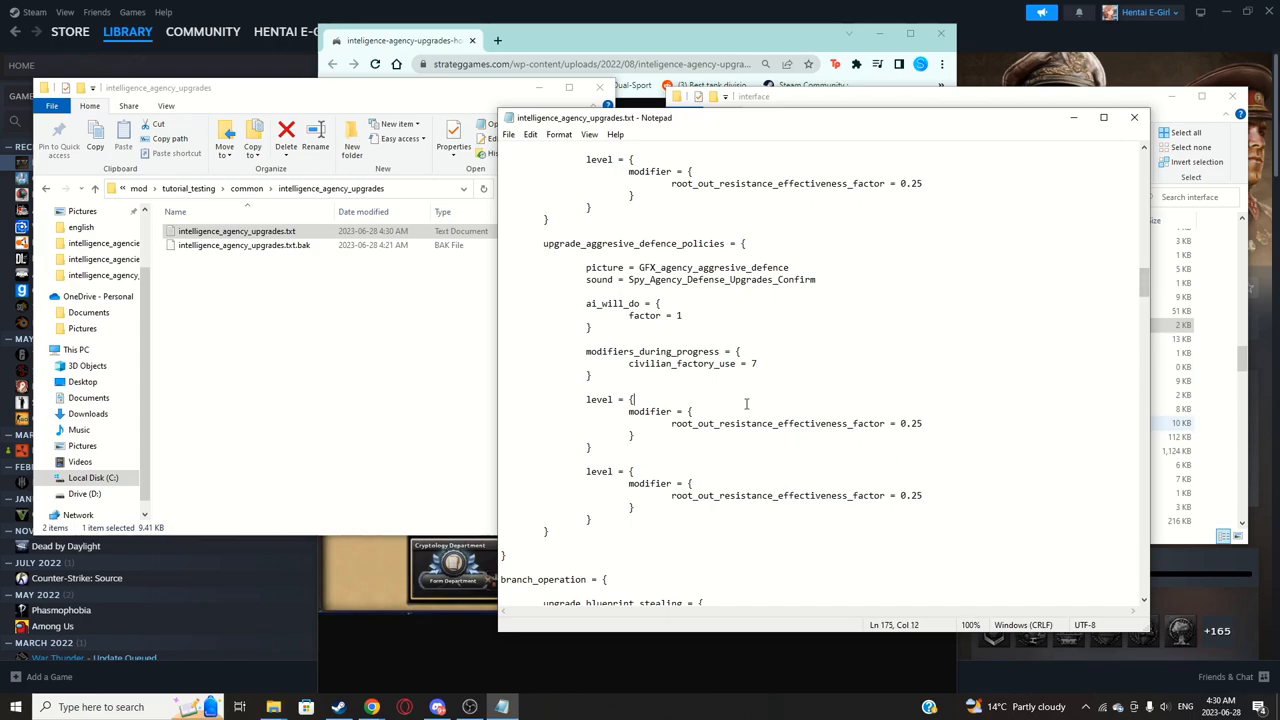
drag(586, 472, 590, 518)
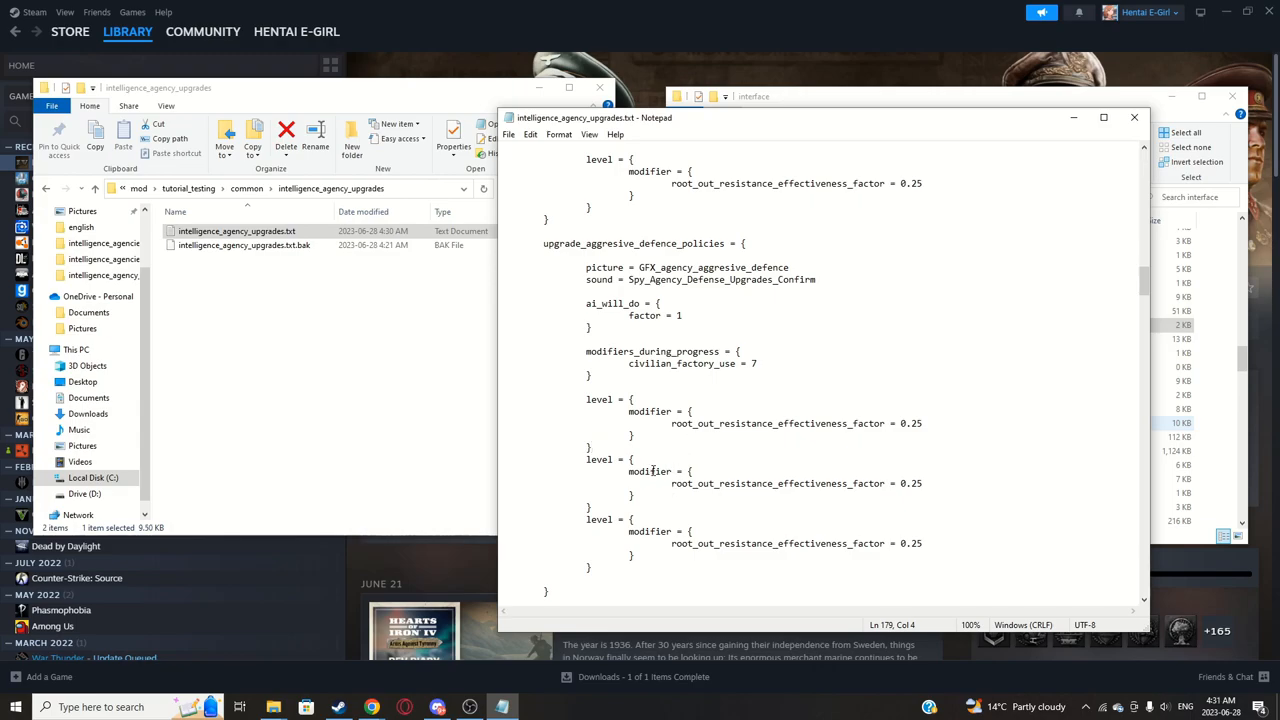
click(692, 412)
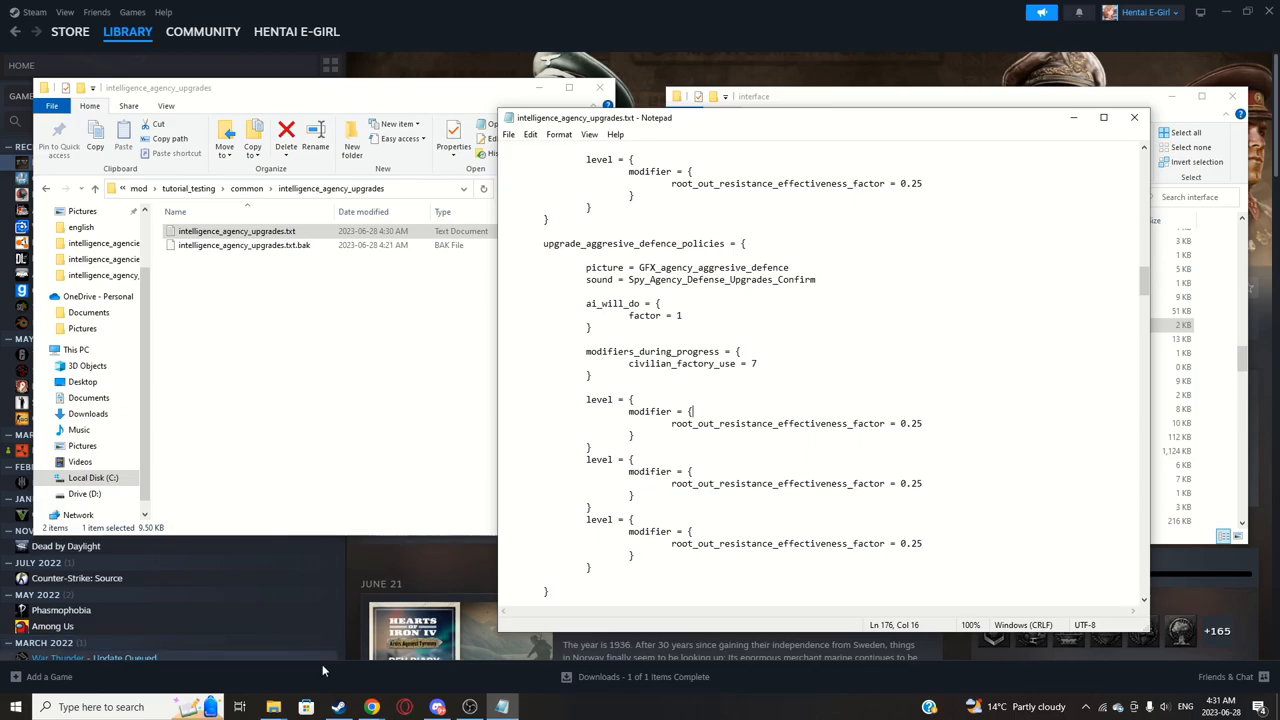
mouse_move(372, 708)
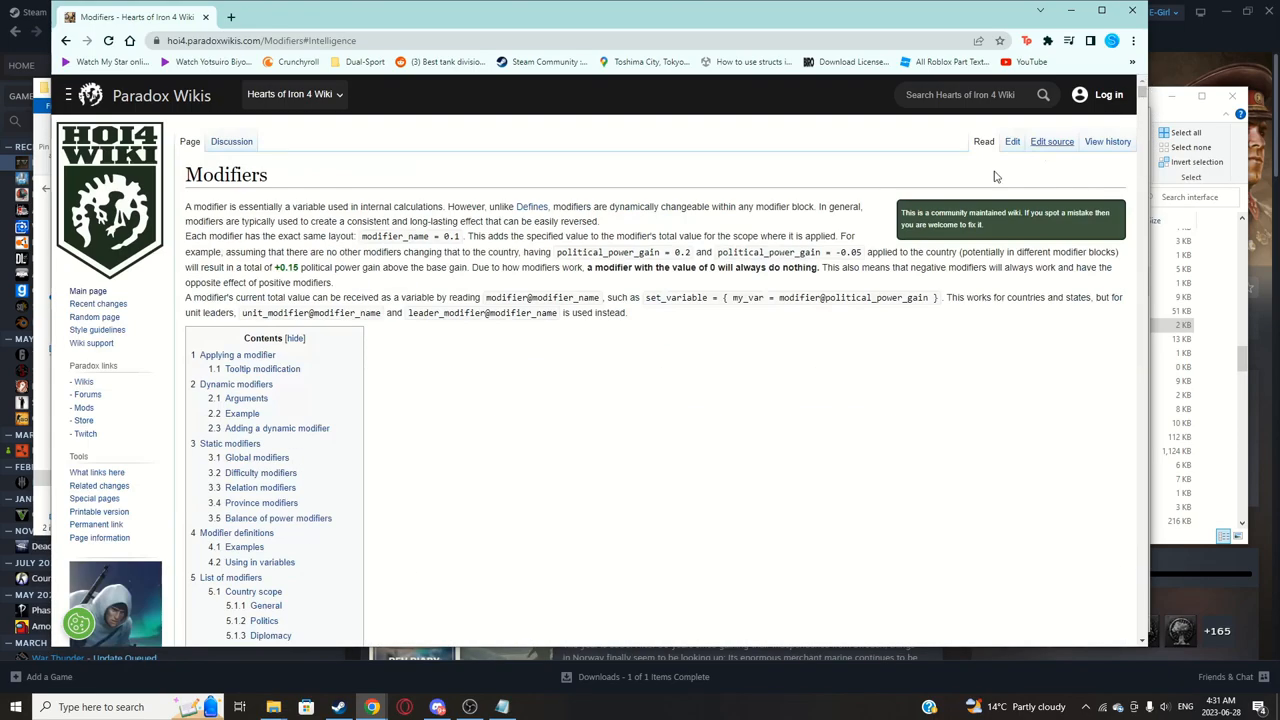
scroll(down, 3)
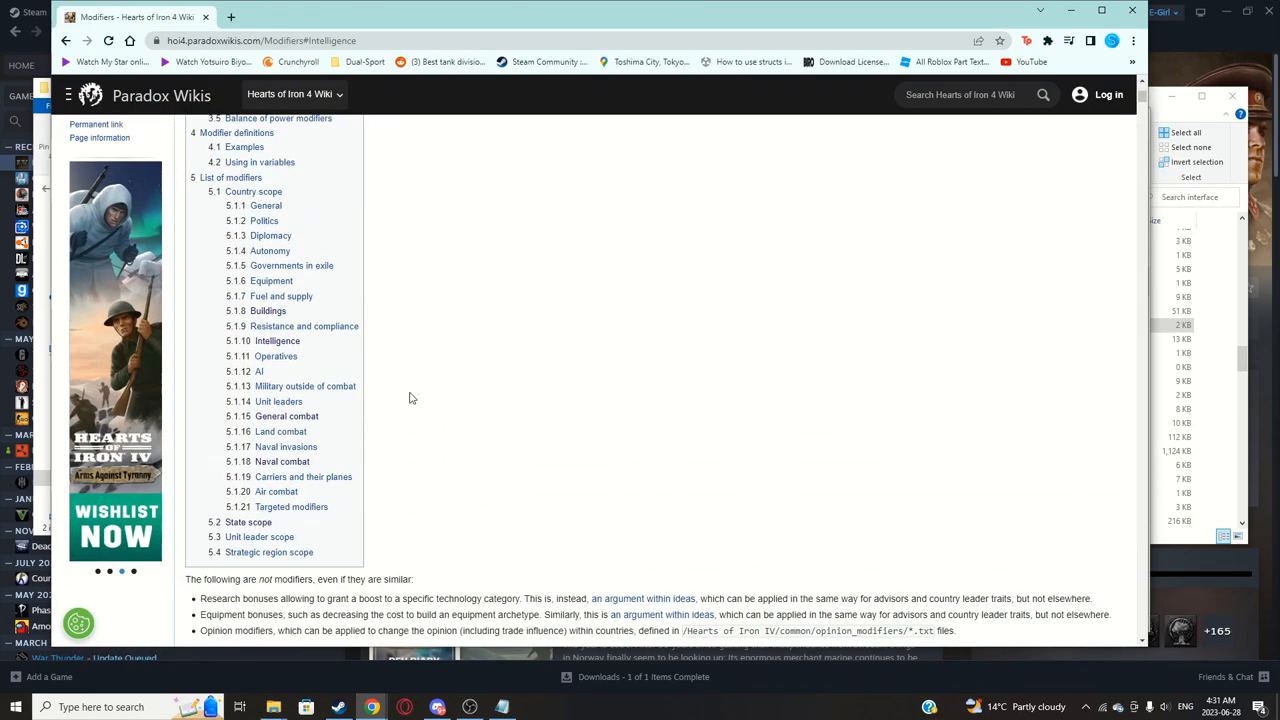
scroll(up, 3)
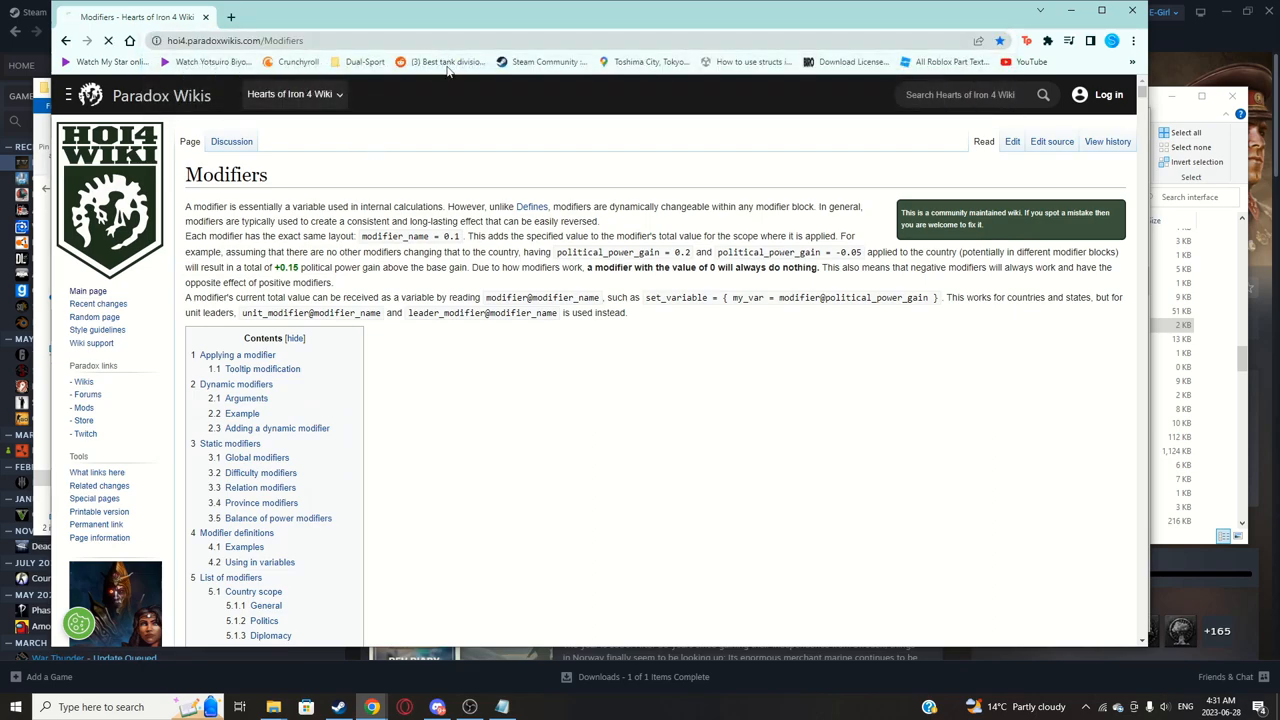
scroll(down, 3)
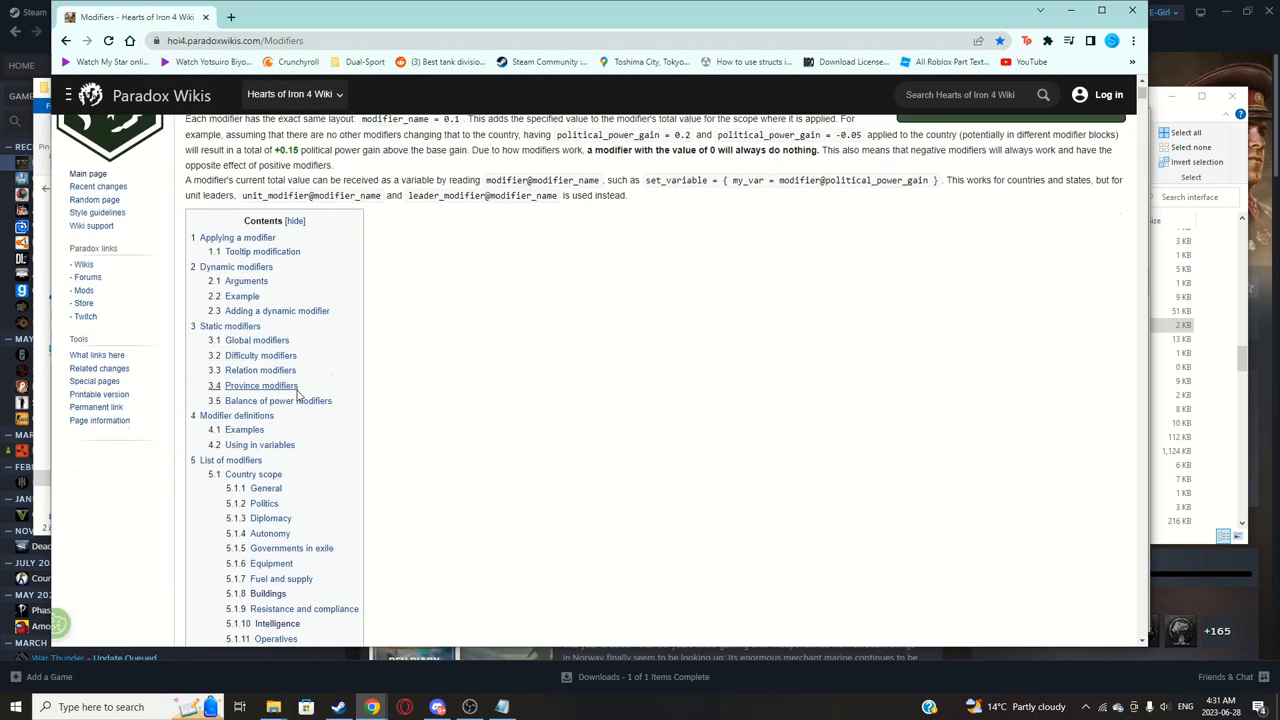
scroll(down, 3)
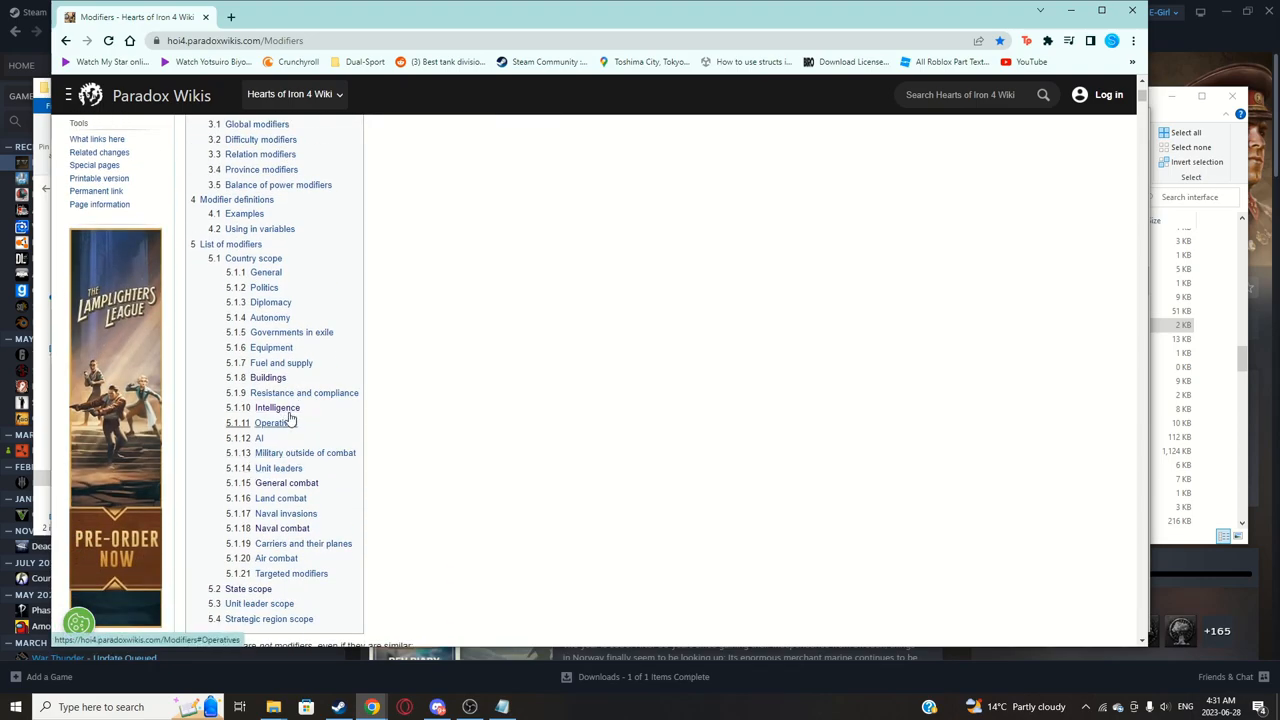
mouse_move(304, 392)
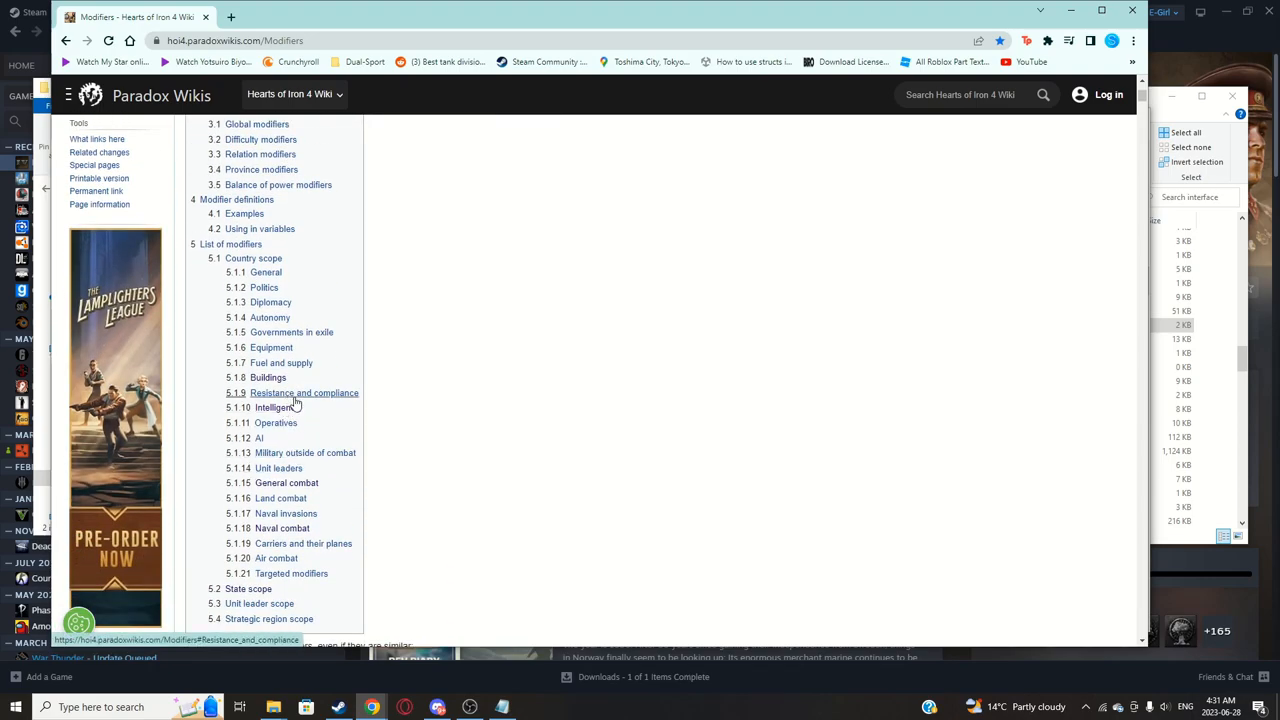
mouse_move(276, 408)
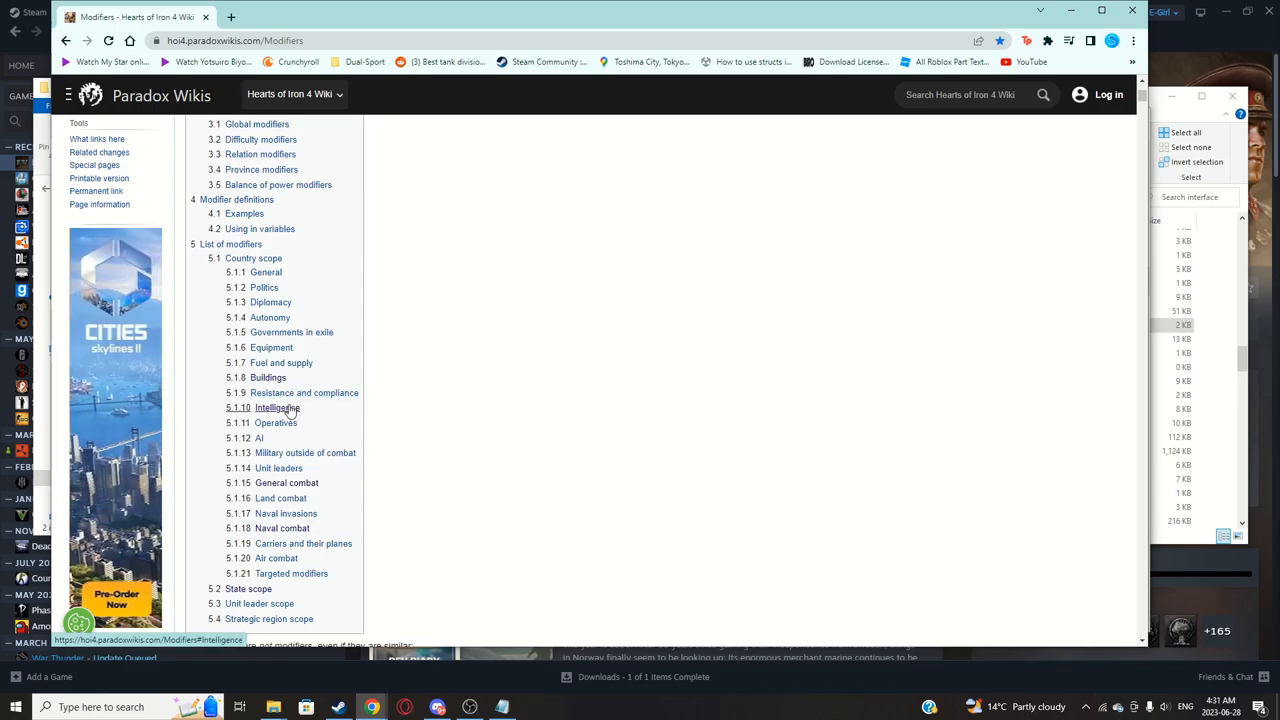
click(276, 408)
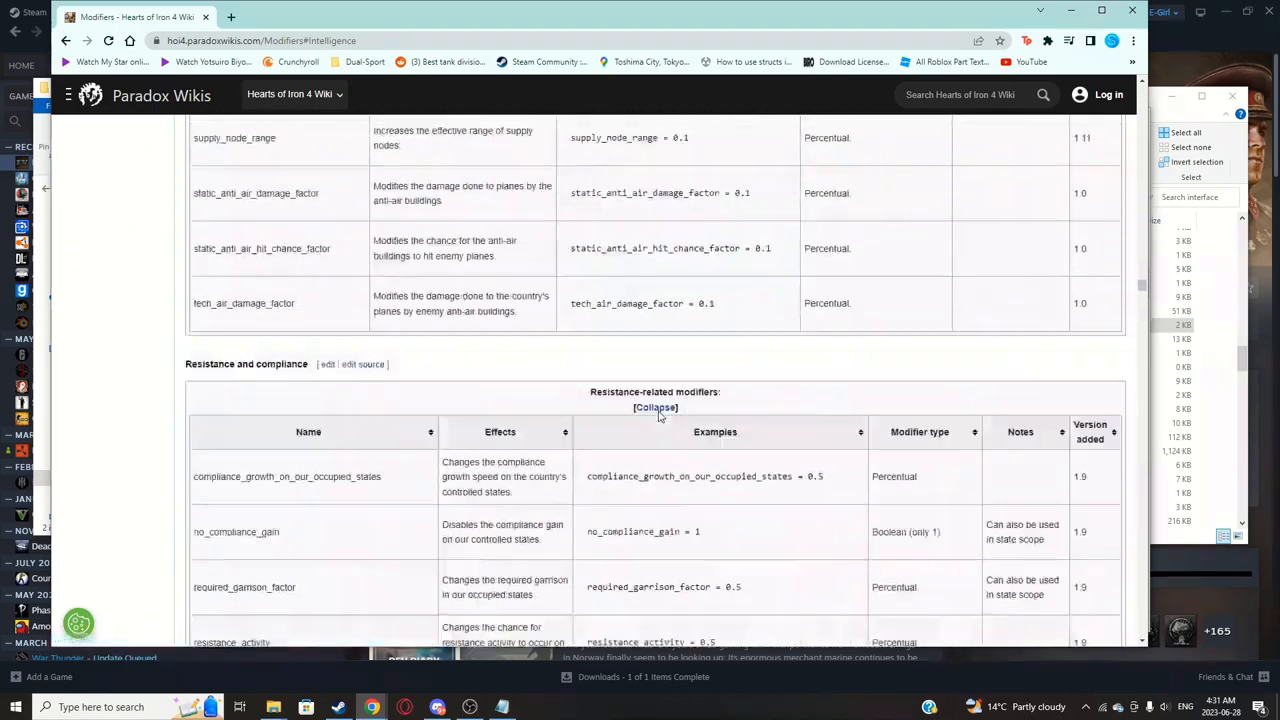
scroll(up, 3)
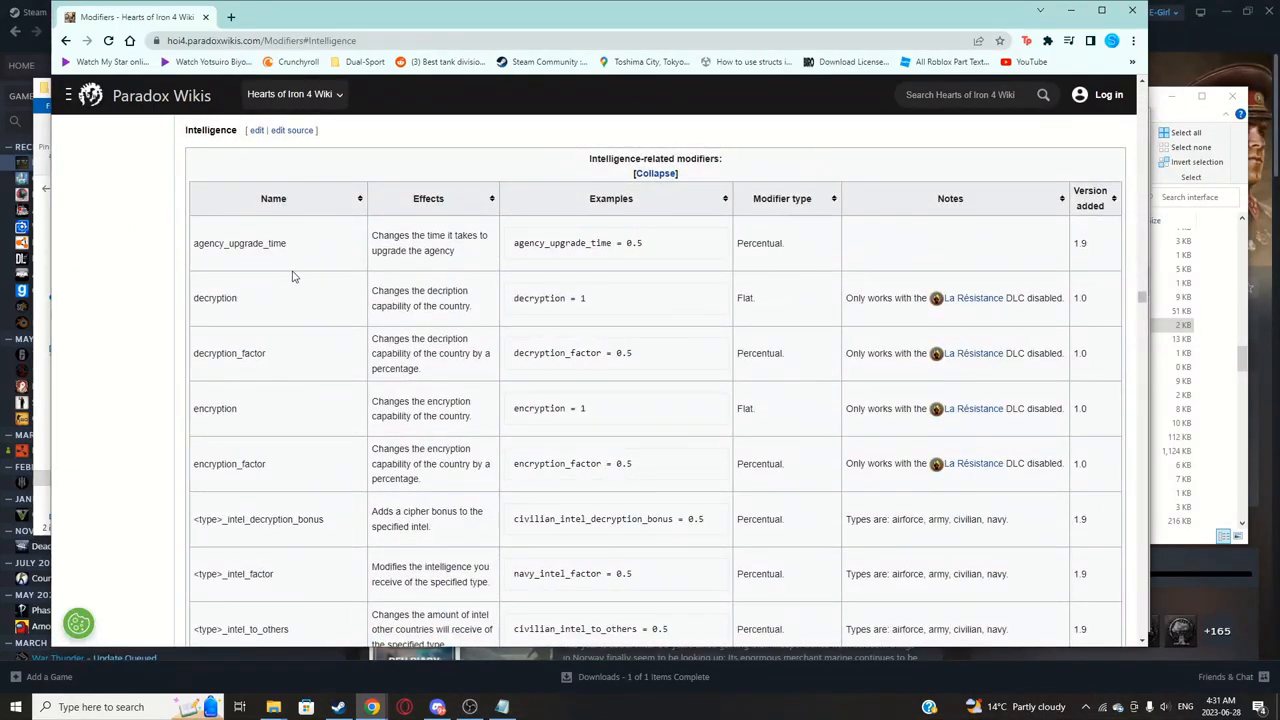
mouse_move(304, 326)
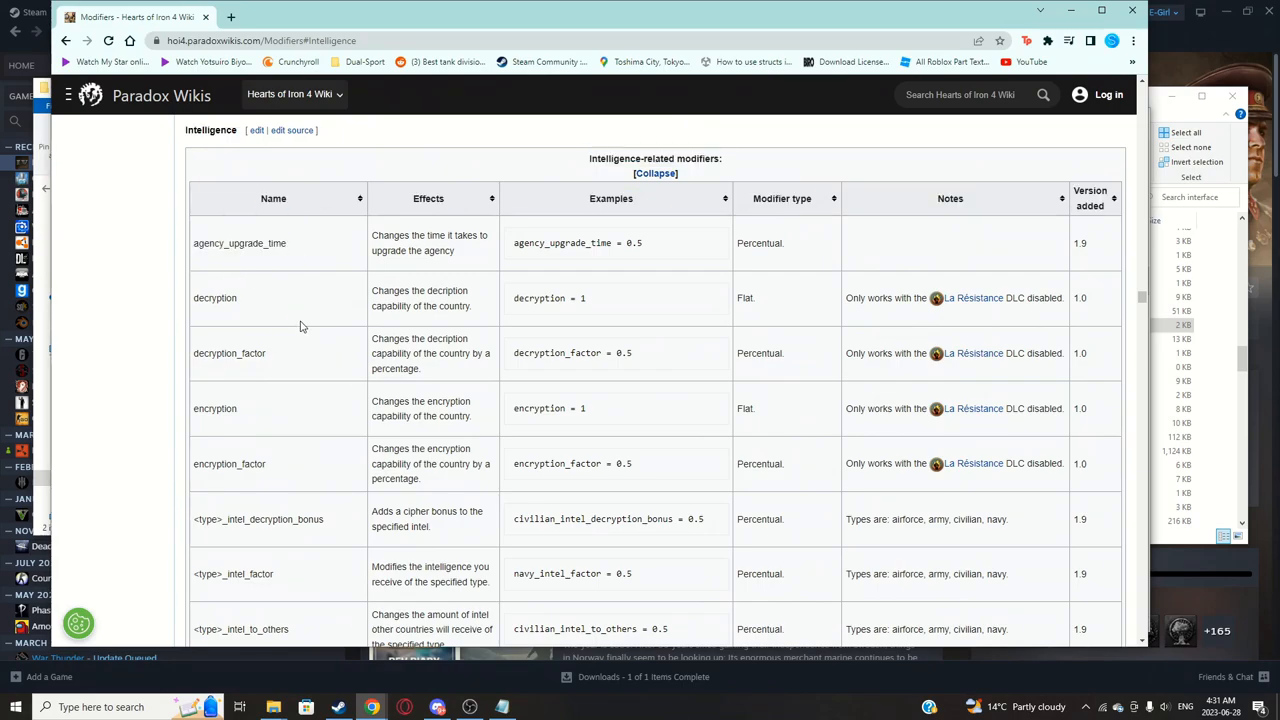
scroll(down, 3)
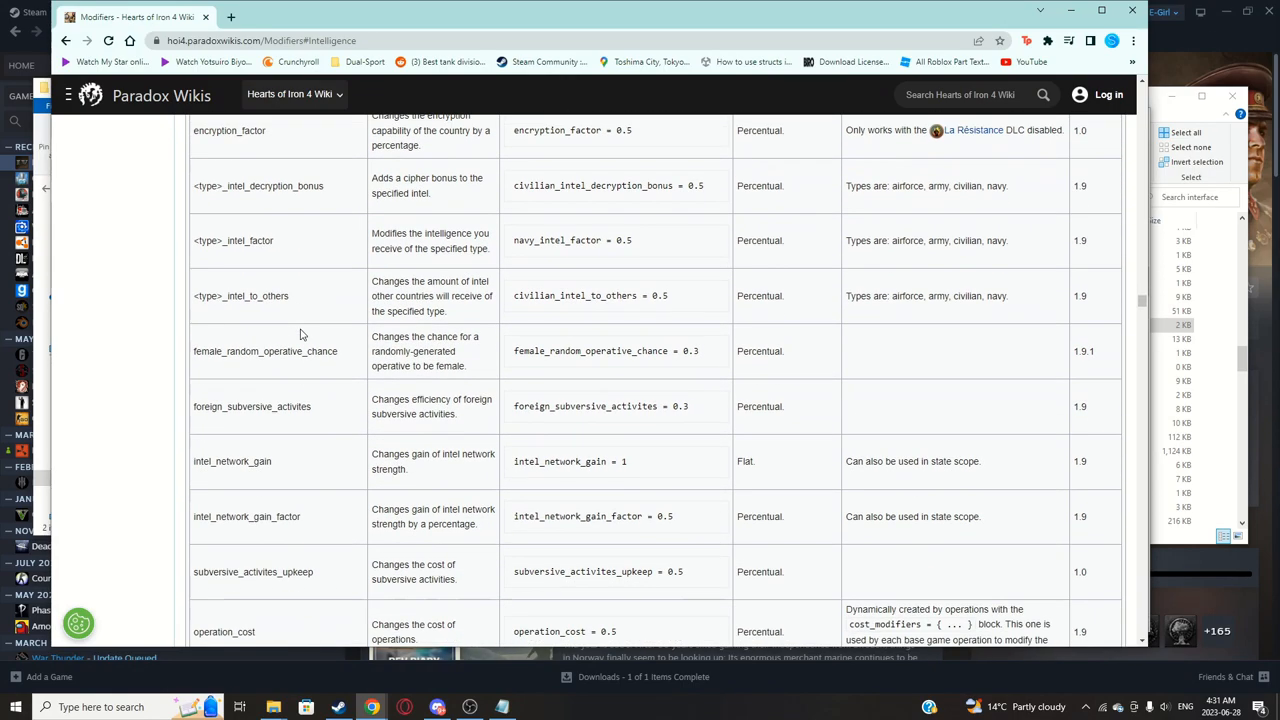
scroll(down, 3)
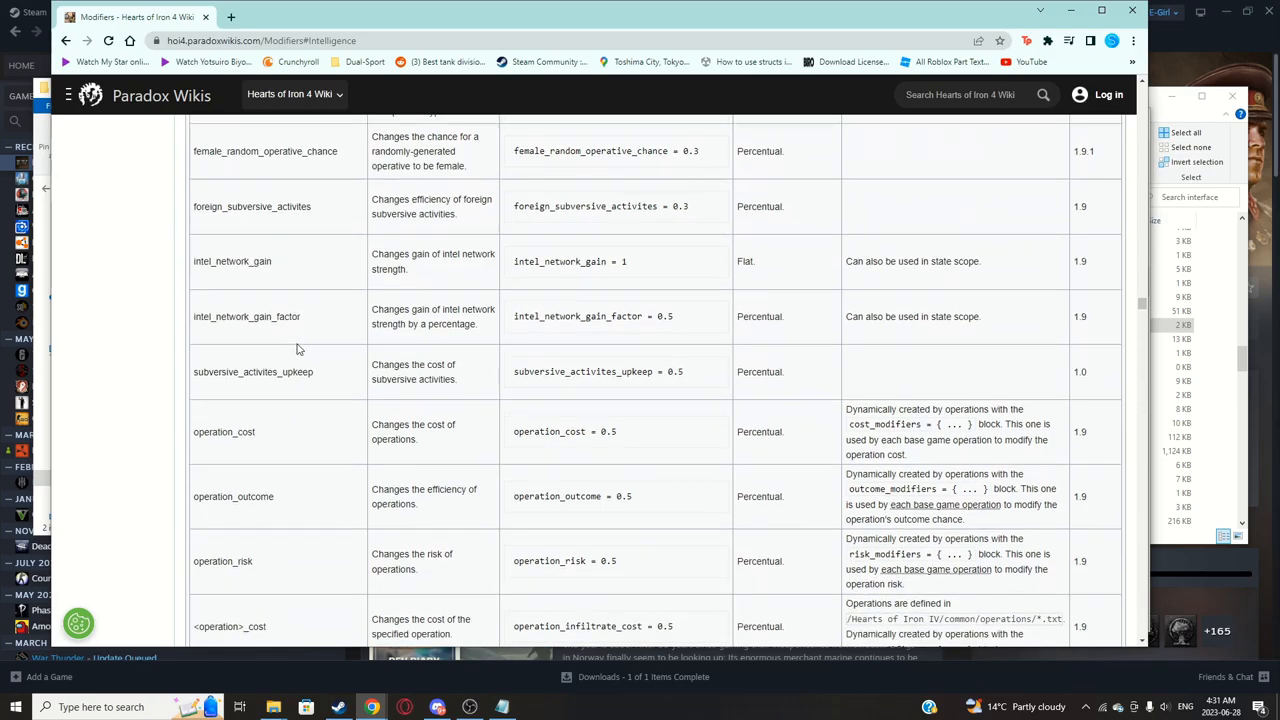
scroll(up, 3)
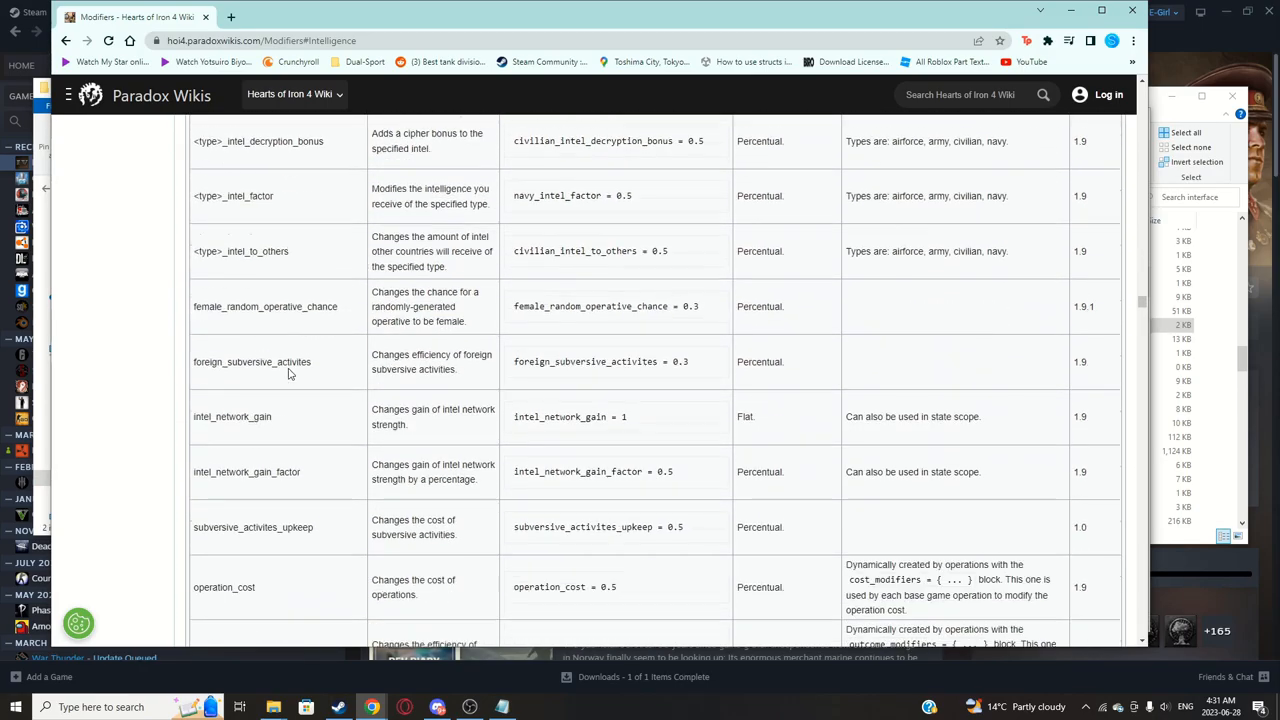
scroll(down, 3)
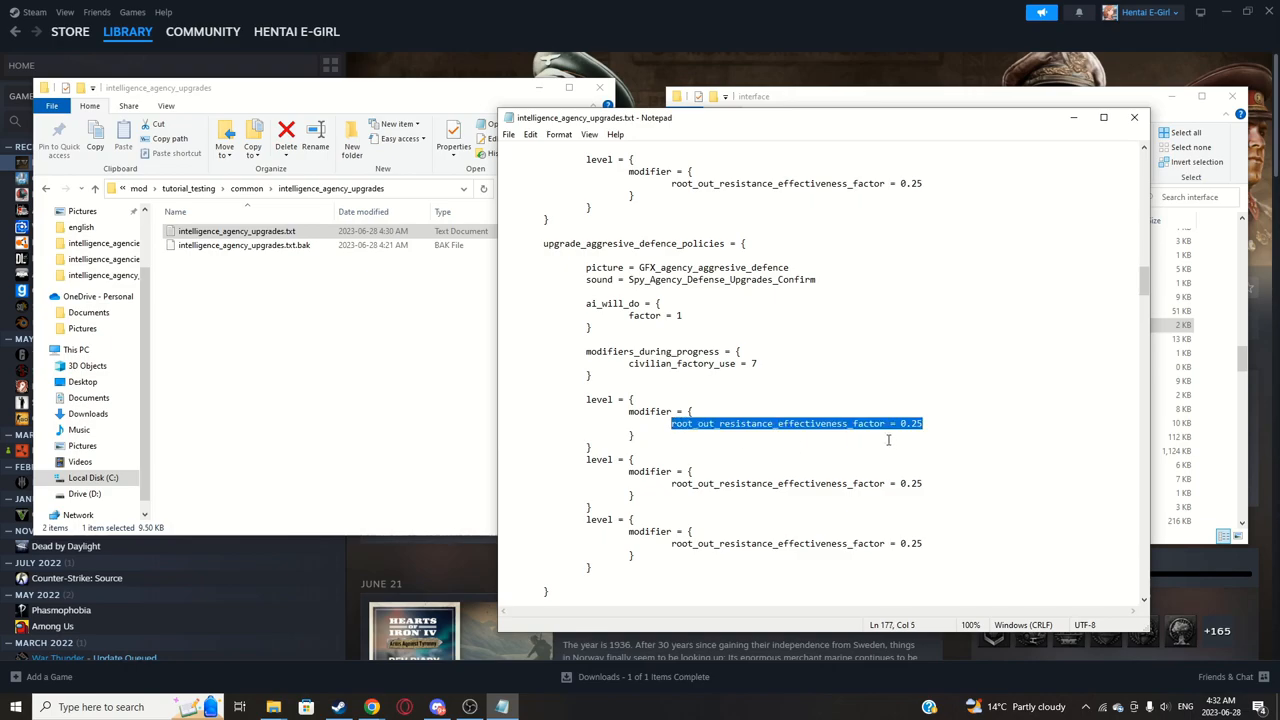
Step: Start an intelligence_agency_defense modifier line in the first level beside the resistance factor
click(912, 424)
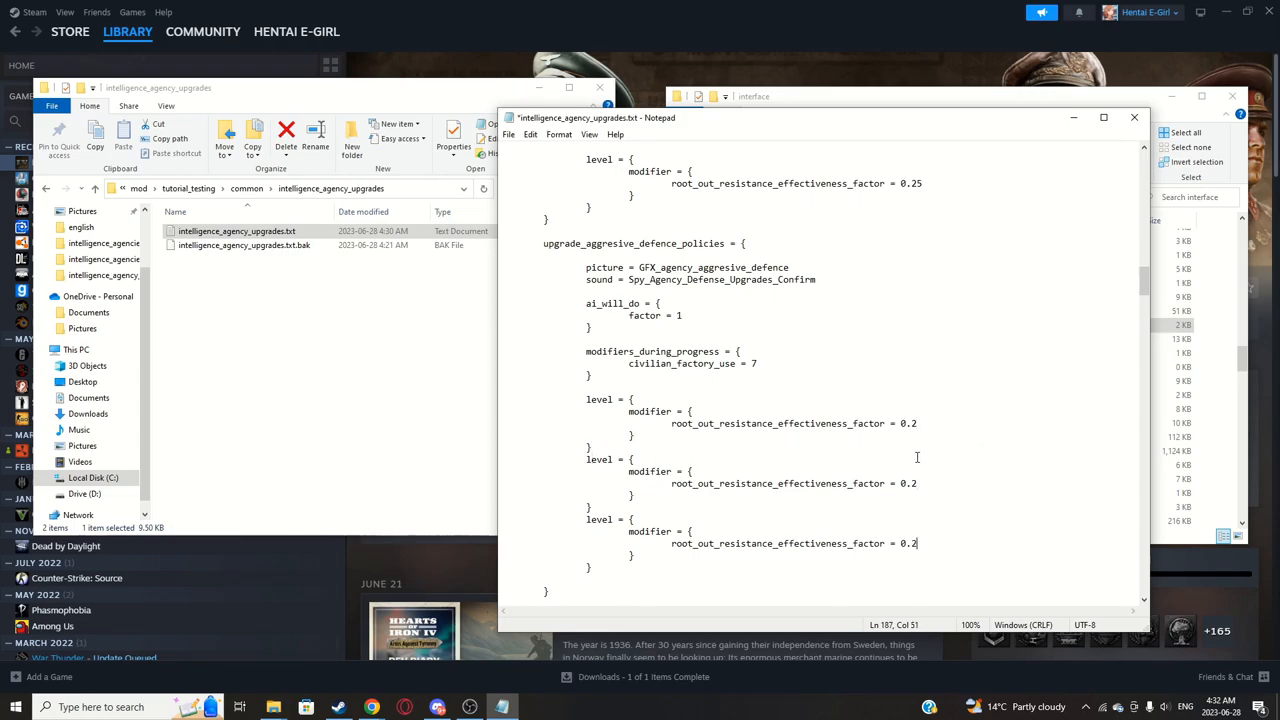
click(924, 482)
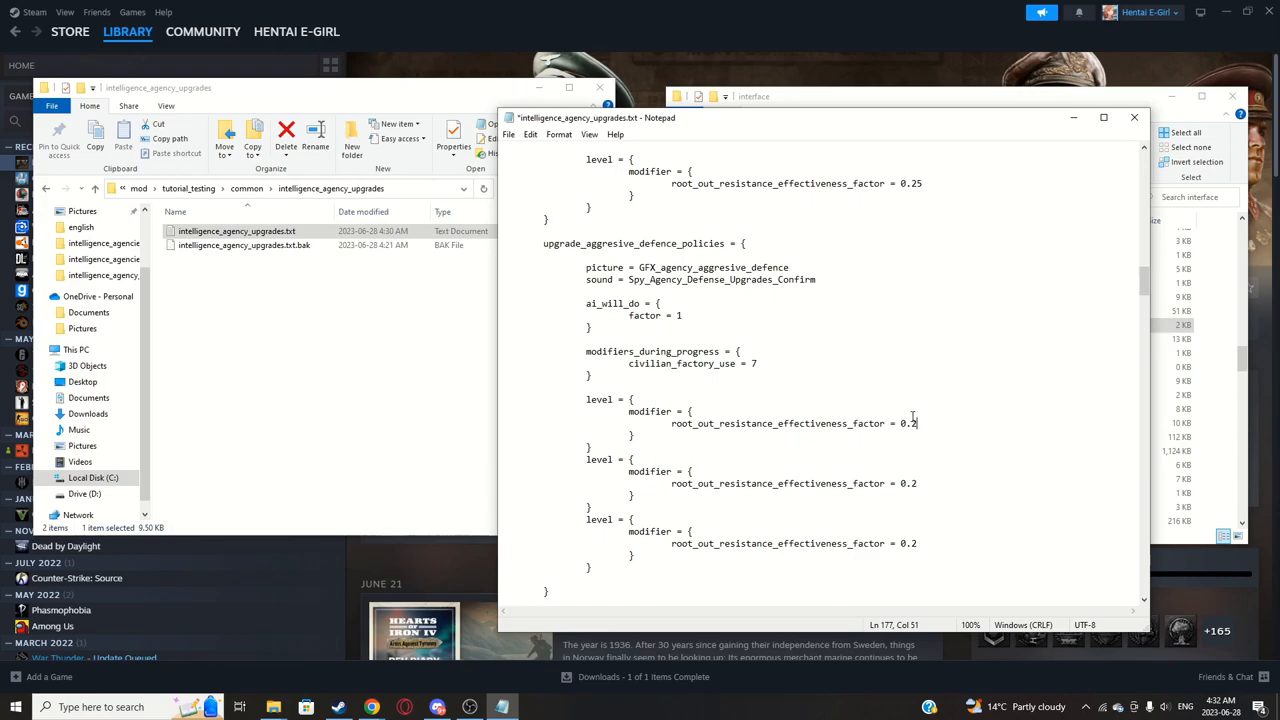
text(intelligence_agency_defense)
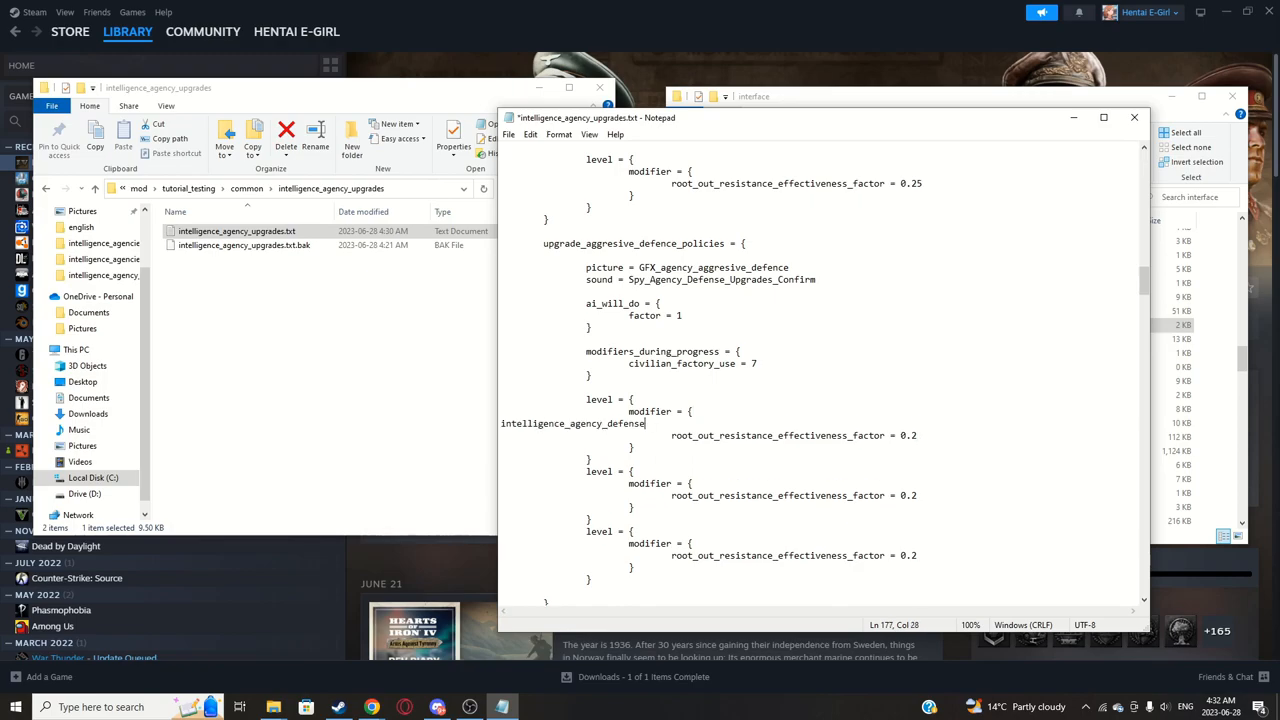
click(544, 424)
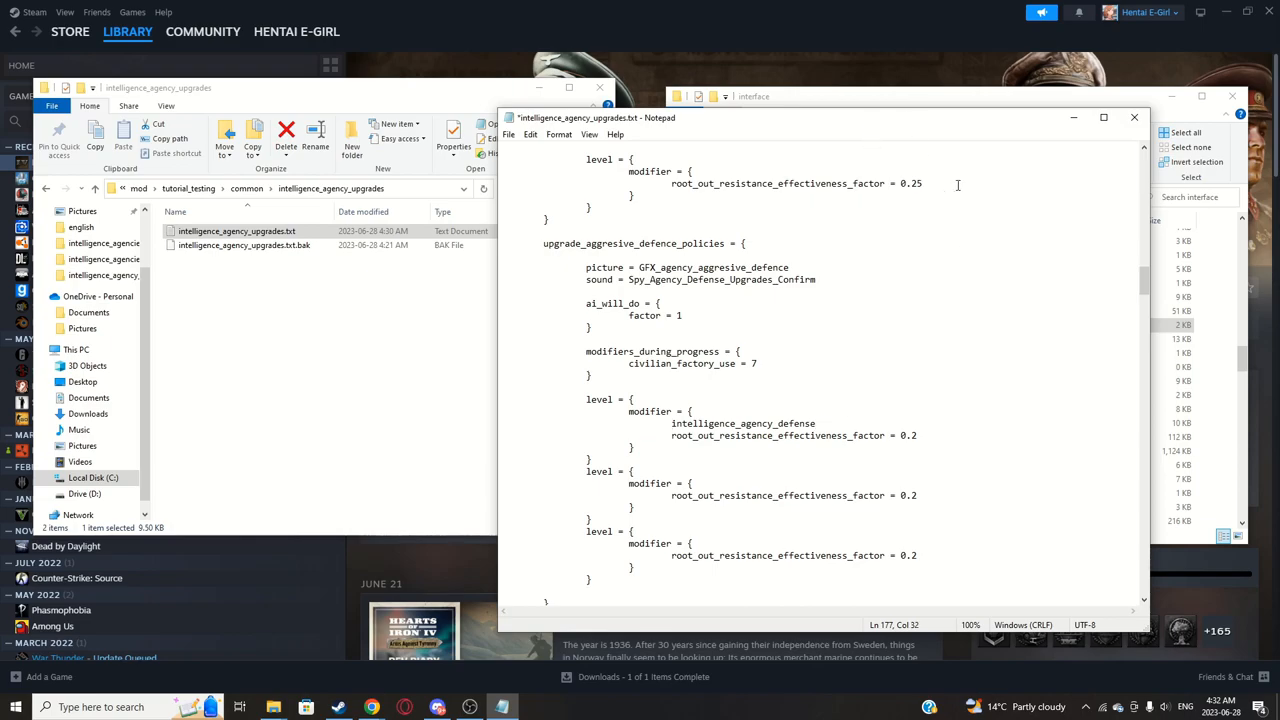
mouse_move(372, 708)
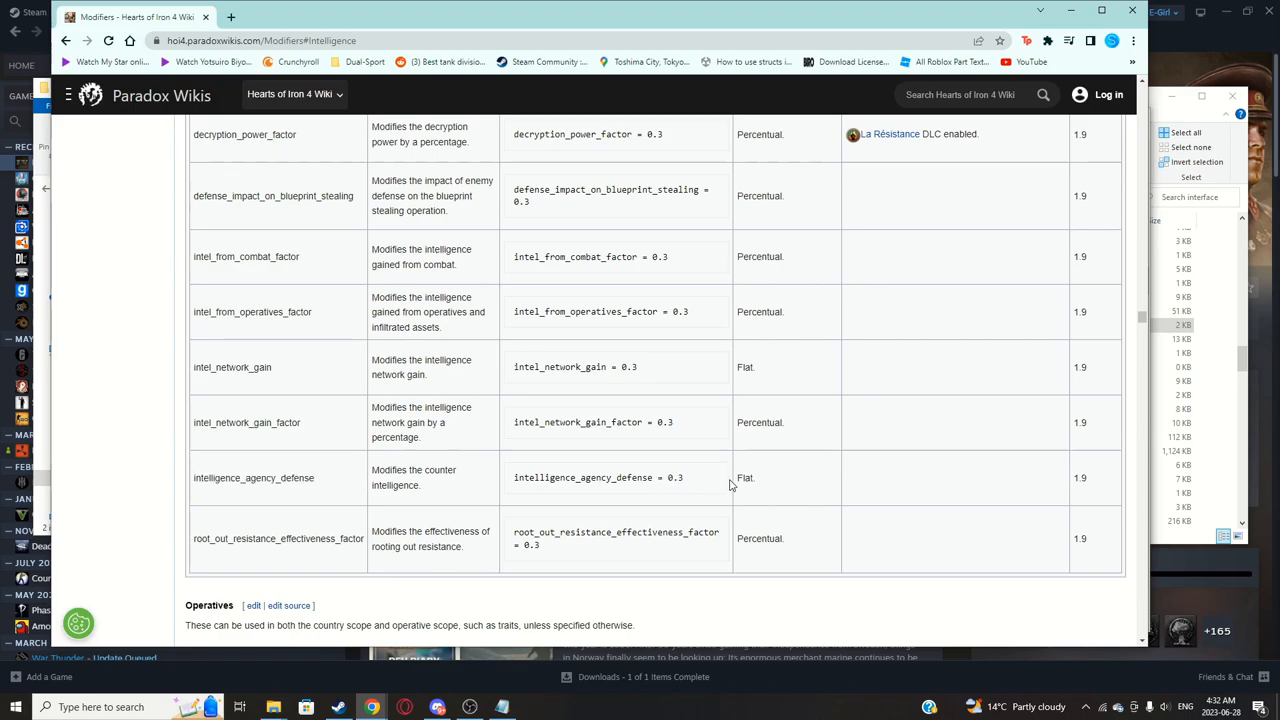
Step: Give the levels intelligence_agency_defense = 0.15, adapting the example's 0.3 value
double_click(672, 476)
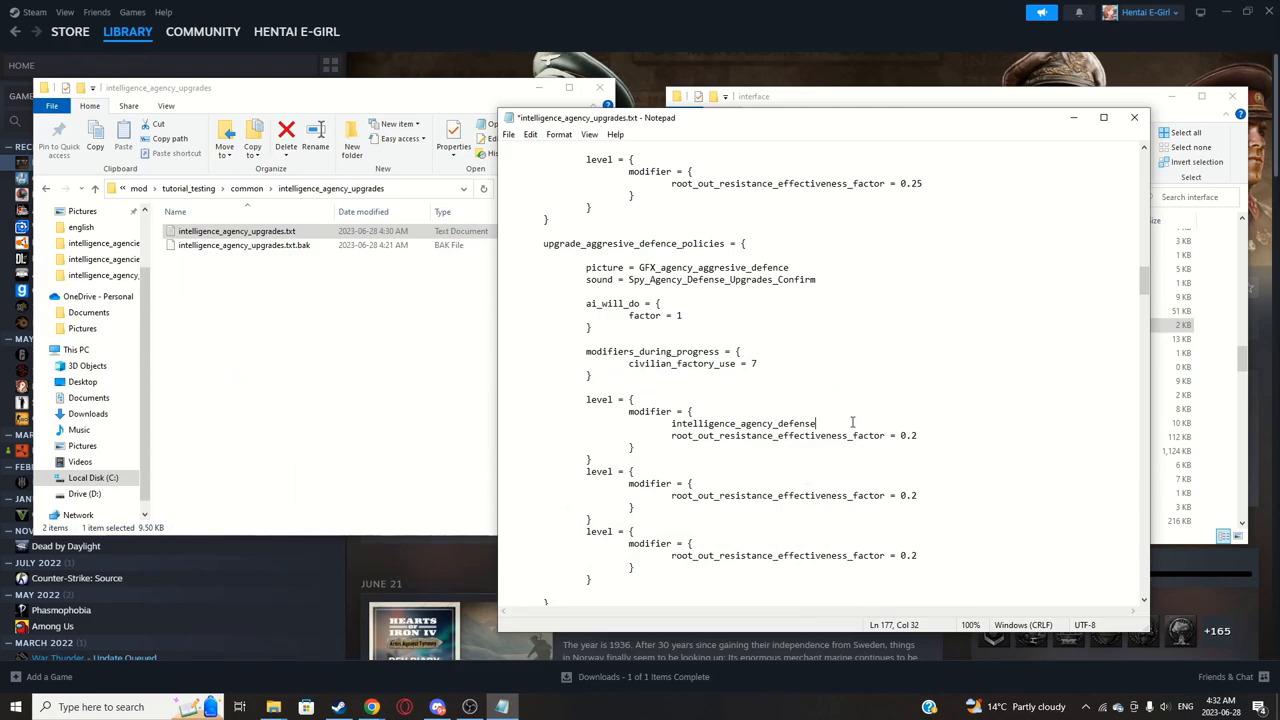
text(= 0.3)
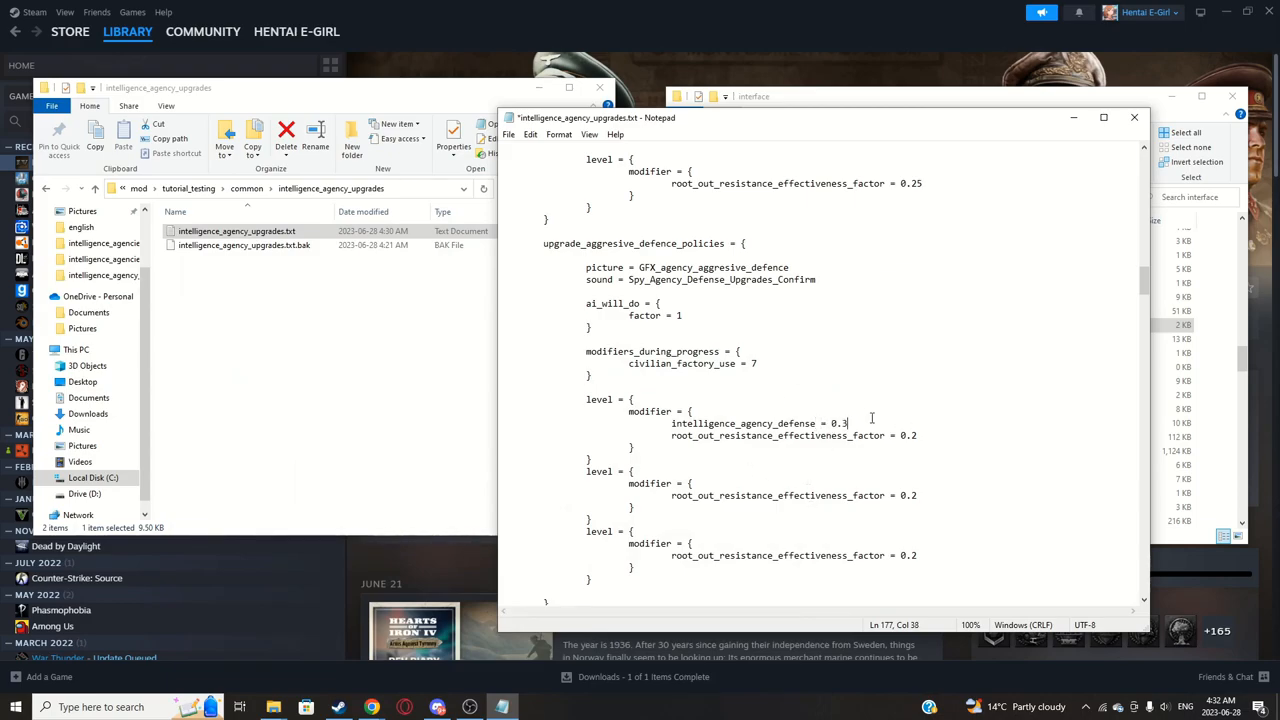
key(backspace)
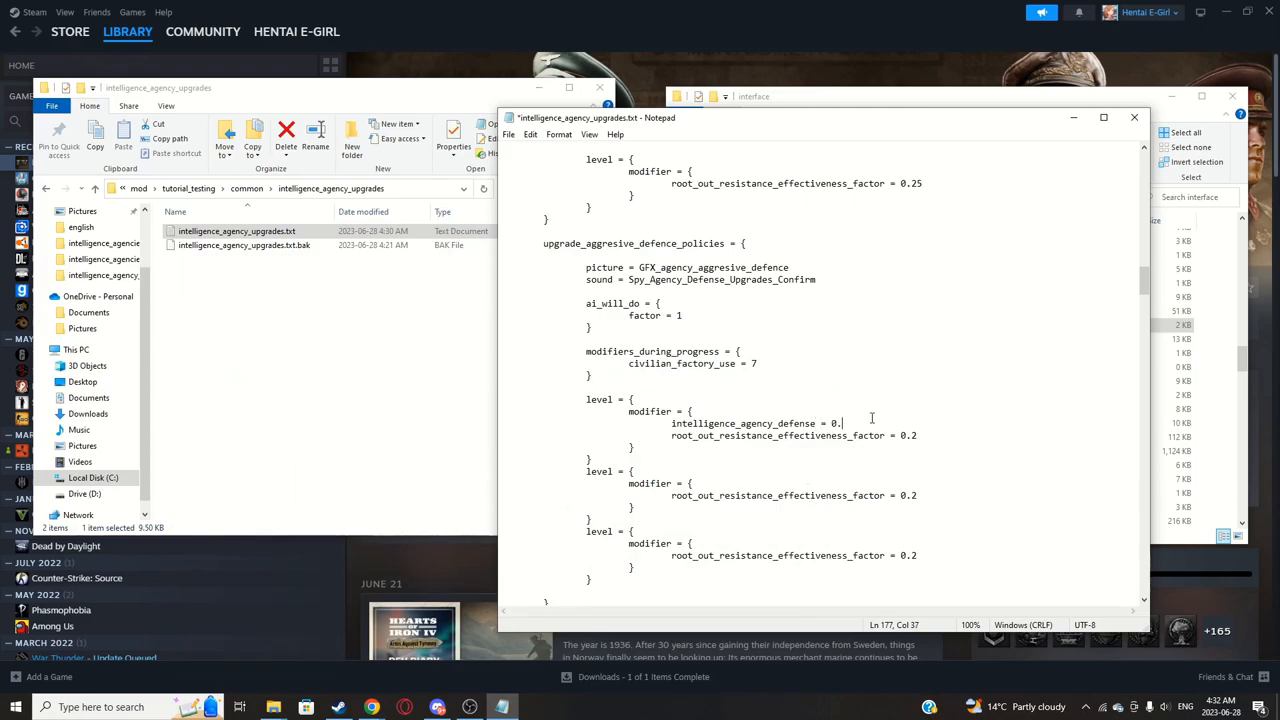
text(10)
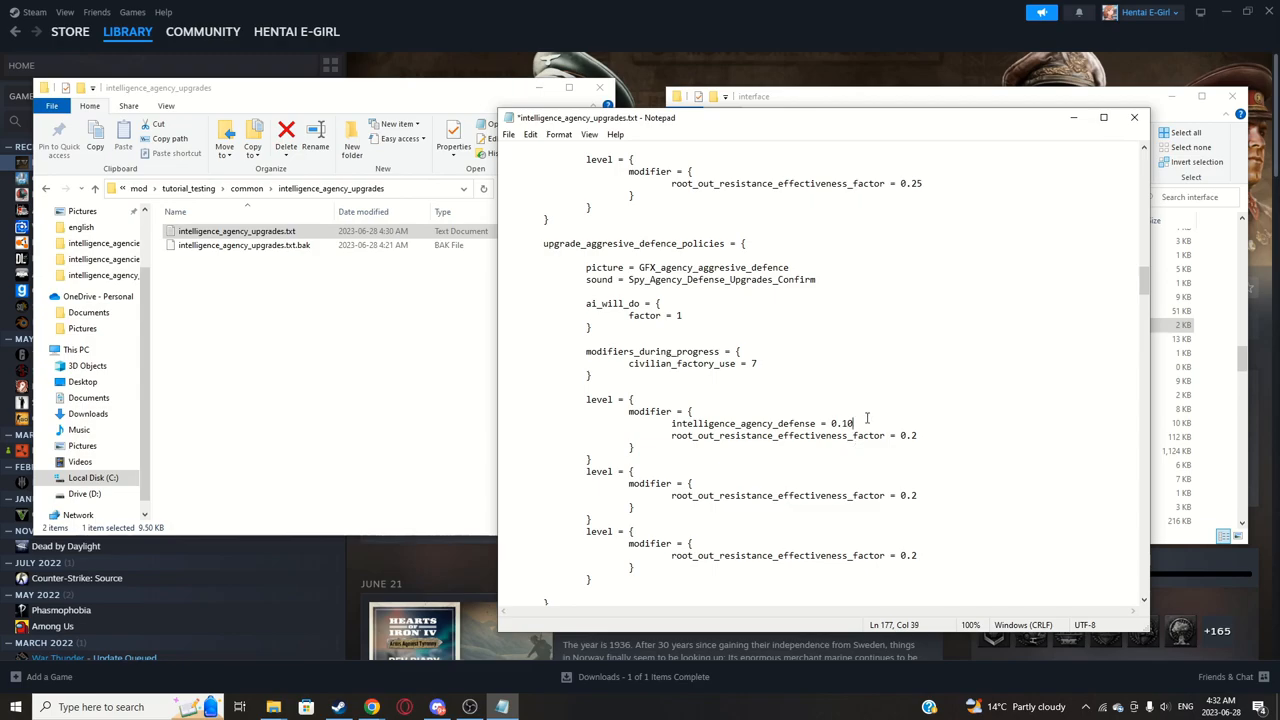
text(5)
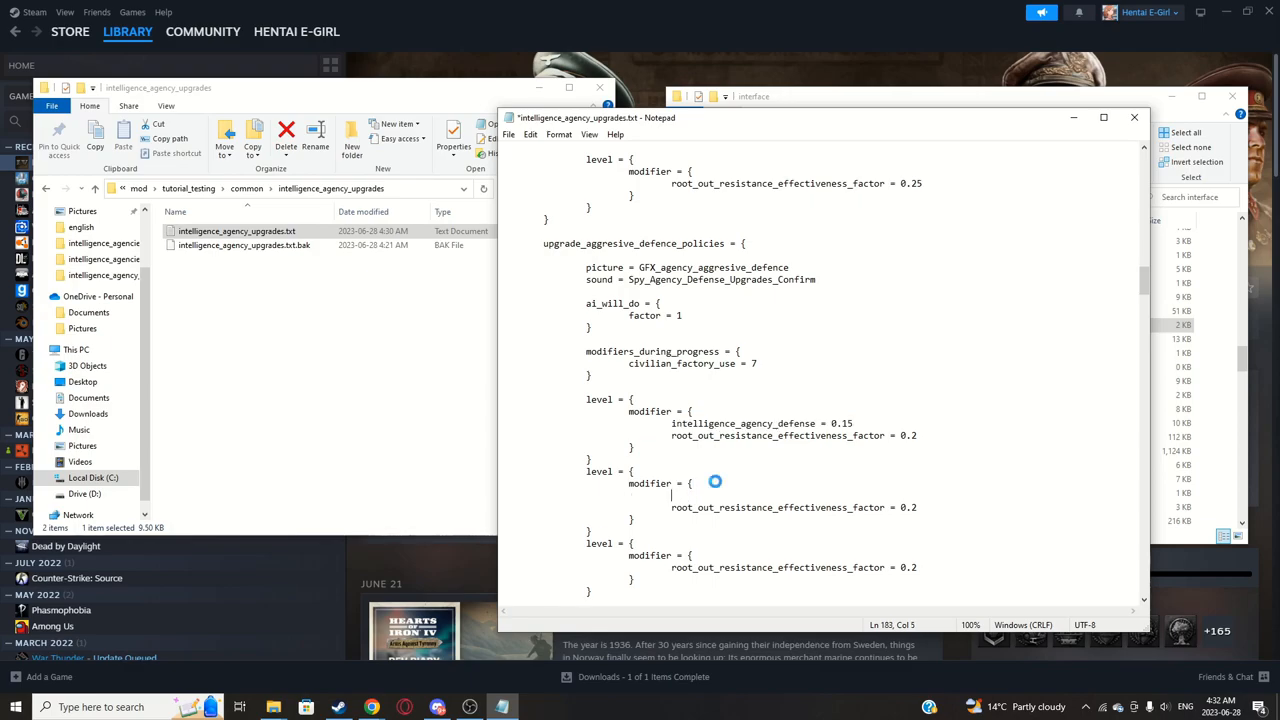
text(intelligence_agency_defense = 0.15)
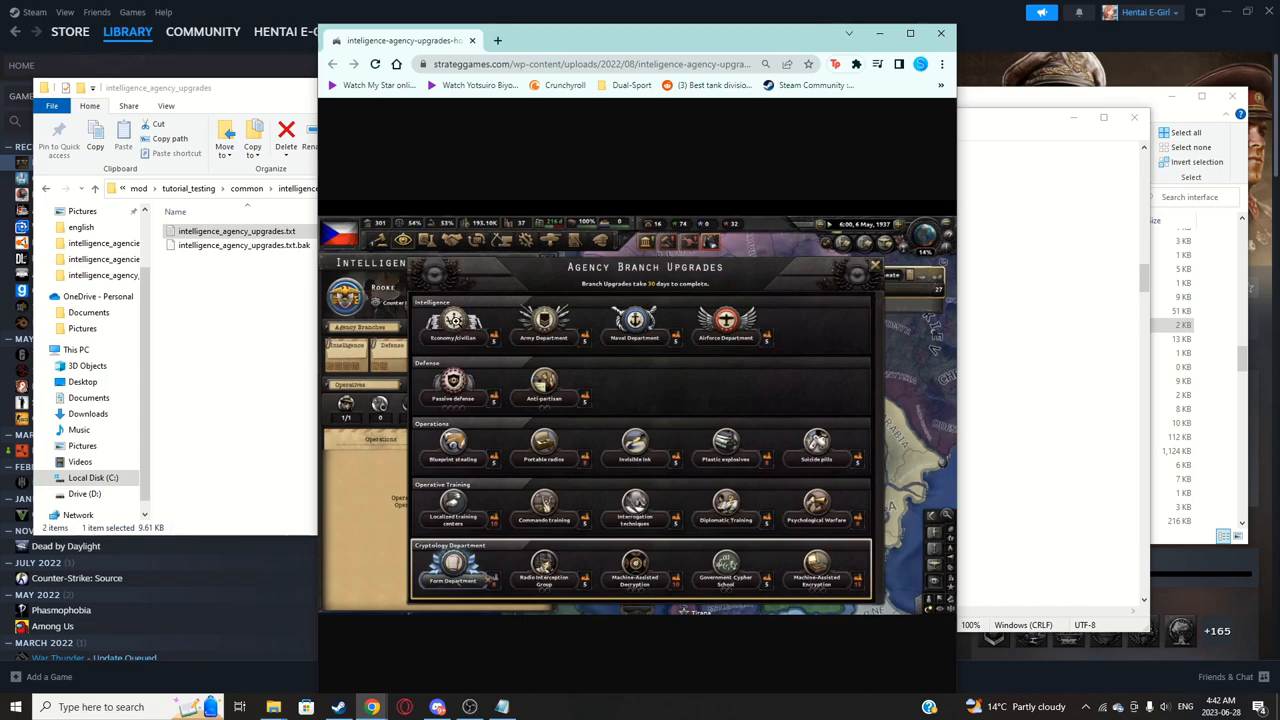
mouse_move(724, 318)
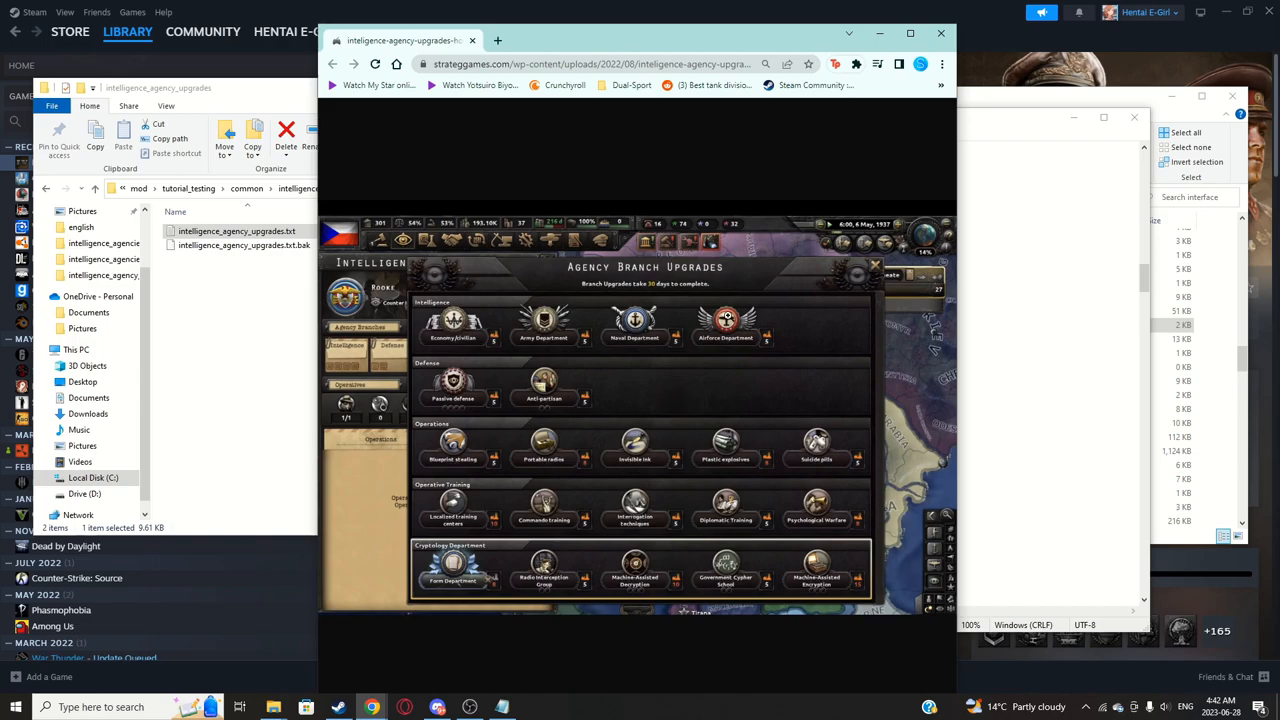
Step: Move the upgrade_economy_civilian block to sit after upgrade_airforce_department
double_click(236, 232)
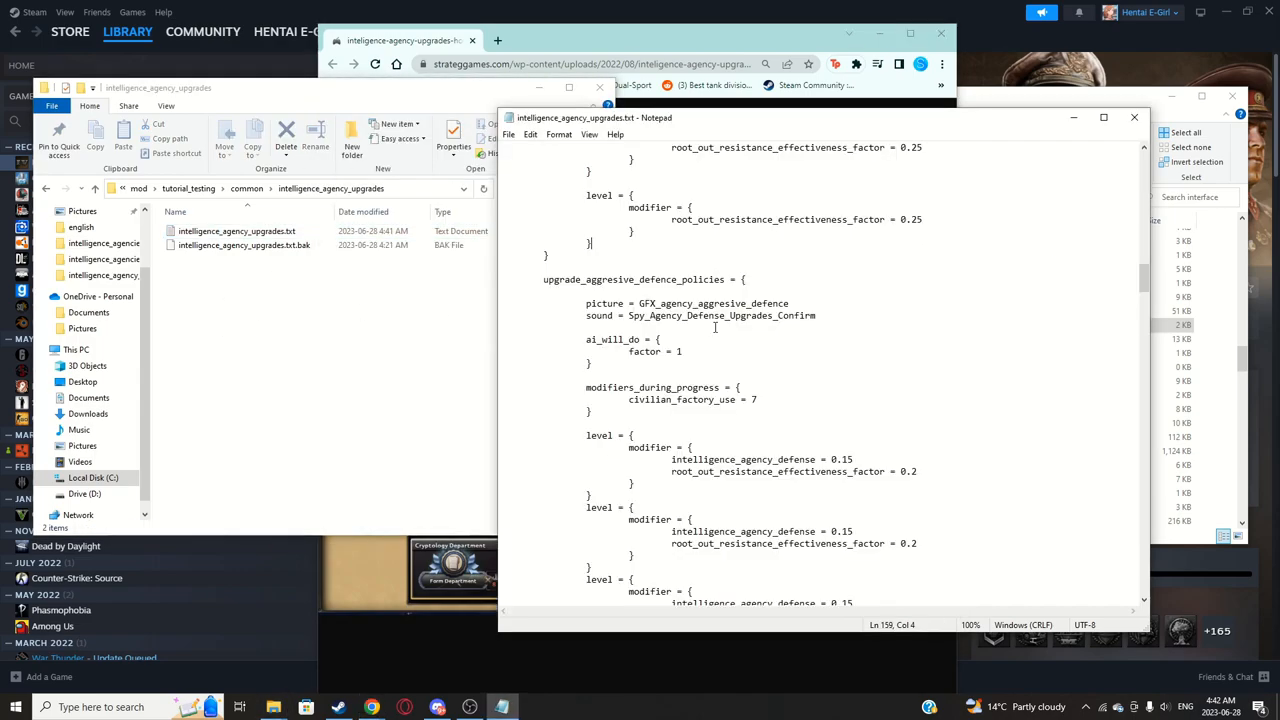
scroll(up, 3)
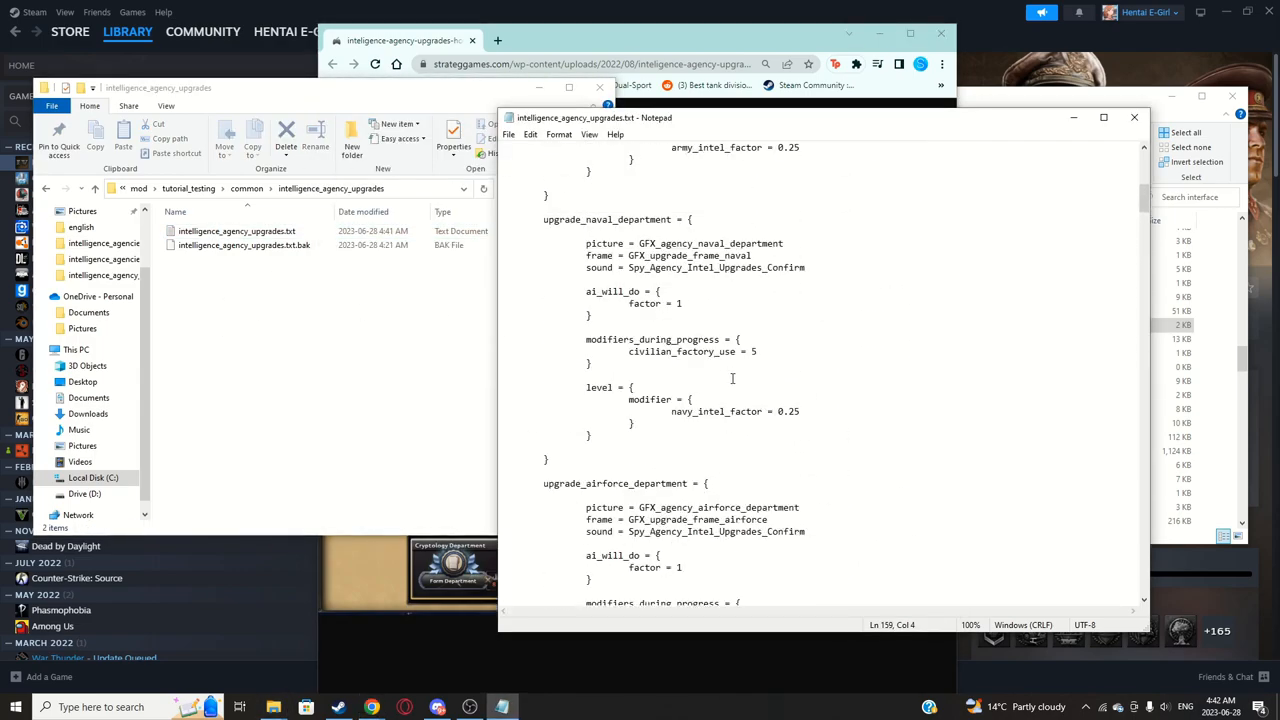
scroll(up, 3)
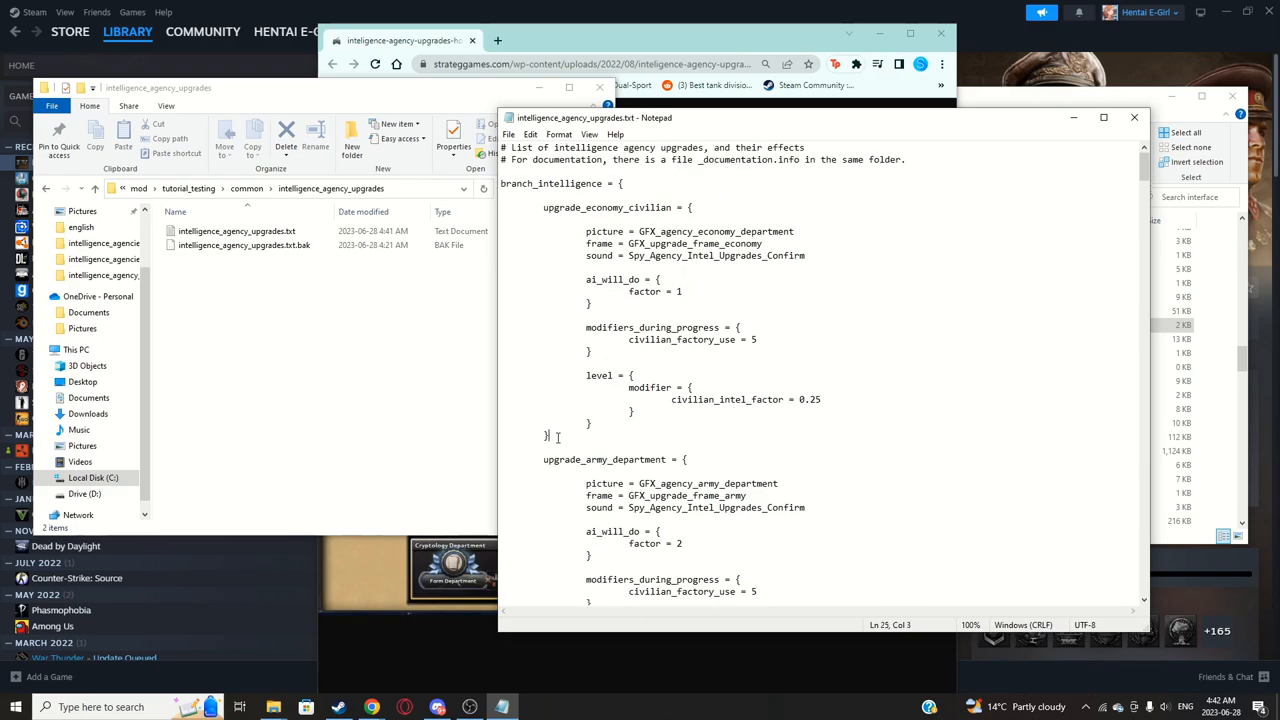
drag(550, 436, 544, 206)
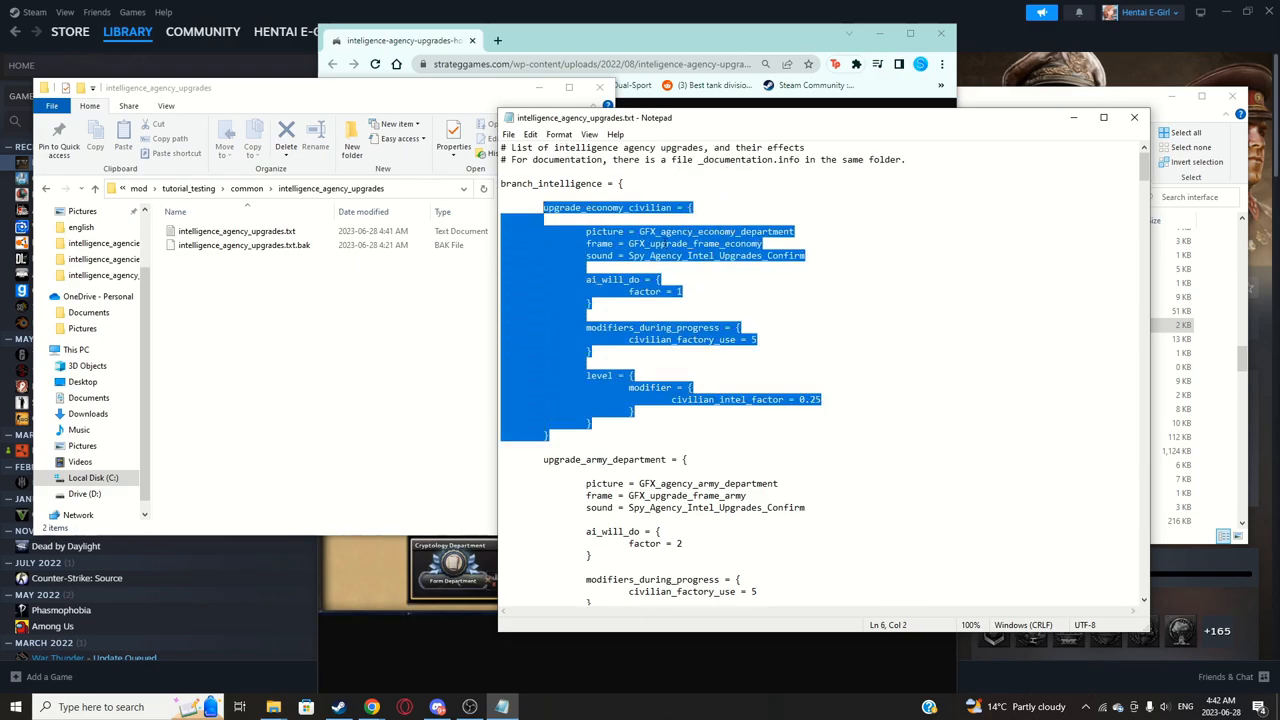
scroll(down, 3)
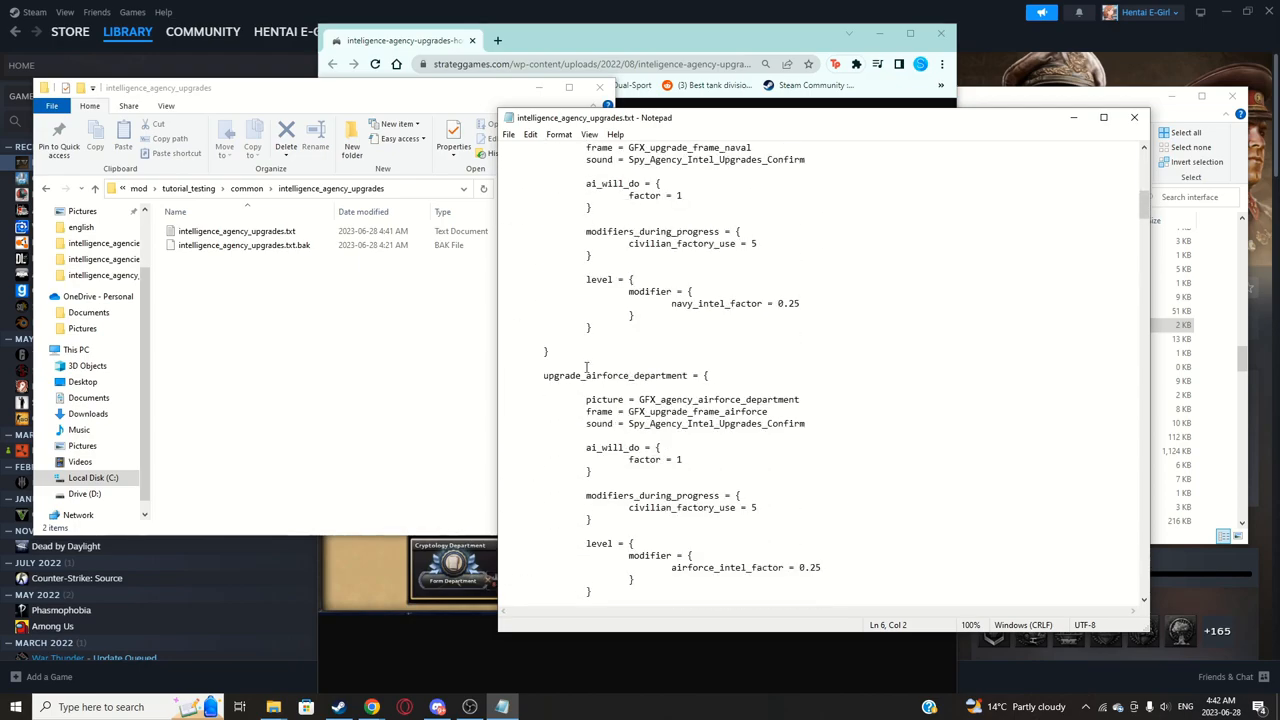
scroll(down, 3)
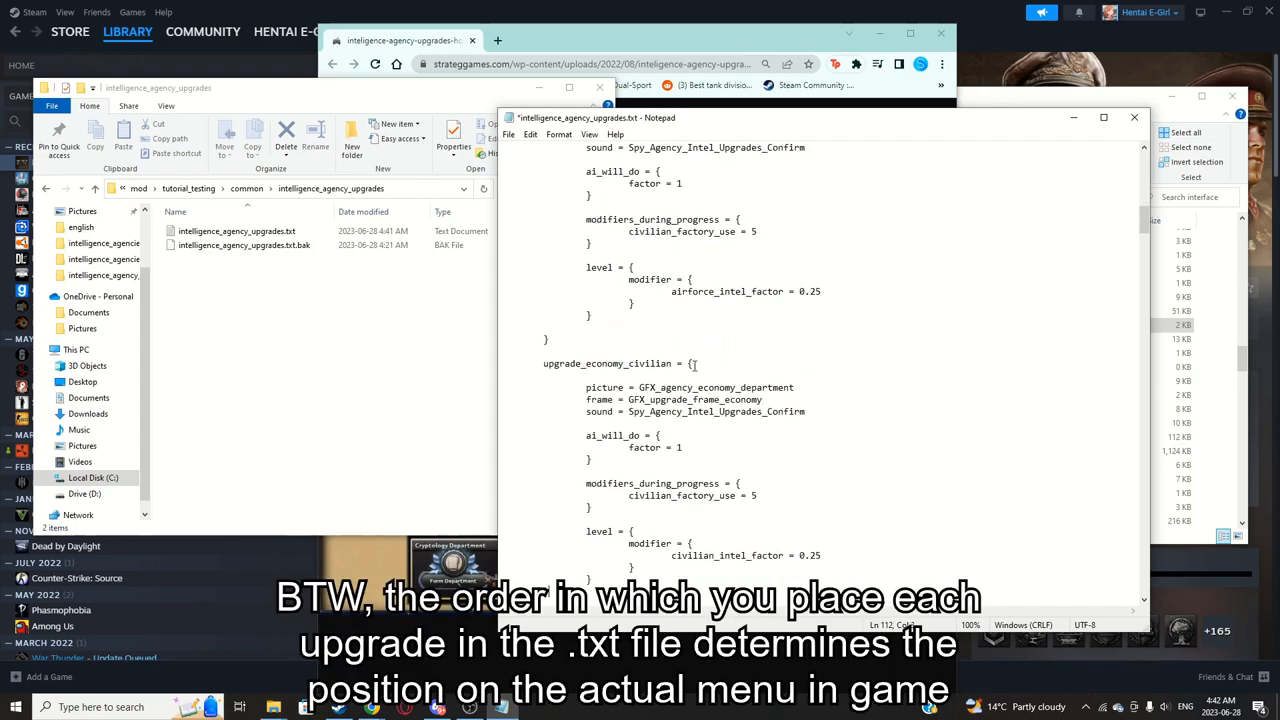
Step: Rename the moved block upgrade_civilian_intel and lower civilian_intel_factor to 0.15
double_click(652, 364)
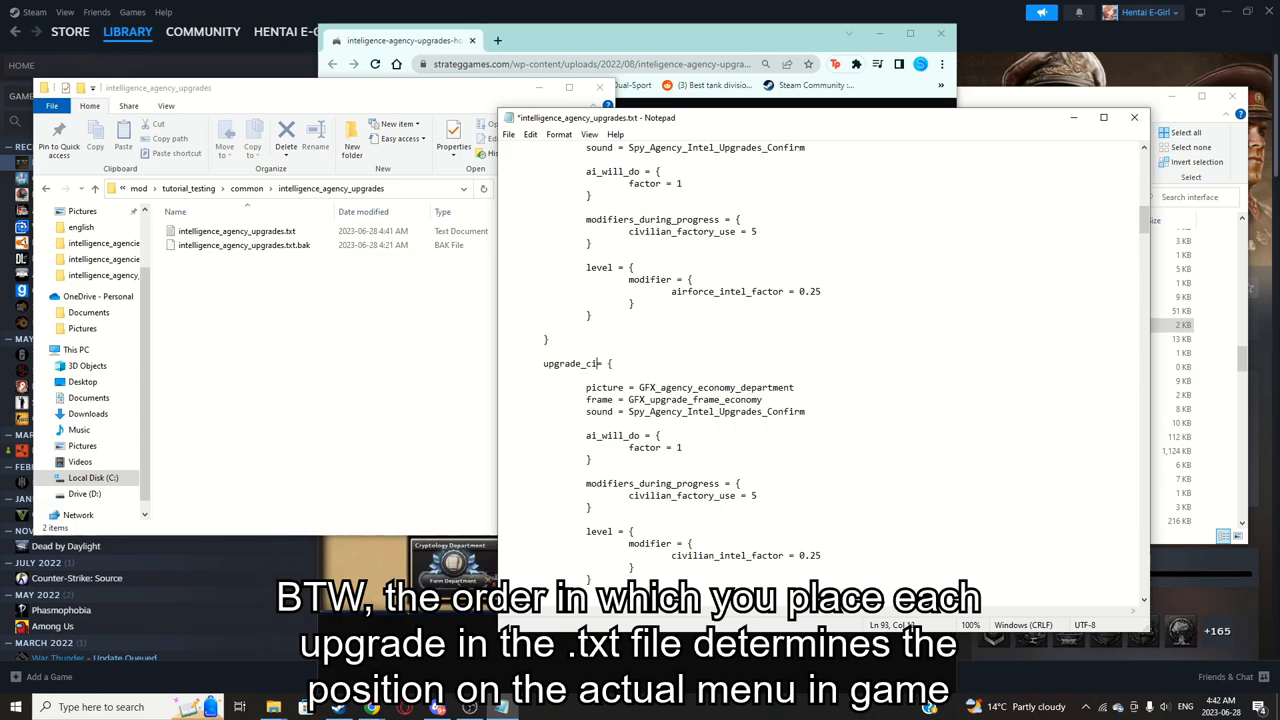
text(villian_intel =)
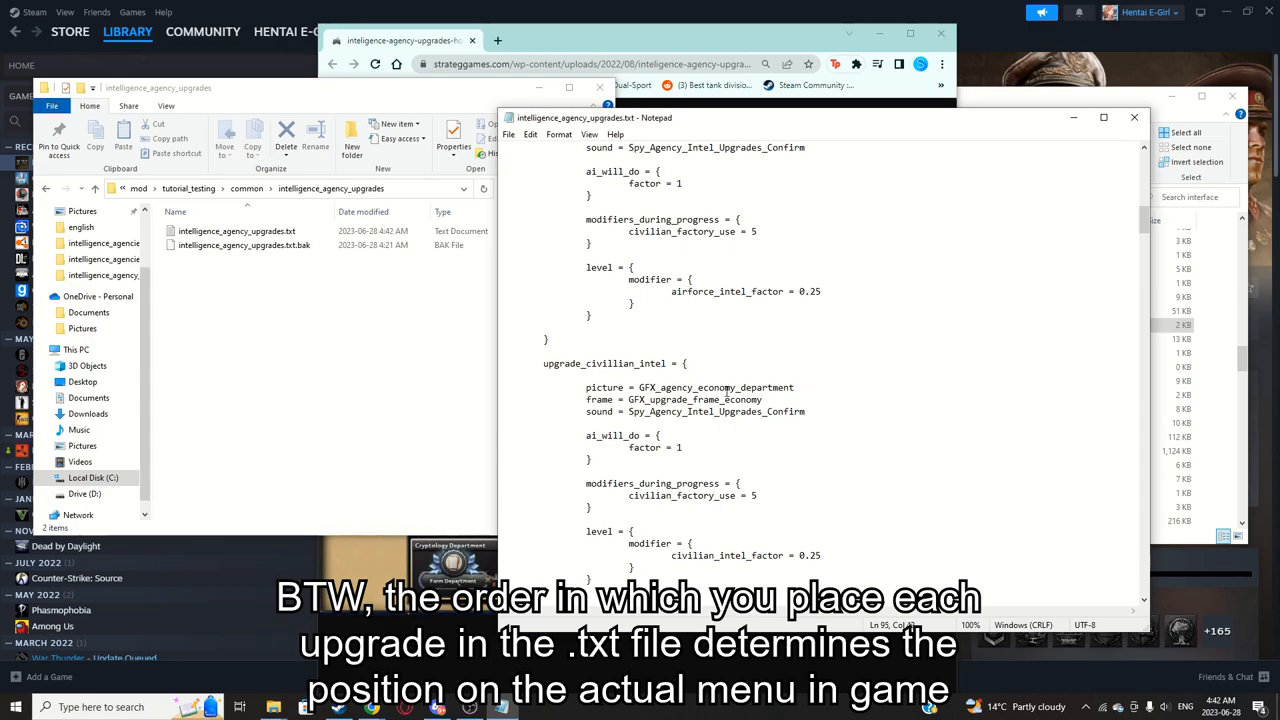
click(796, 388)
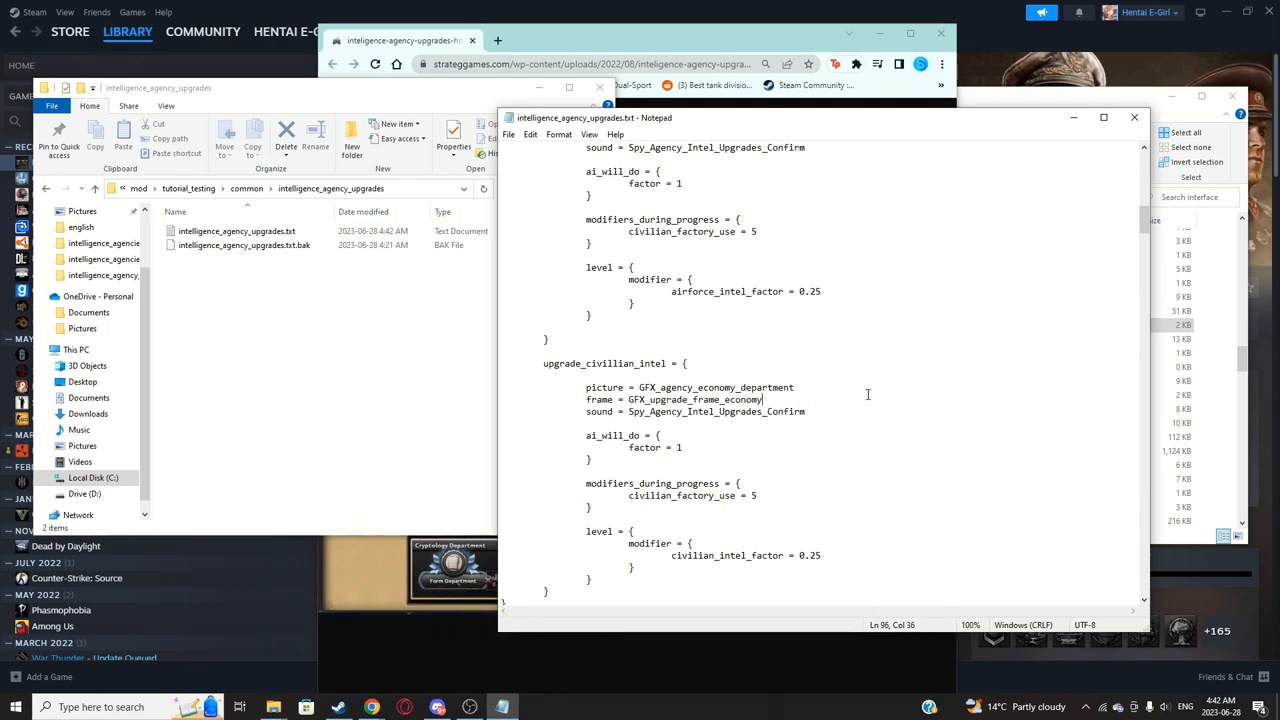
scroll(down, 3)
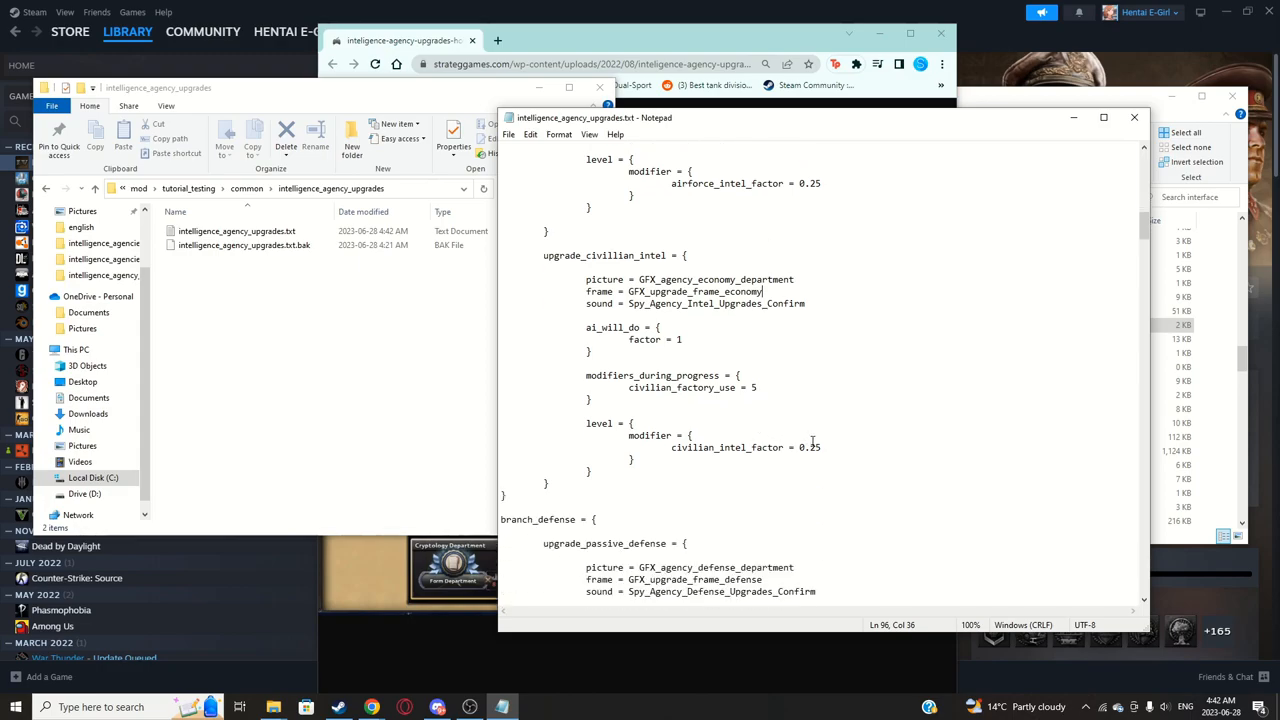
click(816, 448)
text(1)
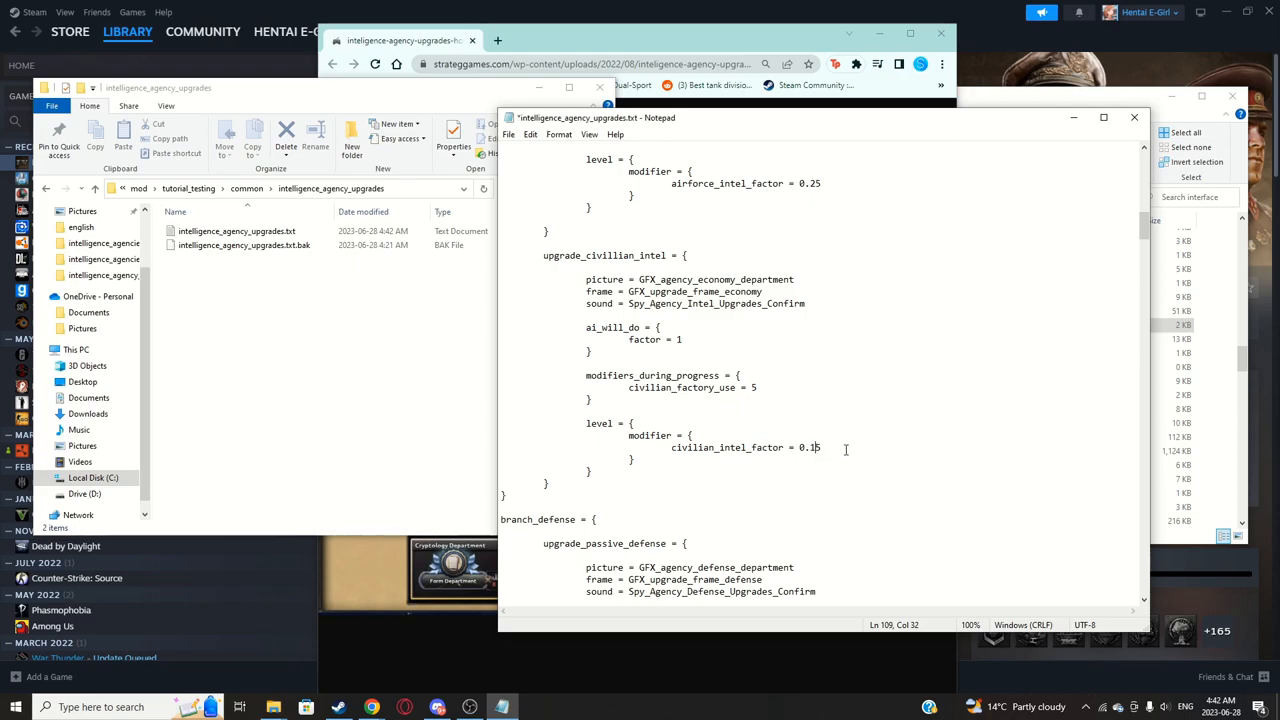
text(5)
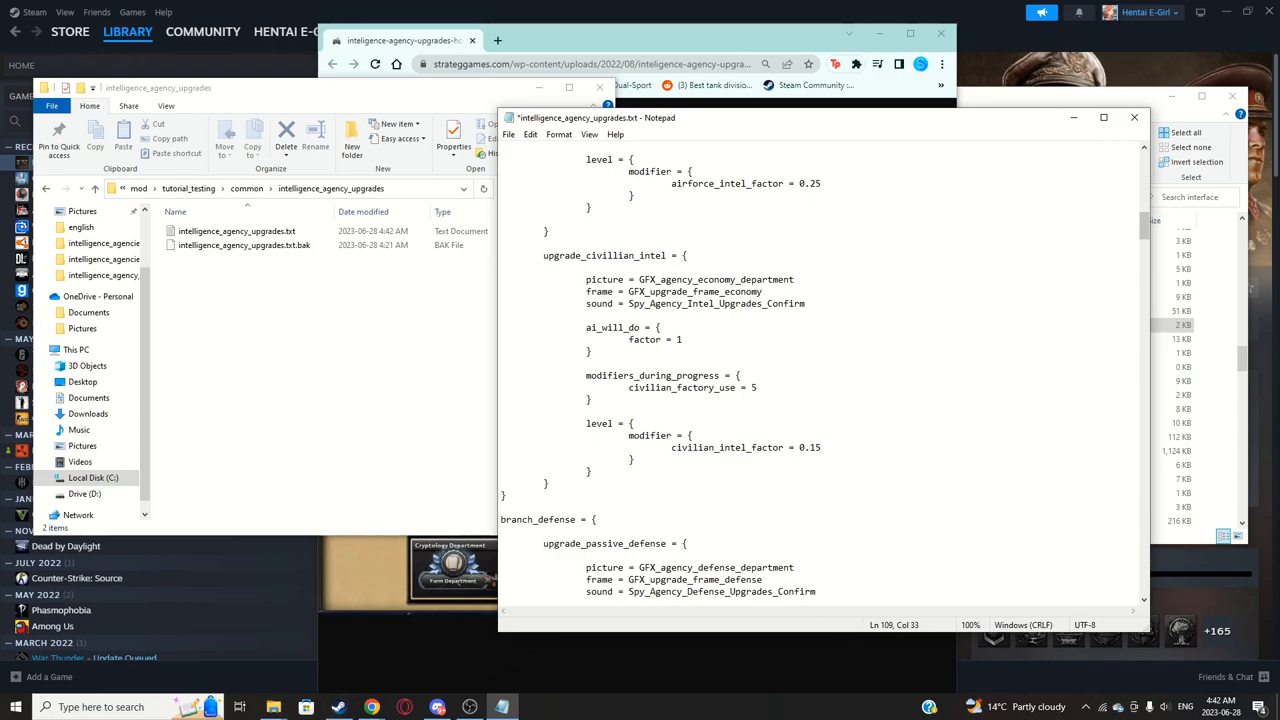
mouse_move(372, 708)
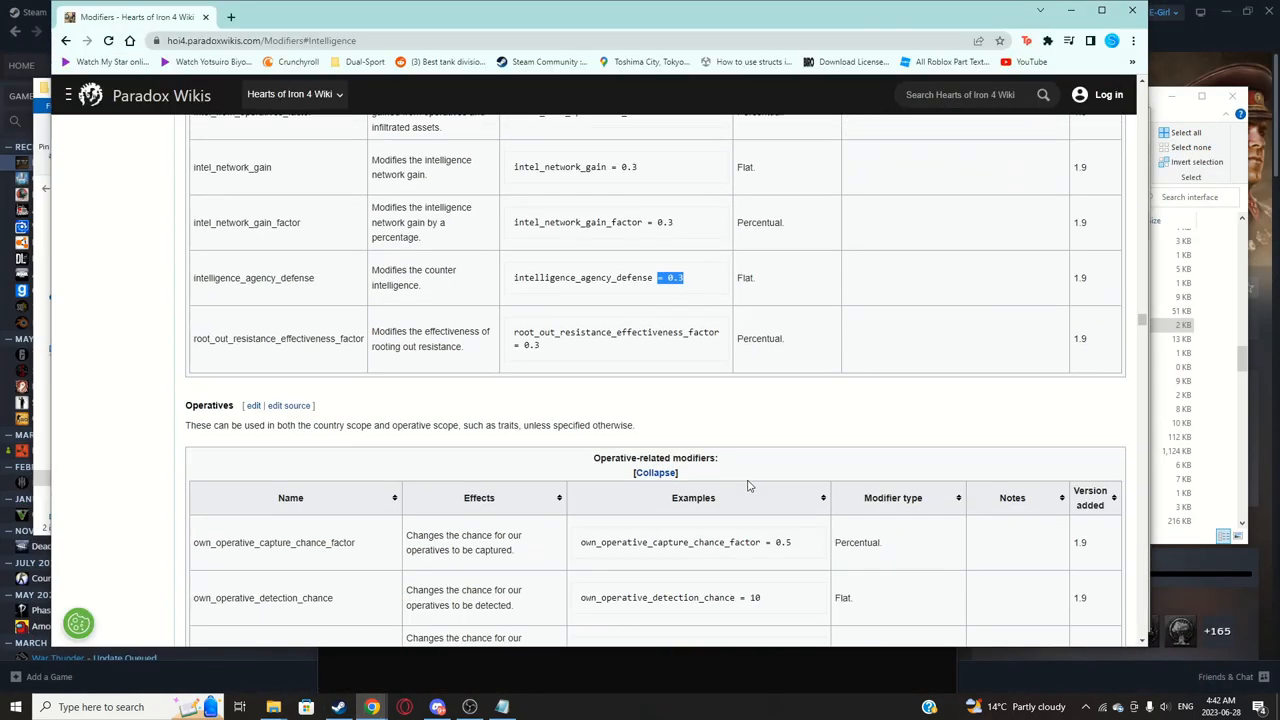
Step: Locate the Intelligence-related modifiers table on the wiki and select agency_upgrade_time
scroll(down, 3)
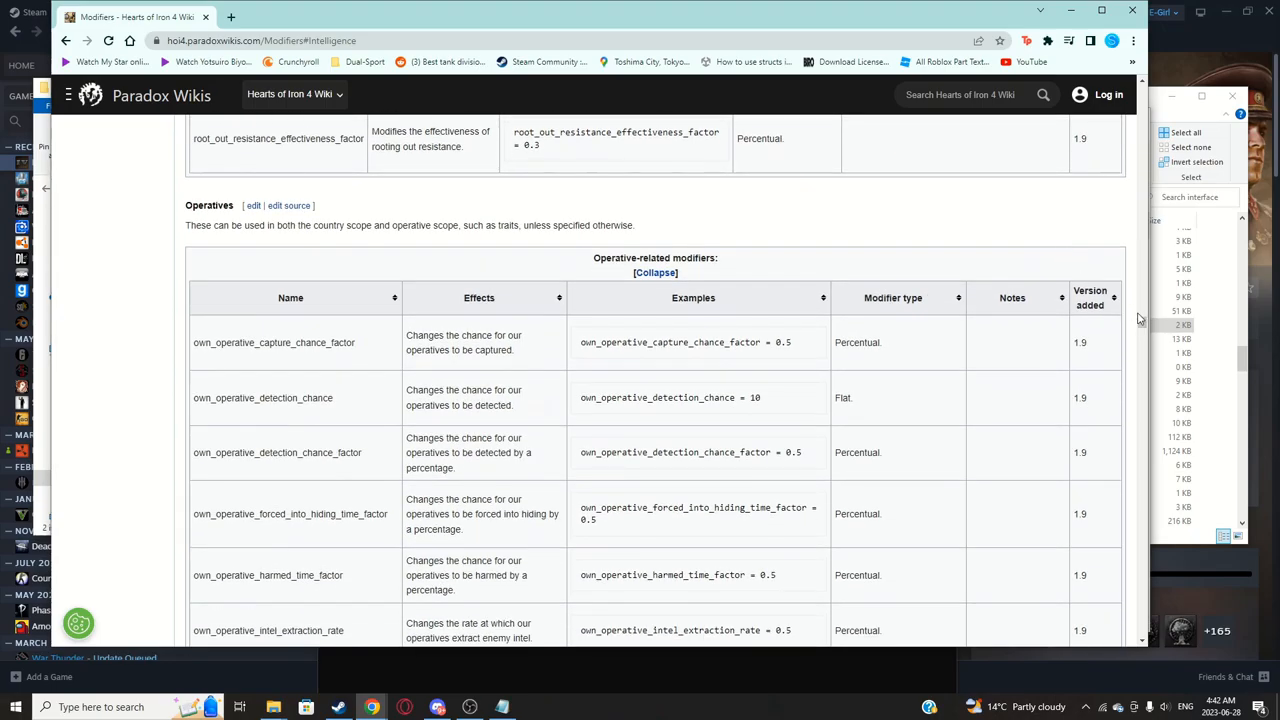
scroll(up, 3)
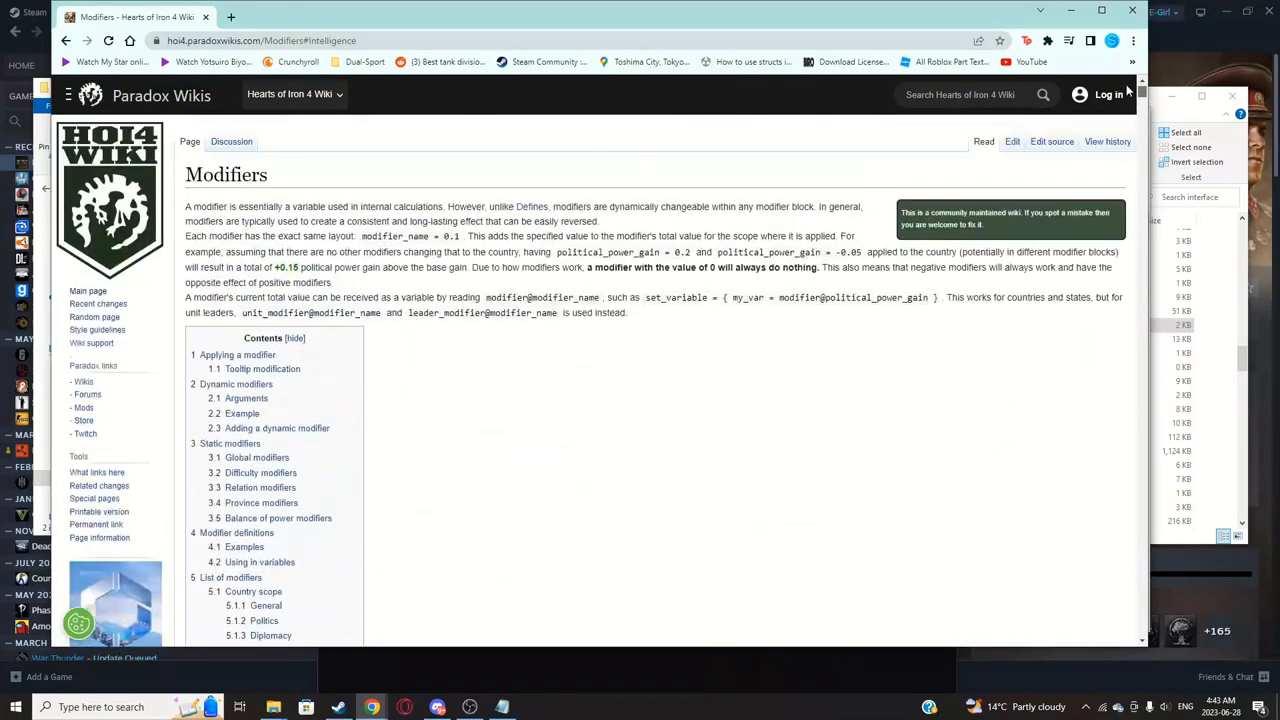
scroll(down, 3)
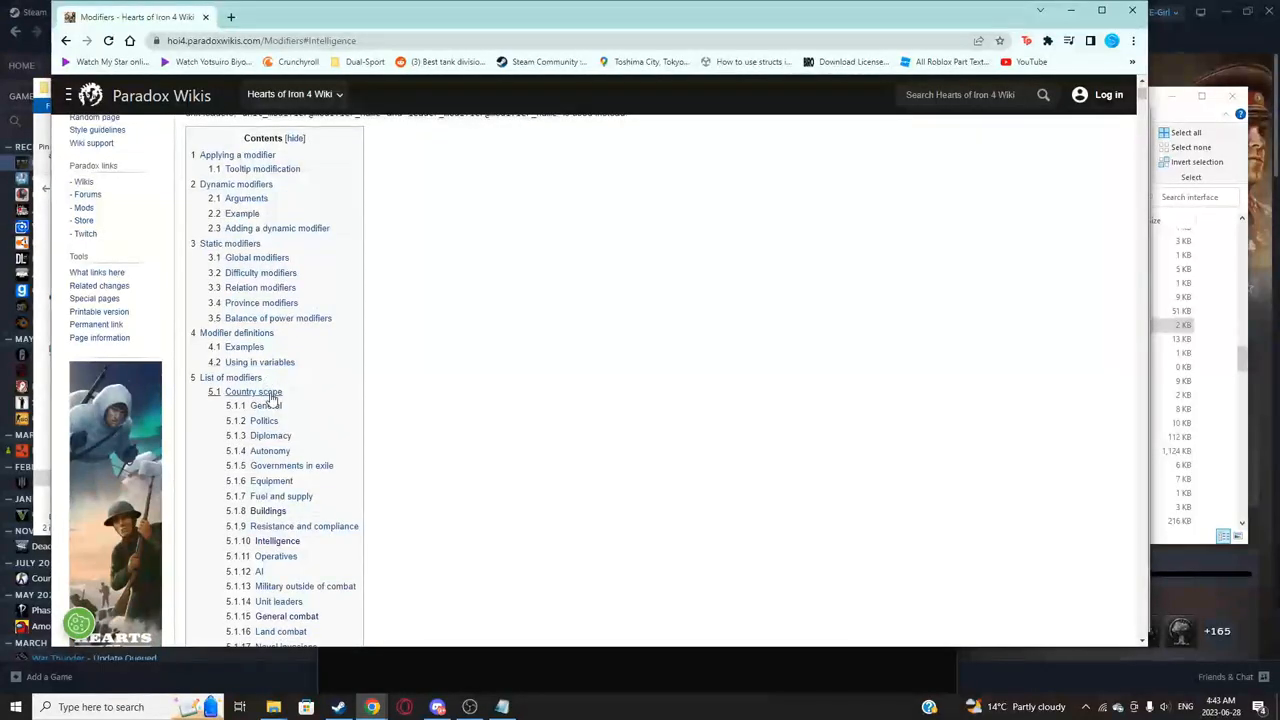
scroll(down, 3)
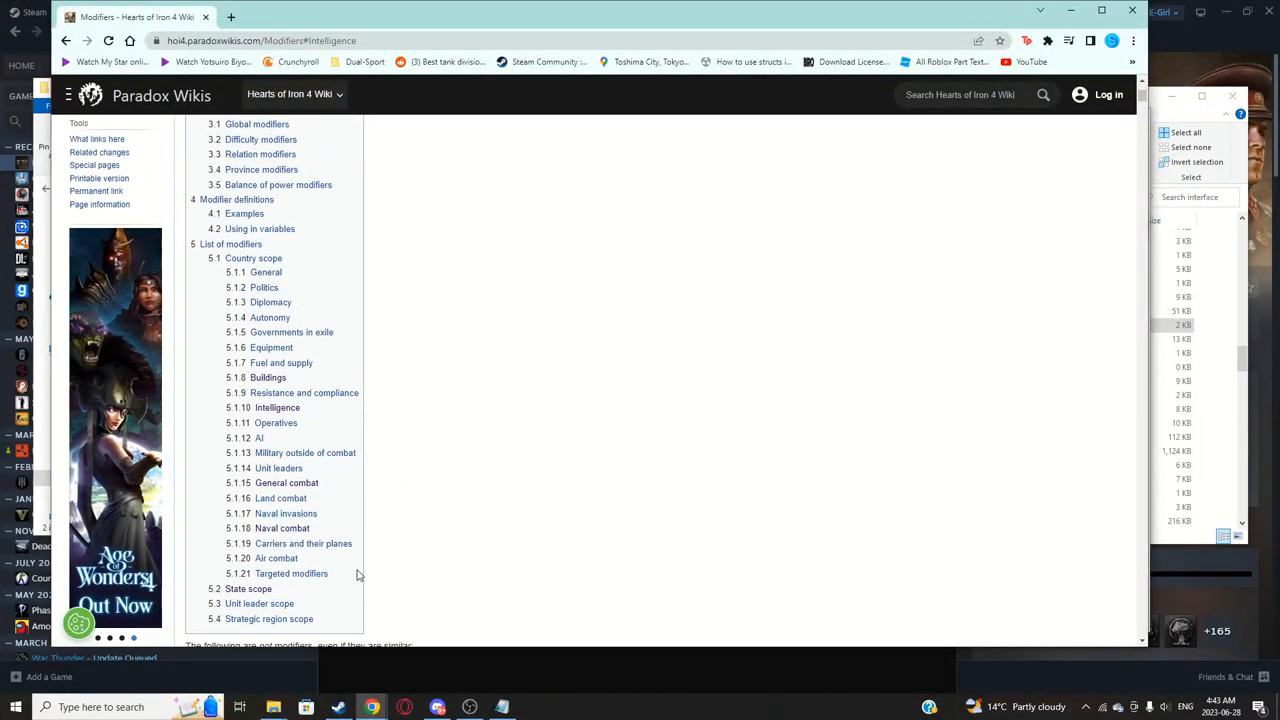
mouse_move(304, 392)
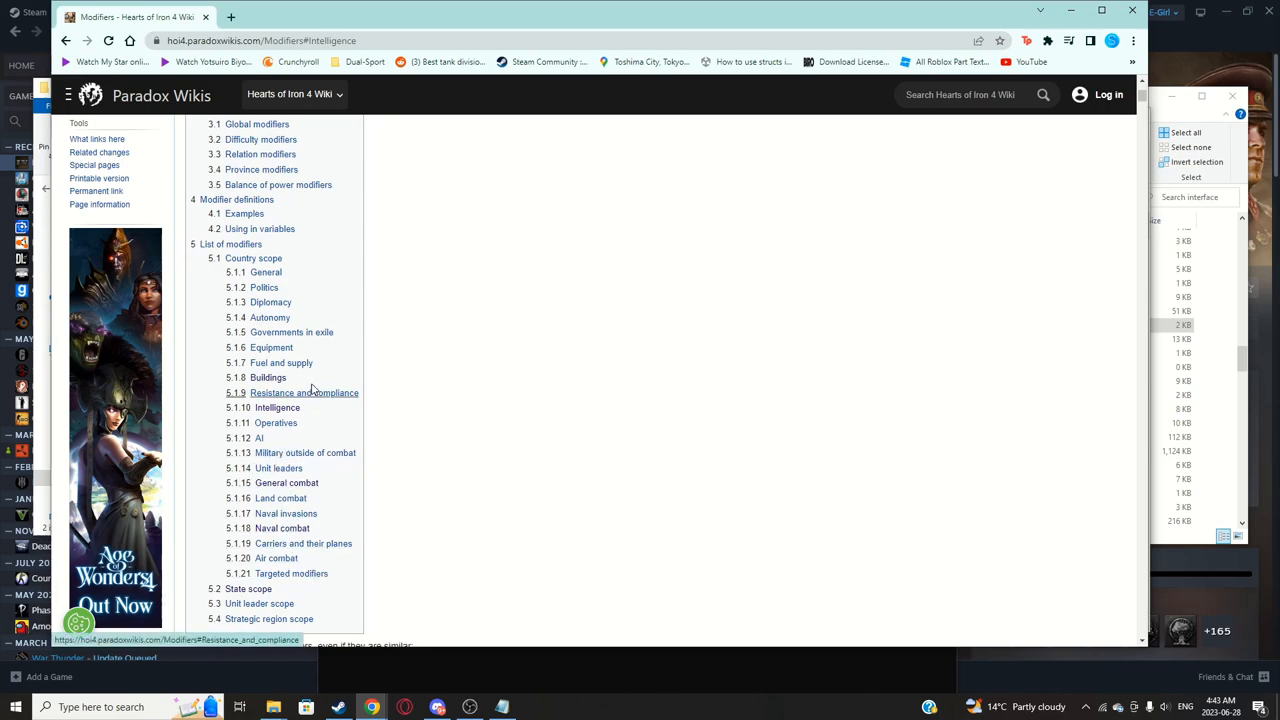
mouse_move(276, 408)
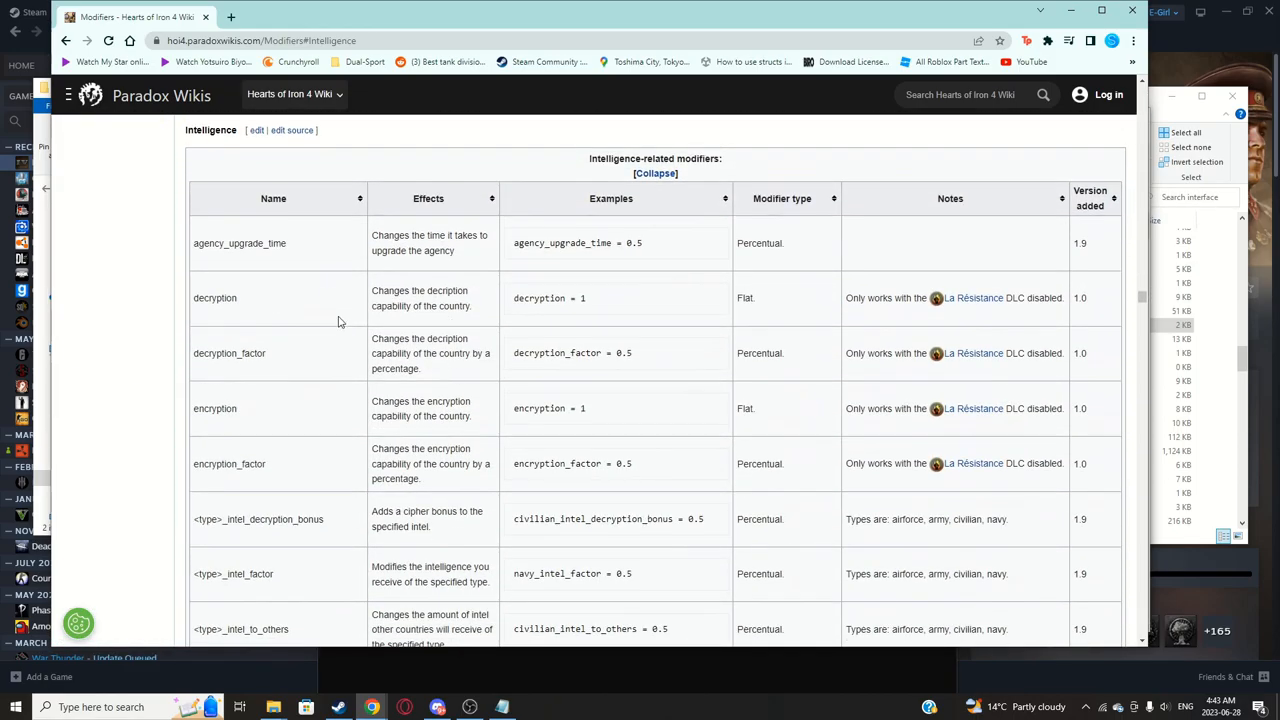
mouse_move(532, 260)
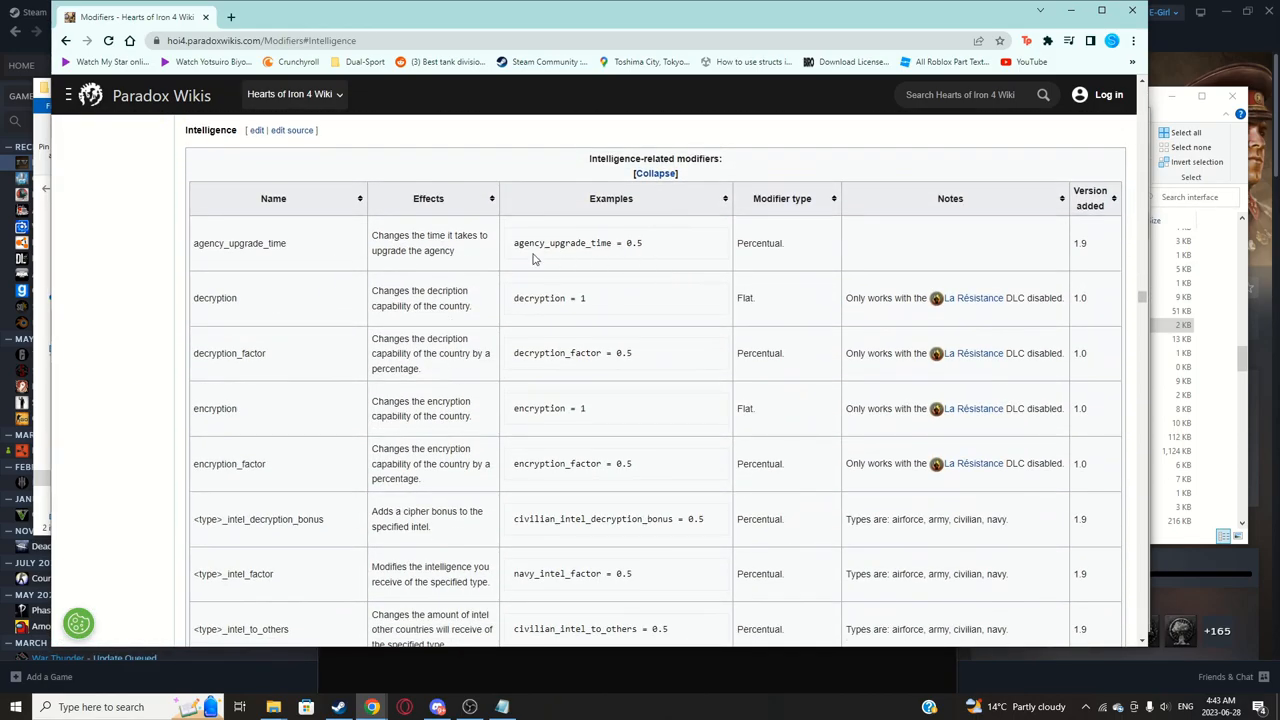
double_click(240, 244)
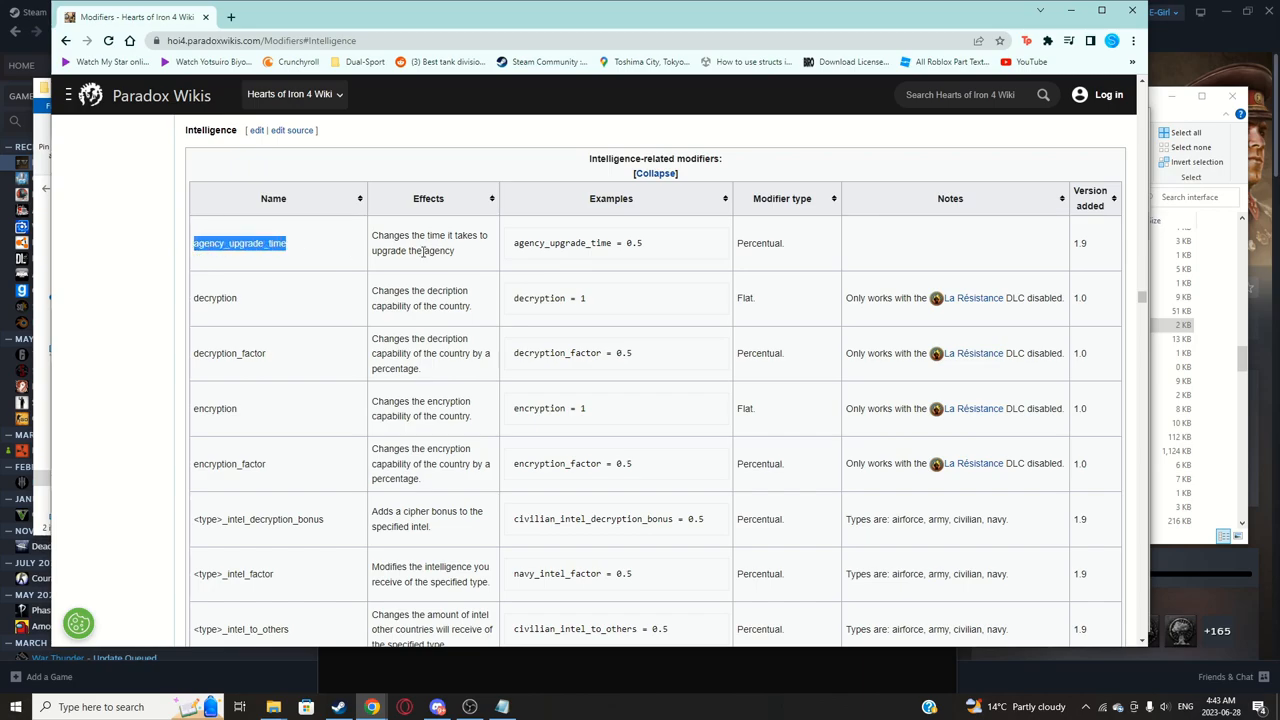
mouse_move(1024, 130)
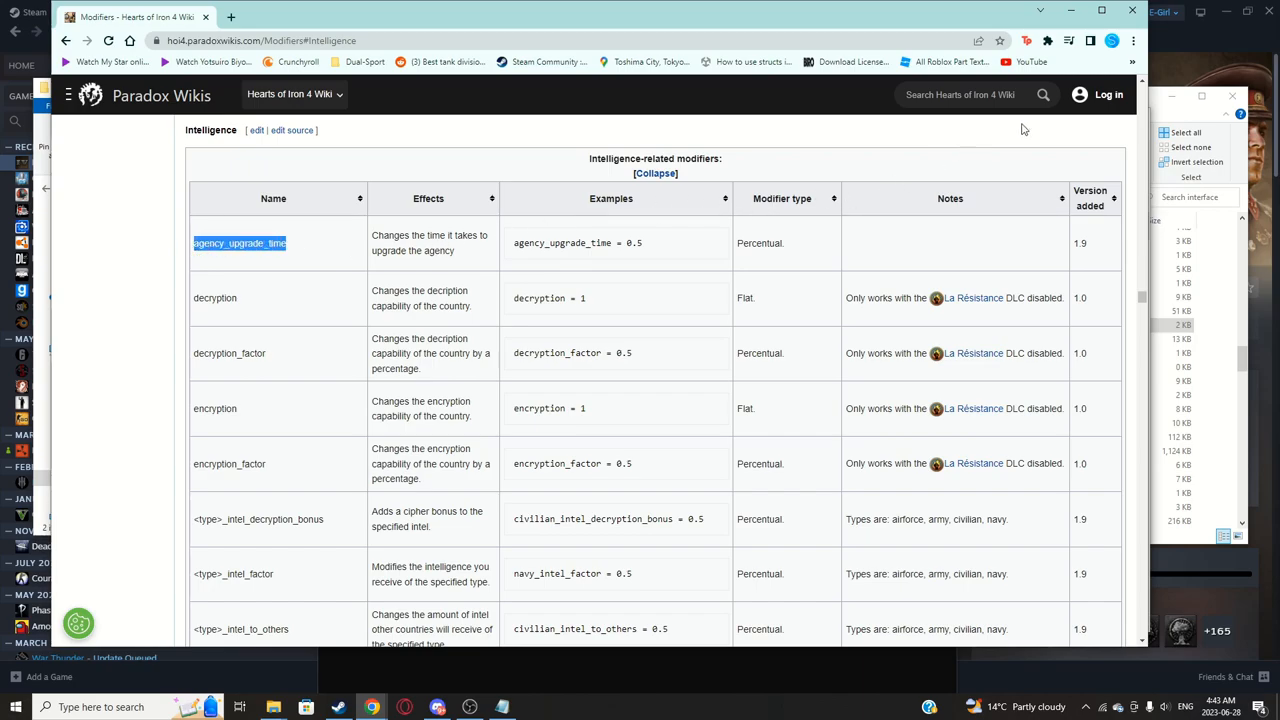
mouse_move(1070, 10)
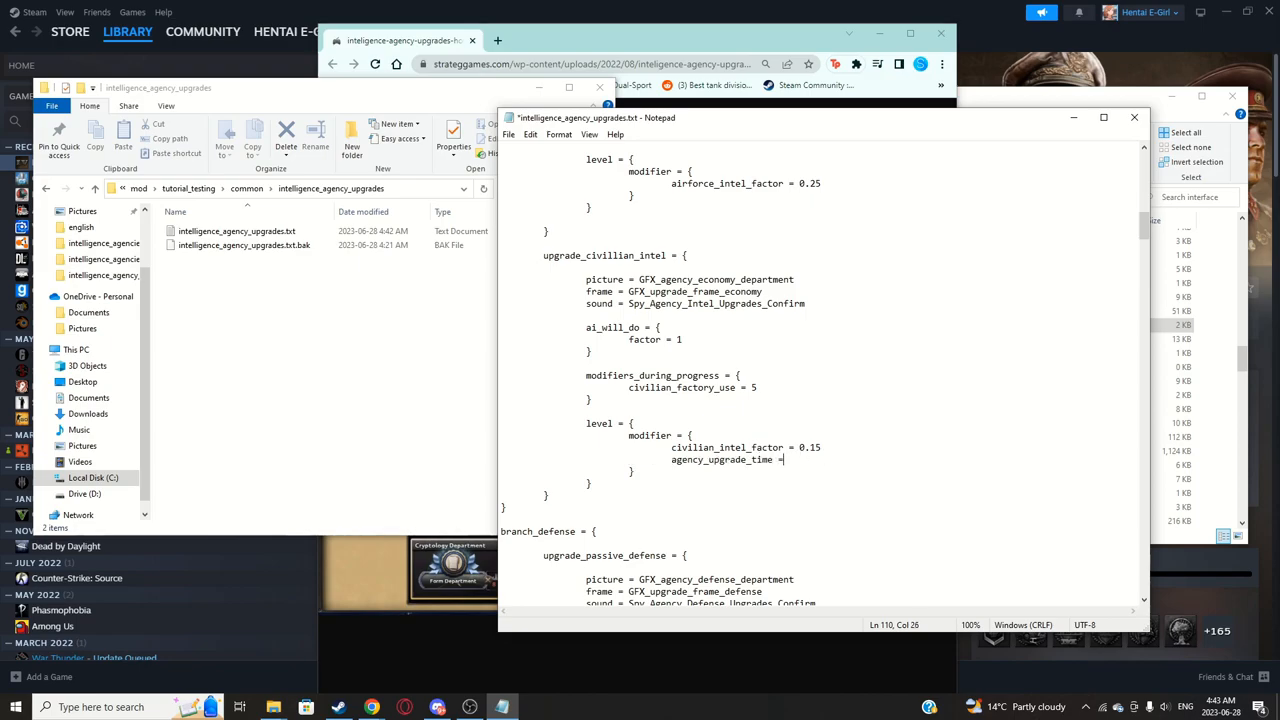
Step: Add agency_upgrade_time = 0.5 under civilian_intel_factor = 0.15 in upgrade_civilian_intel's level
text(0.5)
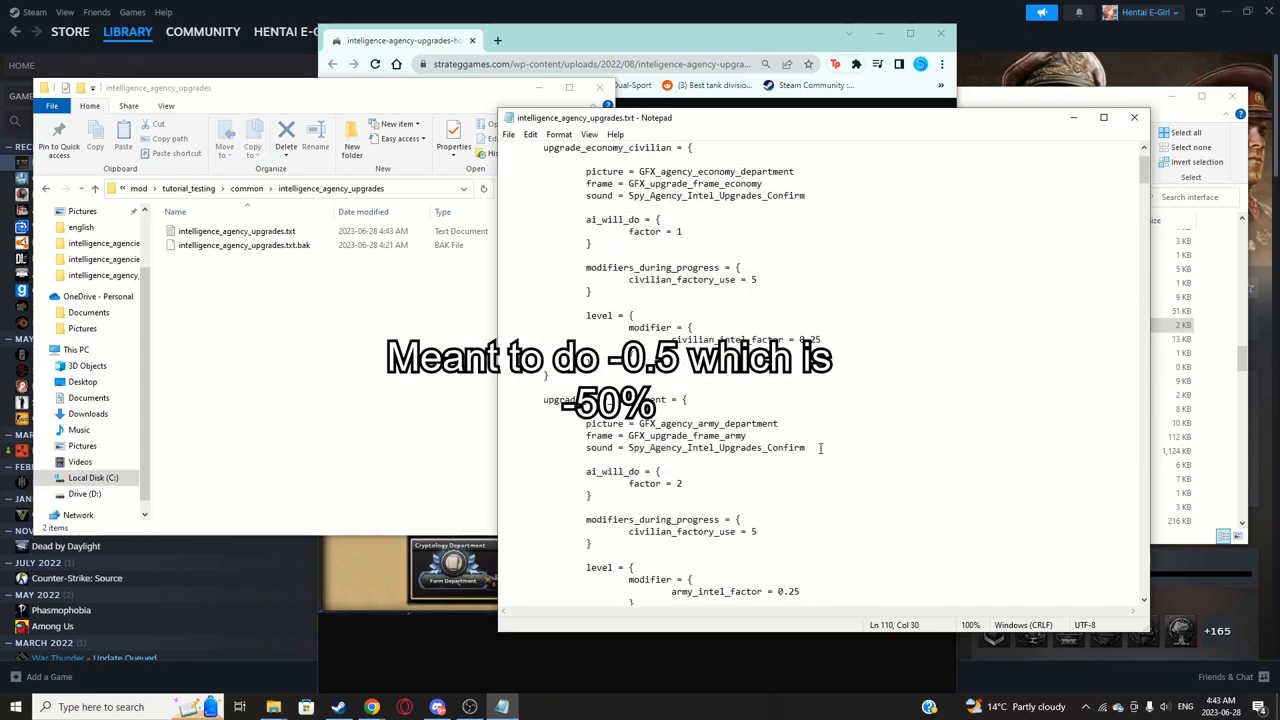
scroll(up, 3)
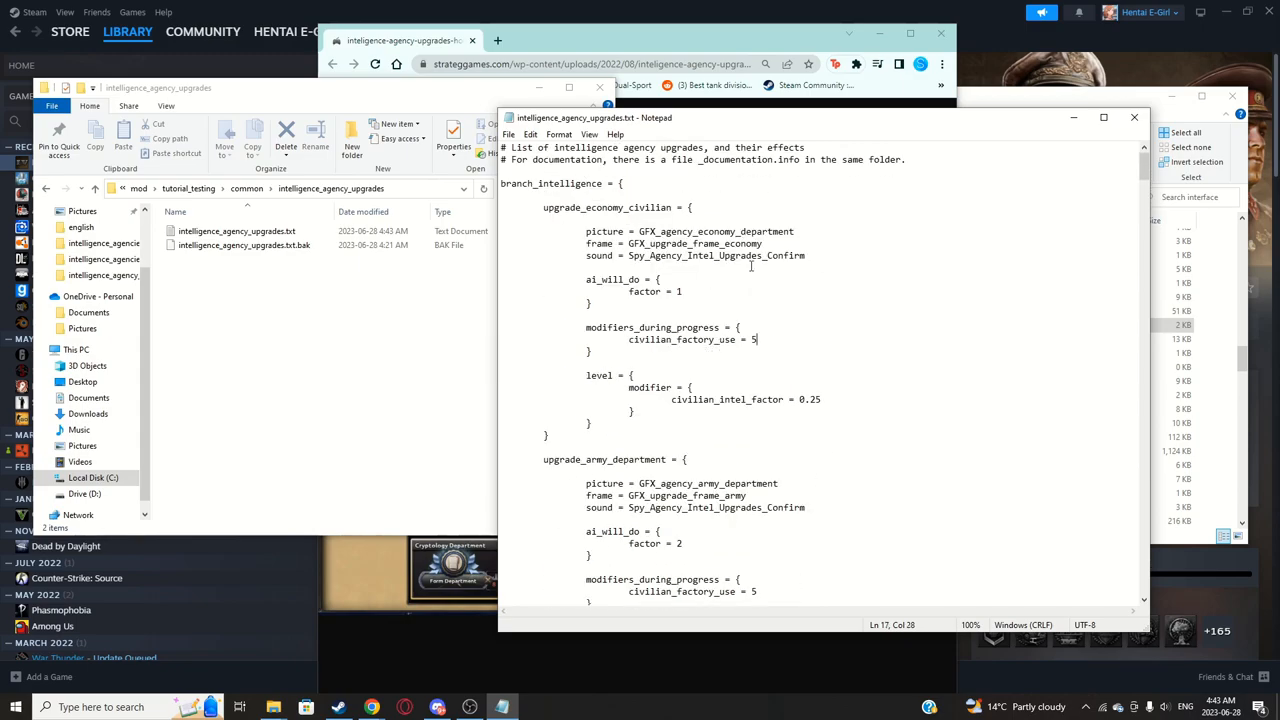
click(780, 364)
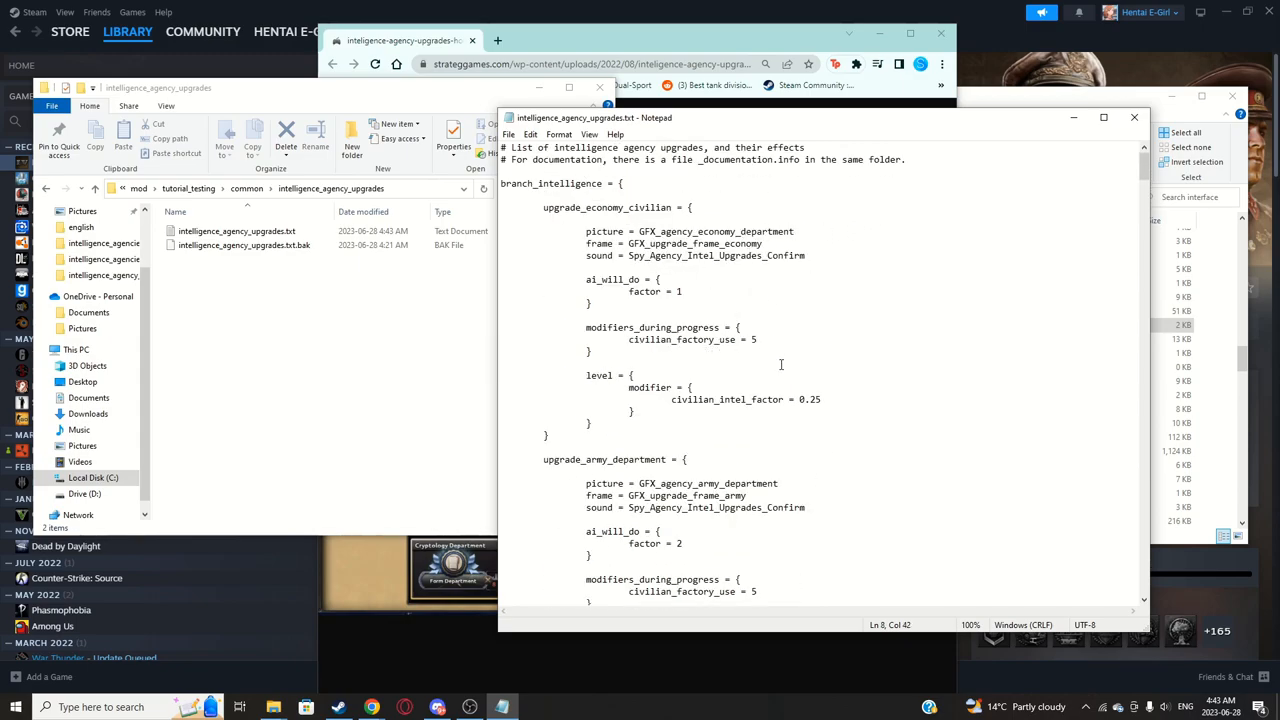
click(874, 372)
text(1)
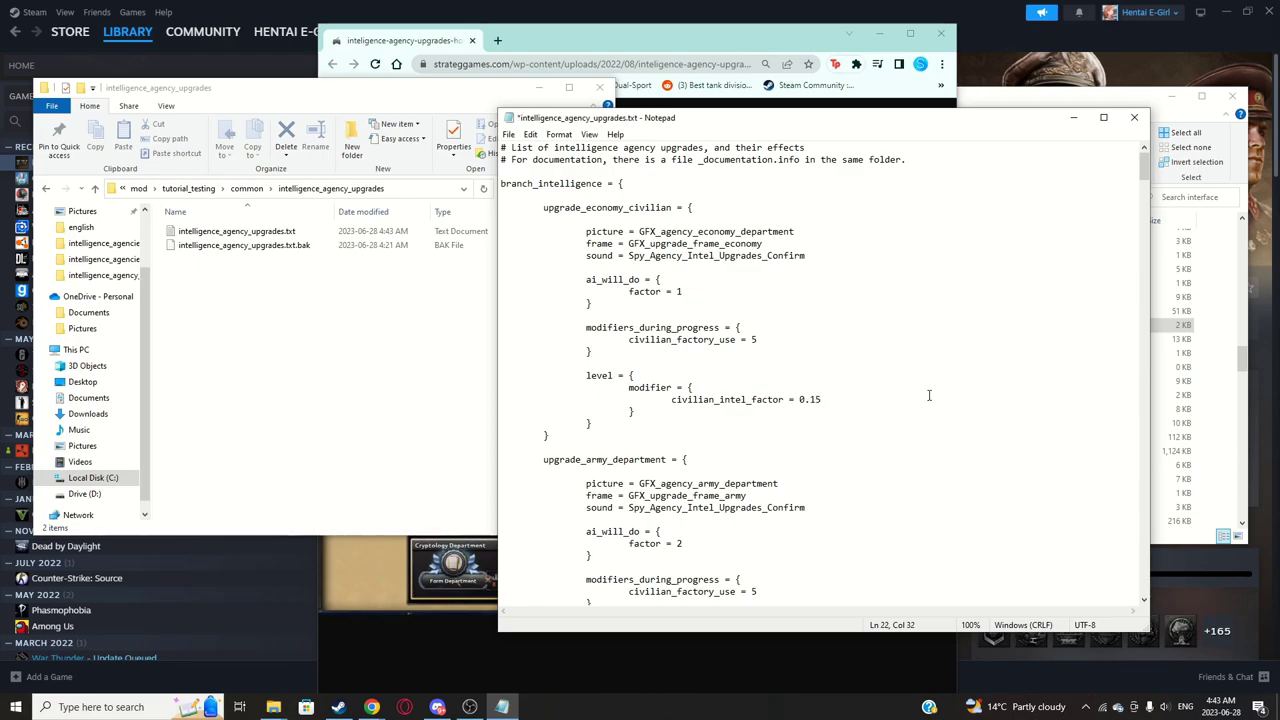
click(822, 400)
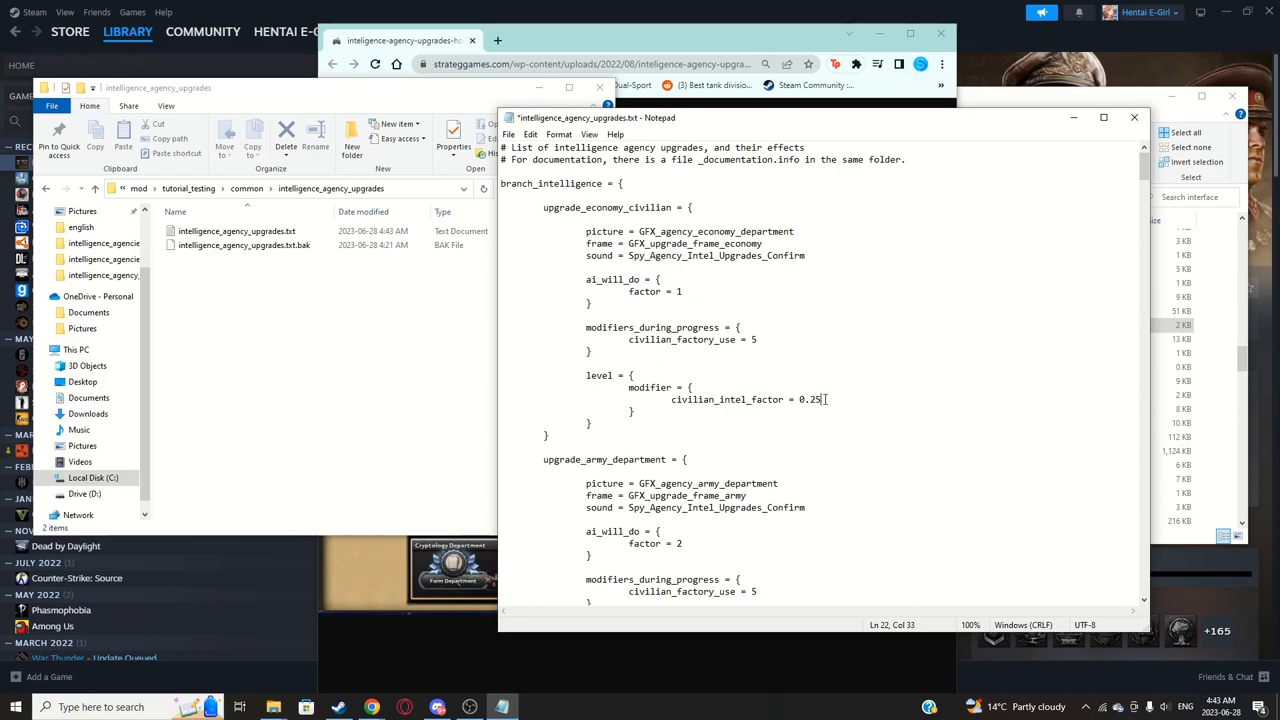
scroll(down, 3)
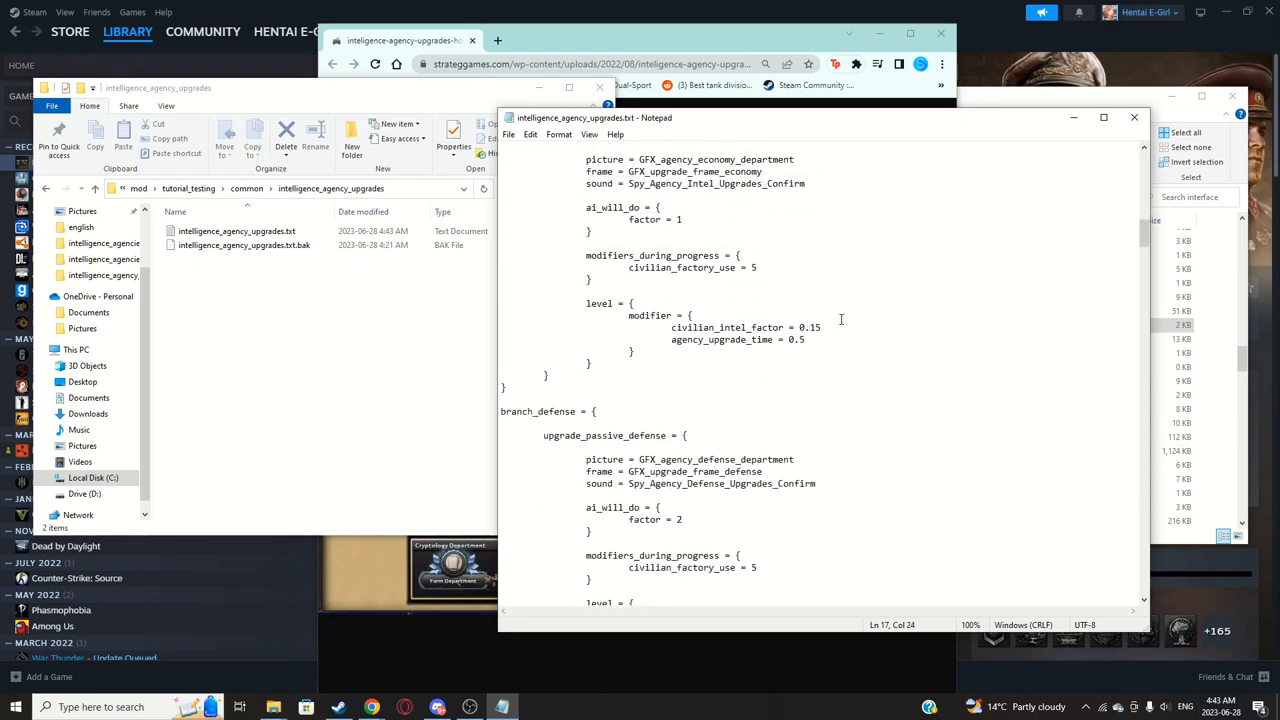
scroll(up, 3)
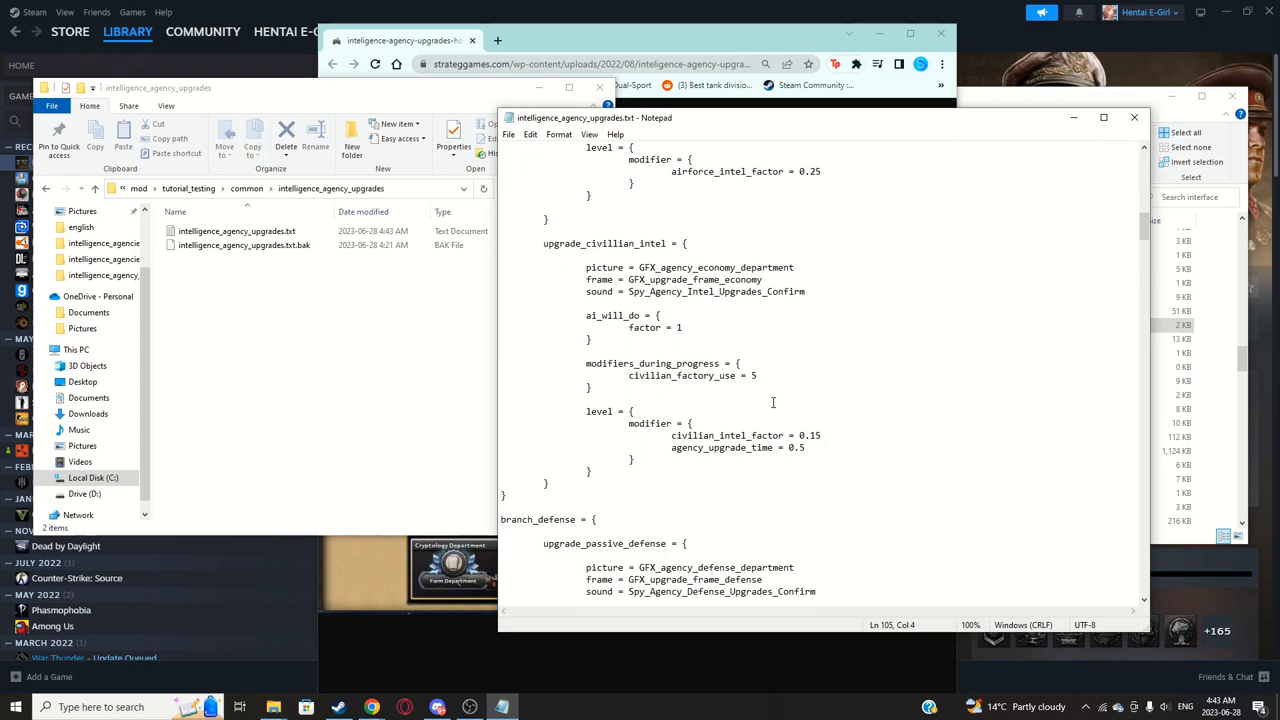
click(776, 354)
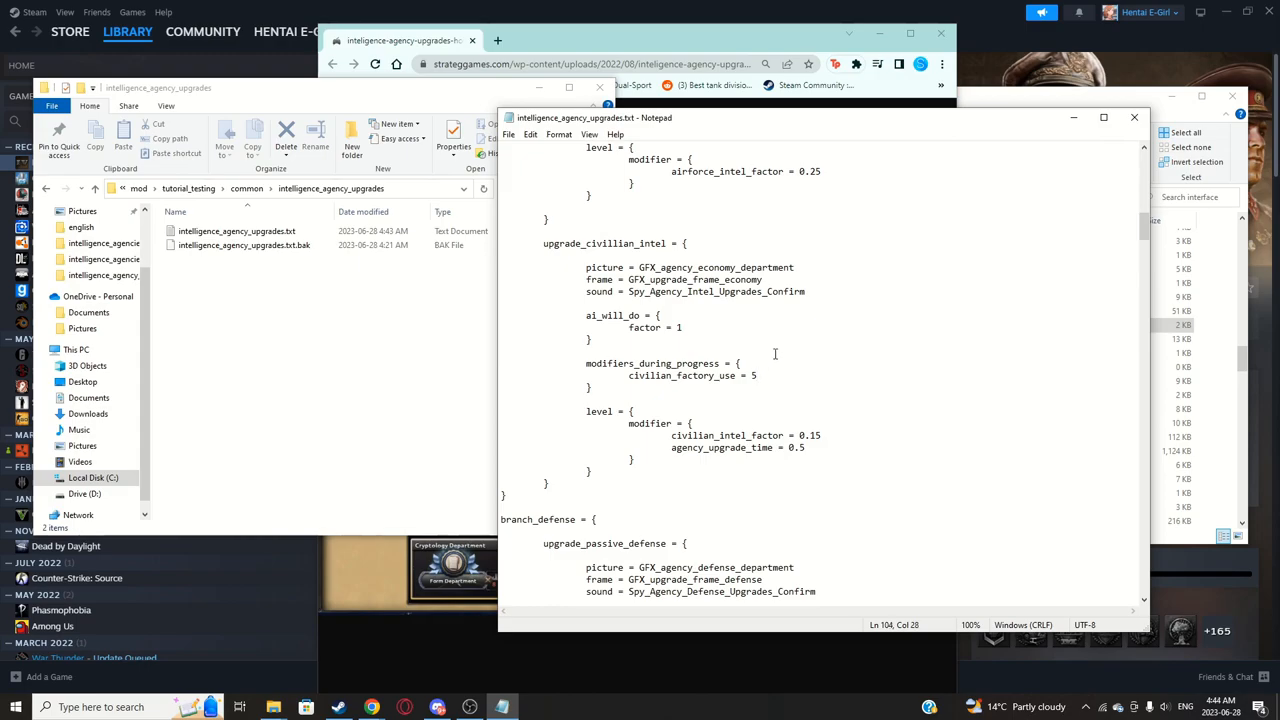
Step: Raise upgrade_civilian_intel's civilian_factory_use during progress to 8
text(7)
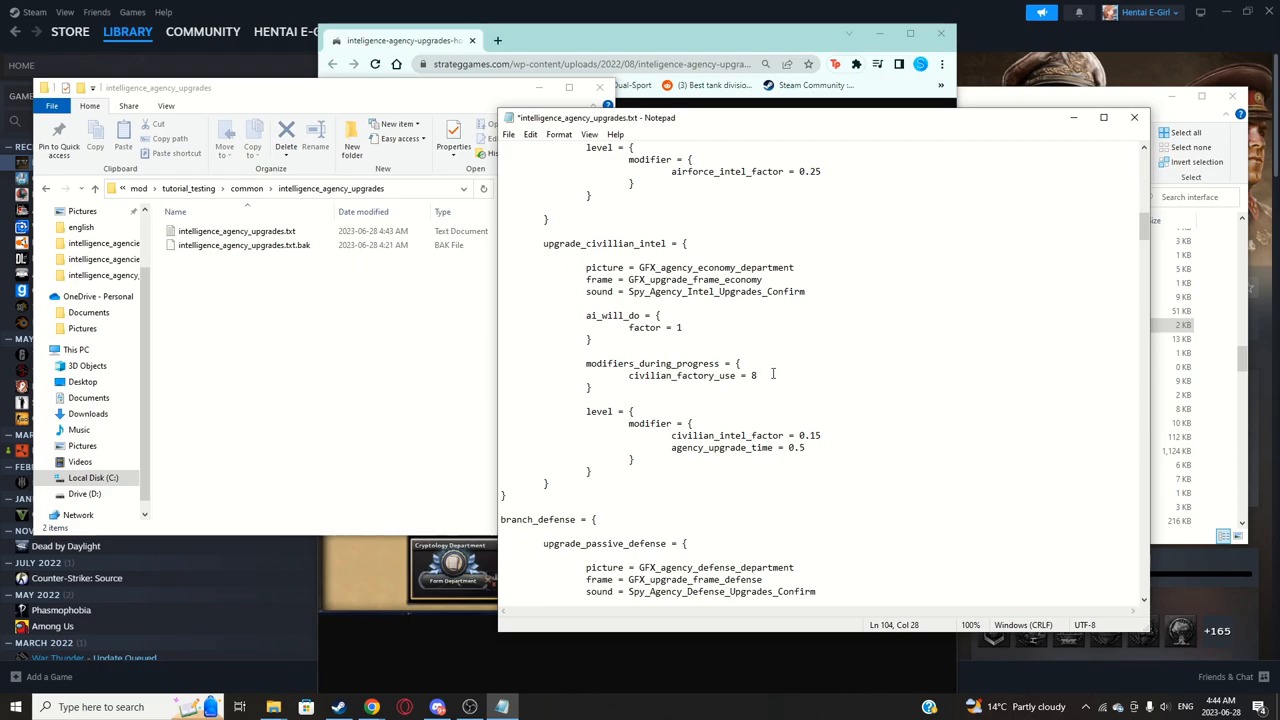
scroll(up, 3)
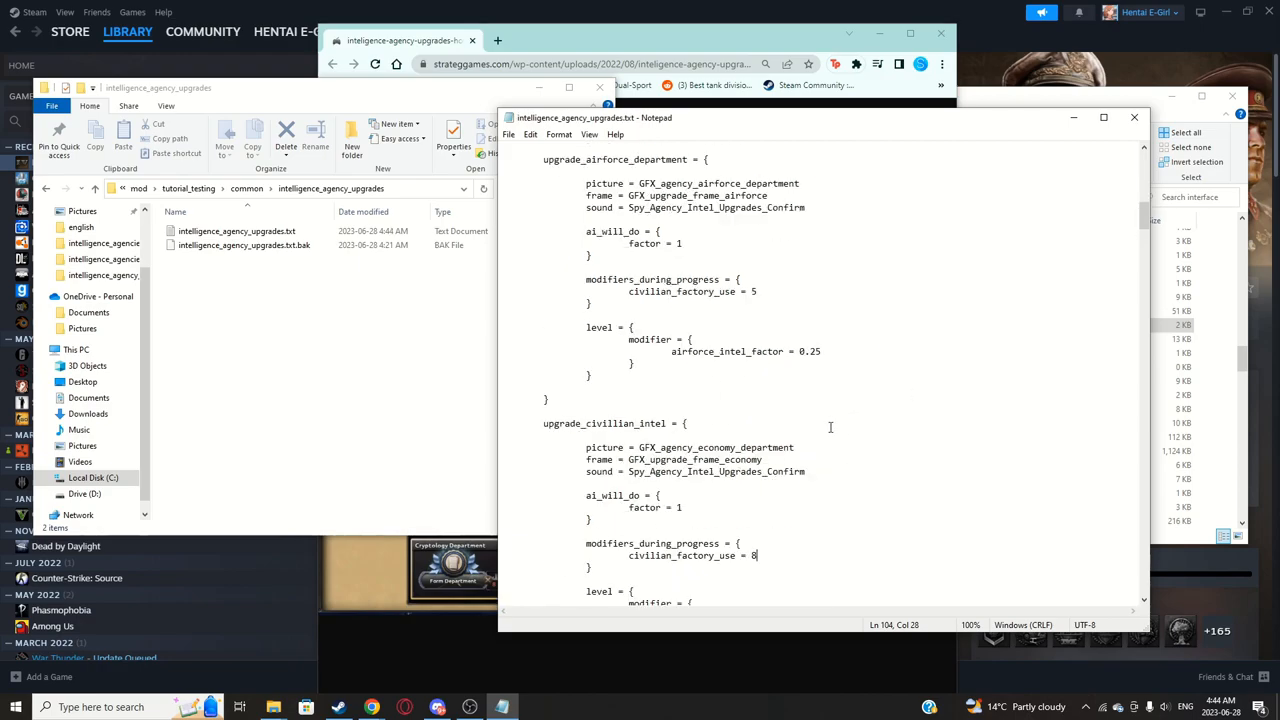
scroll(up, 3)
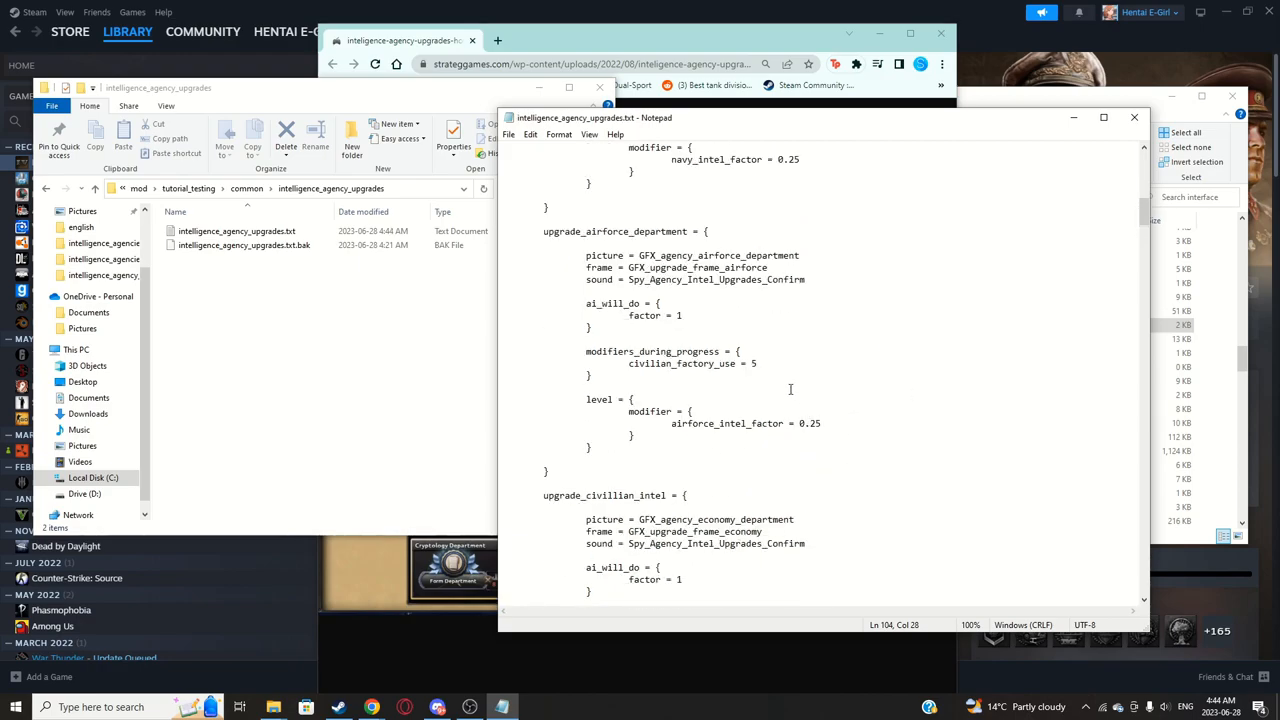
mouse_move(808, 358)
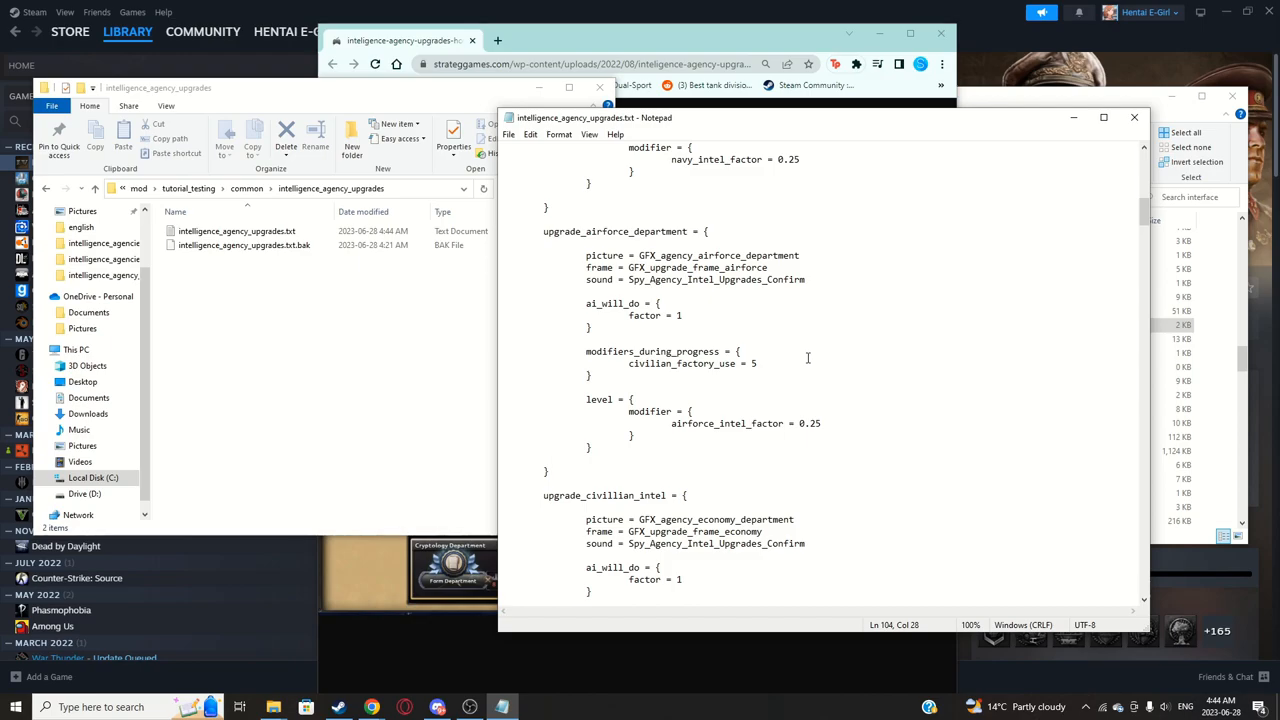
mouse_move(792, 368)
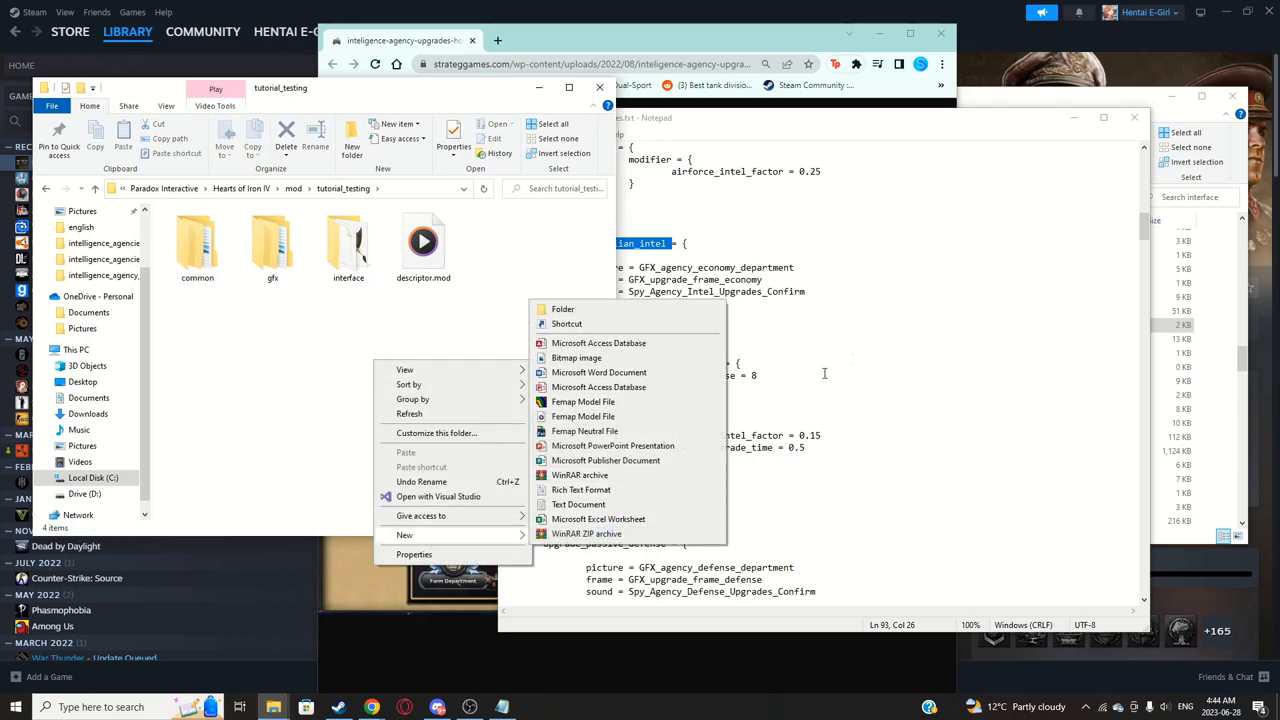
Step: Create a localization folder inside the tutorial_testing mod
click(824, 374)
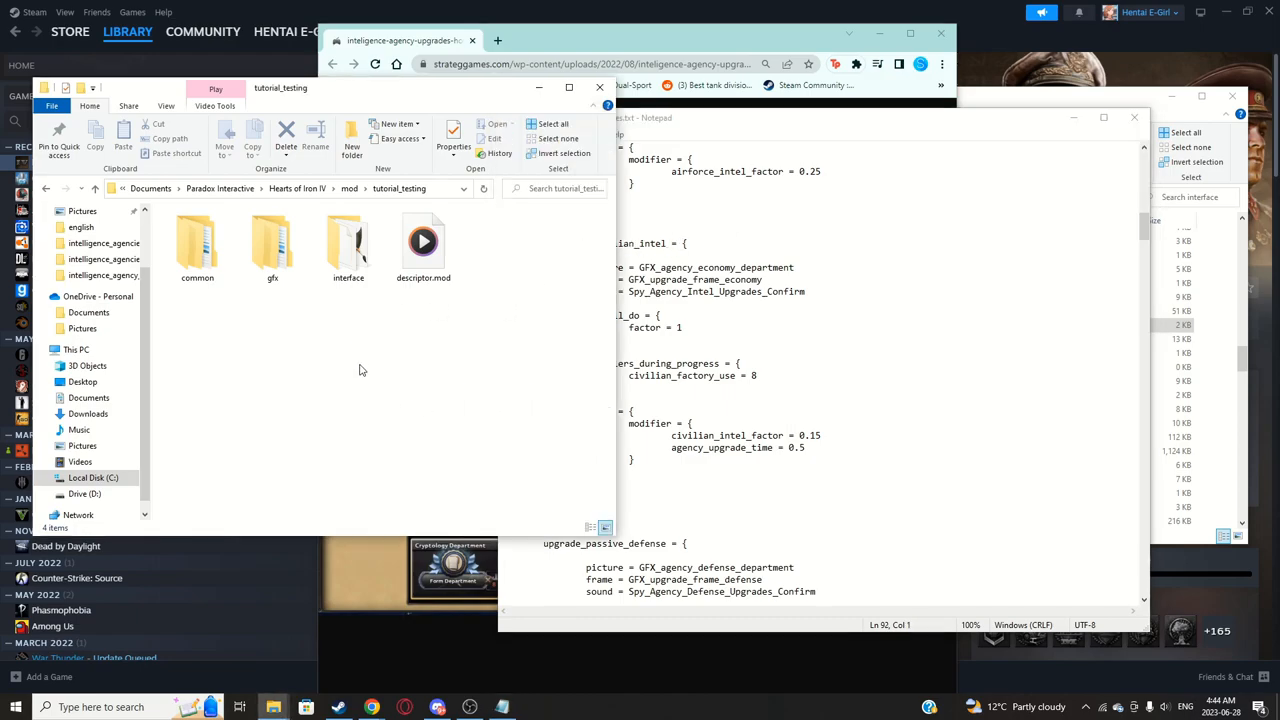
right_click(360, 370)
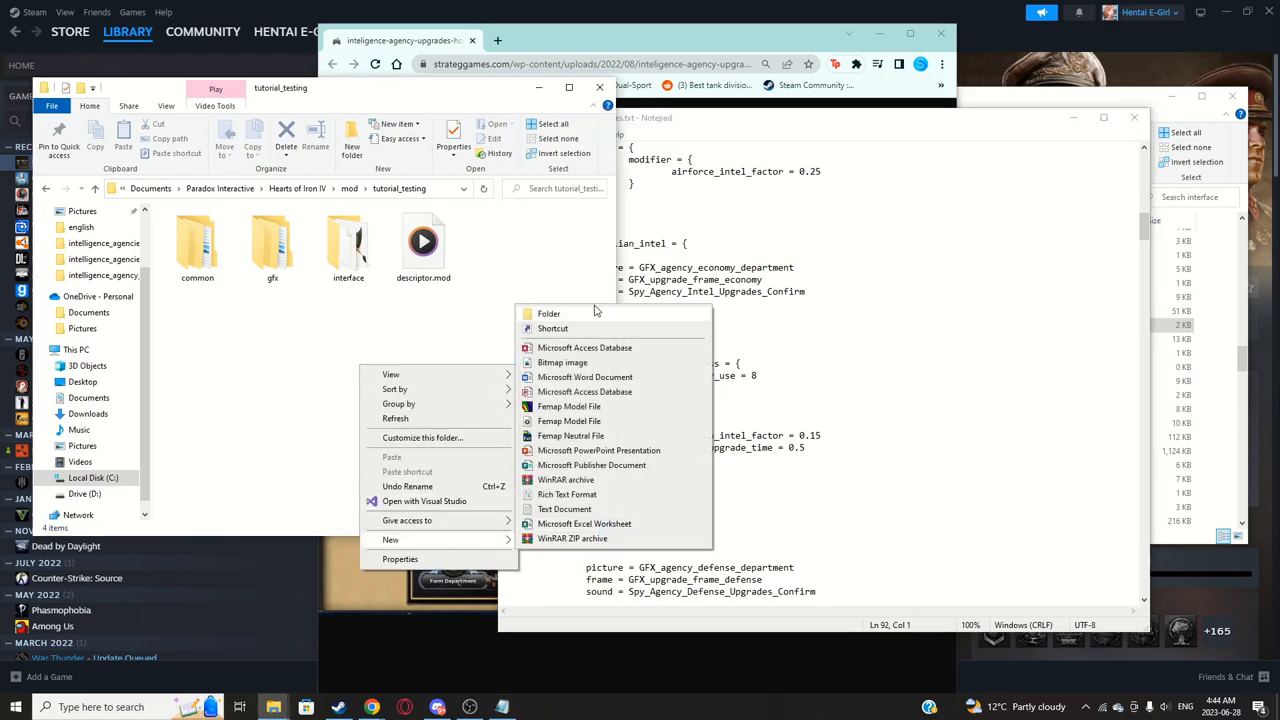
click(548, 312)
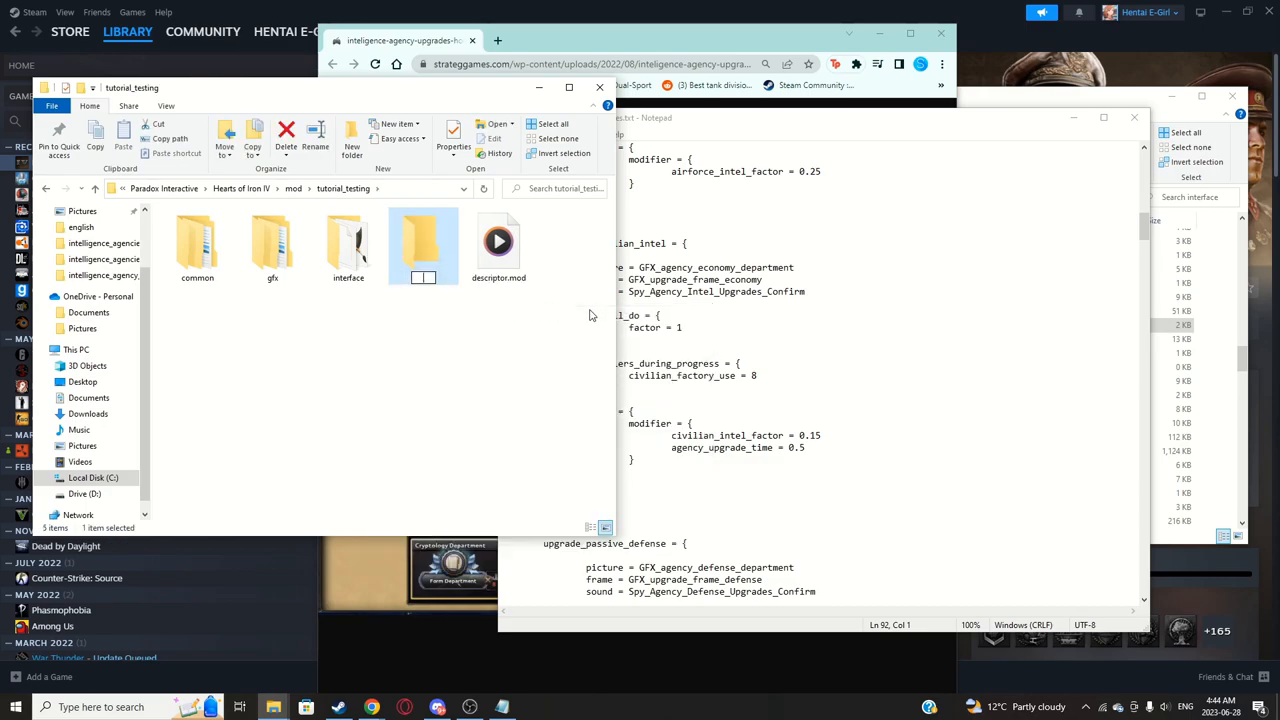
text(localisation)
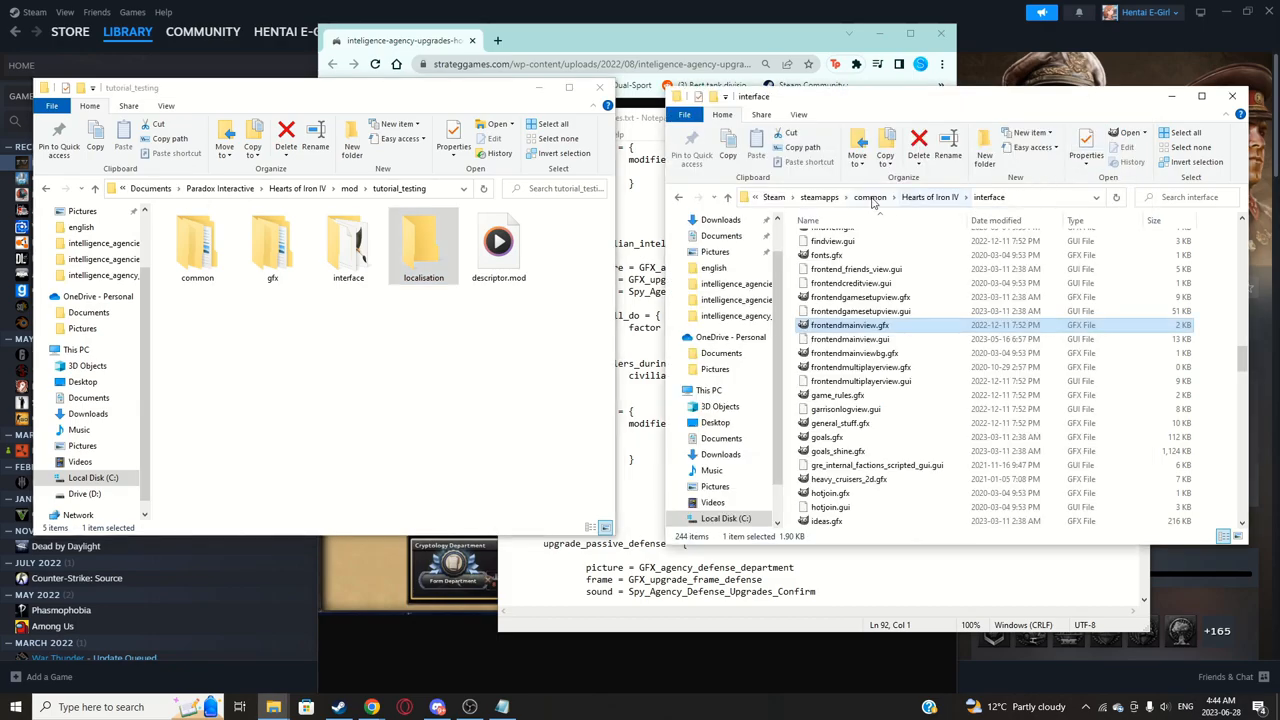
Step: Check the game's Hearts of Iron IV layout and create an english folder inside localization
click(868, 198)
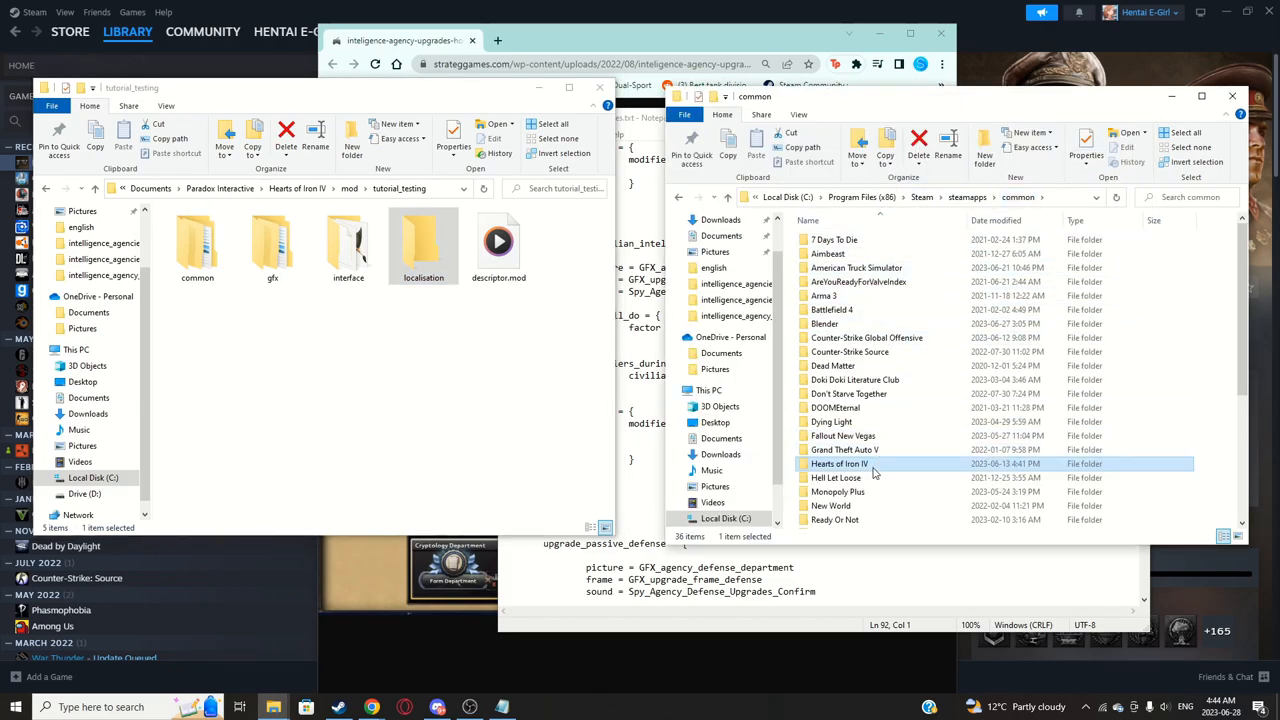
double_click(838, 464)
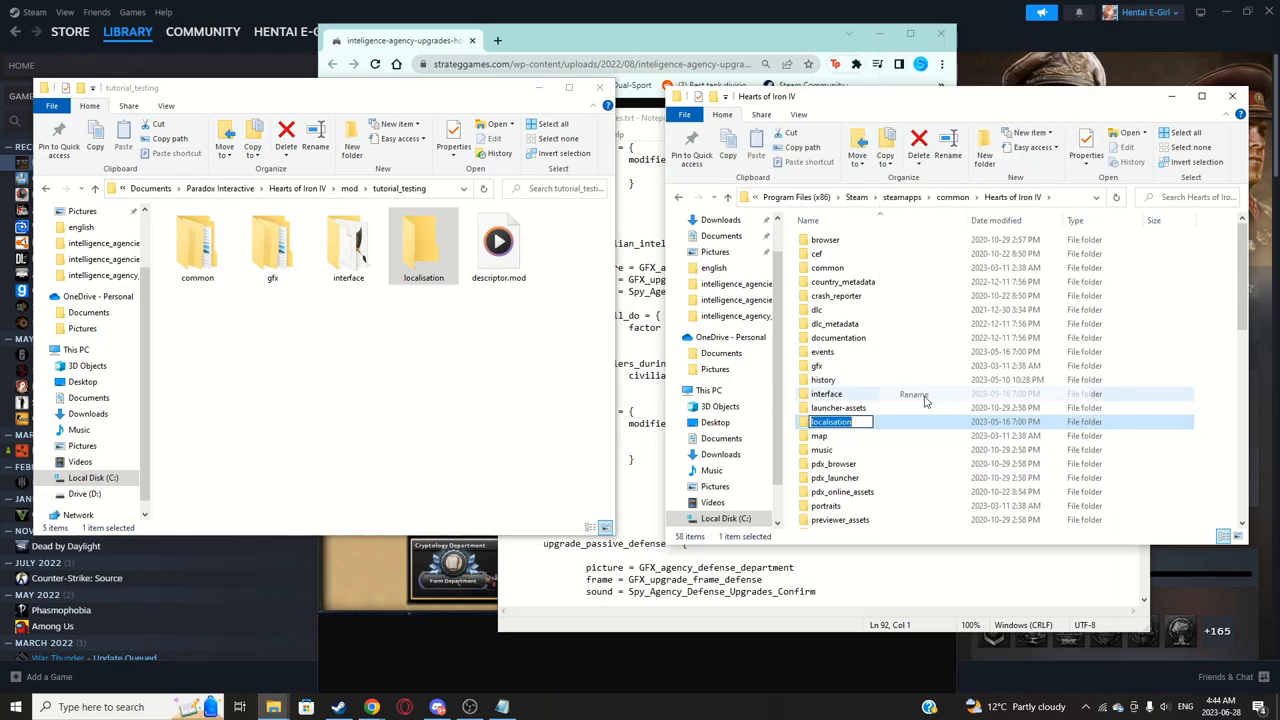
right_click(424, 244)
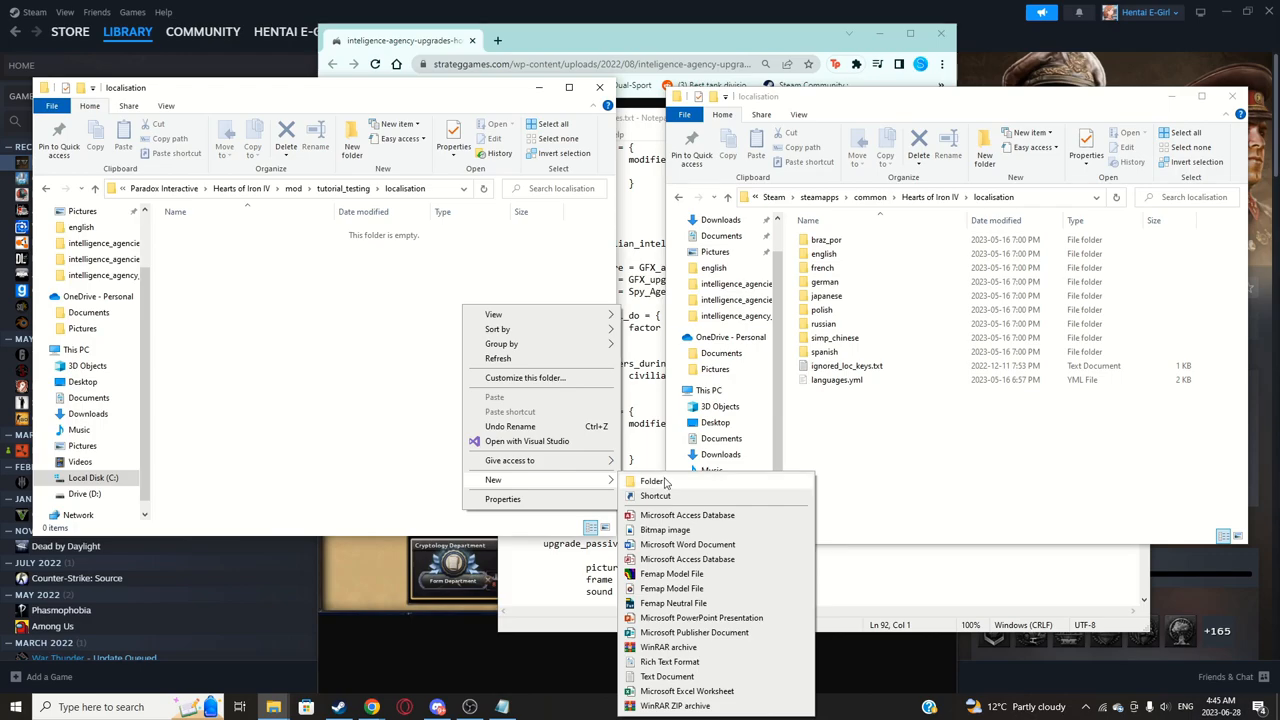
click(652, 480)
text(english)
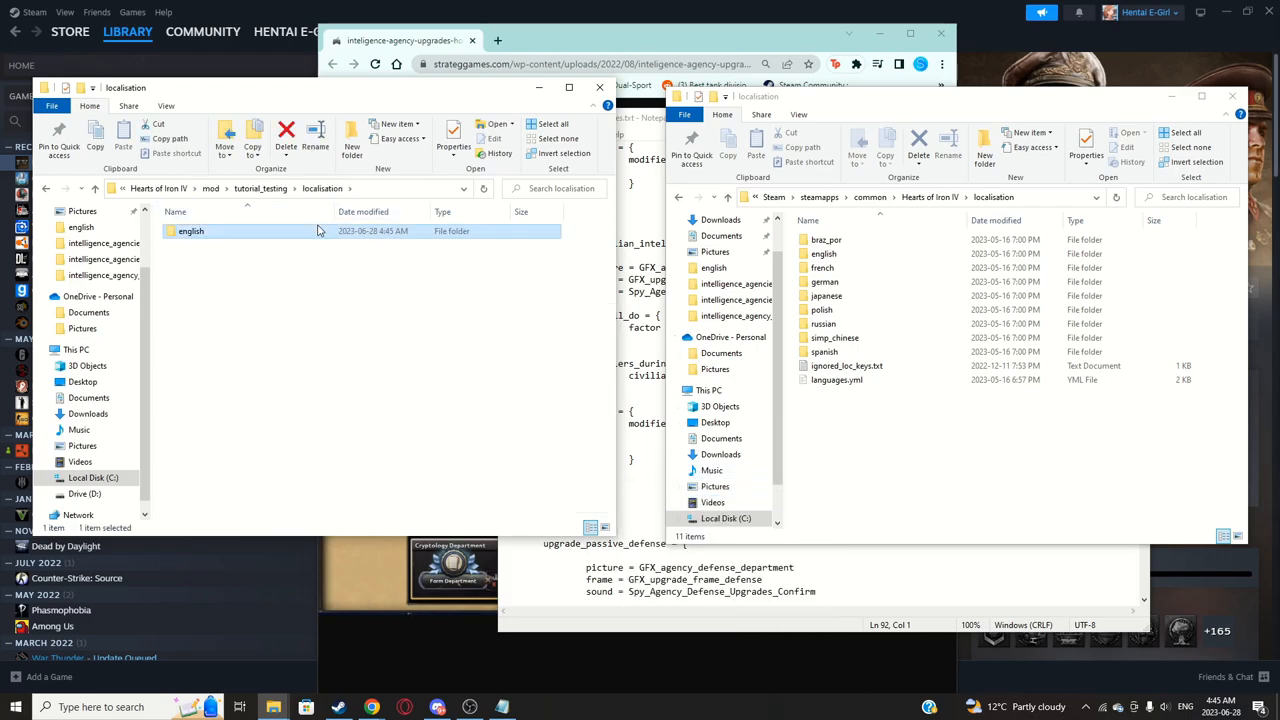
Step: Enter the new english folder to receive the copied operations_l_english.yml
double_click(190, 232)
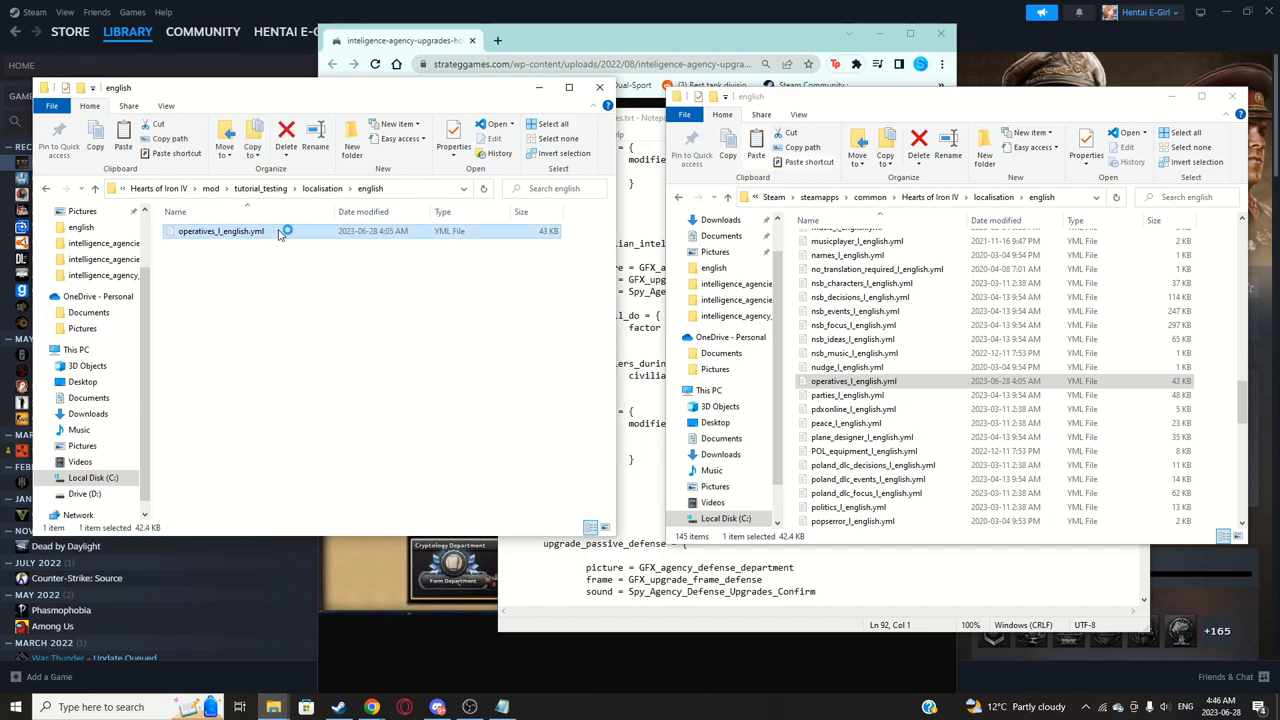
Step: Locate the upgrades block in operatives_l_english.yml and copy the upgrade_civilian_intel key from the definitions file
double_click(220, 232)
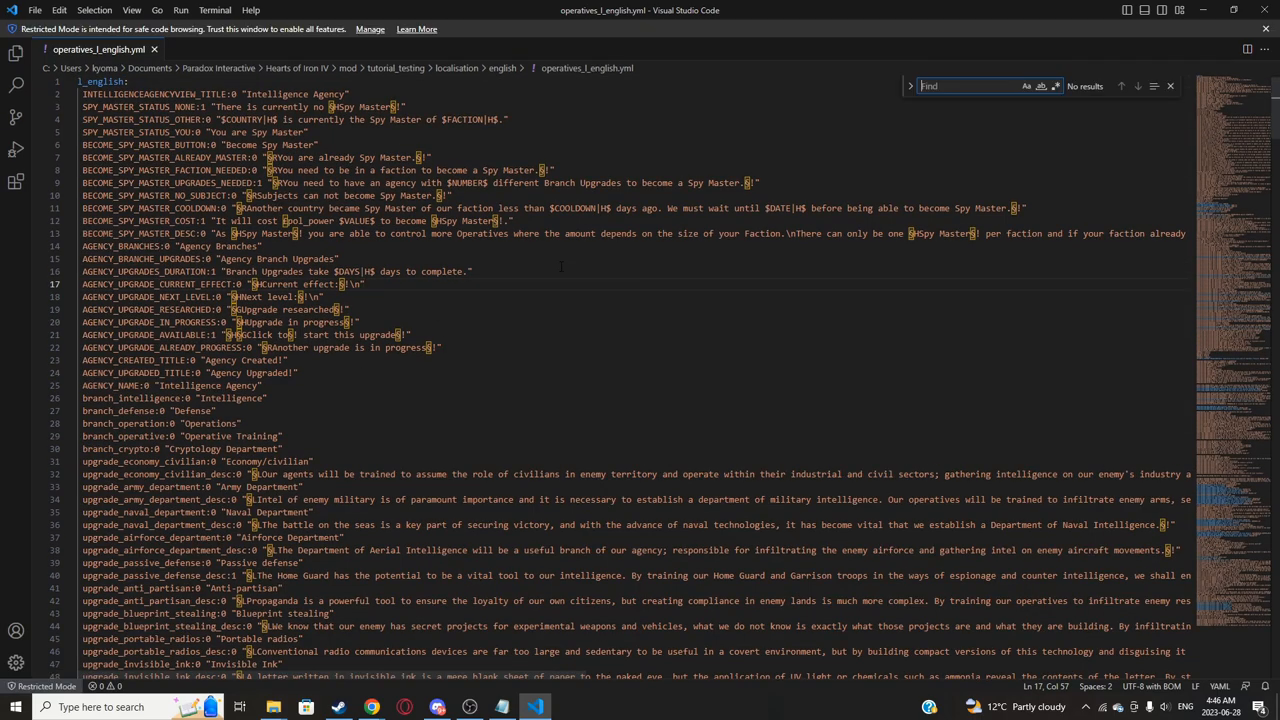
text(upgrade)
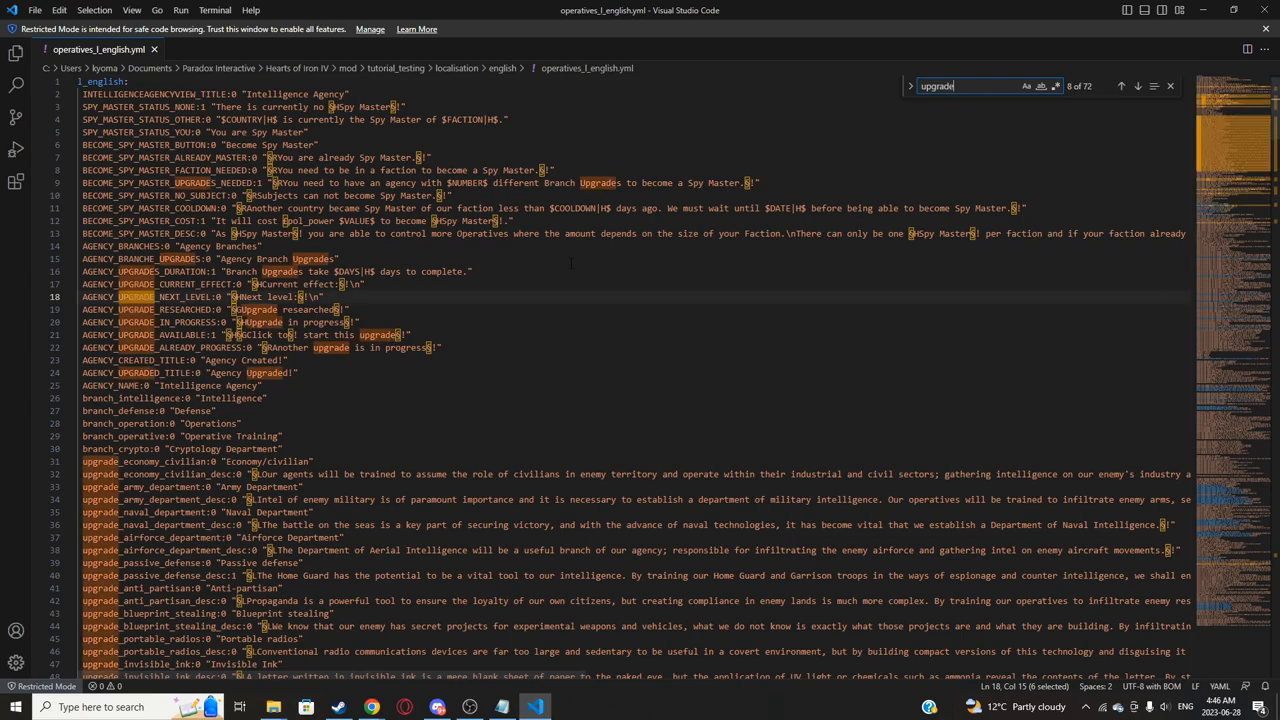
scroll(down, 3)
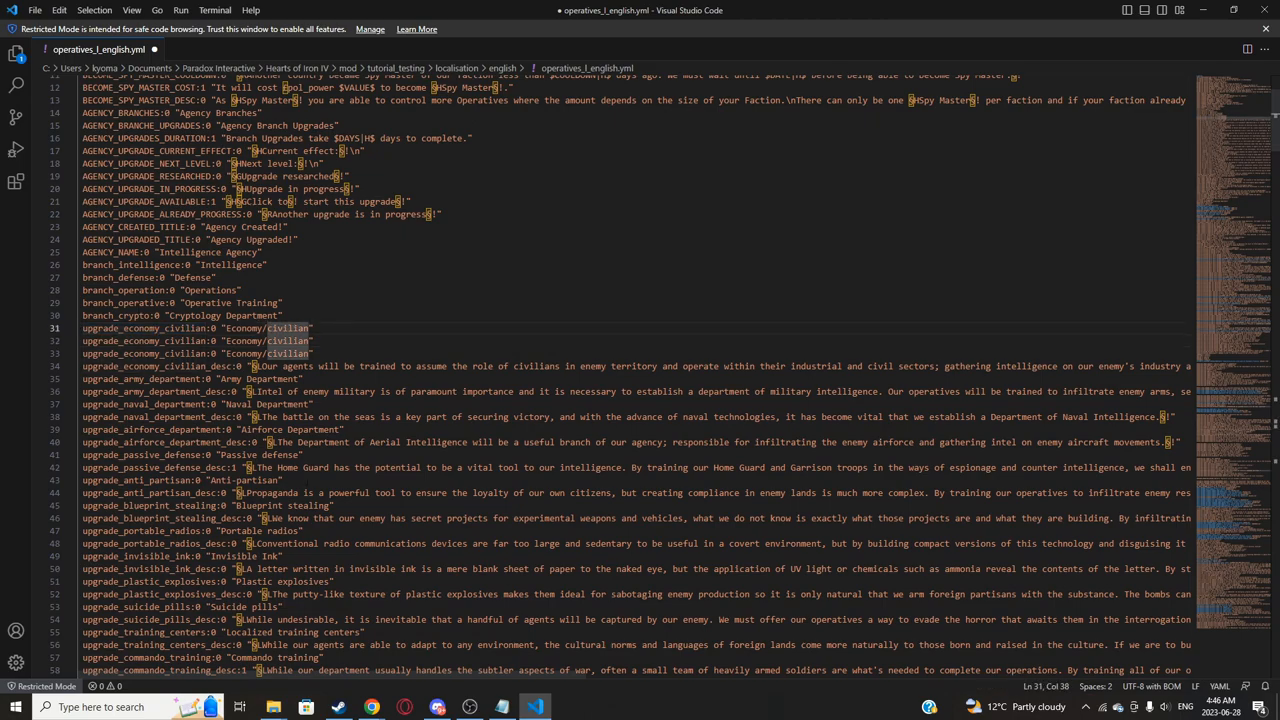
click(500, 708)
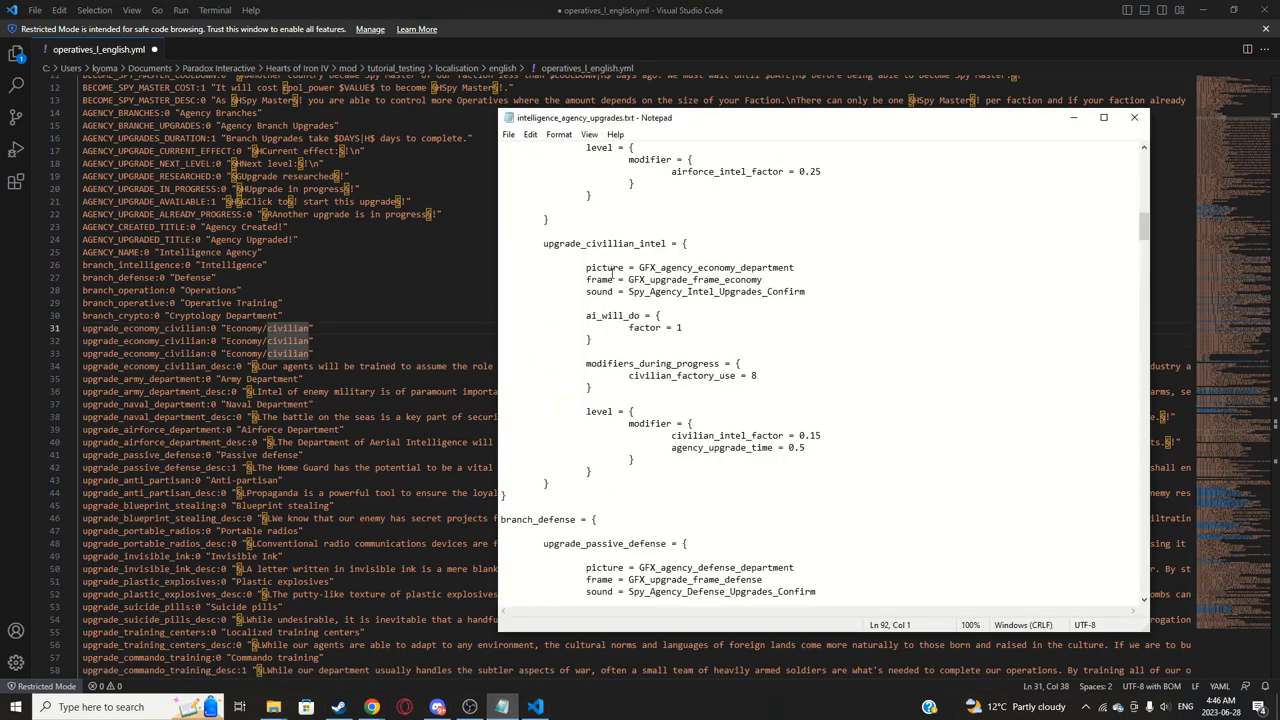
double_click(660, 244)
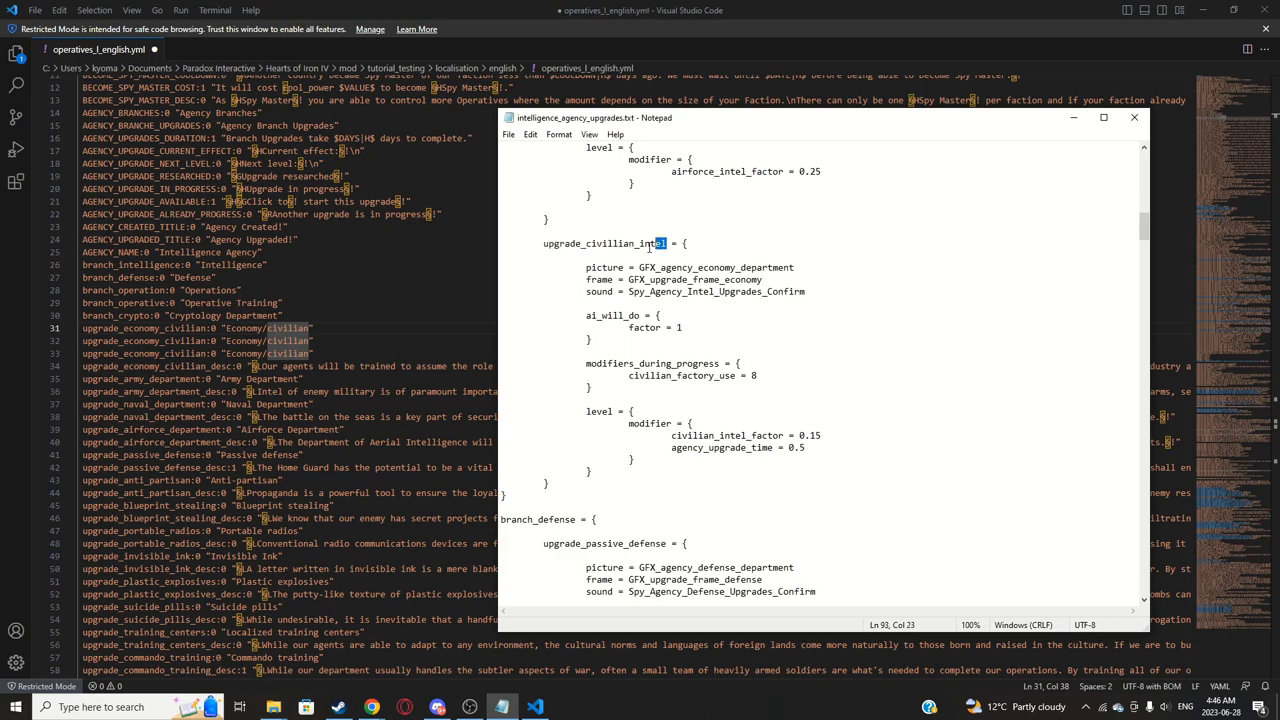
double_click(604, 244)
text(upgrade_civillian_intel:0 "Civilian)
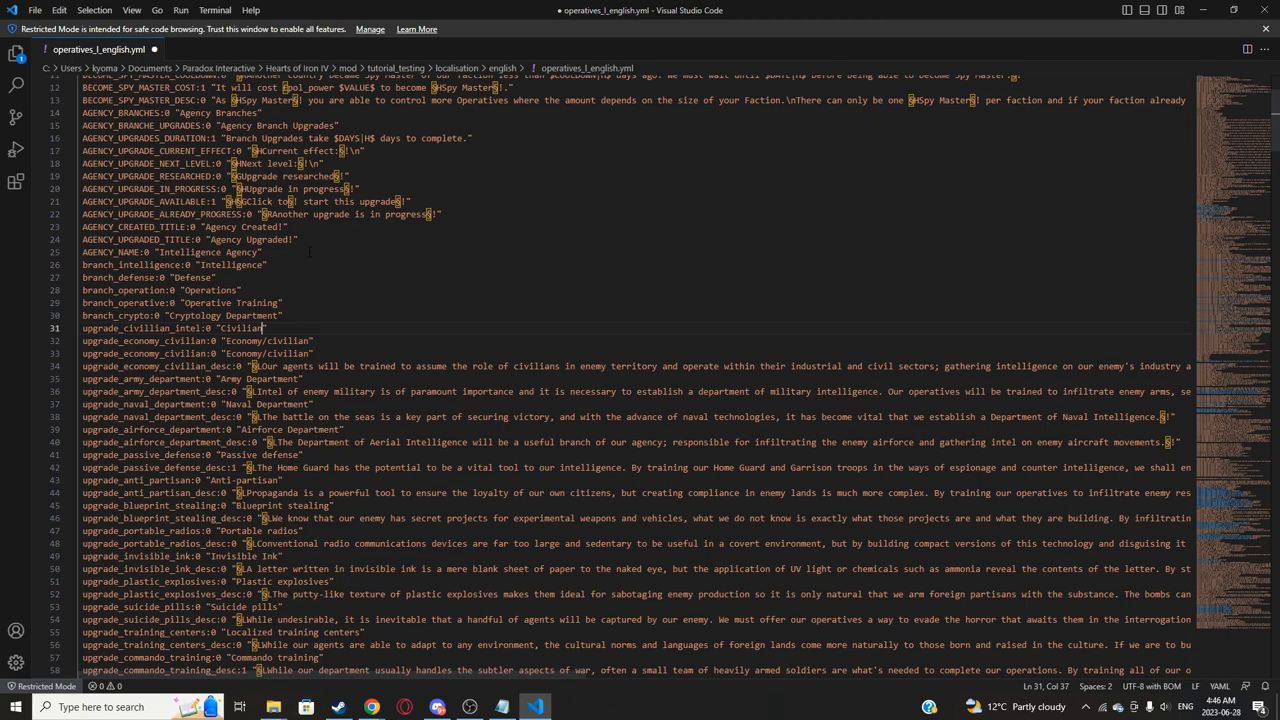
Step: Copy upgrade_aggressive_defence_policies from the definitions file and label it "Aggressive Defence" on line 32
click(500, 708)
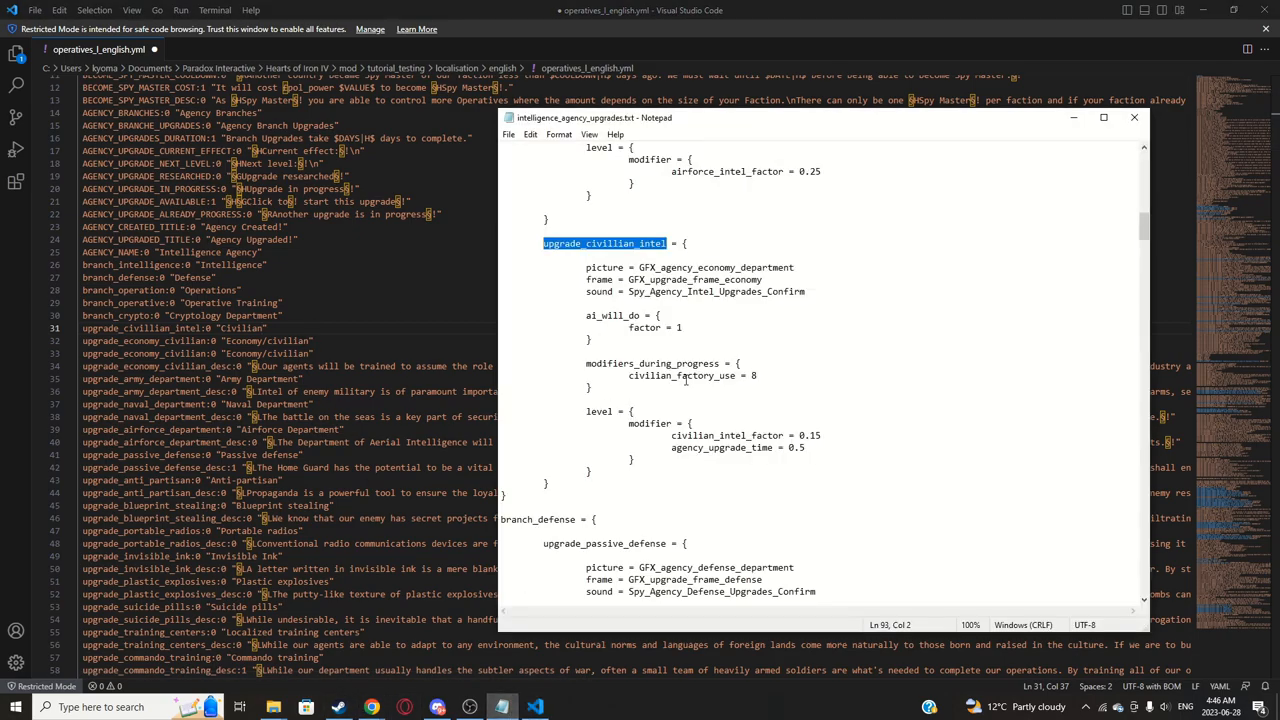
scroll(down, 3)
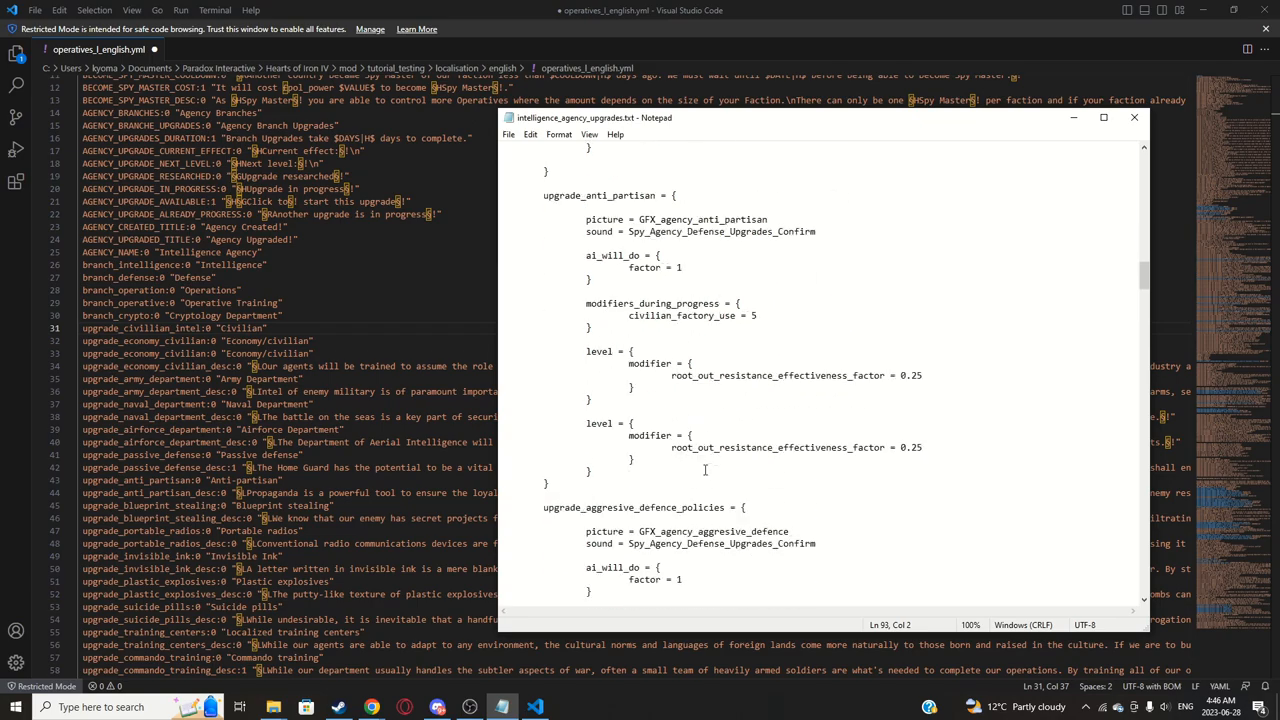
scroll(down, 3)
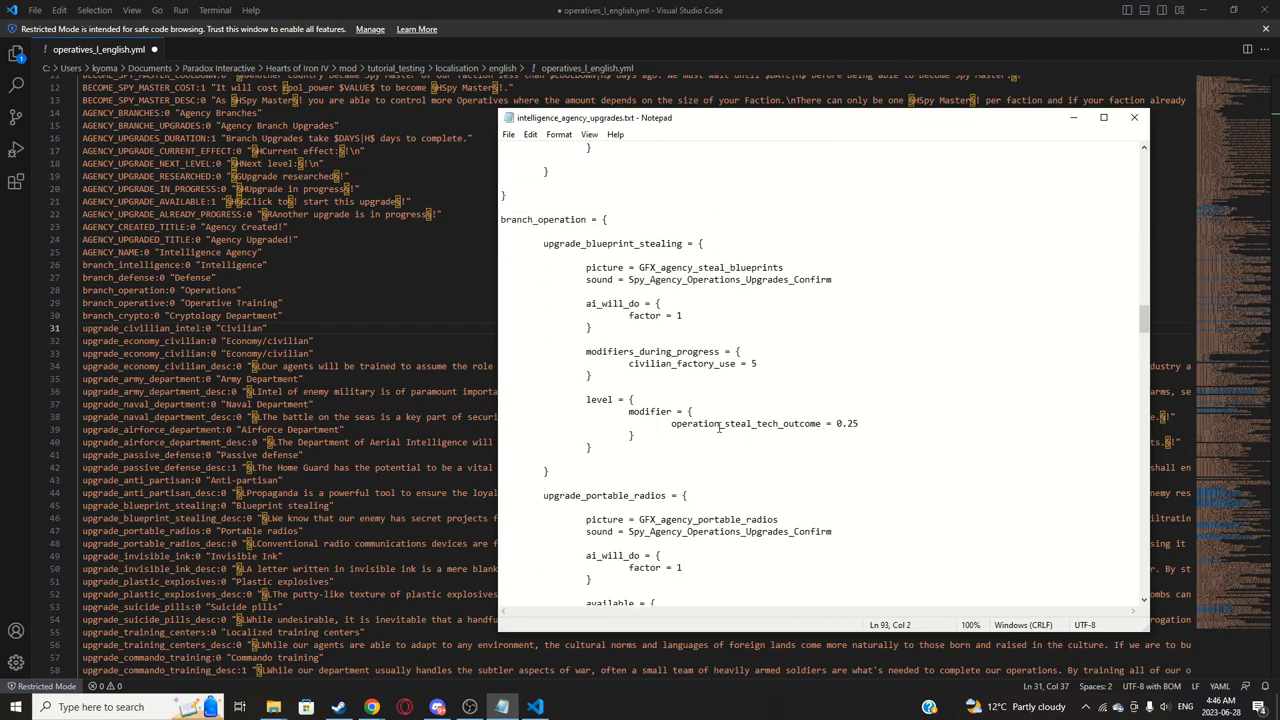
scroll(down, 3)
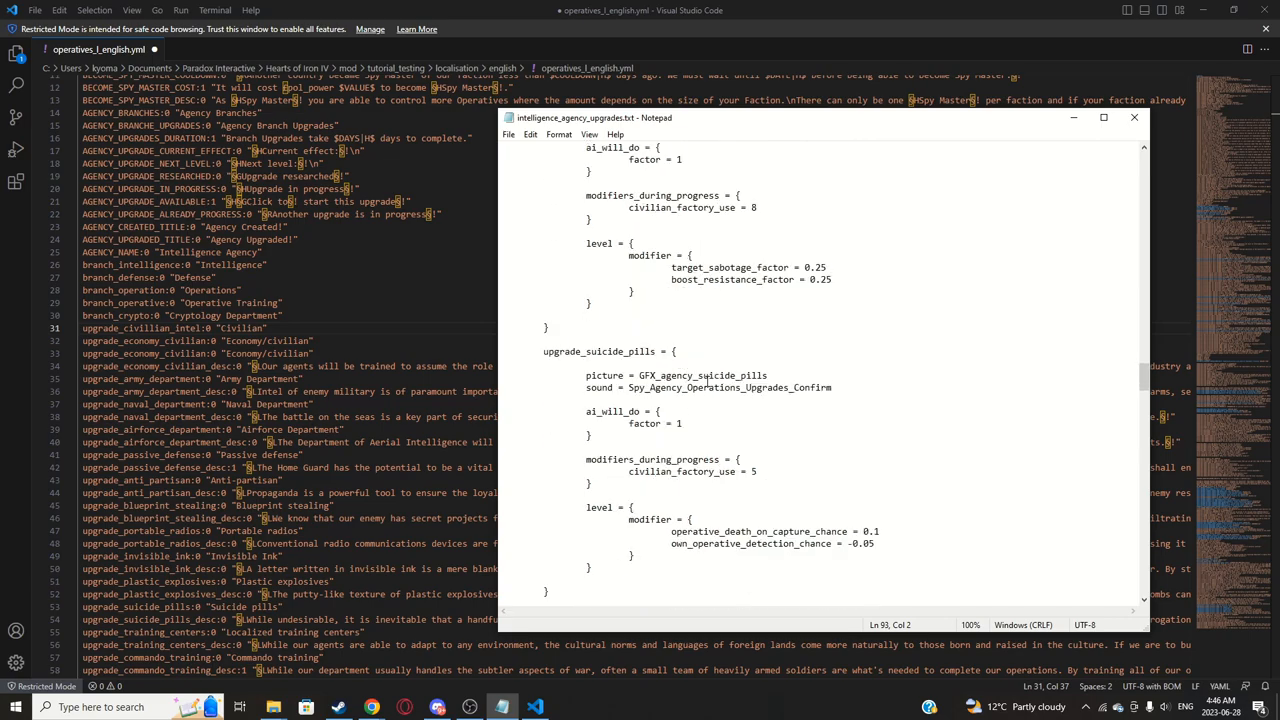
scroll(down, 3)
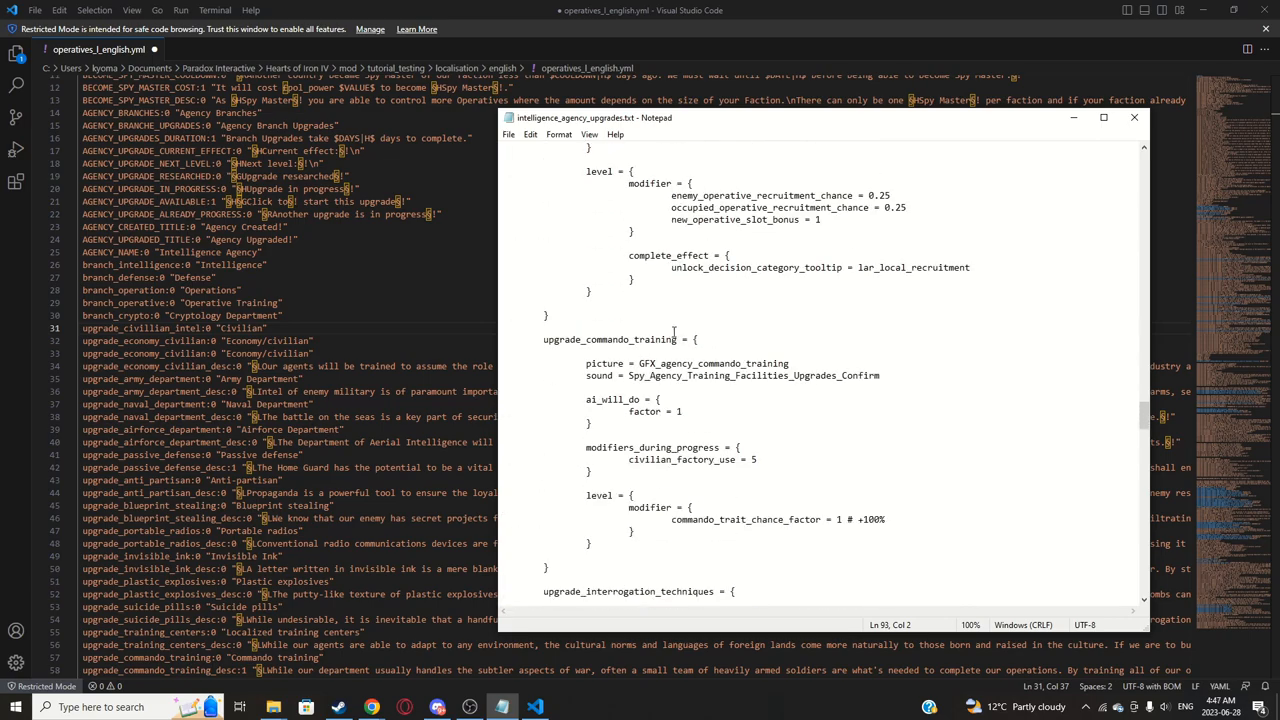
scroll(down, 3)
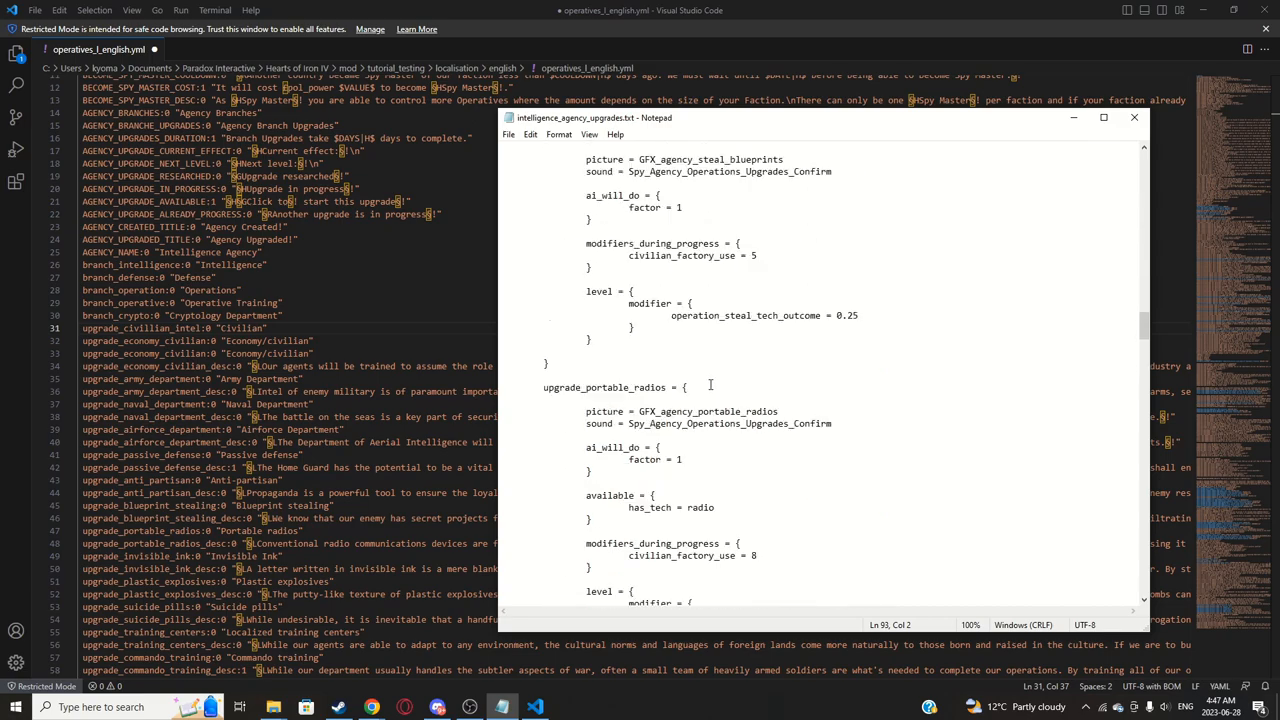
scroll(down, 3)
text(aggresive_defence_policies)
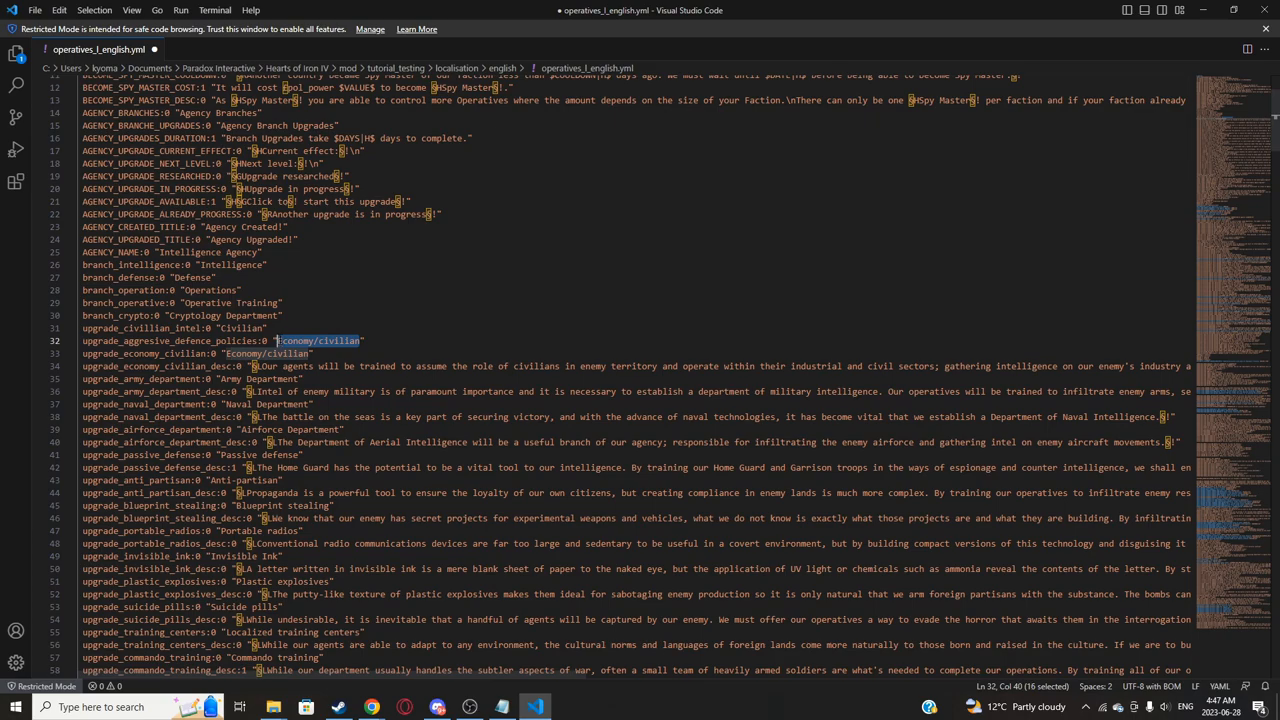
text(Aggresuve Defen)
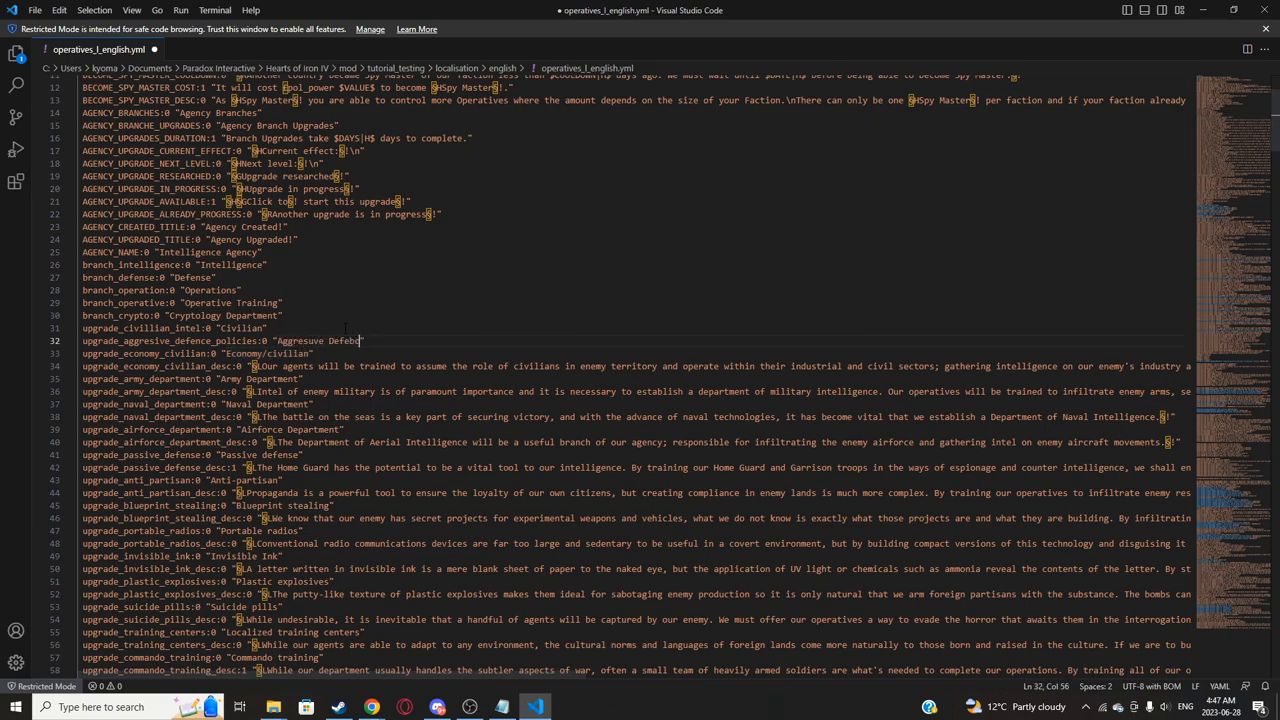
text(e)
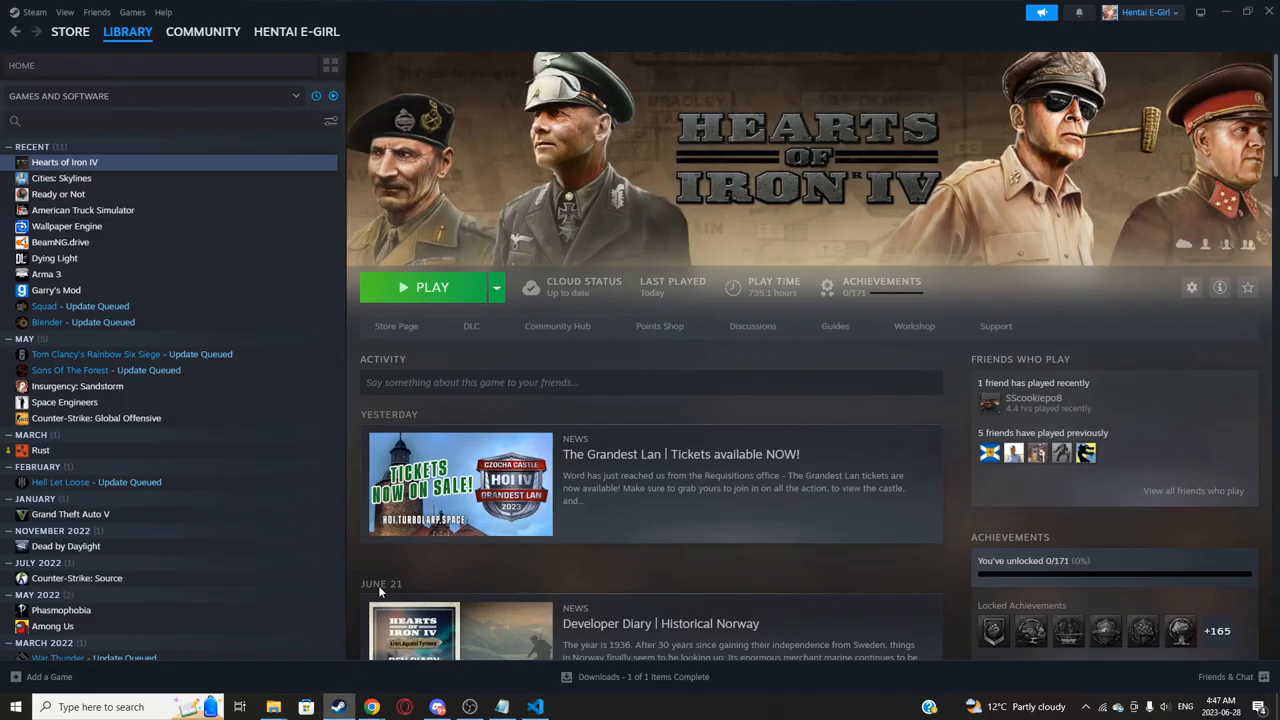
Step: Launch the game from Steam and start the 1 January 1936 scenario as the United Kingdom
click(432, 288)
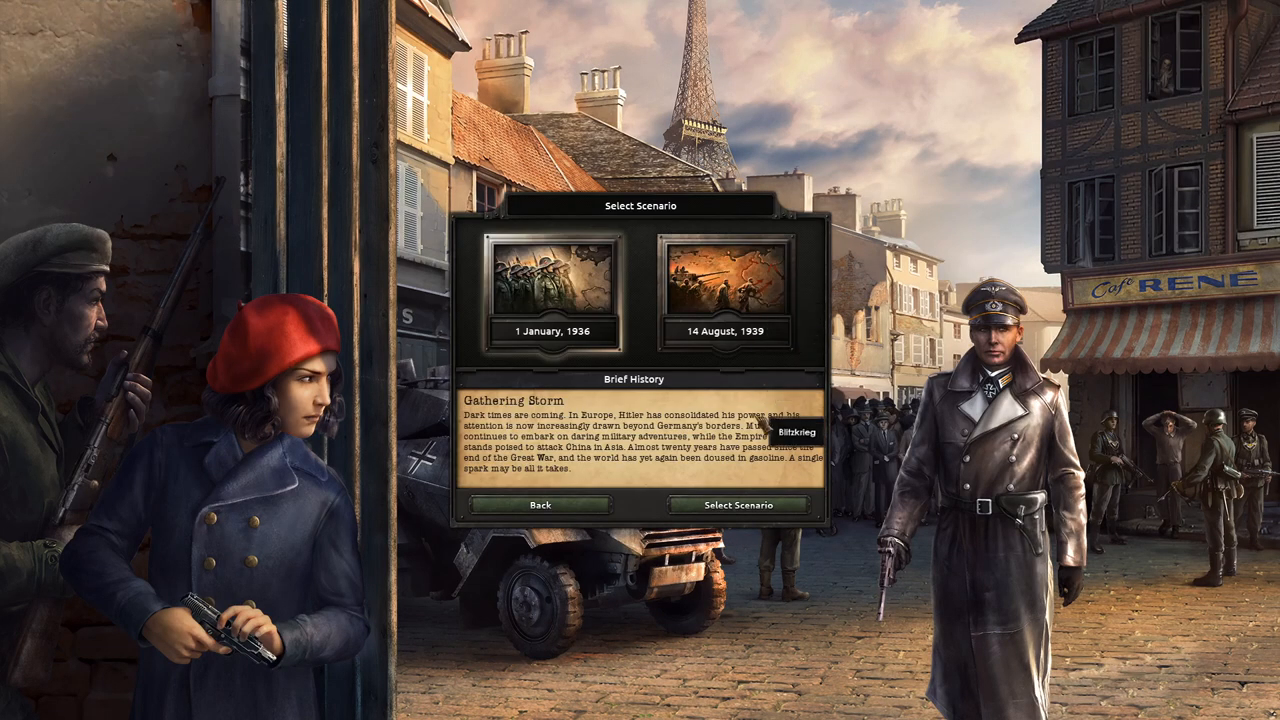
click(738, 504)
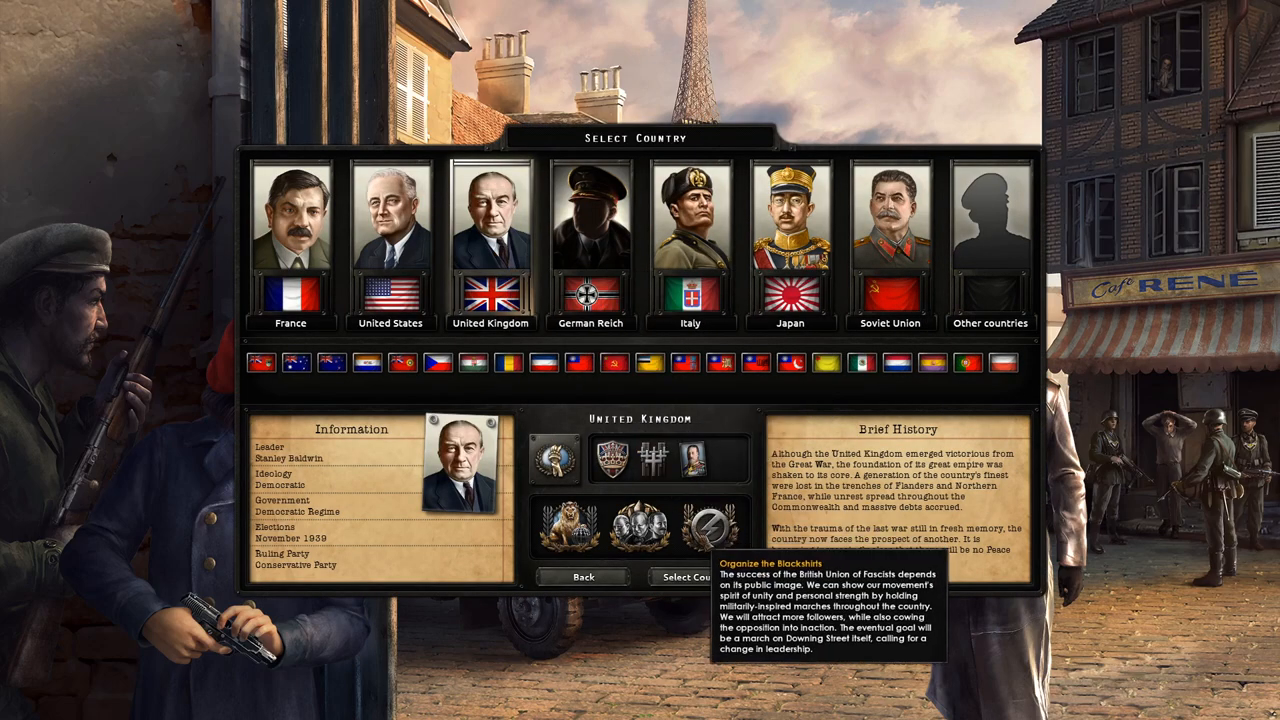
click(696, 576)
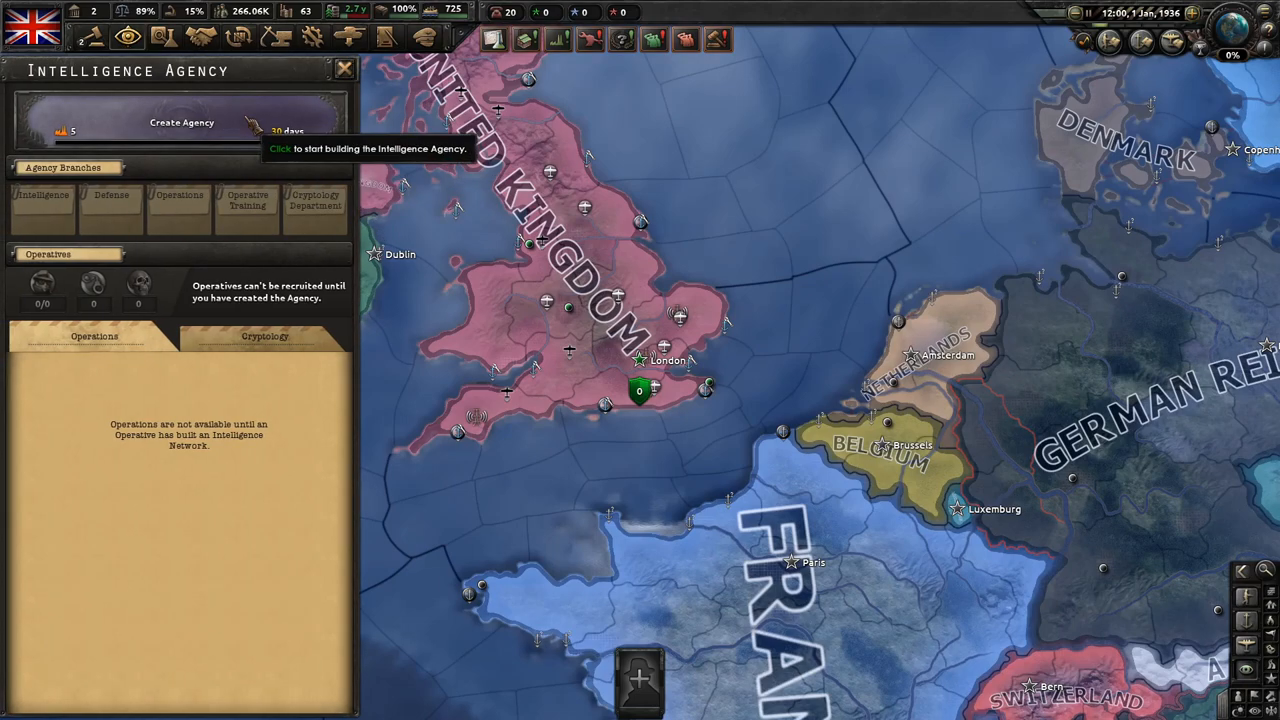
Step: Create the agency with an insignia so the branch upgrades list shows Civilian and Aggressive Defence
click(180, 122)
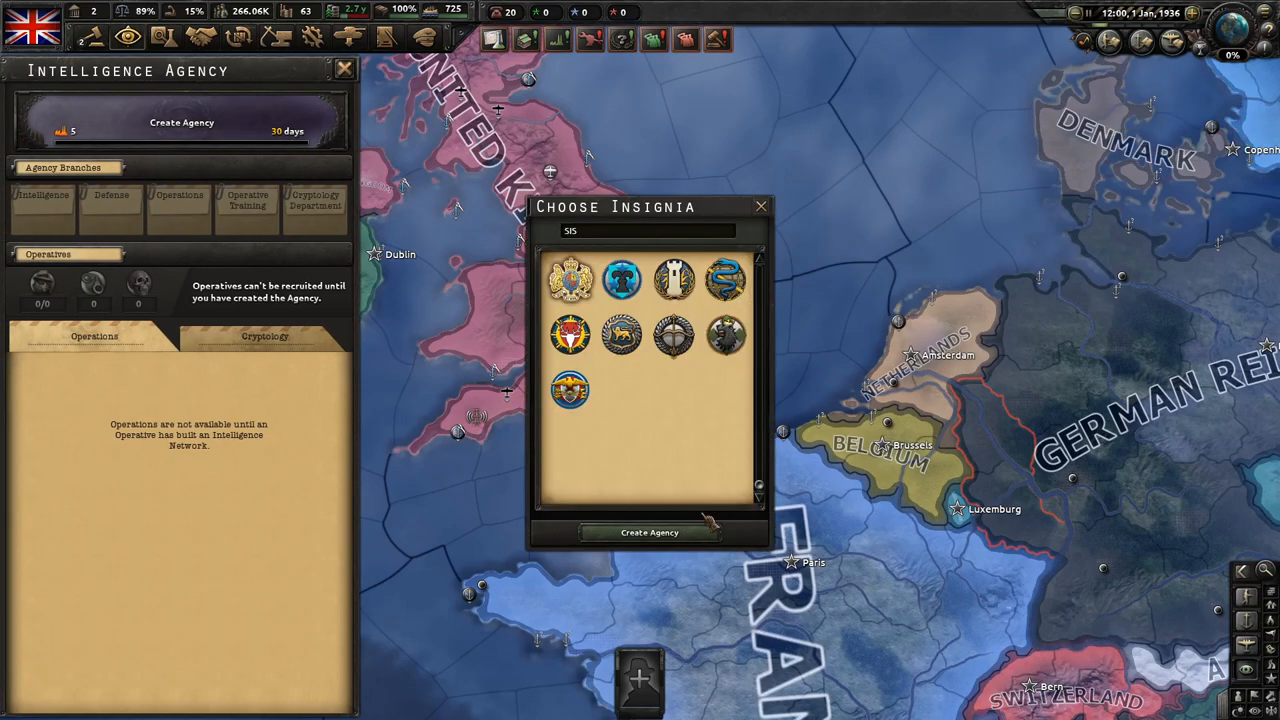
click(648, 532)
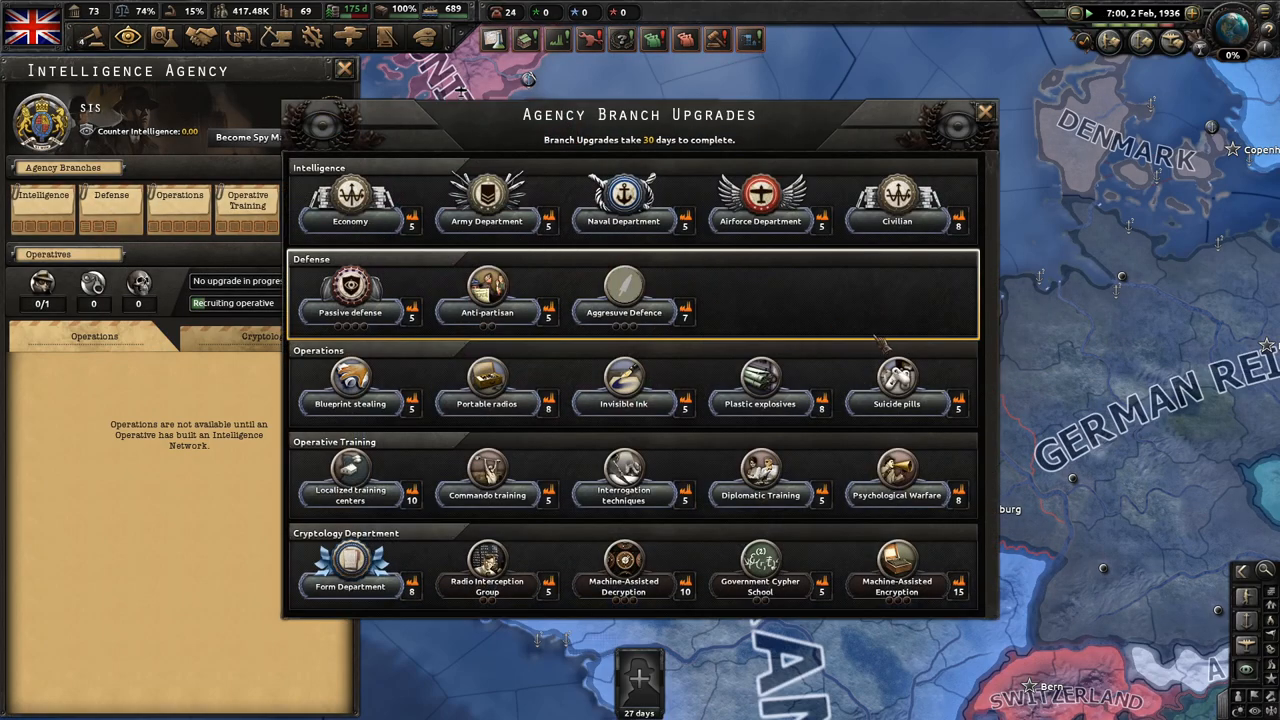
mouse_move(624, 290)
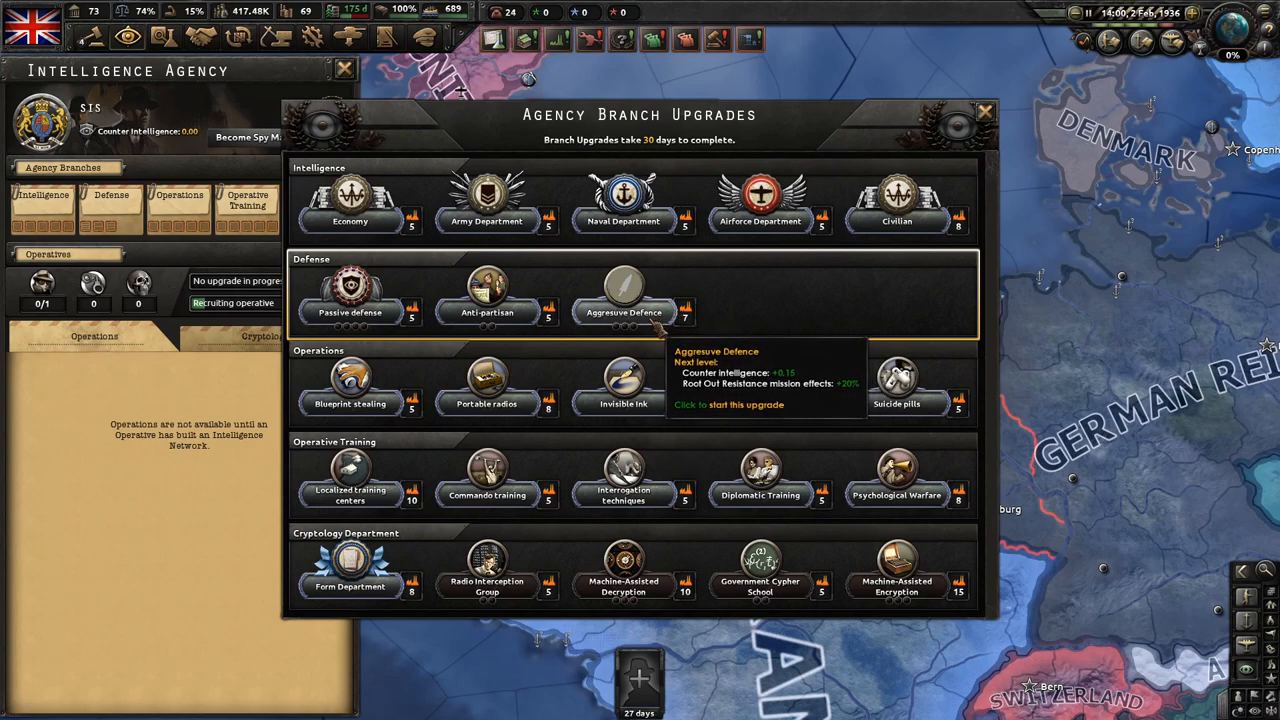
mouse_move(350, 200)
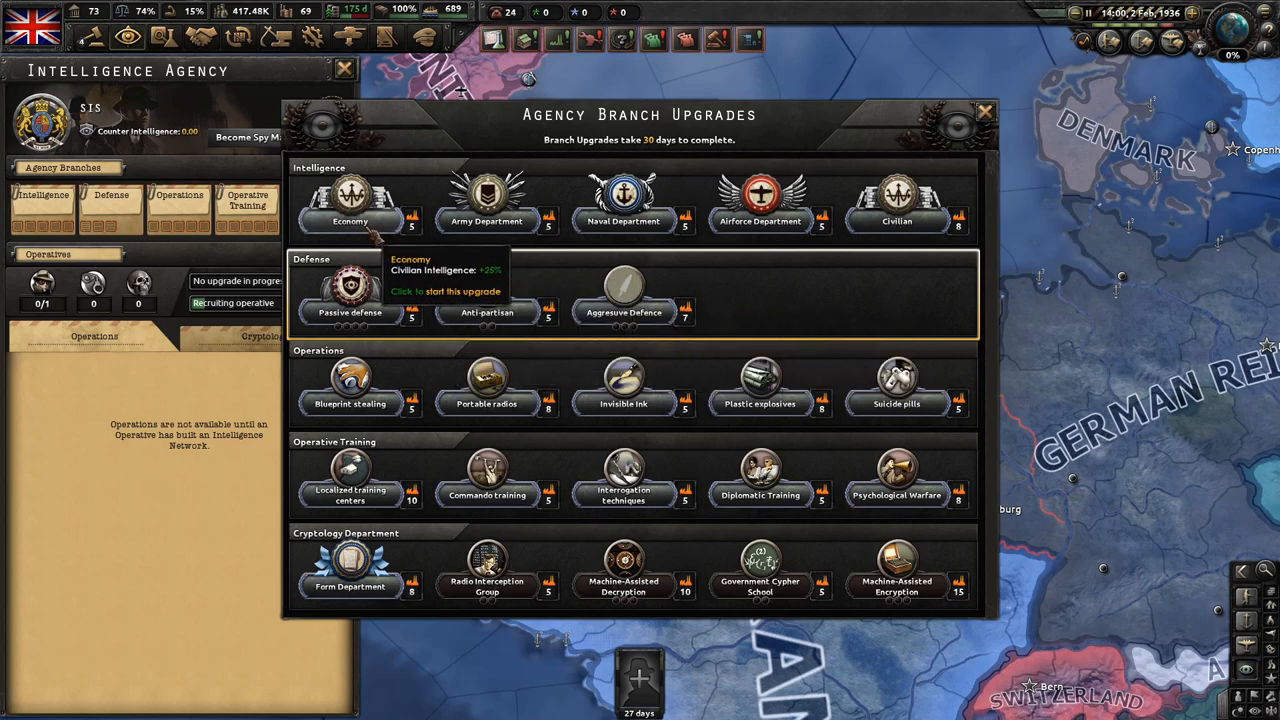
mouse_move(900, 218)
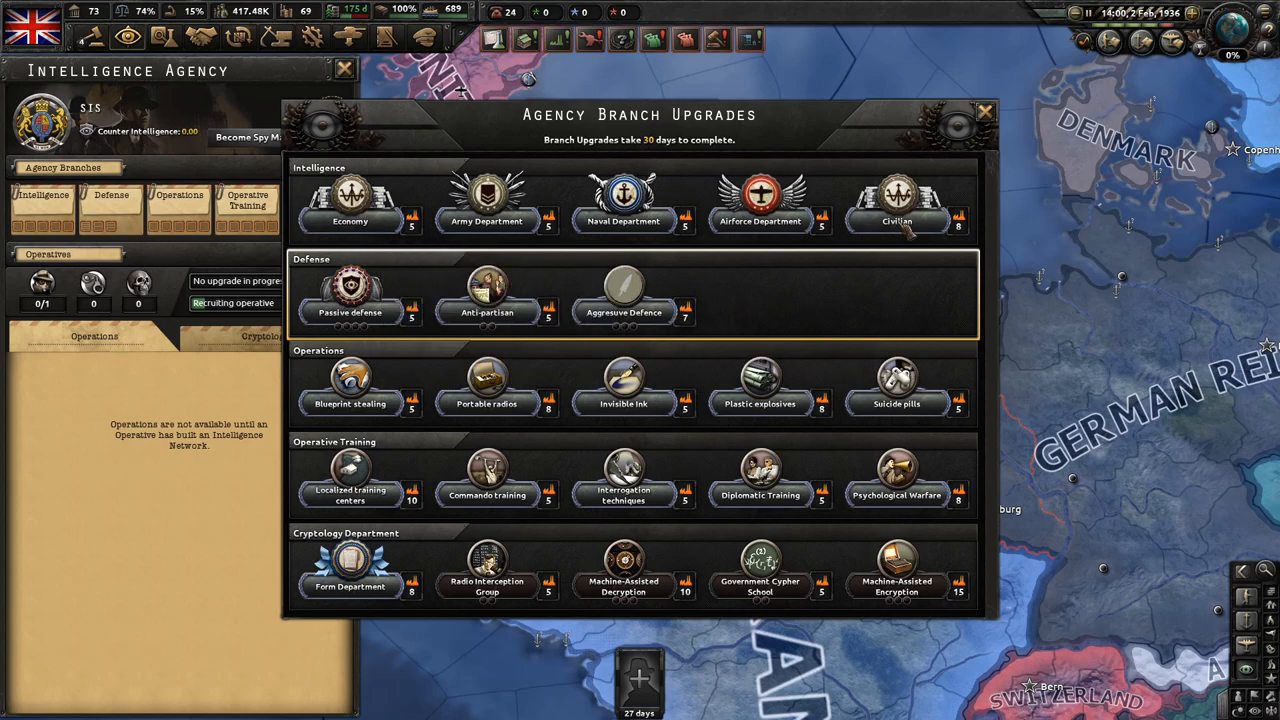
mouse_move(896, 200)
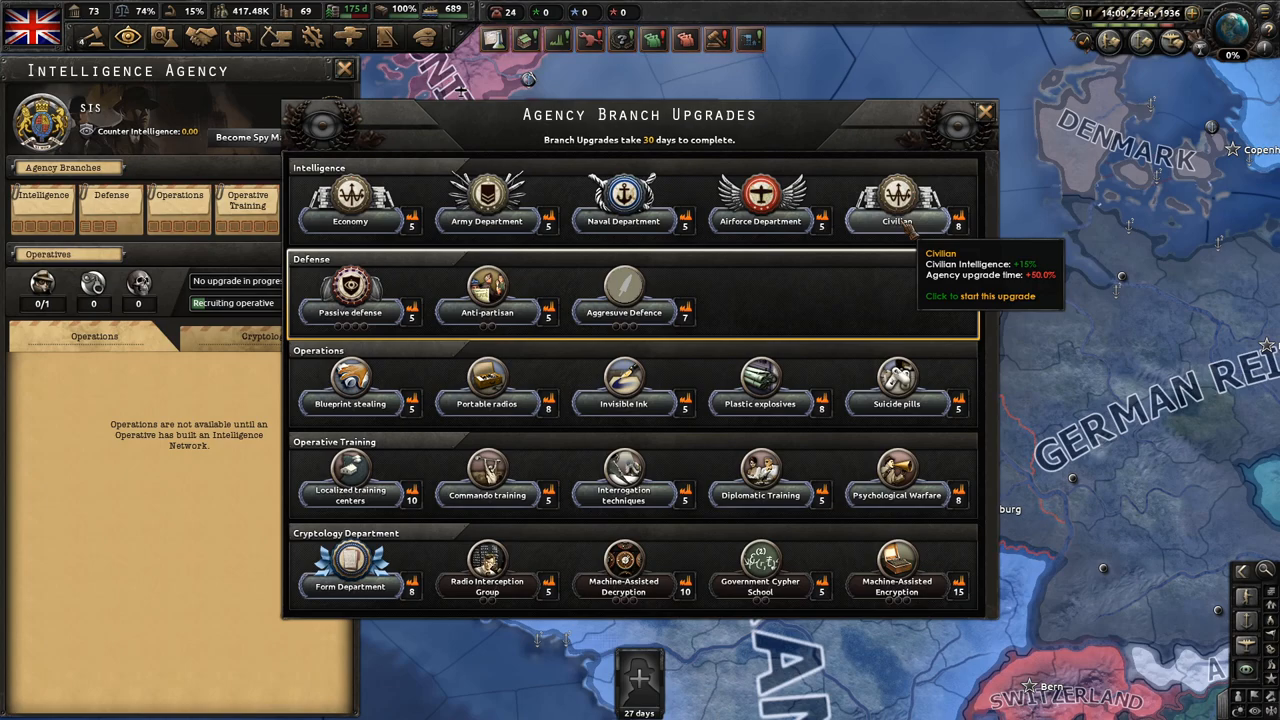
mouse_move(624, 290)
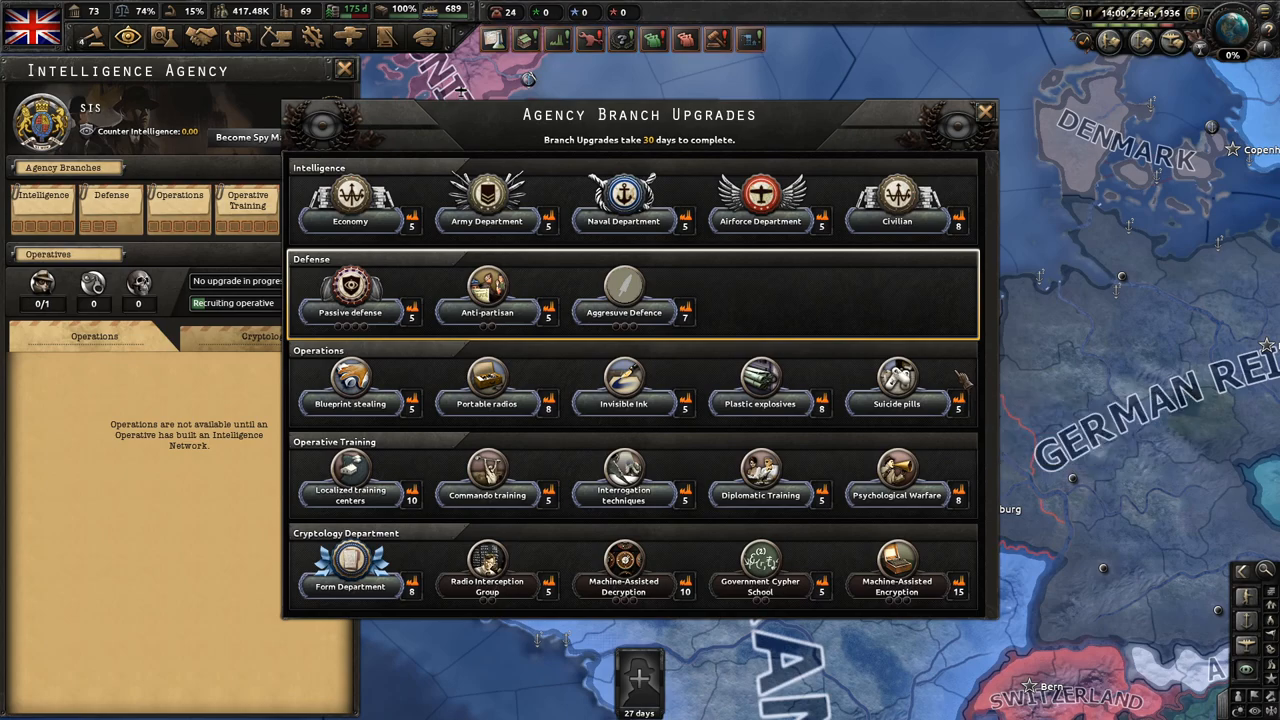
mouse_move(968, 372)
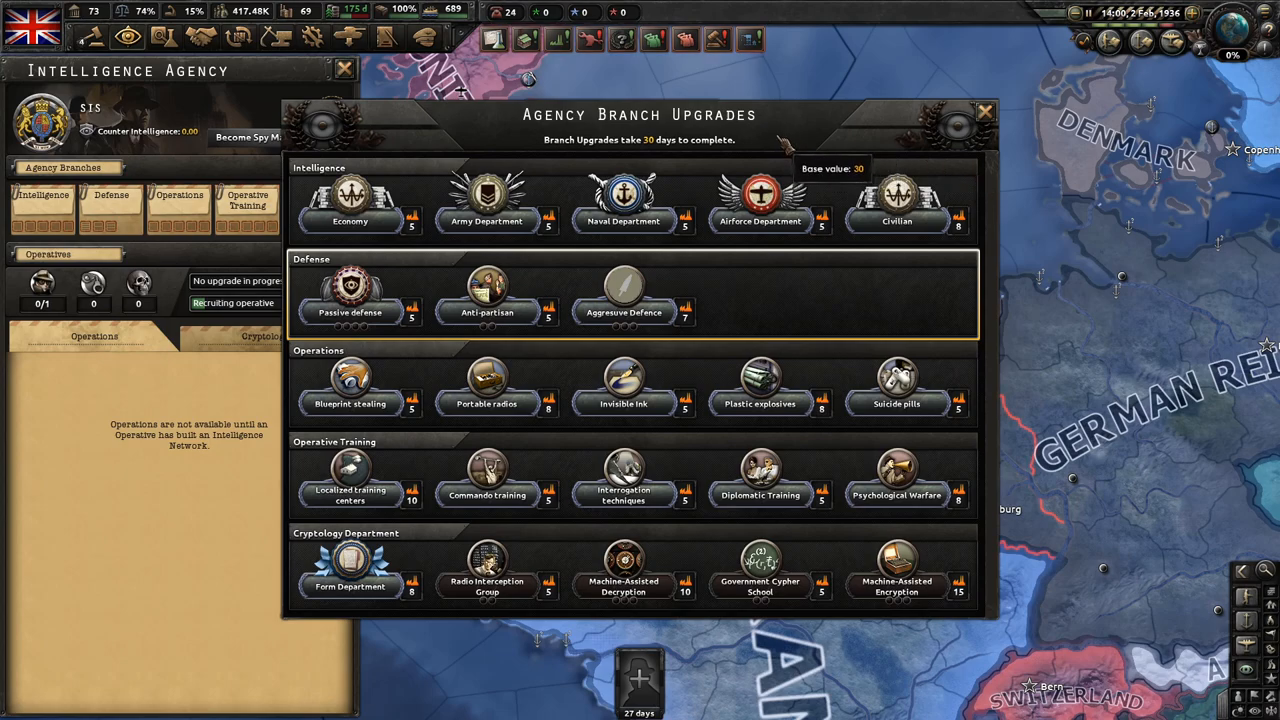
mouse_move(730, 296)
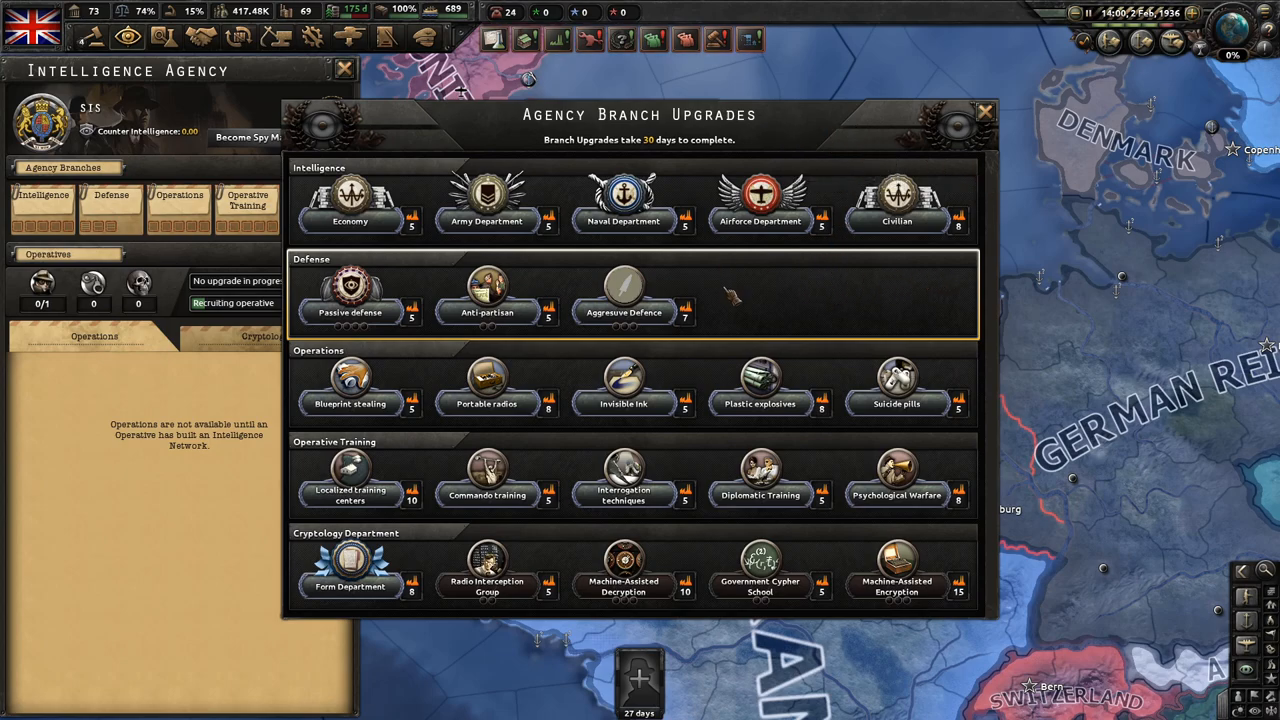
mouse_move(624, 290)
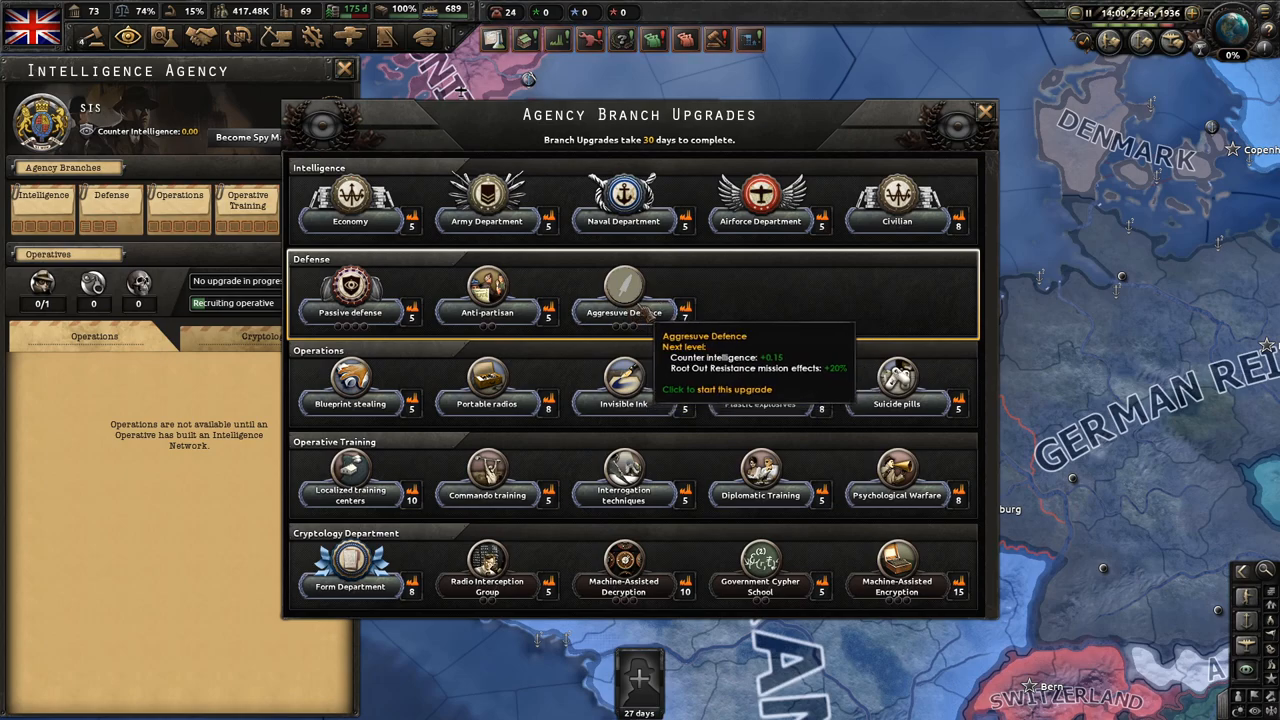
mouse_move(760, 384)
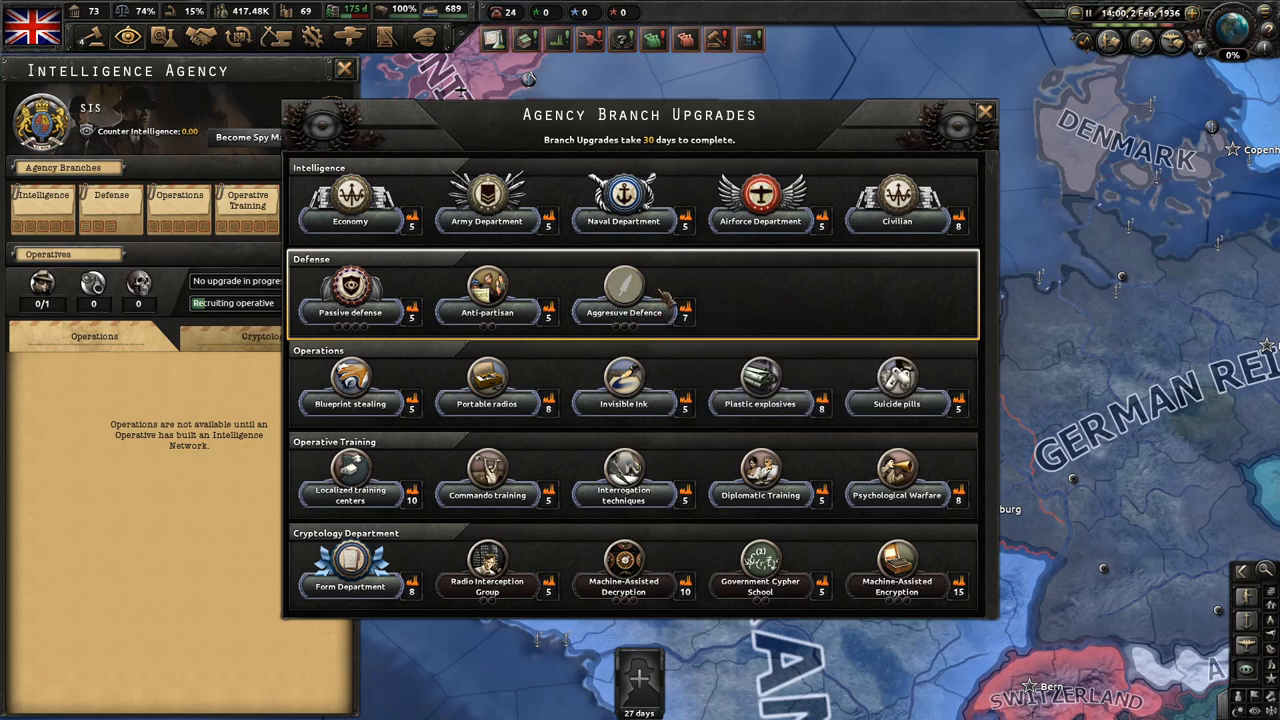
mouse_move(804, 308)
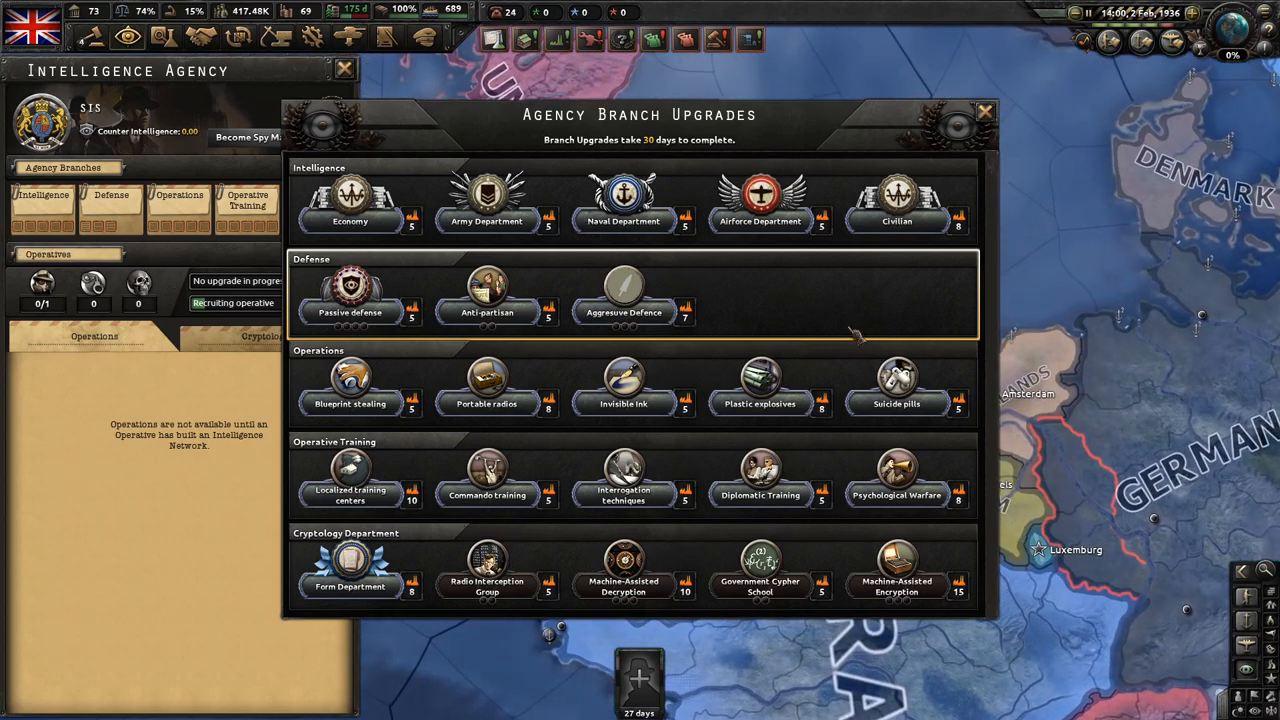
mouse_move(770, 316)
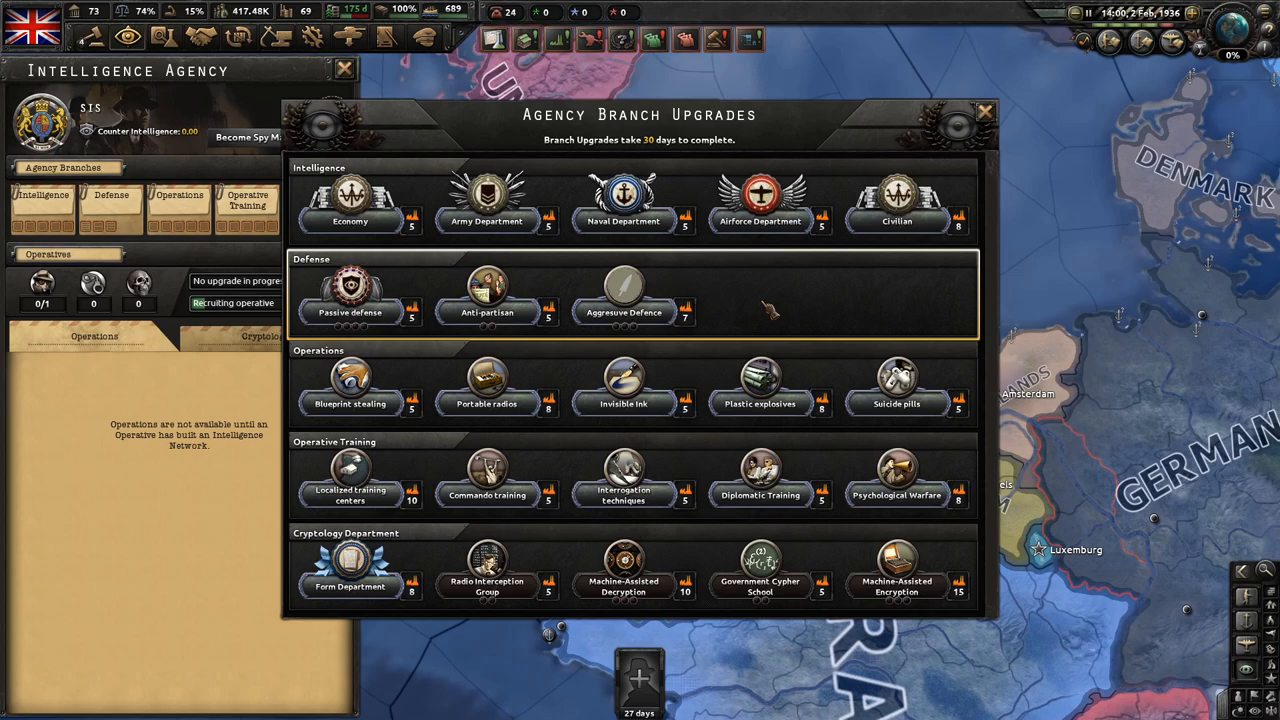
mouse_move(736, 304)
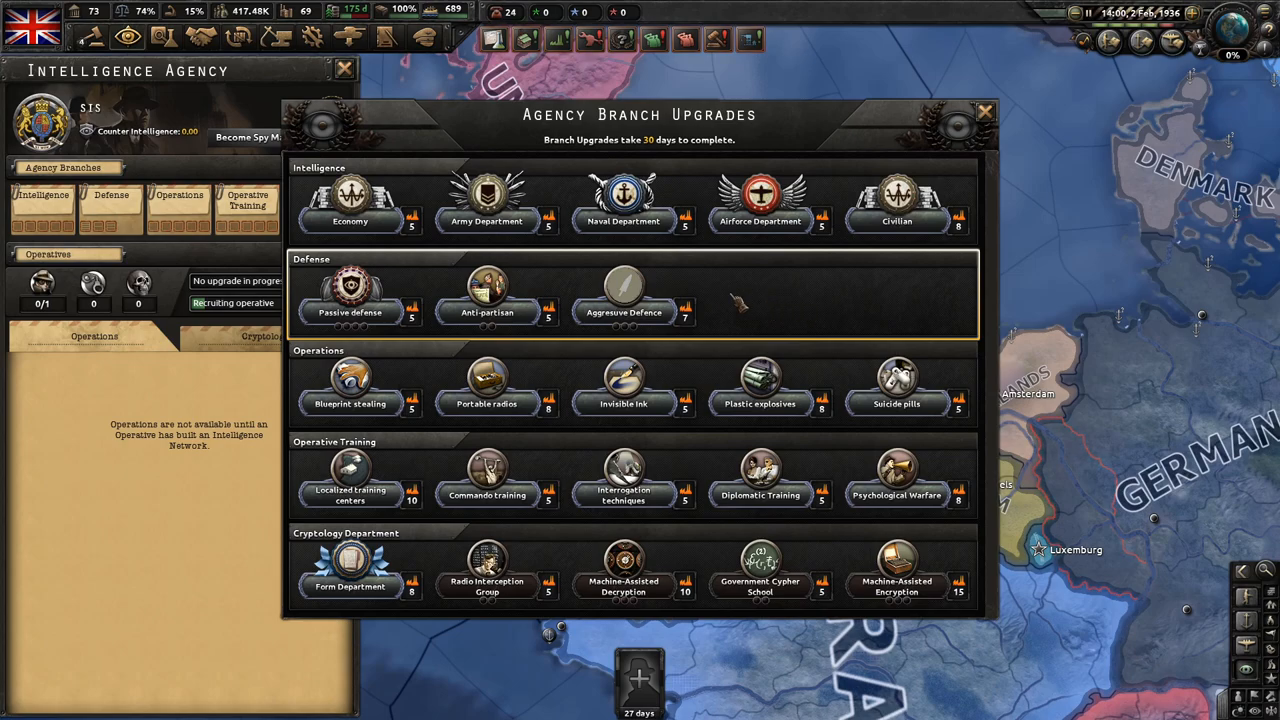
mouse_move(624, 296)
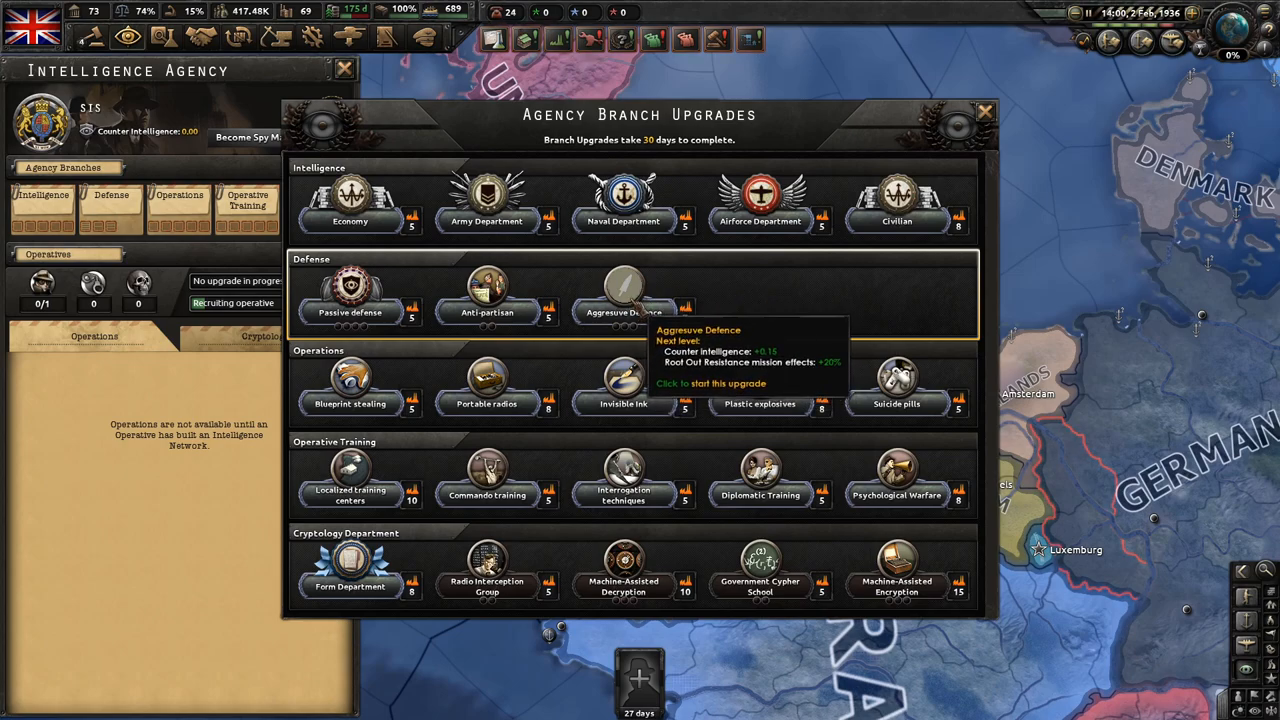